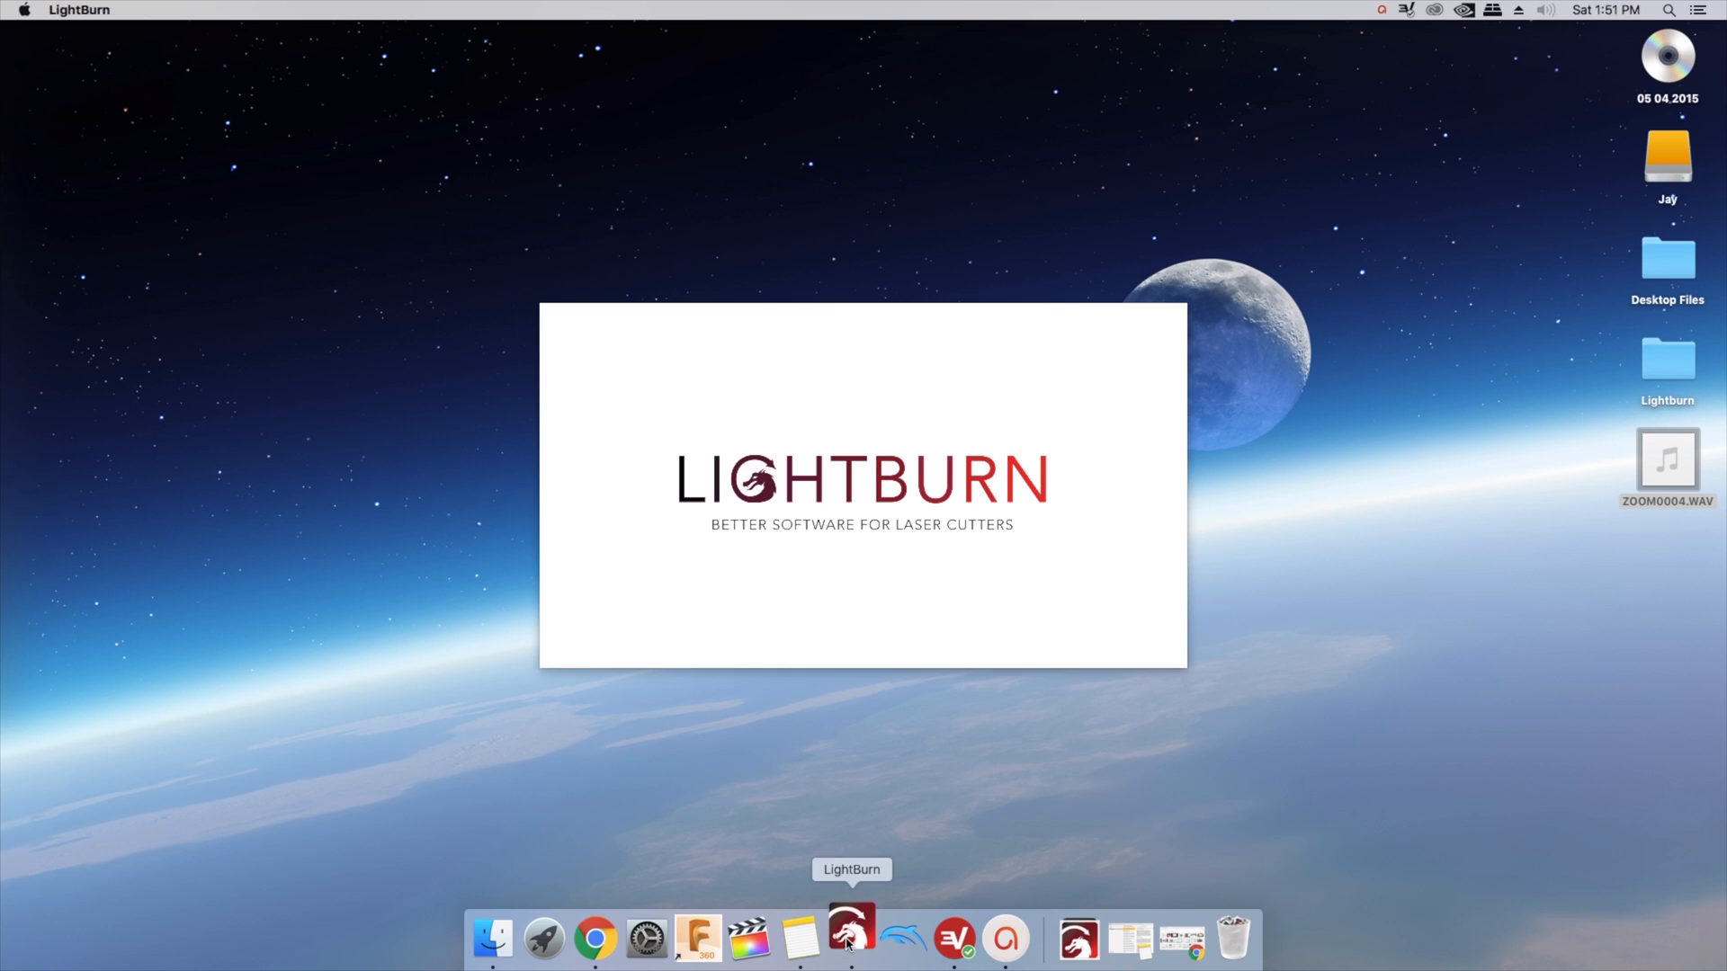
Launch LightBurn from the Dock so a blank untitled project opens
click(847, 946)
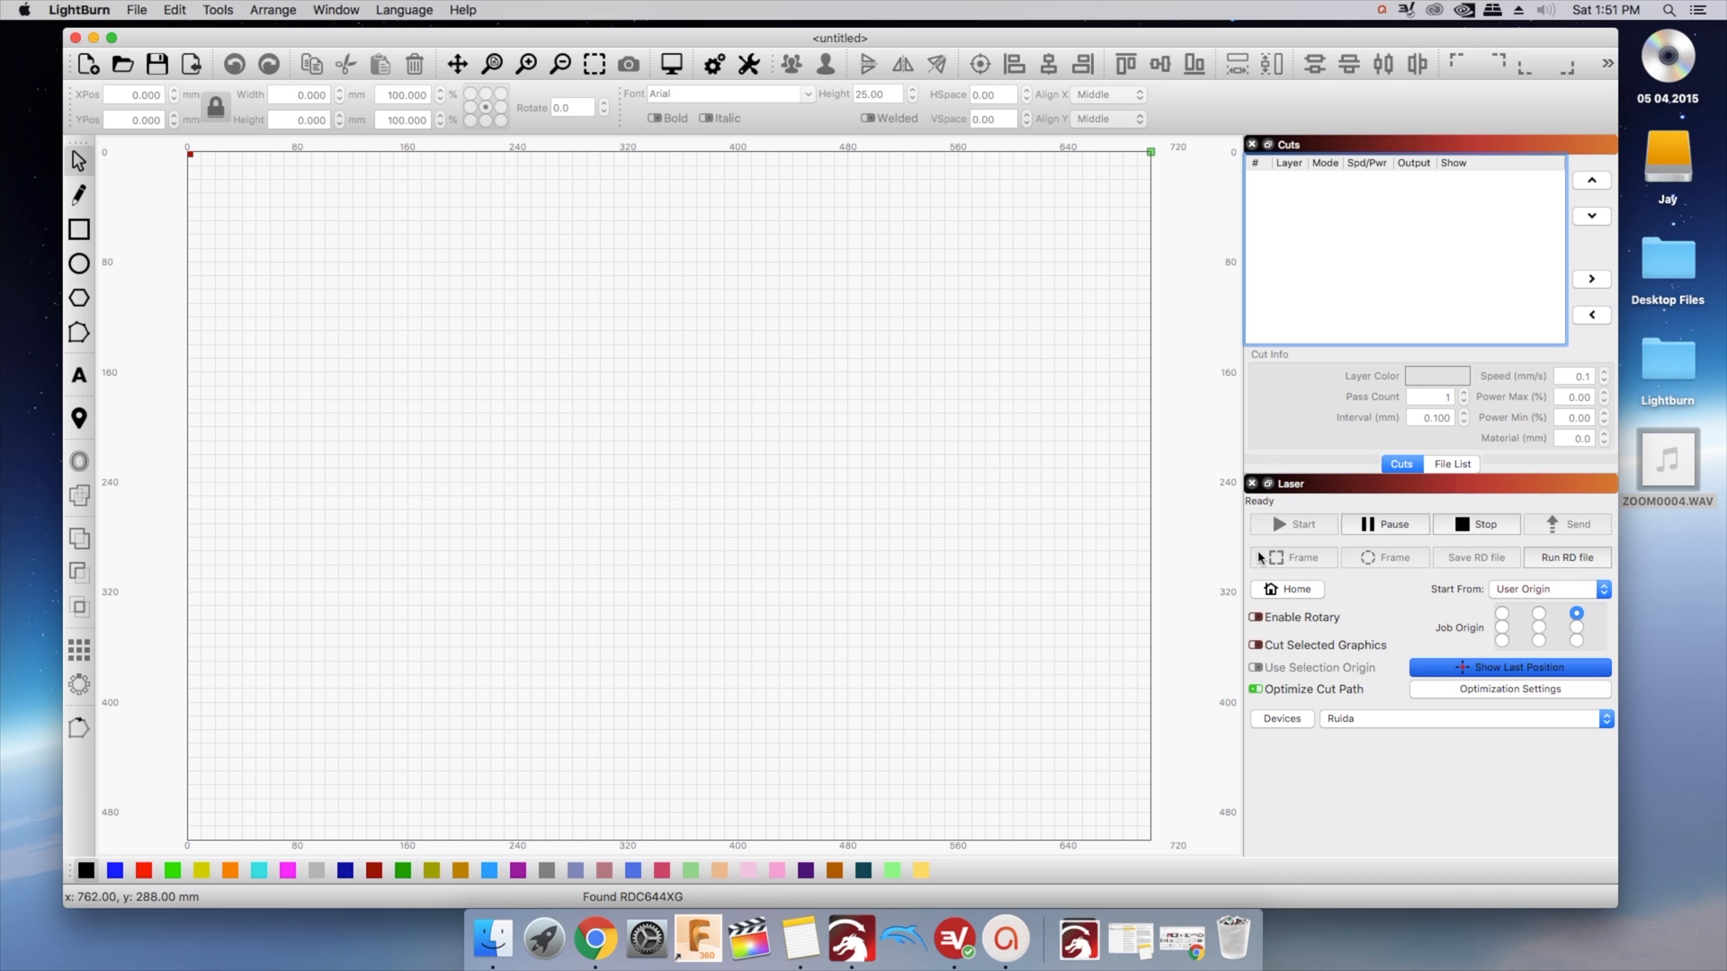
mouse_move(1293, 558)
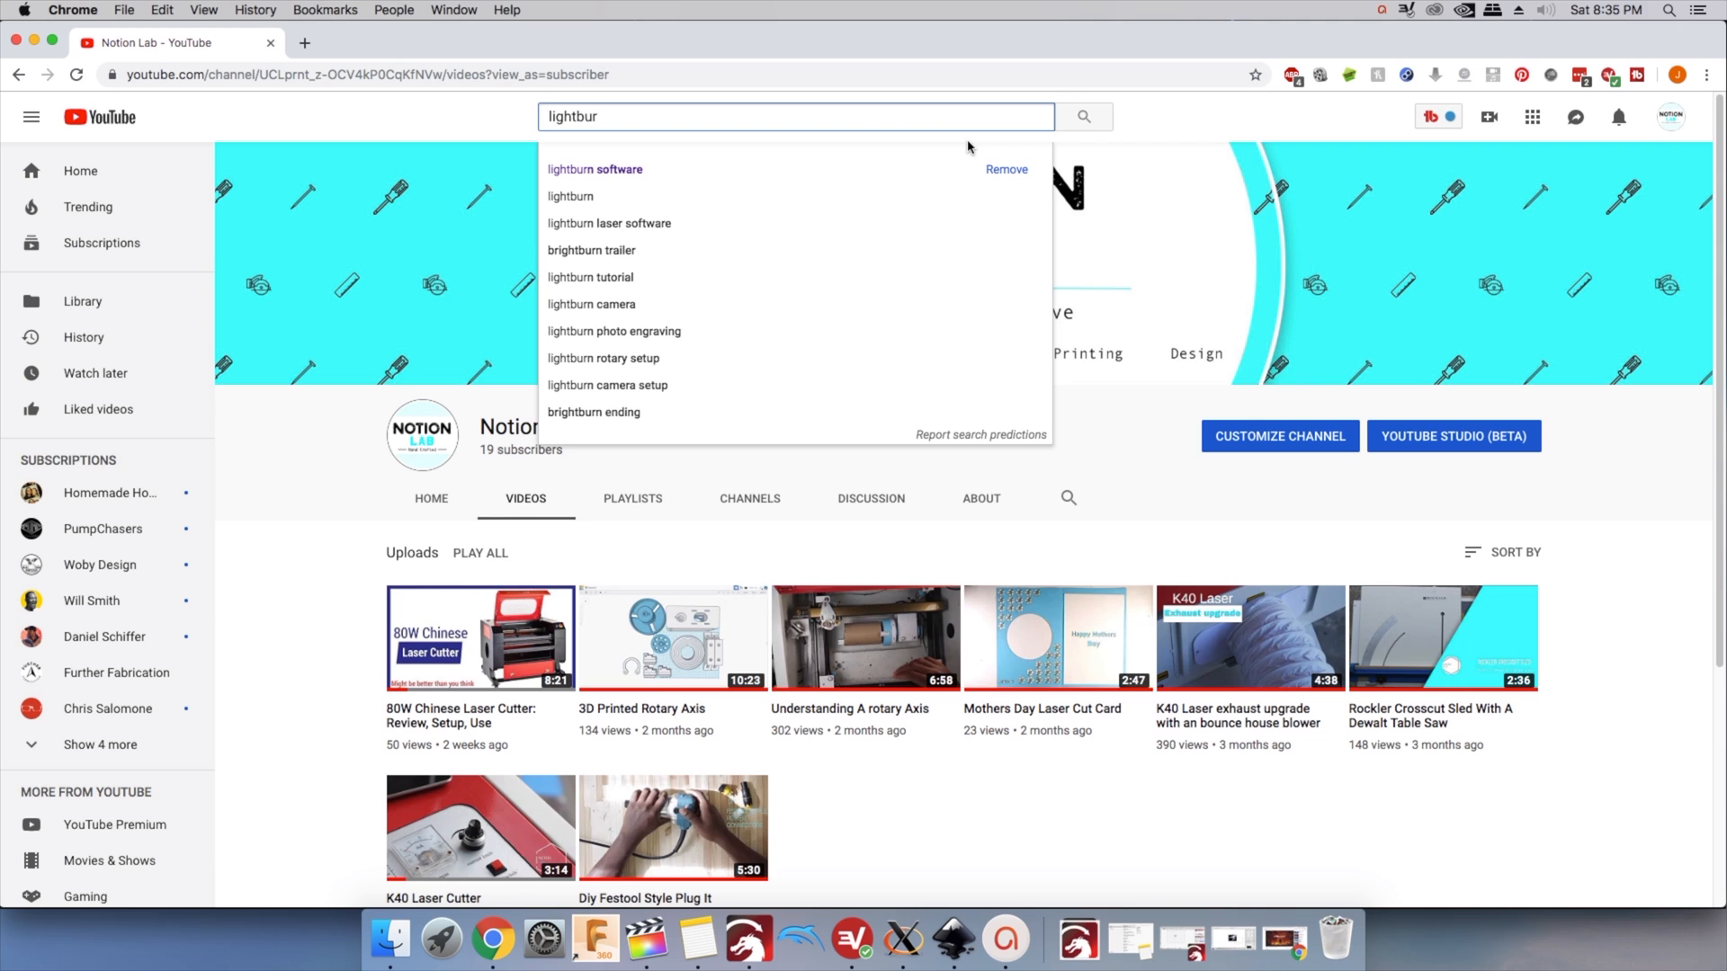
Search YouTube for 'lightburn software' and show the LightBurn Software channel's Videos list
click(596, 169)
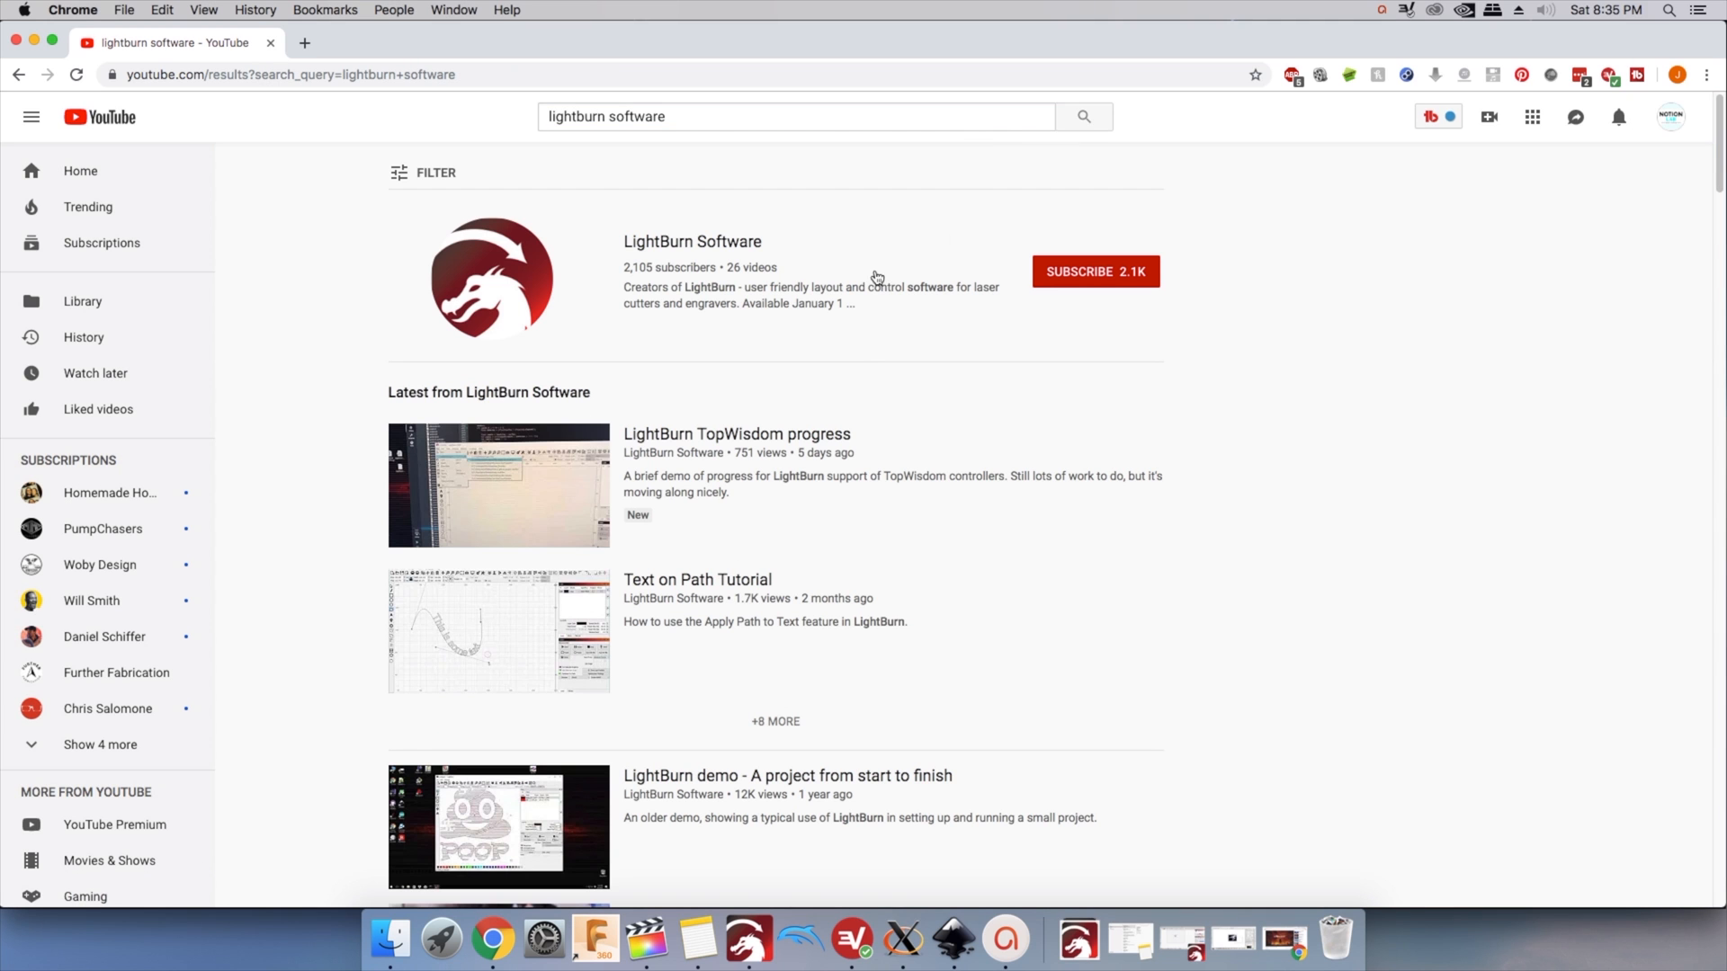
click(693, 241)
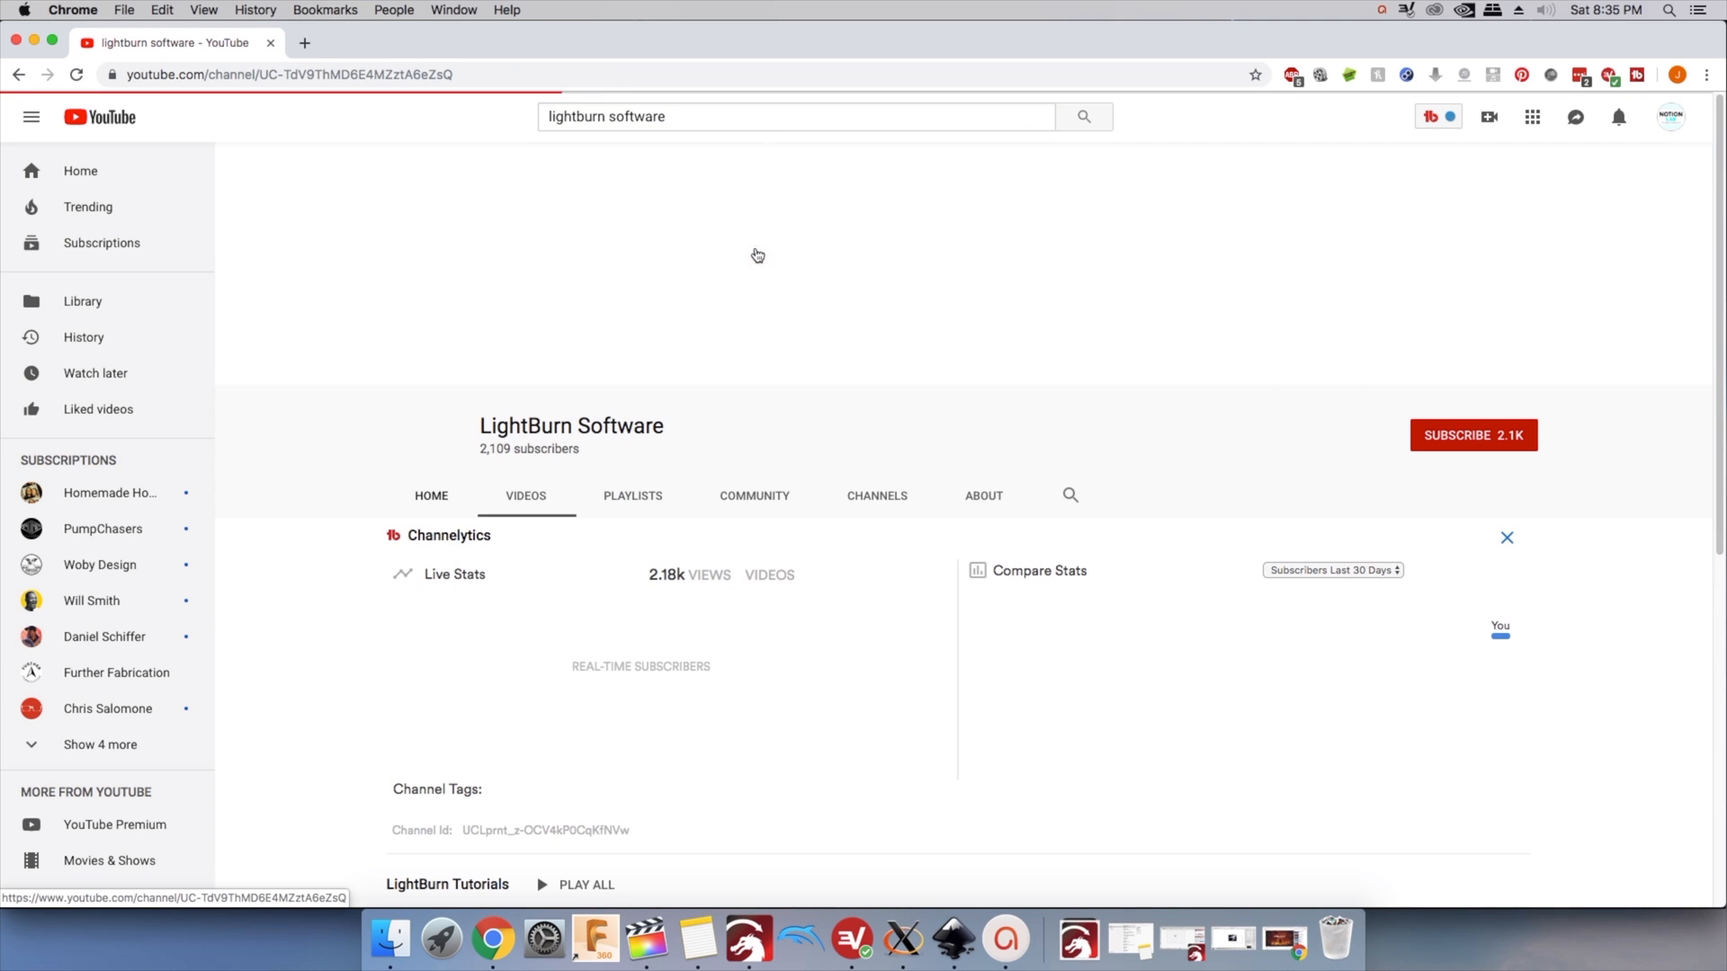
click(525, 496)
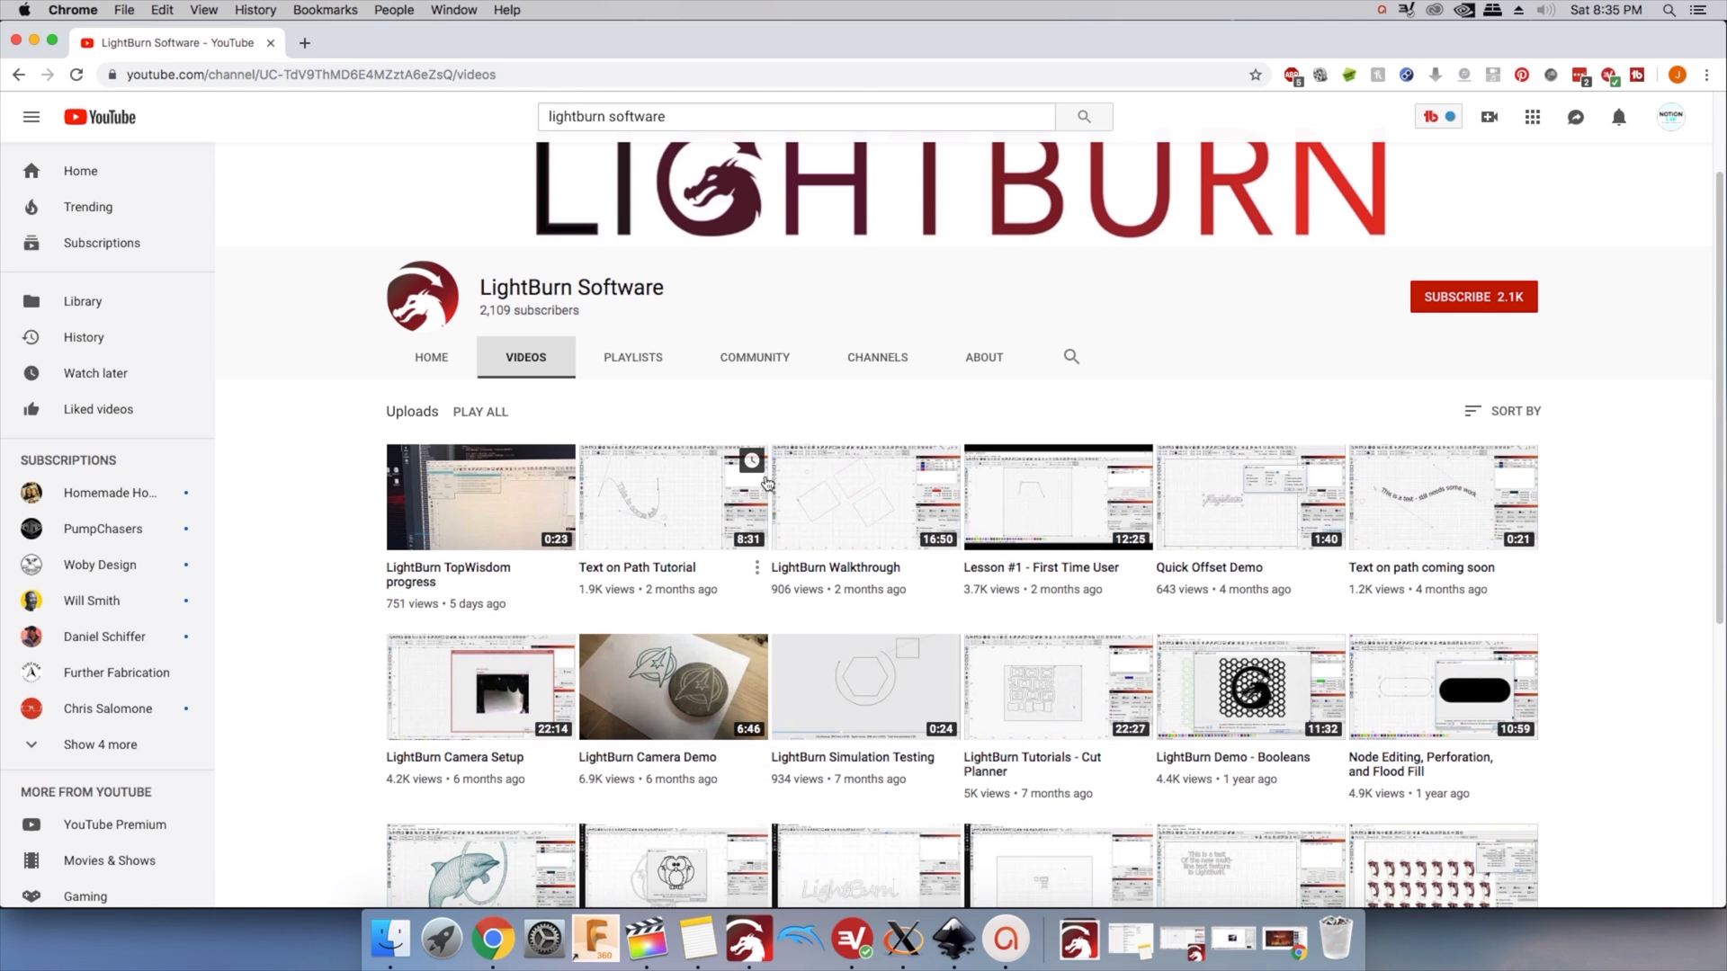
scroll(down, 3)
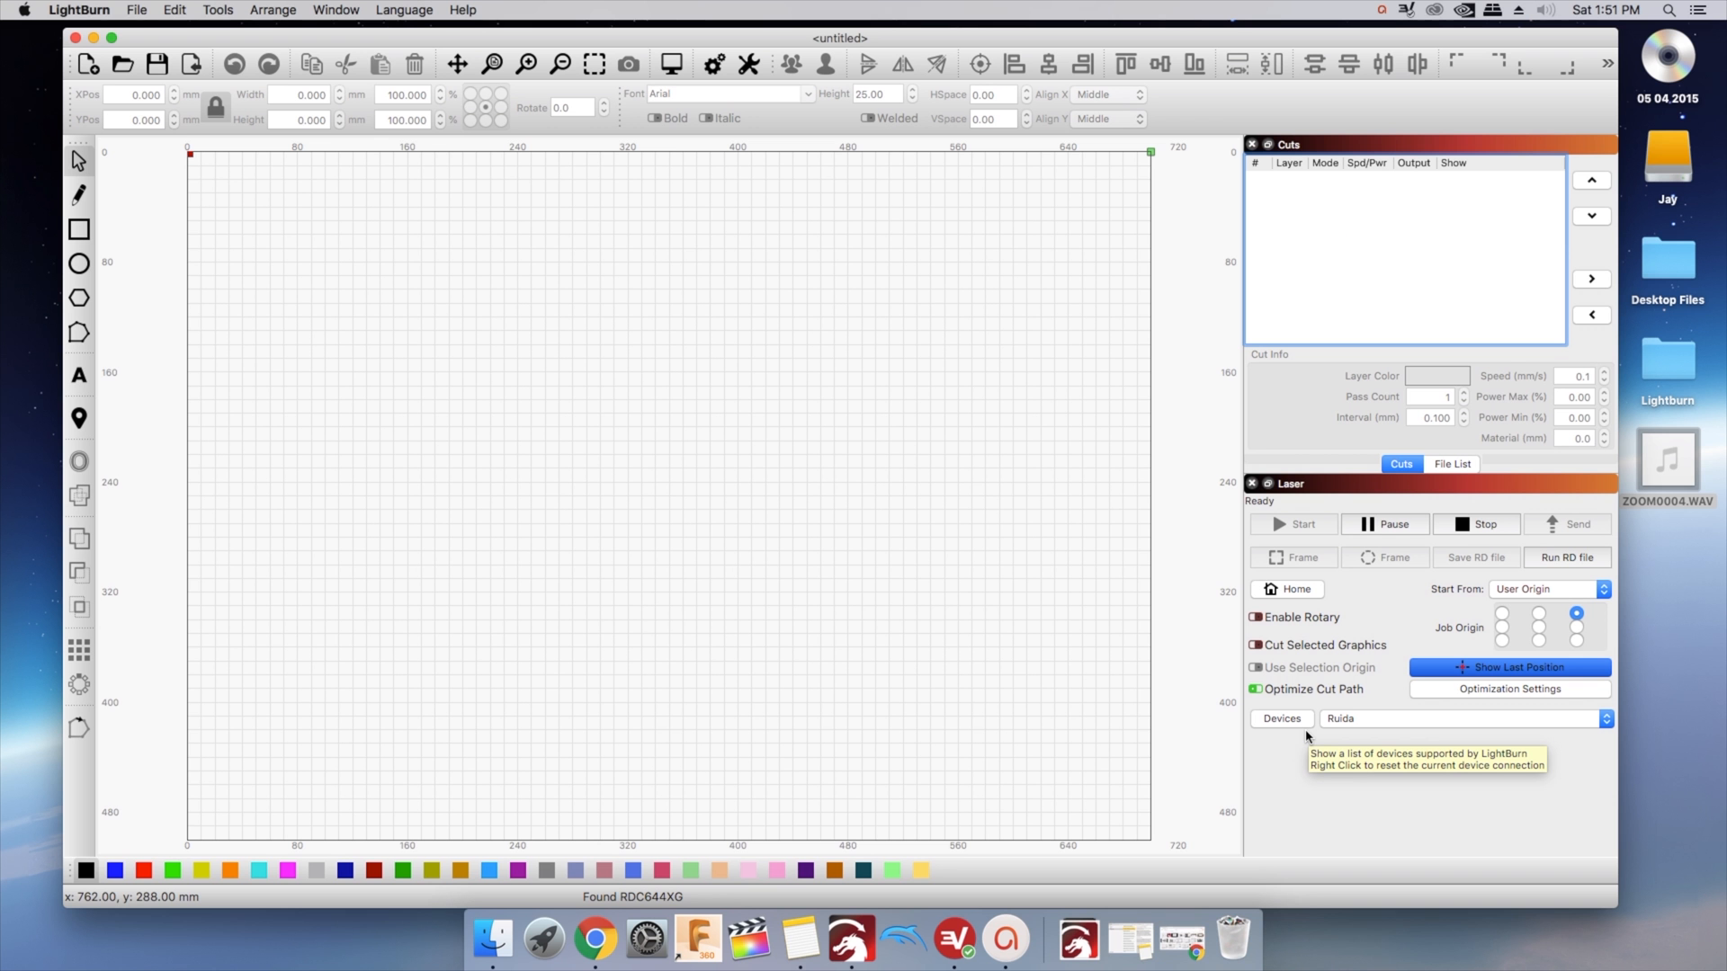
mouse_move(1302, 734)
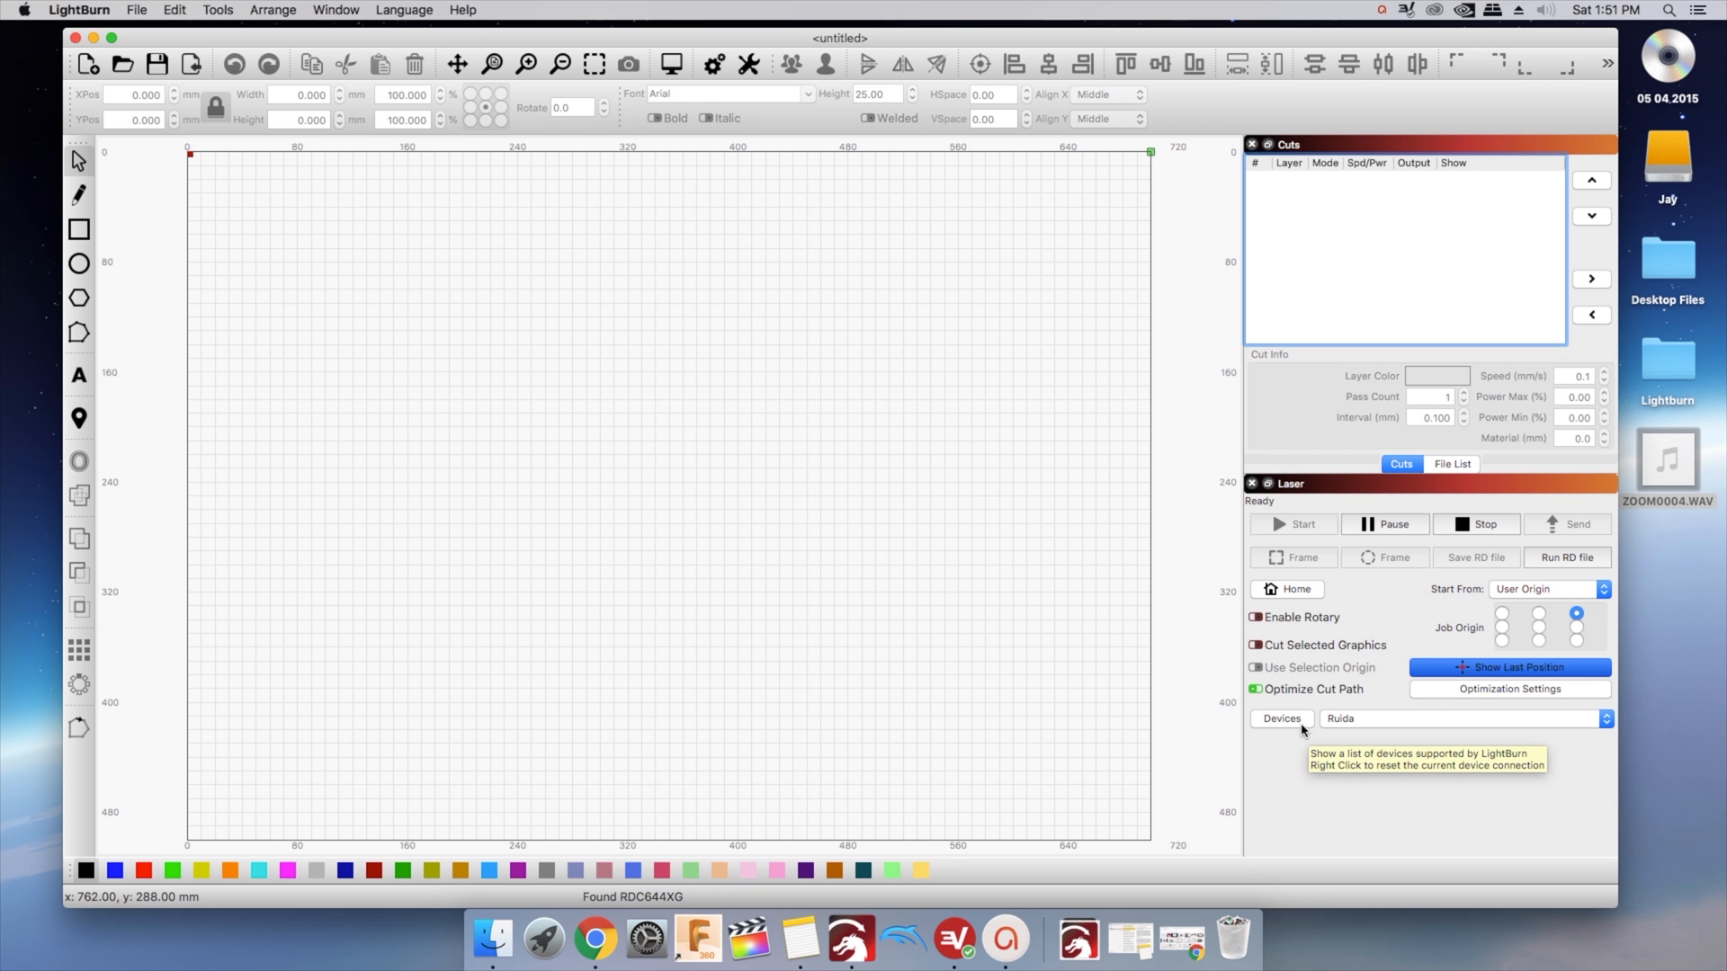
click(1280, 719)
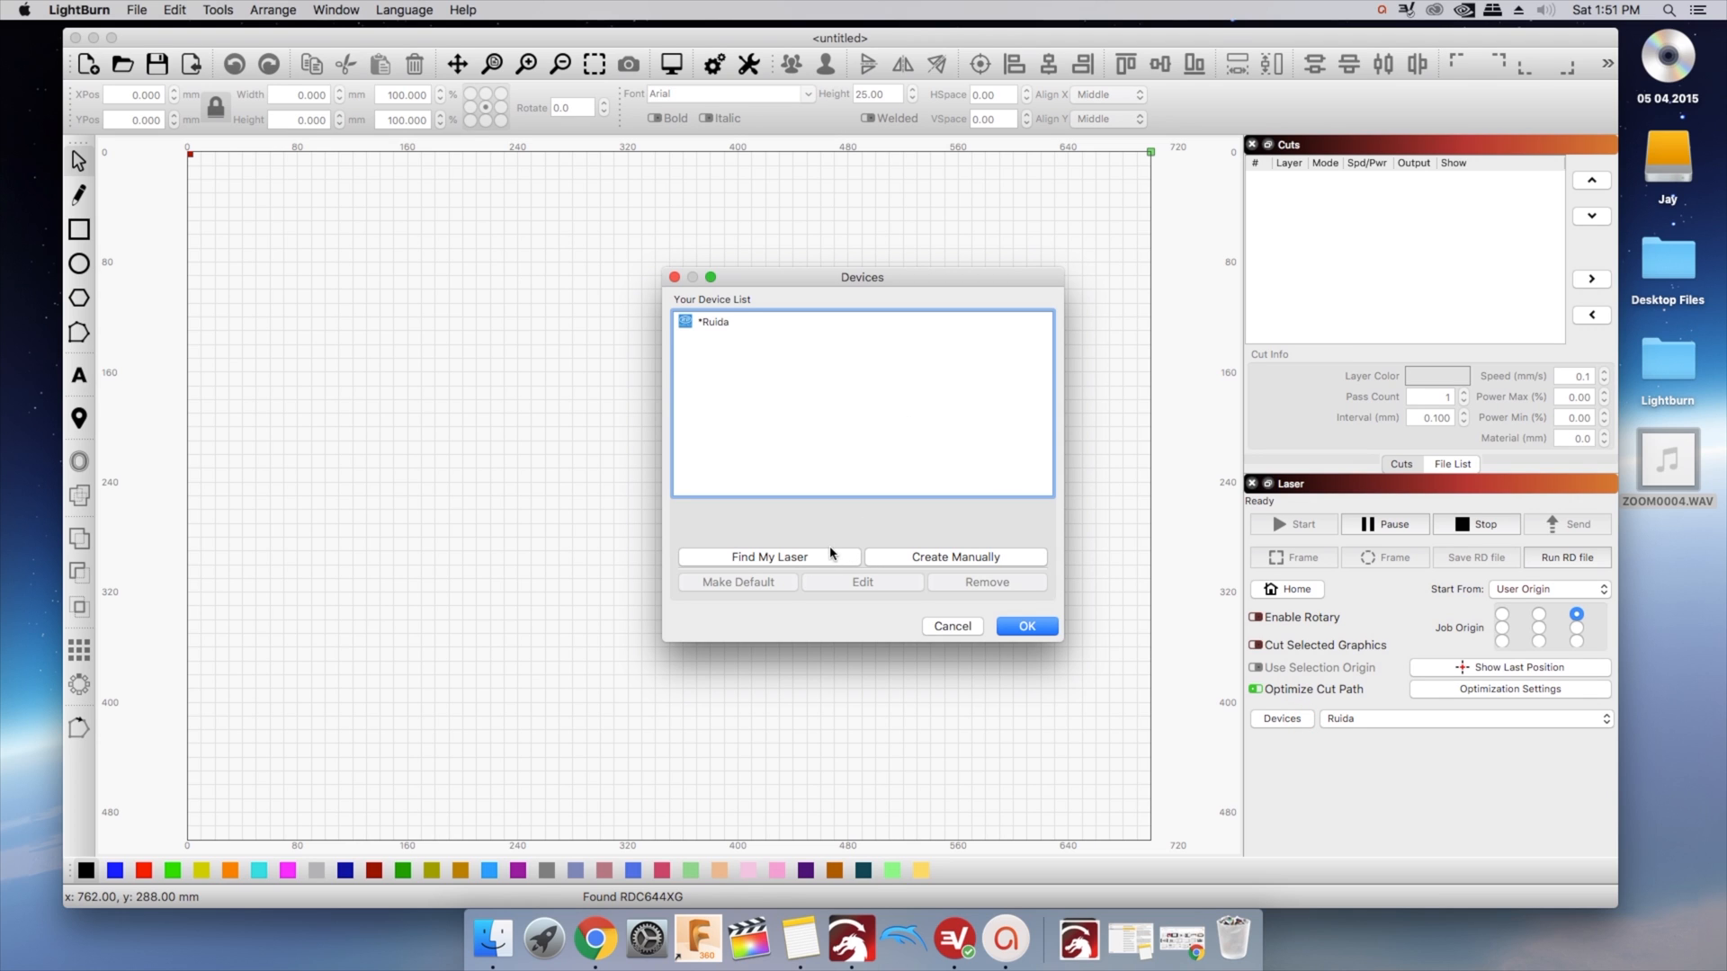
click(955, 558)
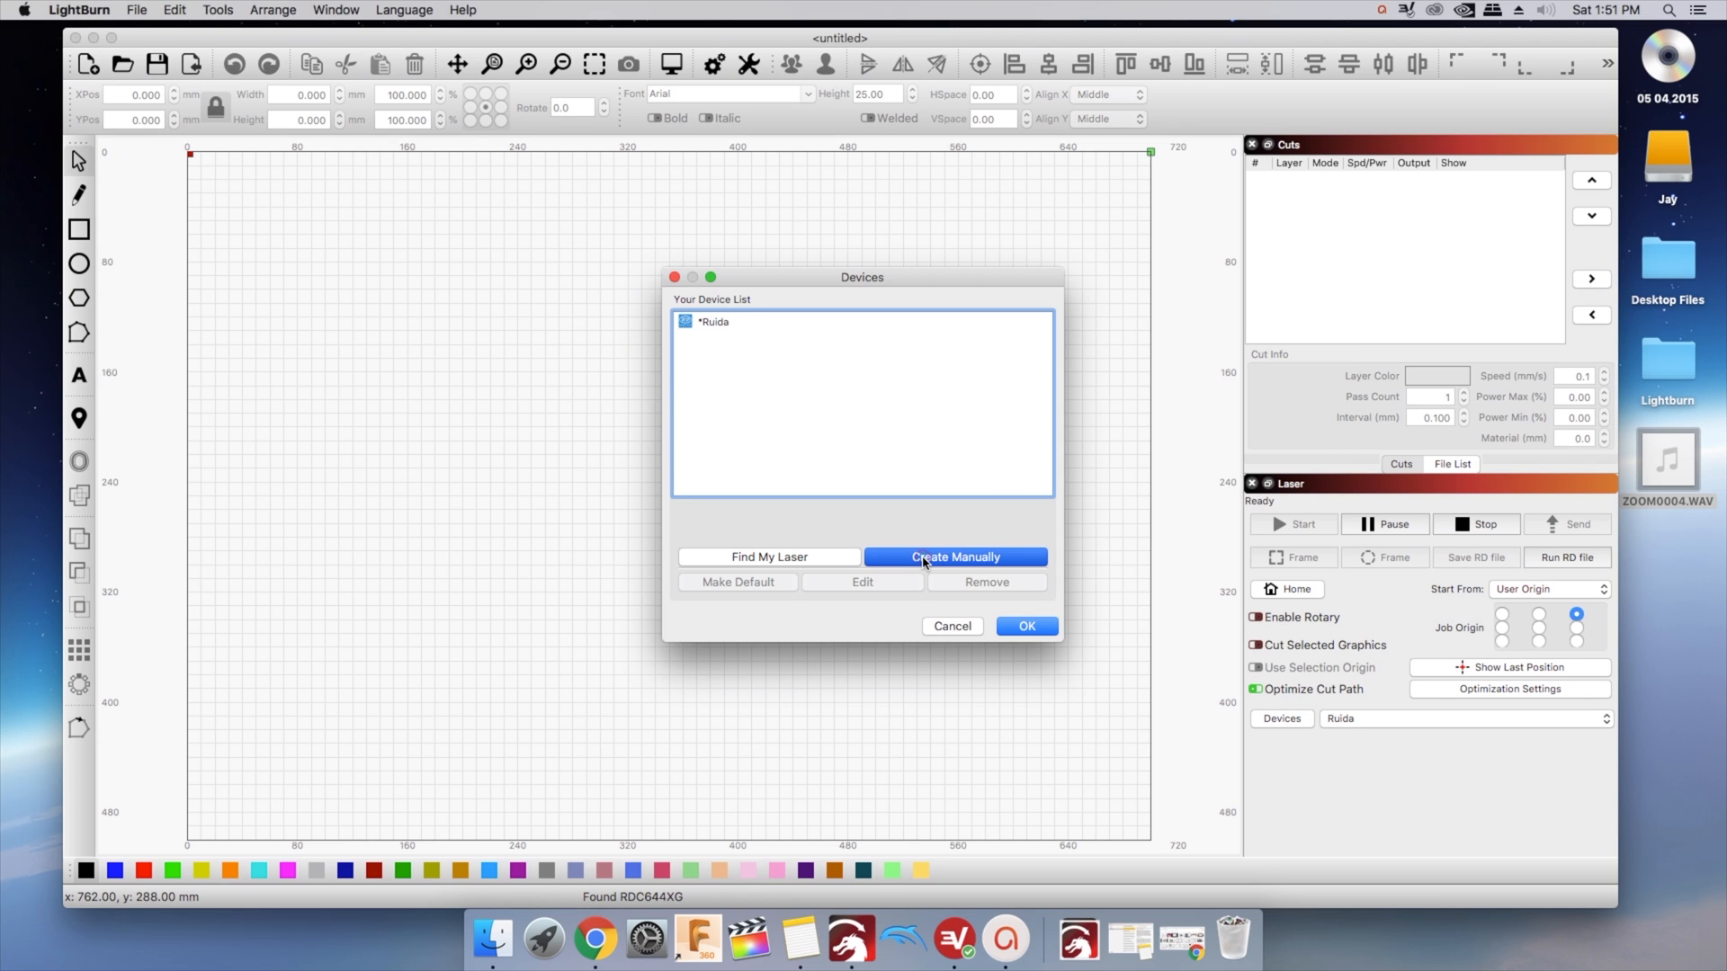
click(955, 558)
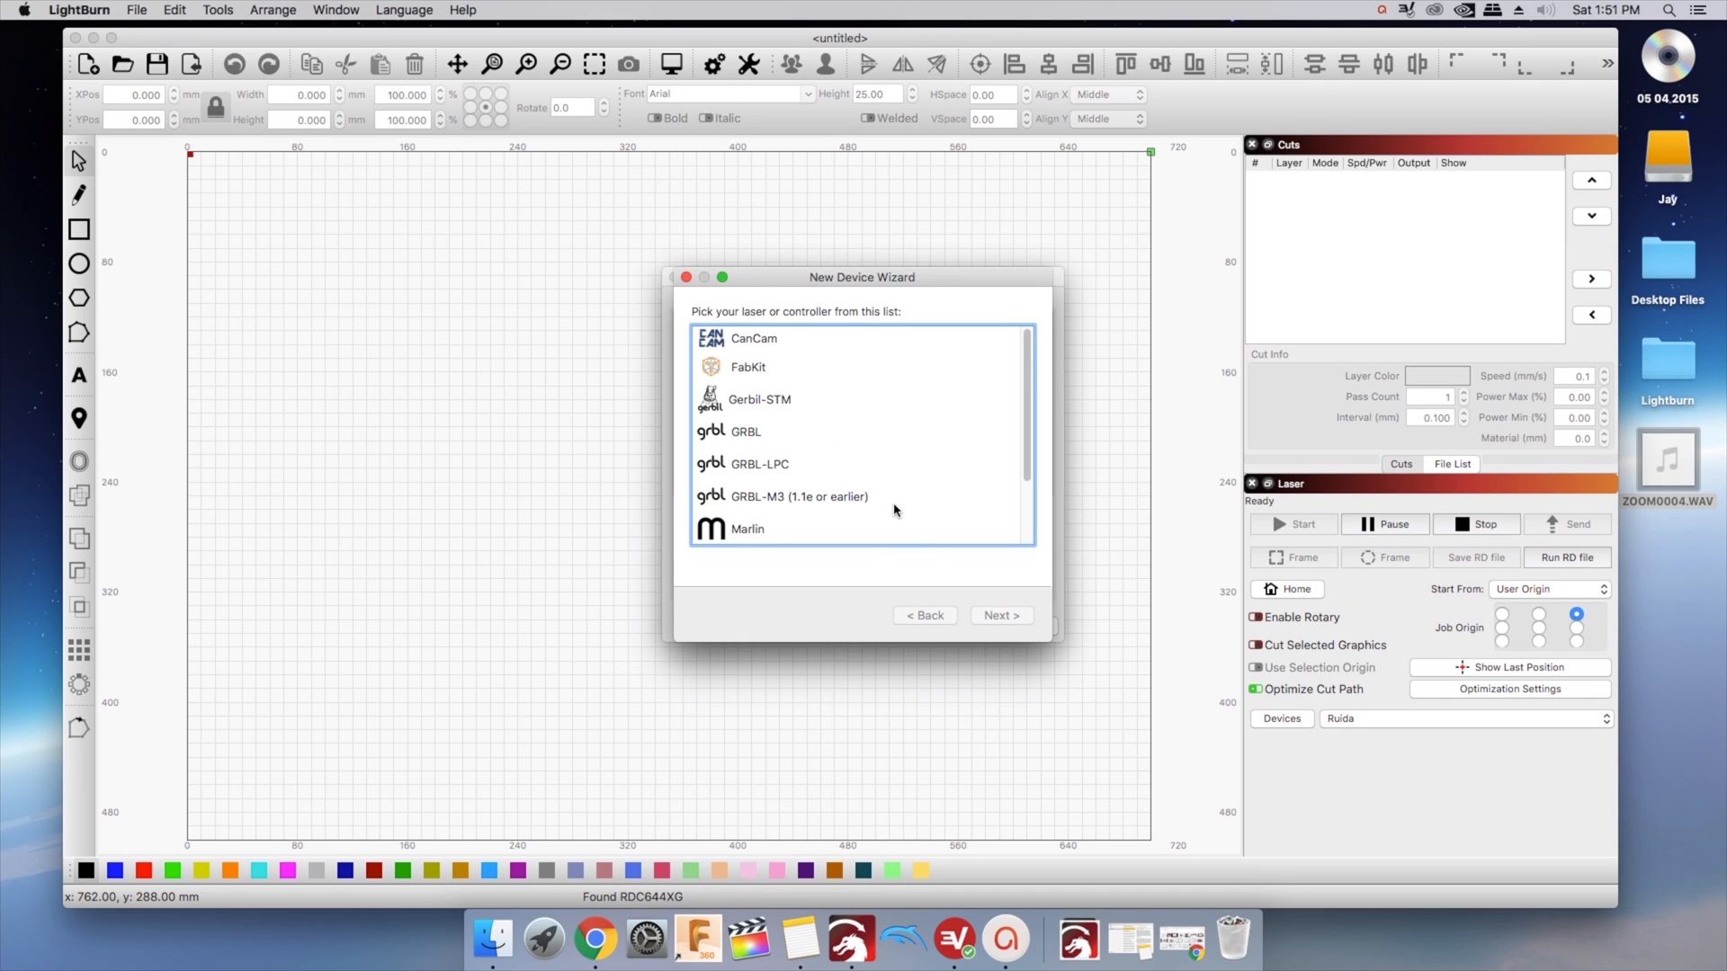
scroll(down, 3)
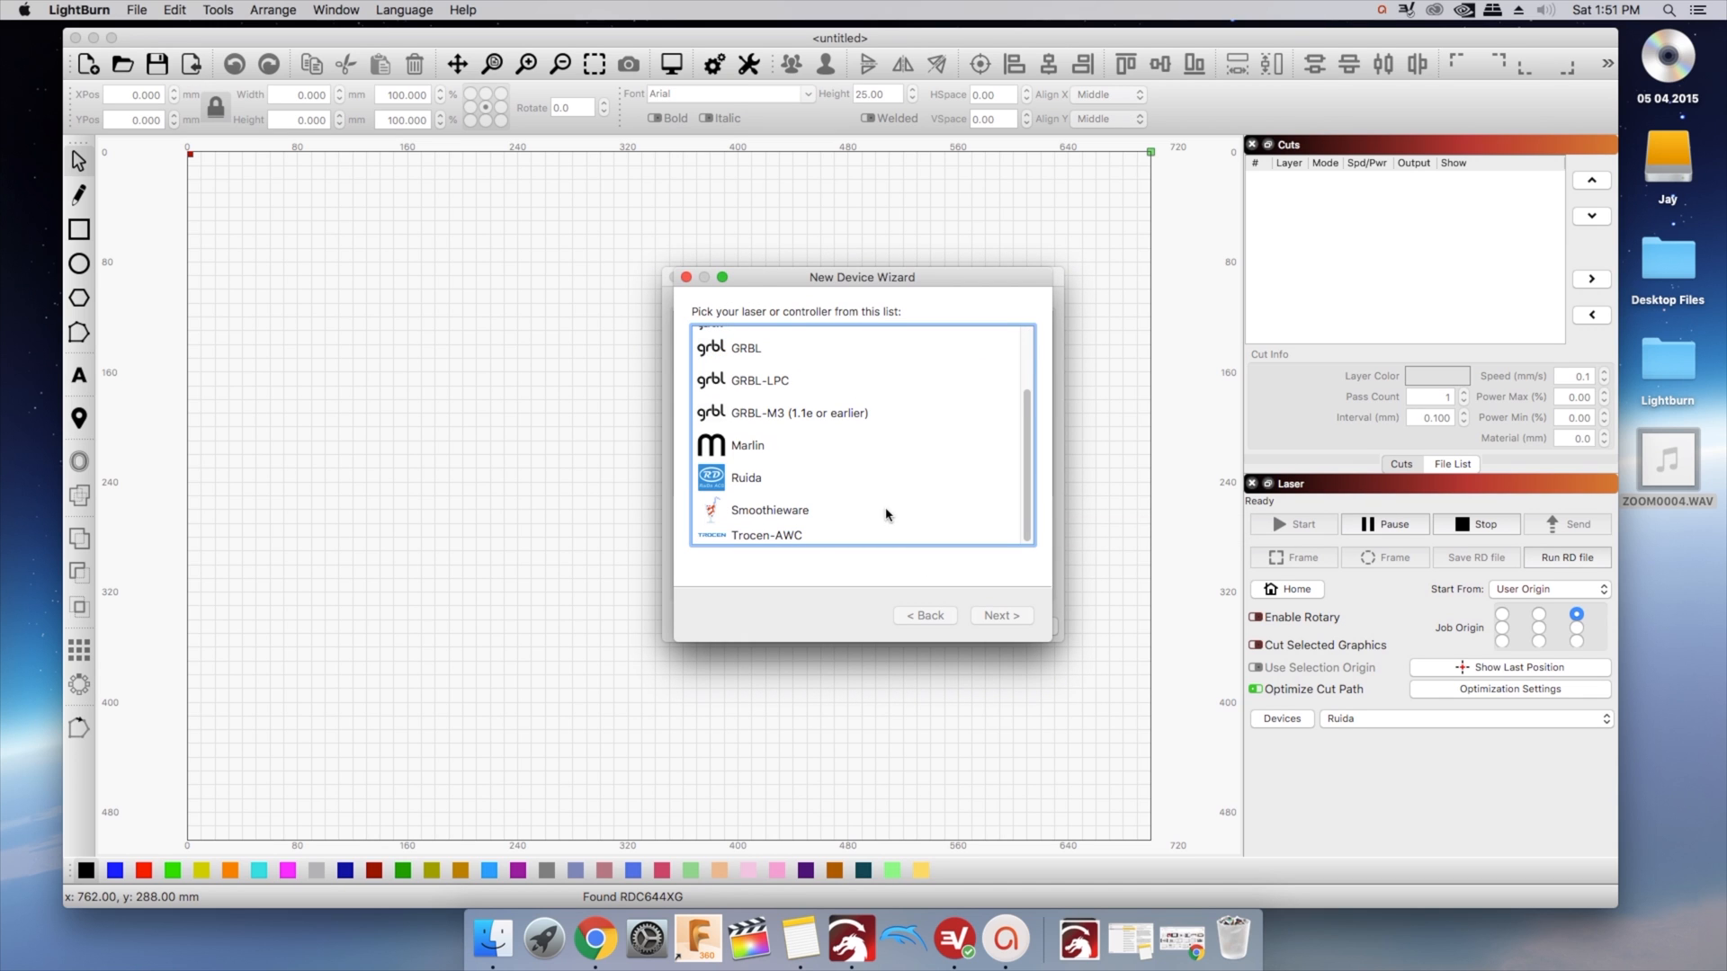
click(1000, 615)
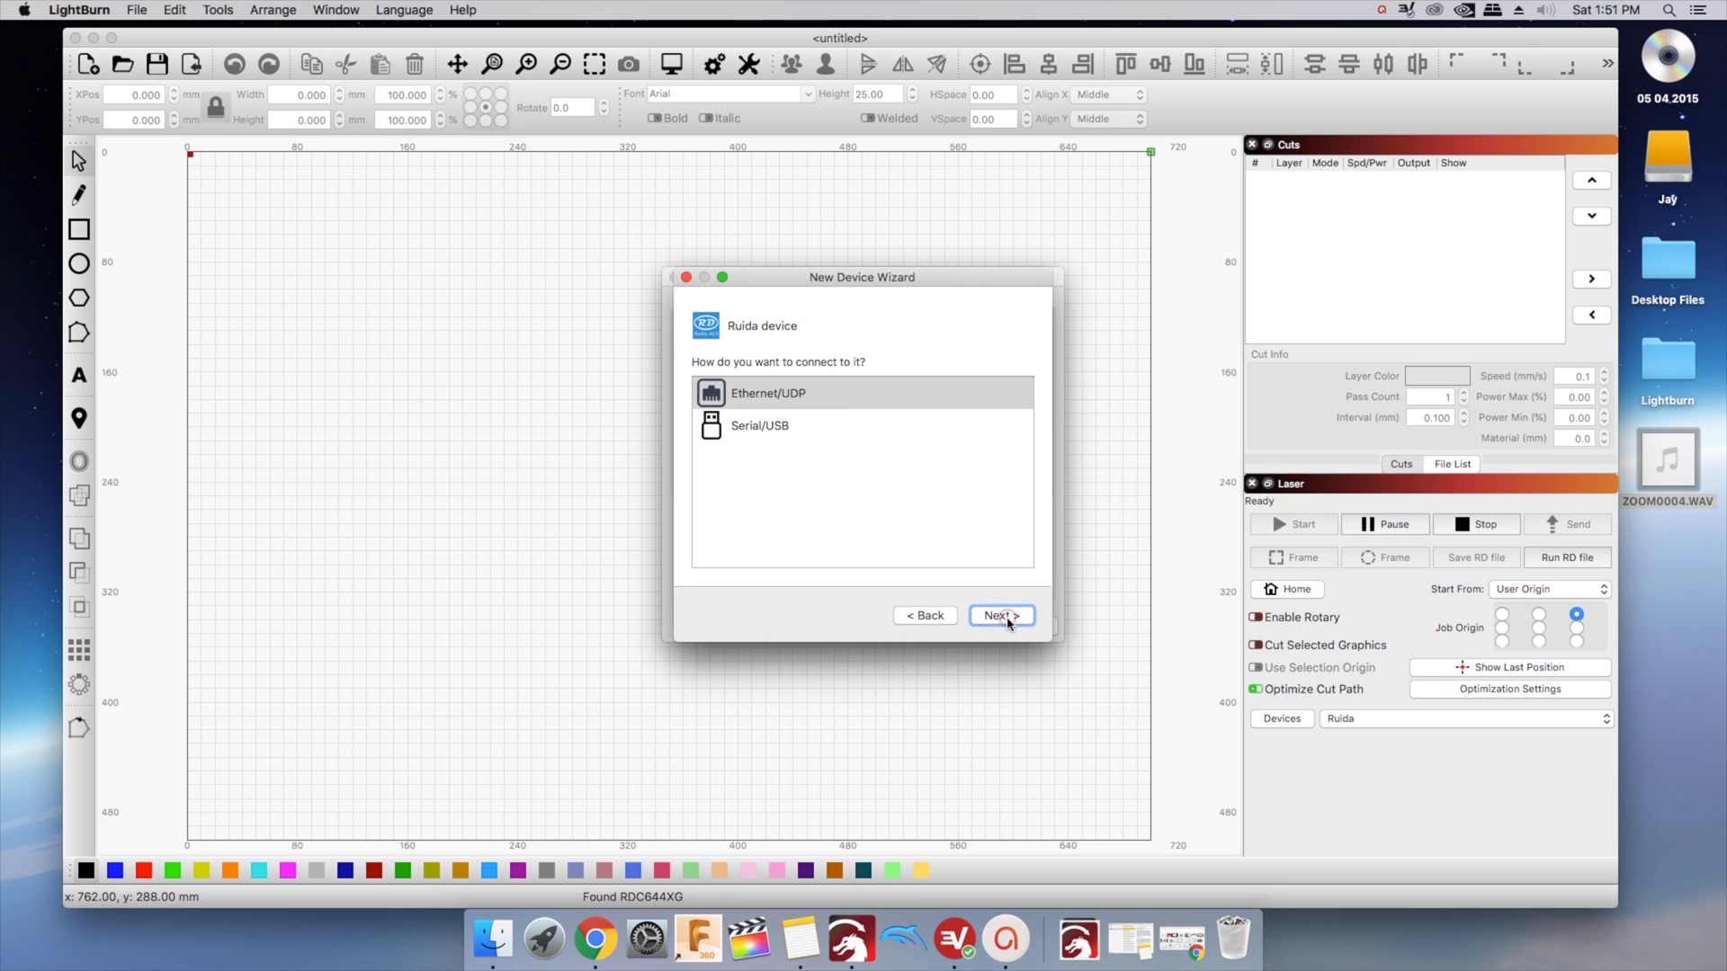
click(1001, 615)
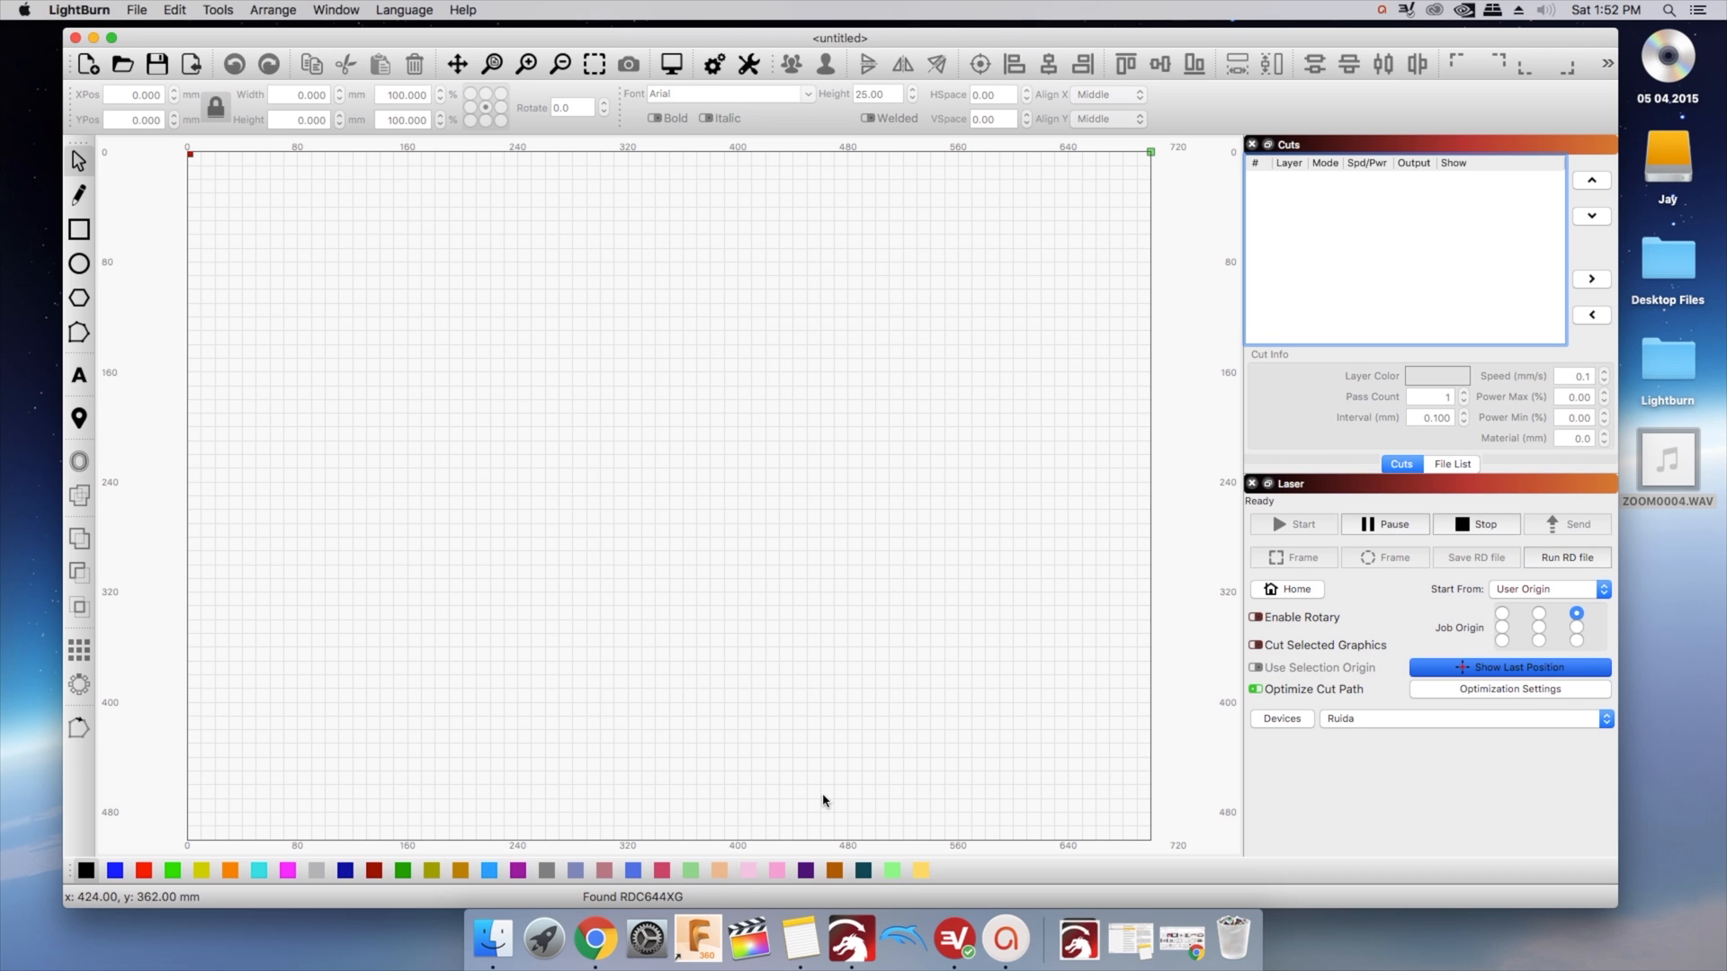
mouse_move(631, 899)
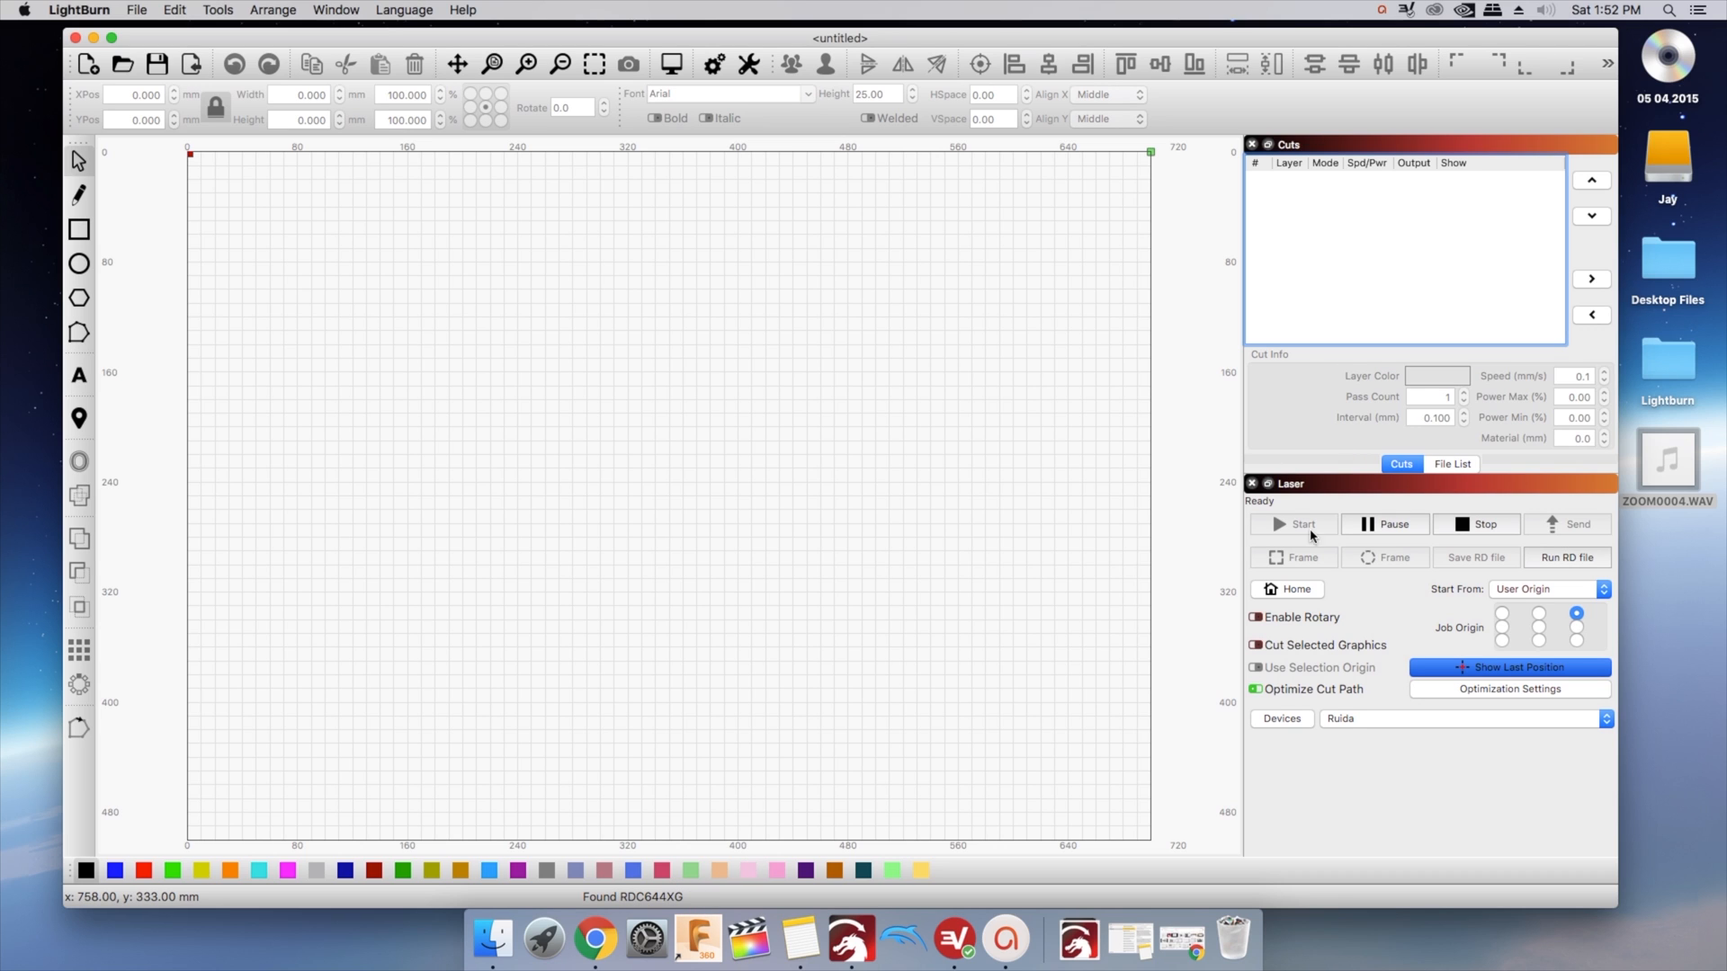
mouse_move(1253, 507)
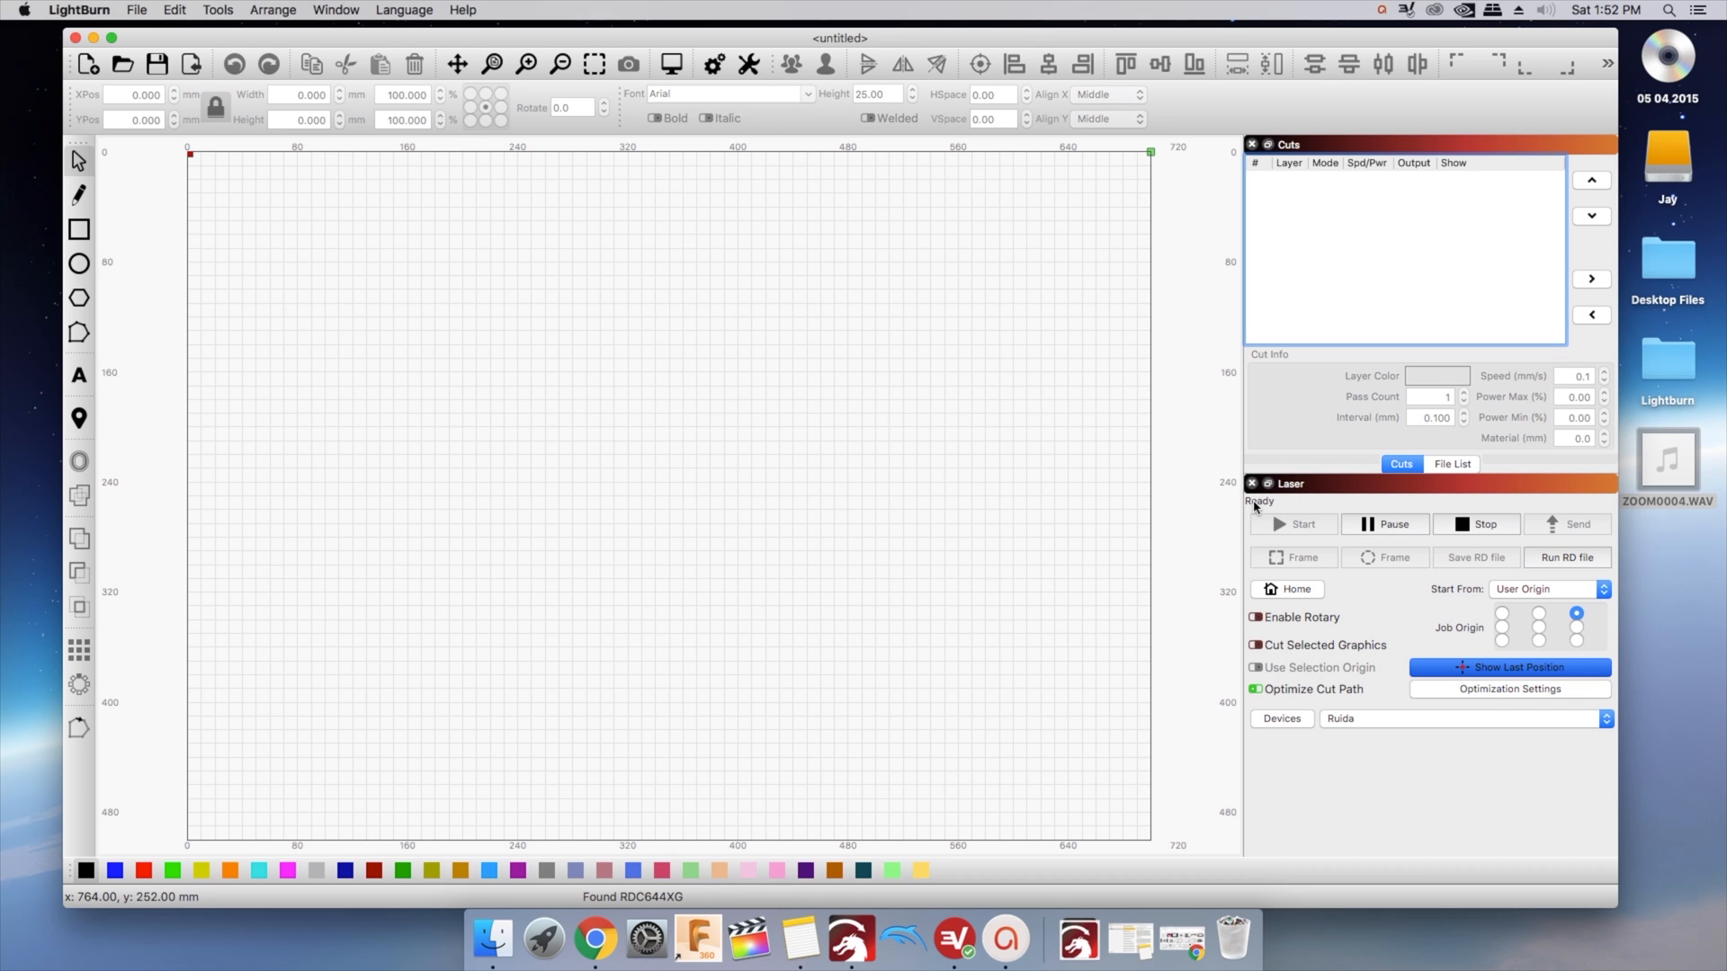
mouse_move(1016, 751)
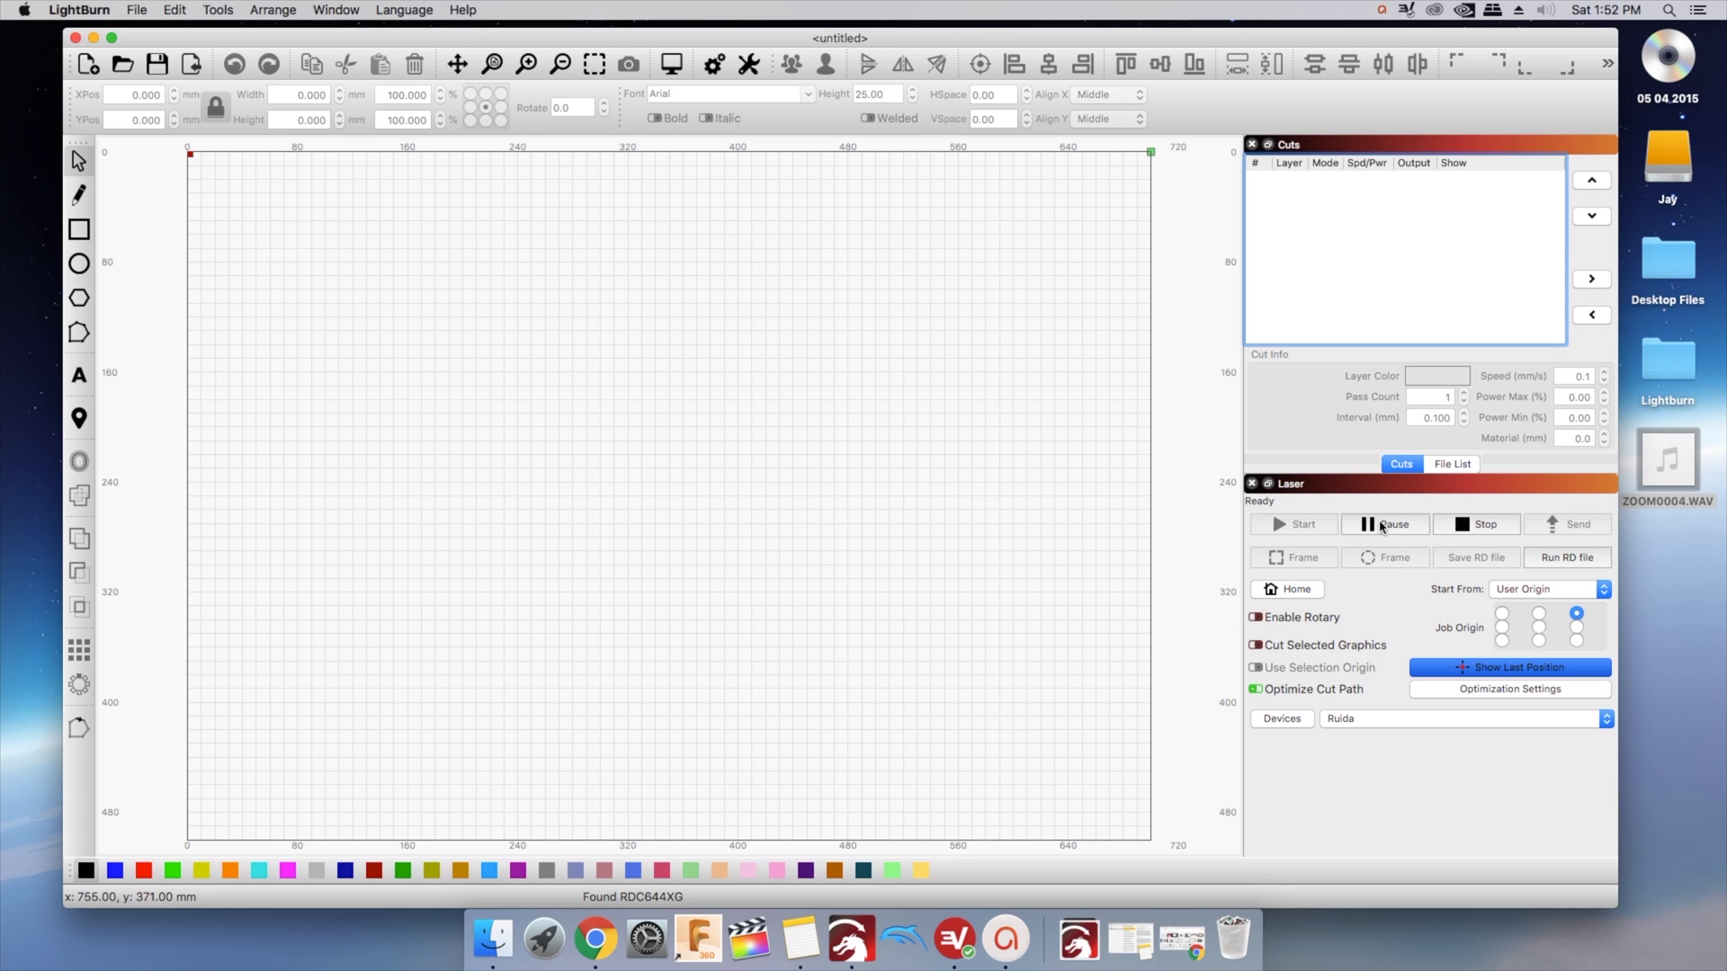
click(1281, 720)
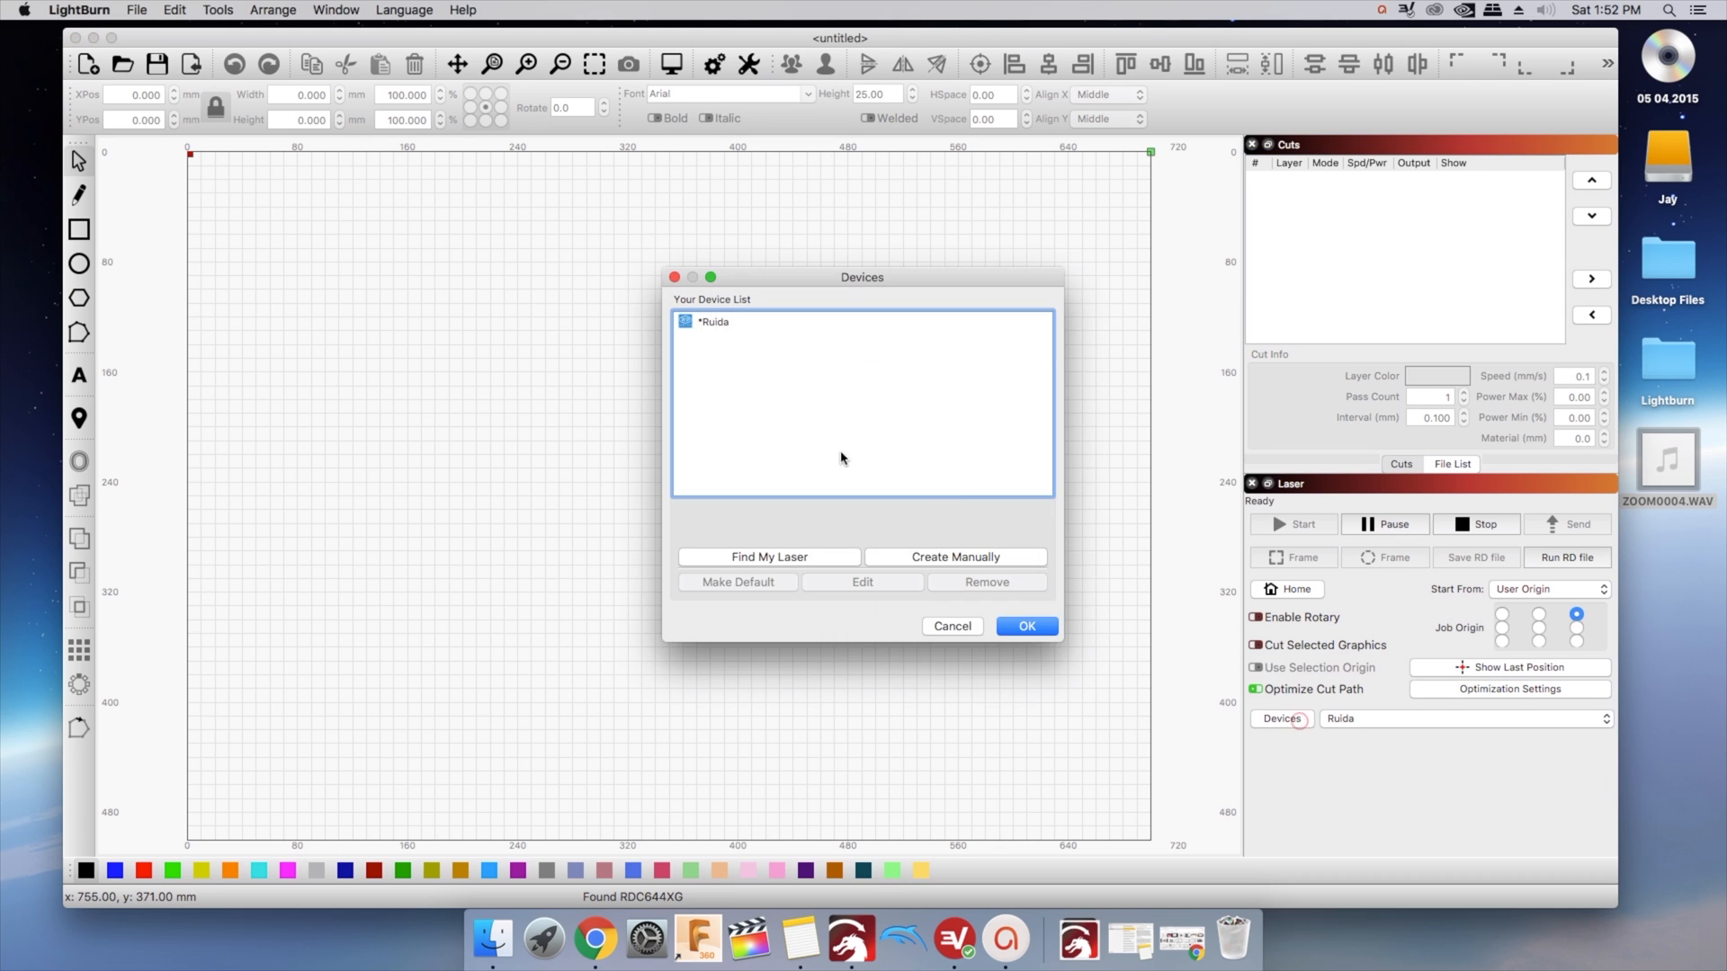
click(957, 557)
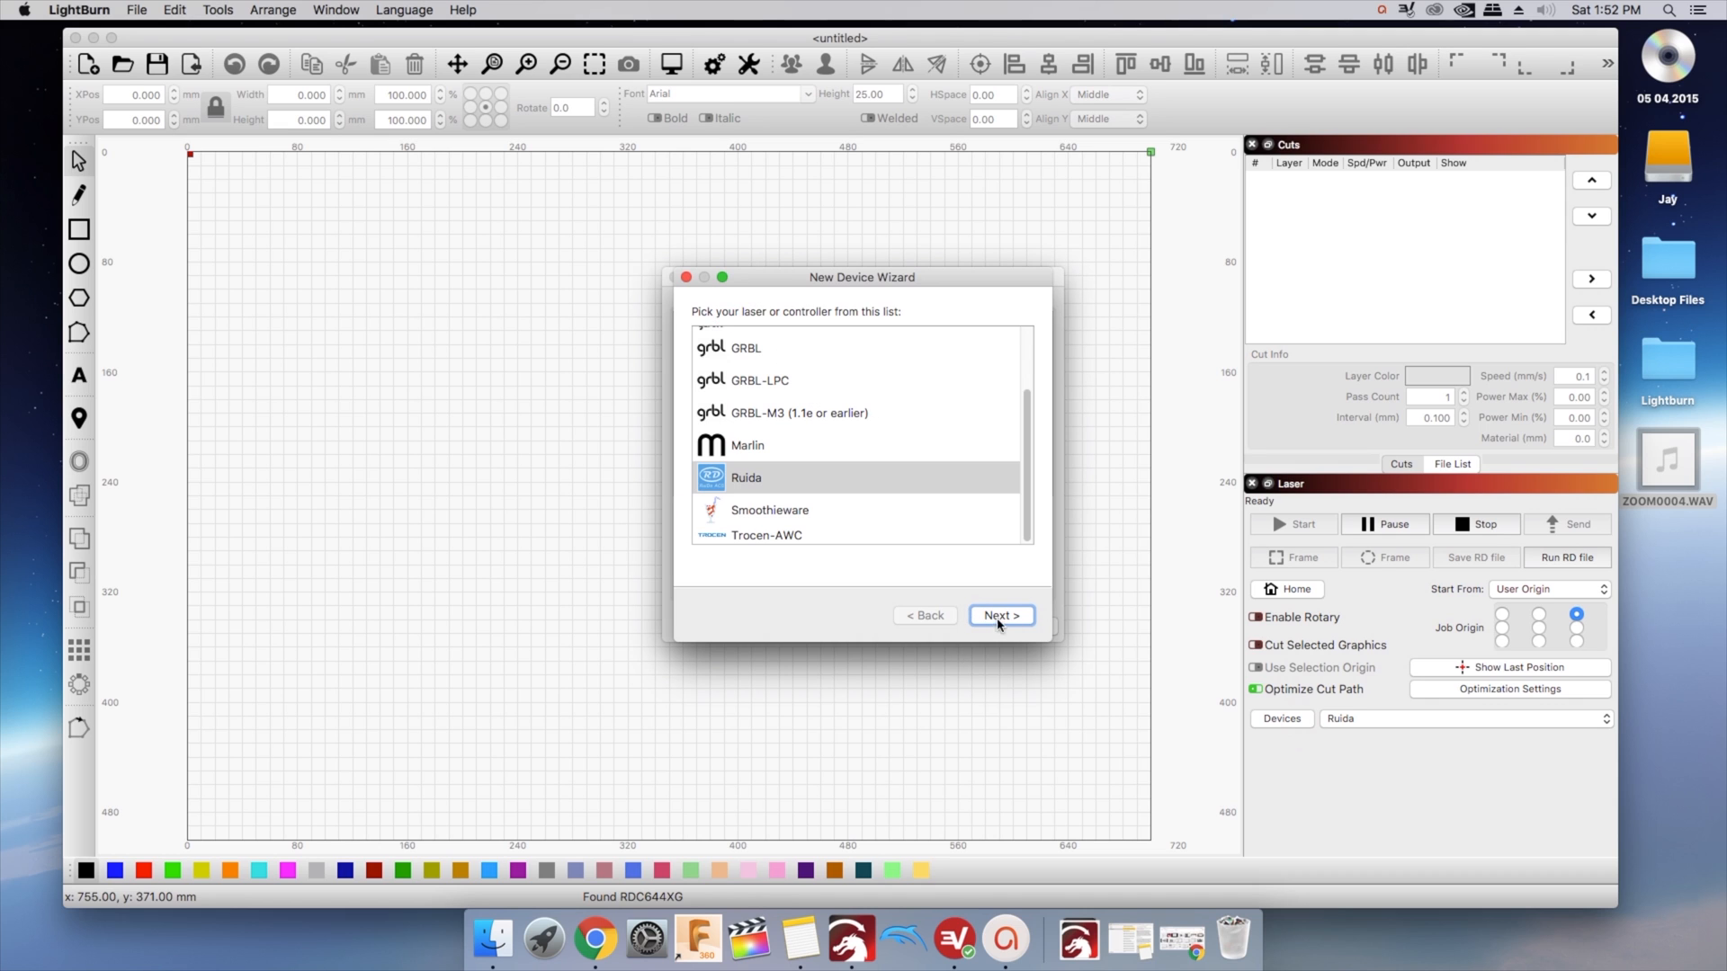
click(1000, 615)
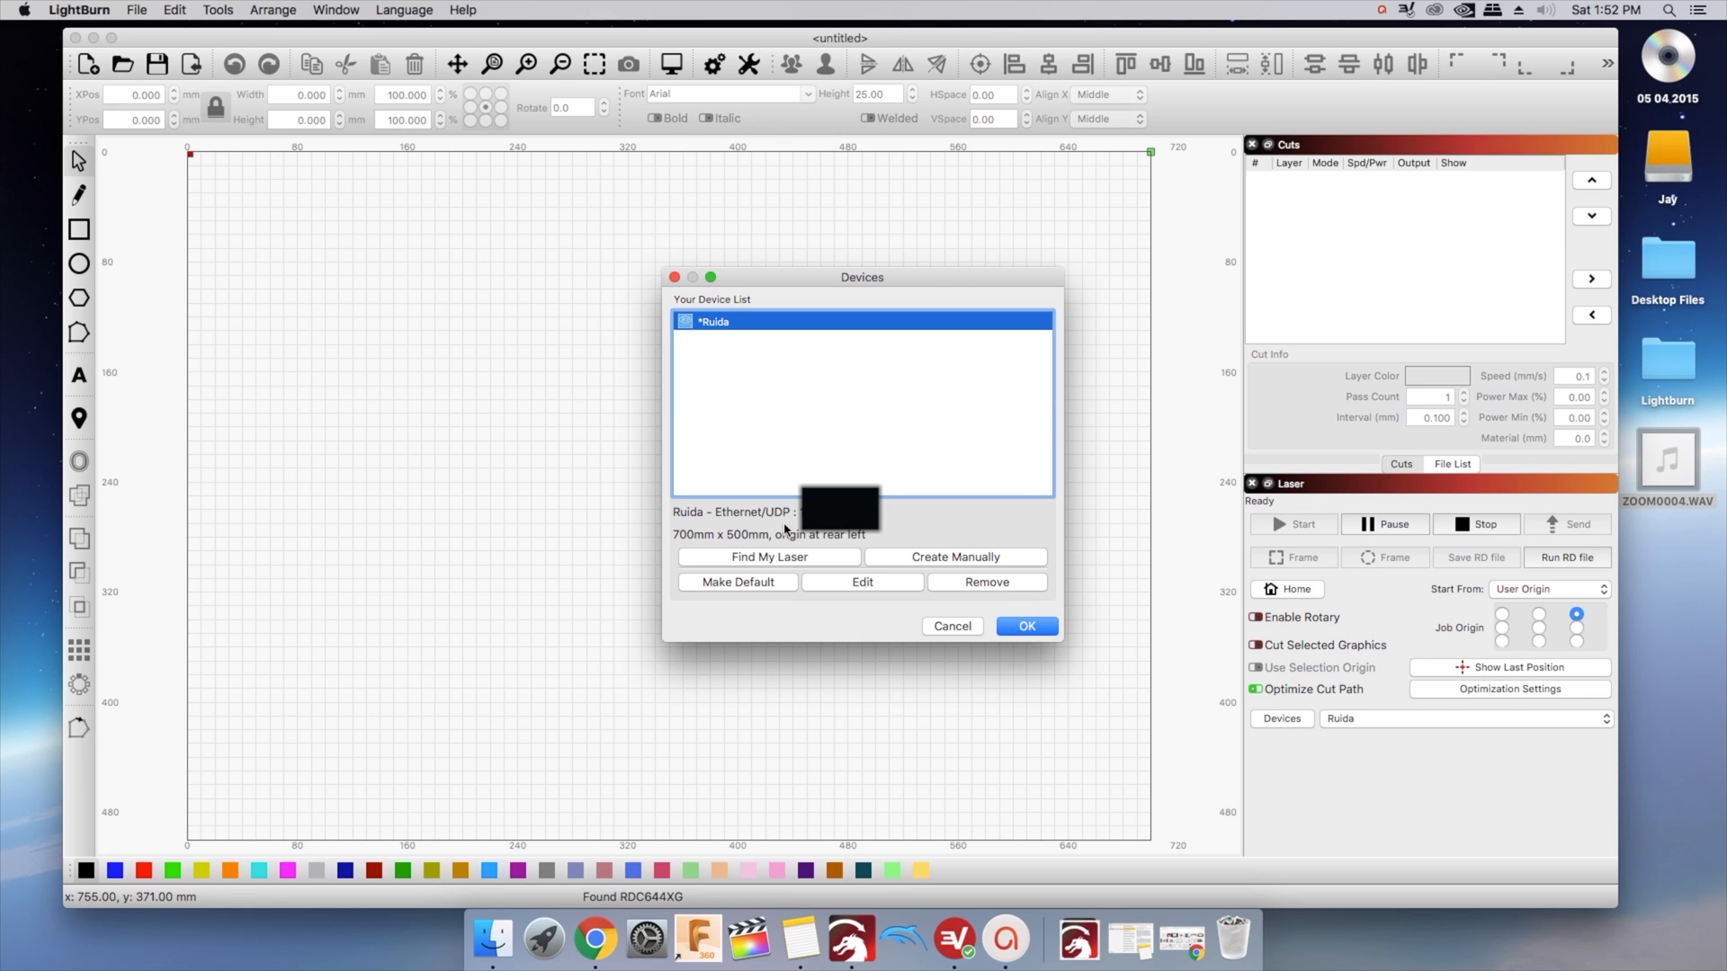
mouse_move(957, 626)
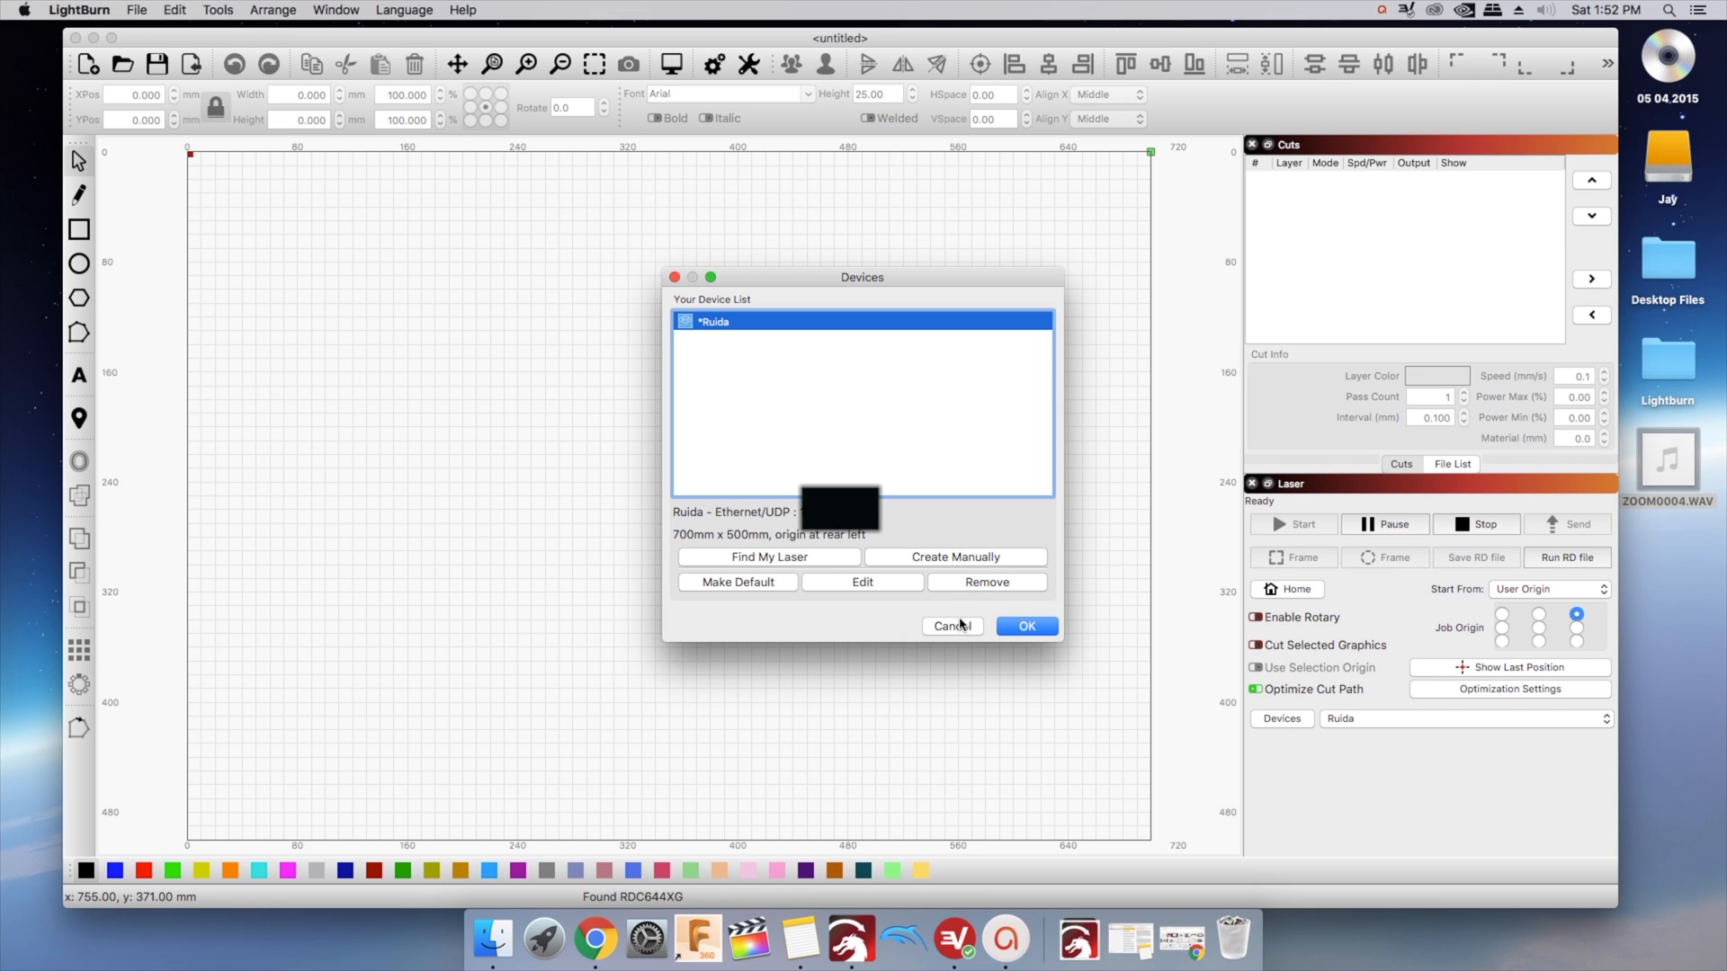
click(953, 626)
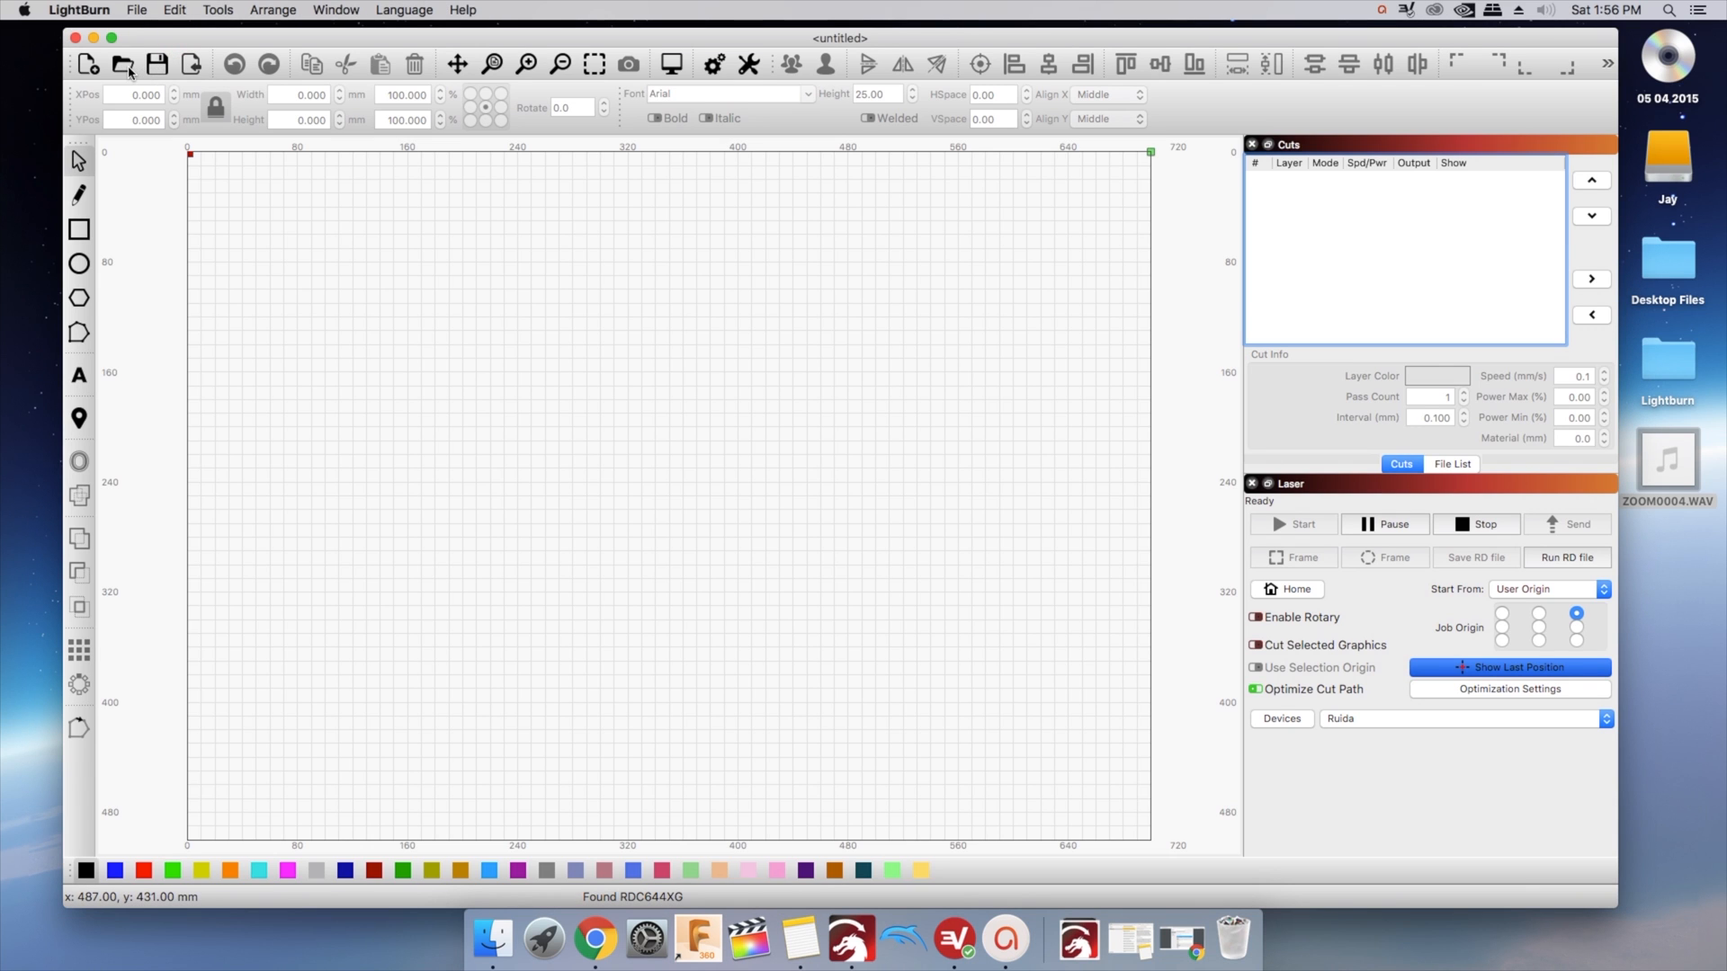
mouse_move(225, 65)
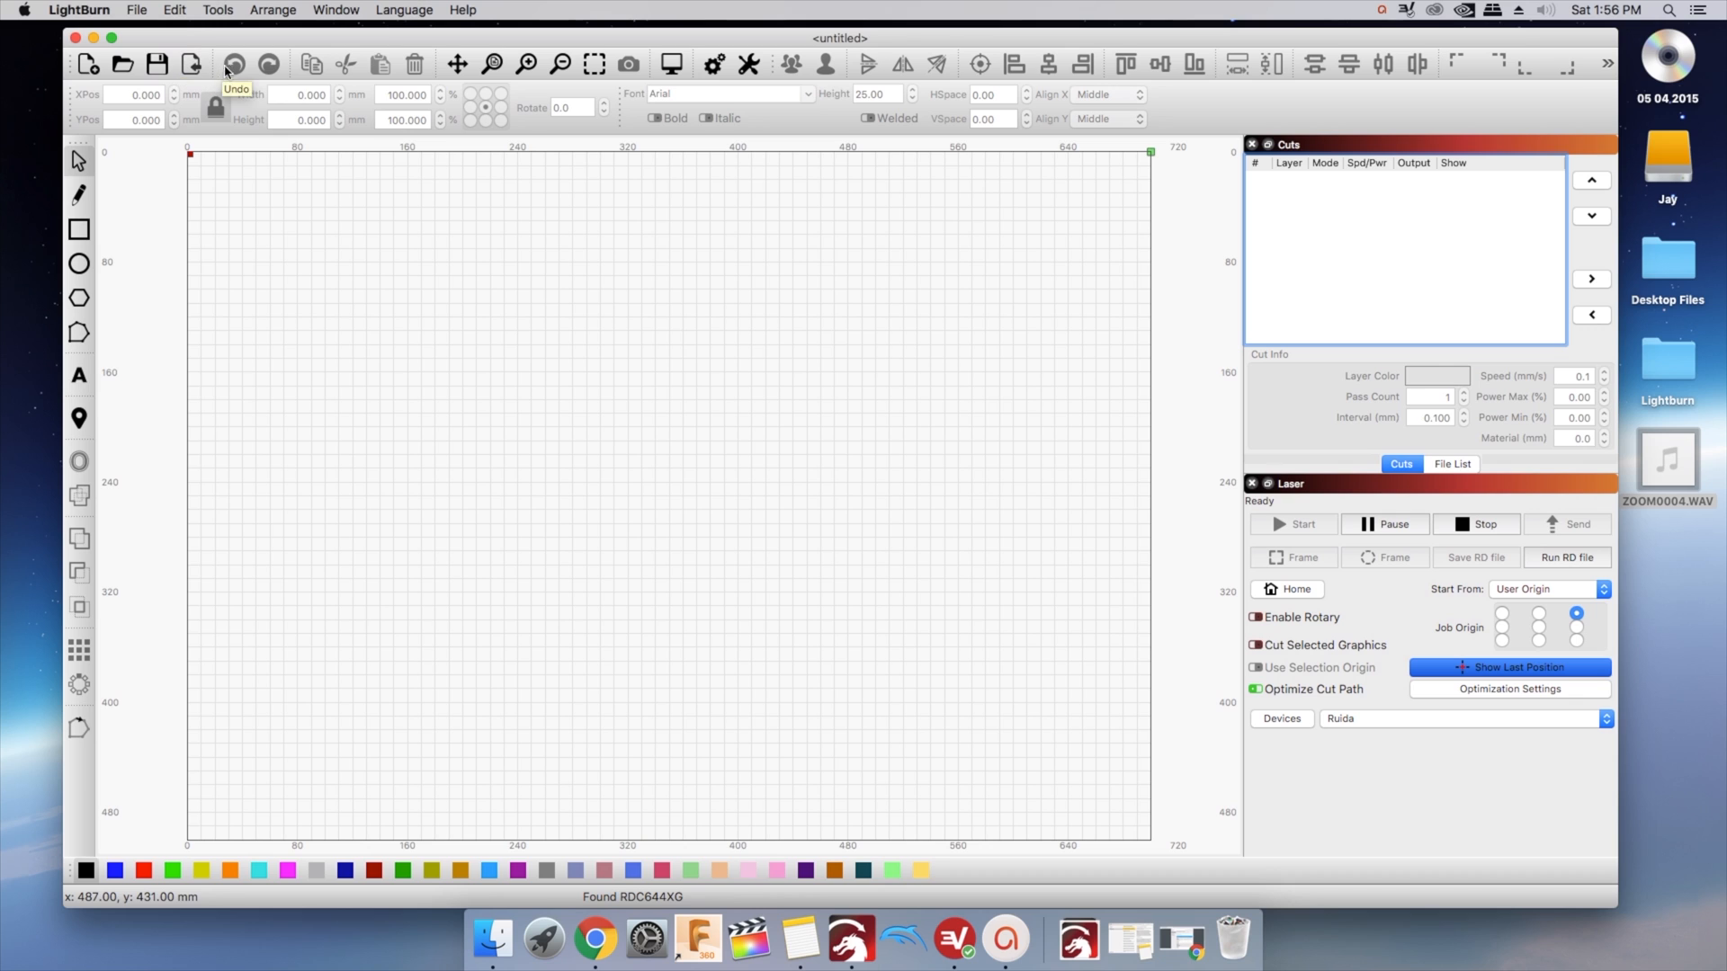
mouse_move(412, 63)
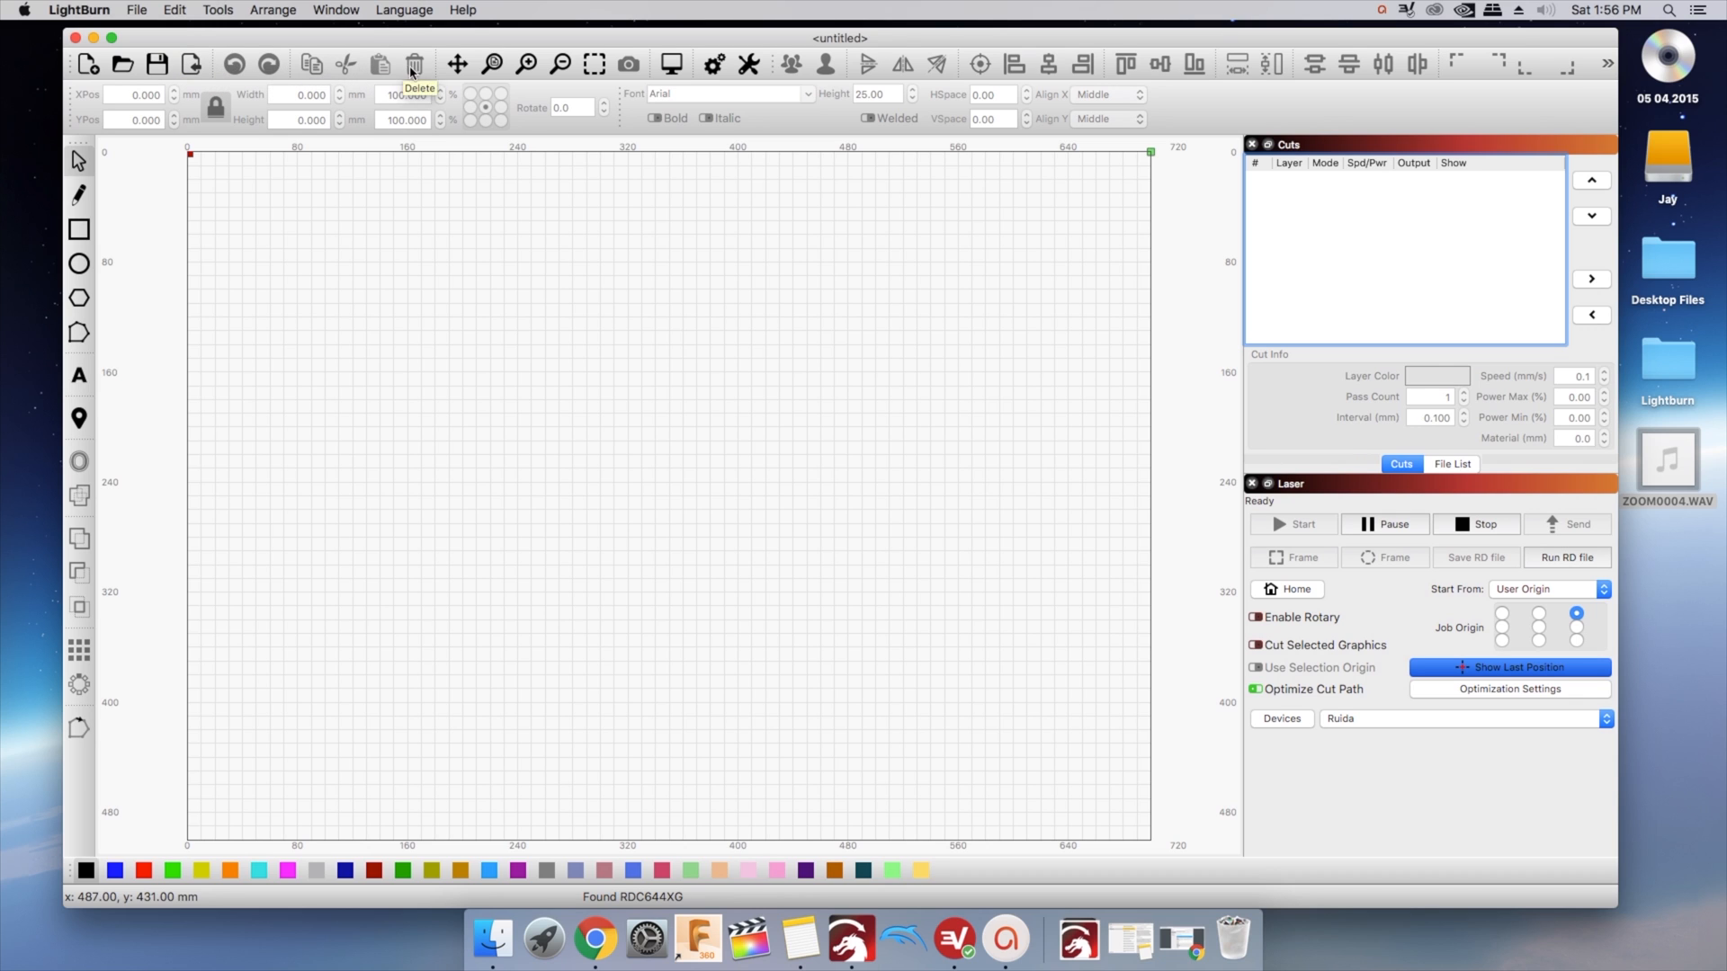
mouse_move(626, 63)
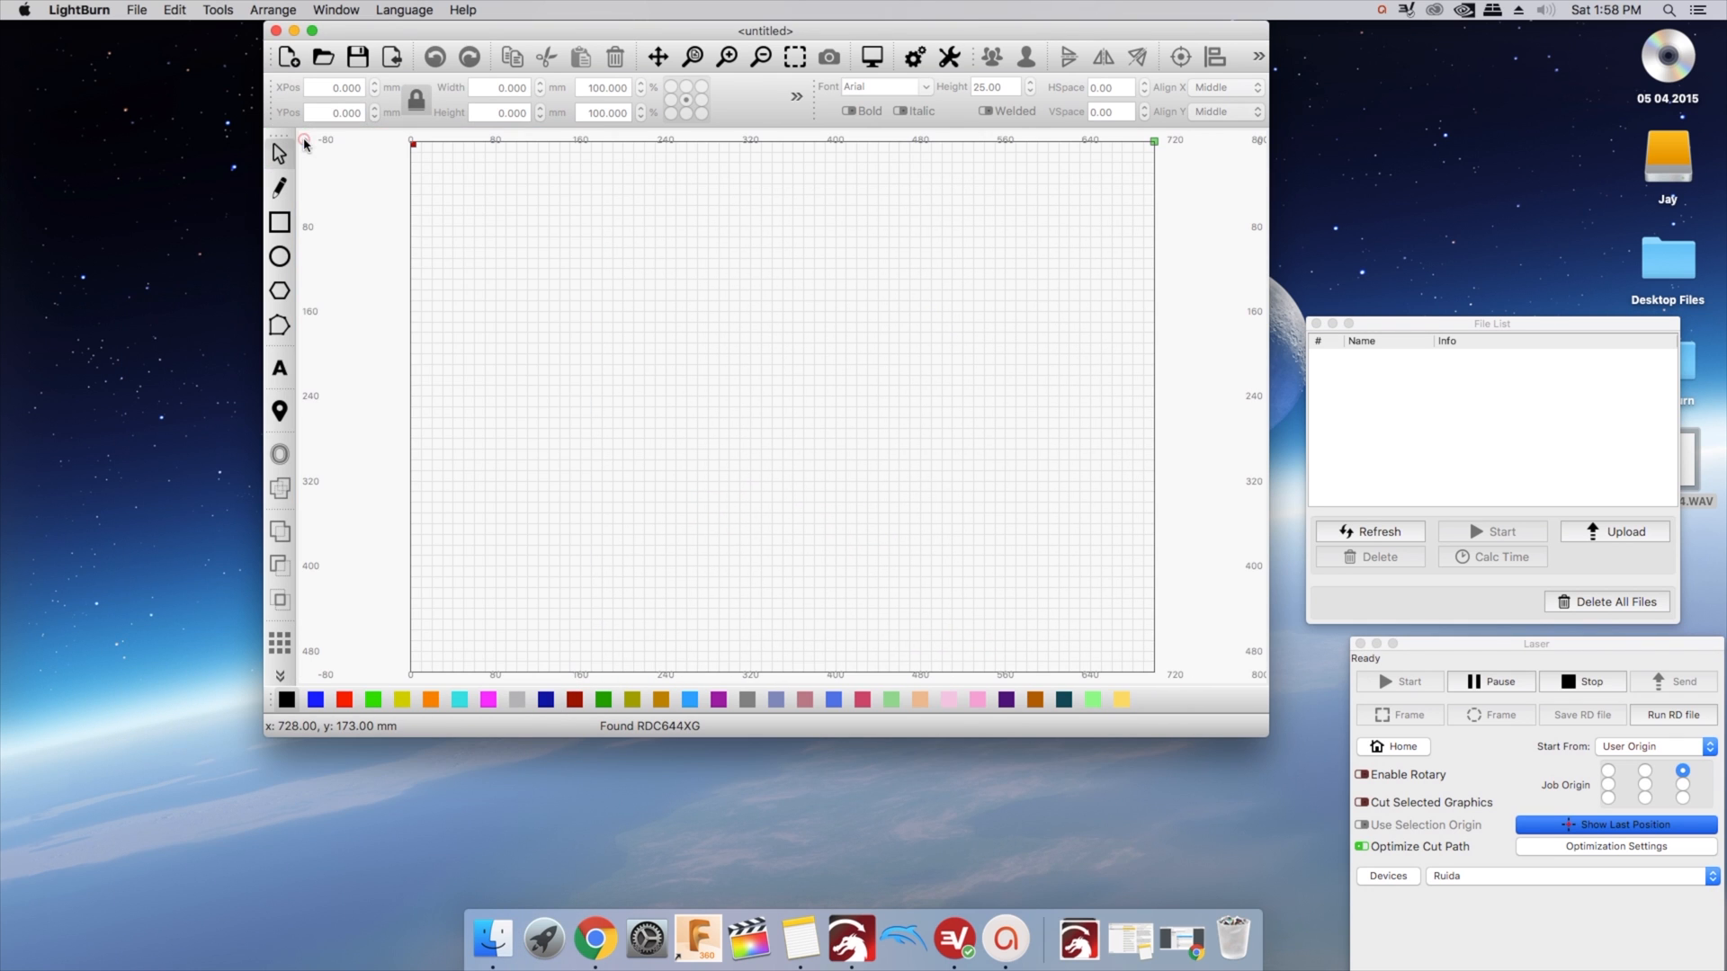
Reset the window to the default panel layout, then confirm Settings with OK
click(335, 9)
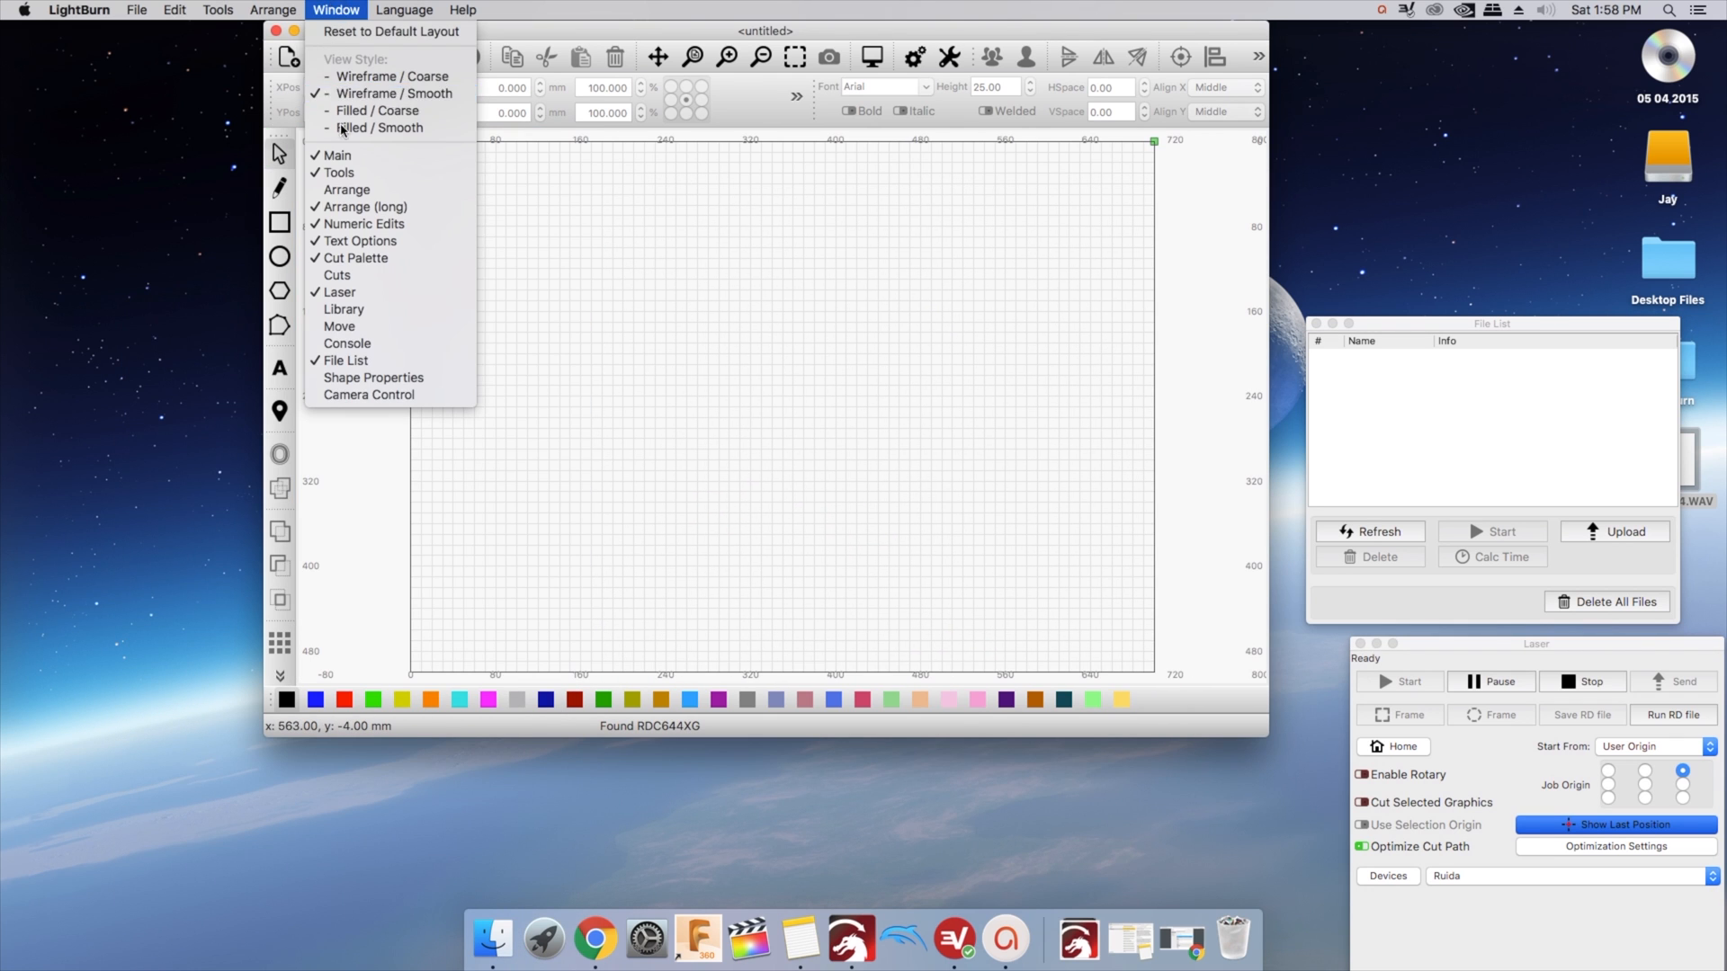
click(388, 33)
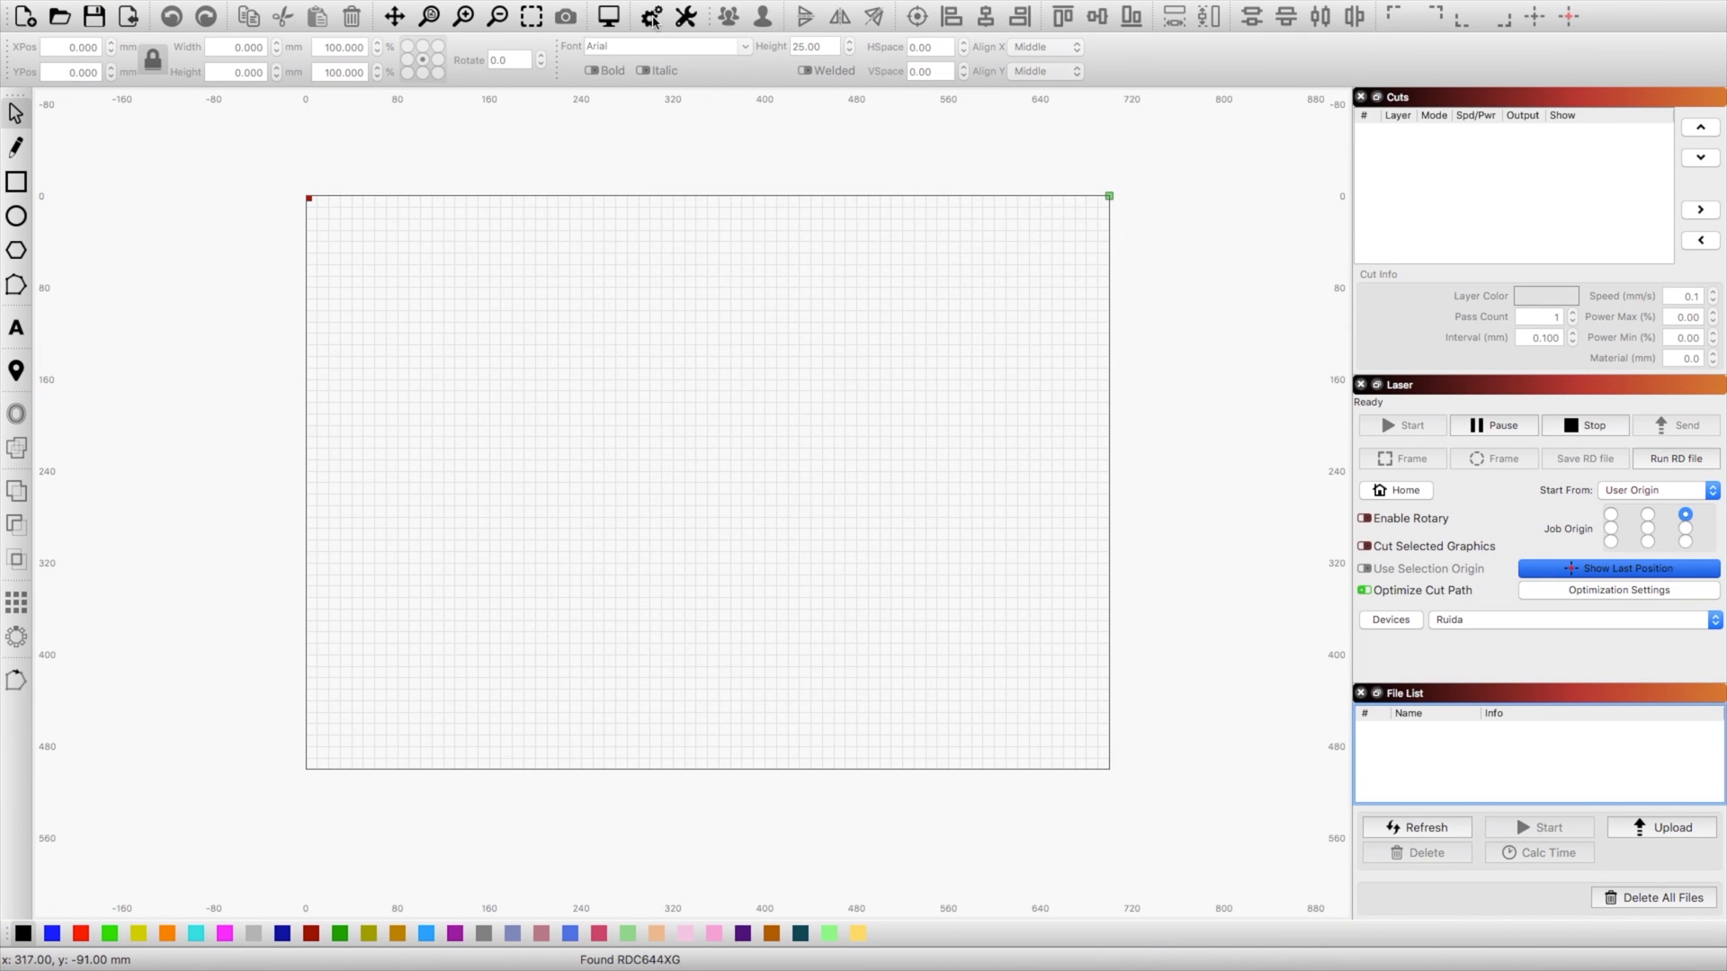
click(651, 18)
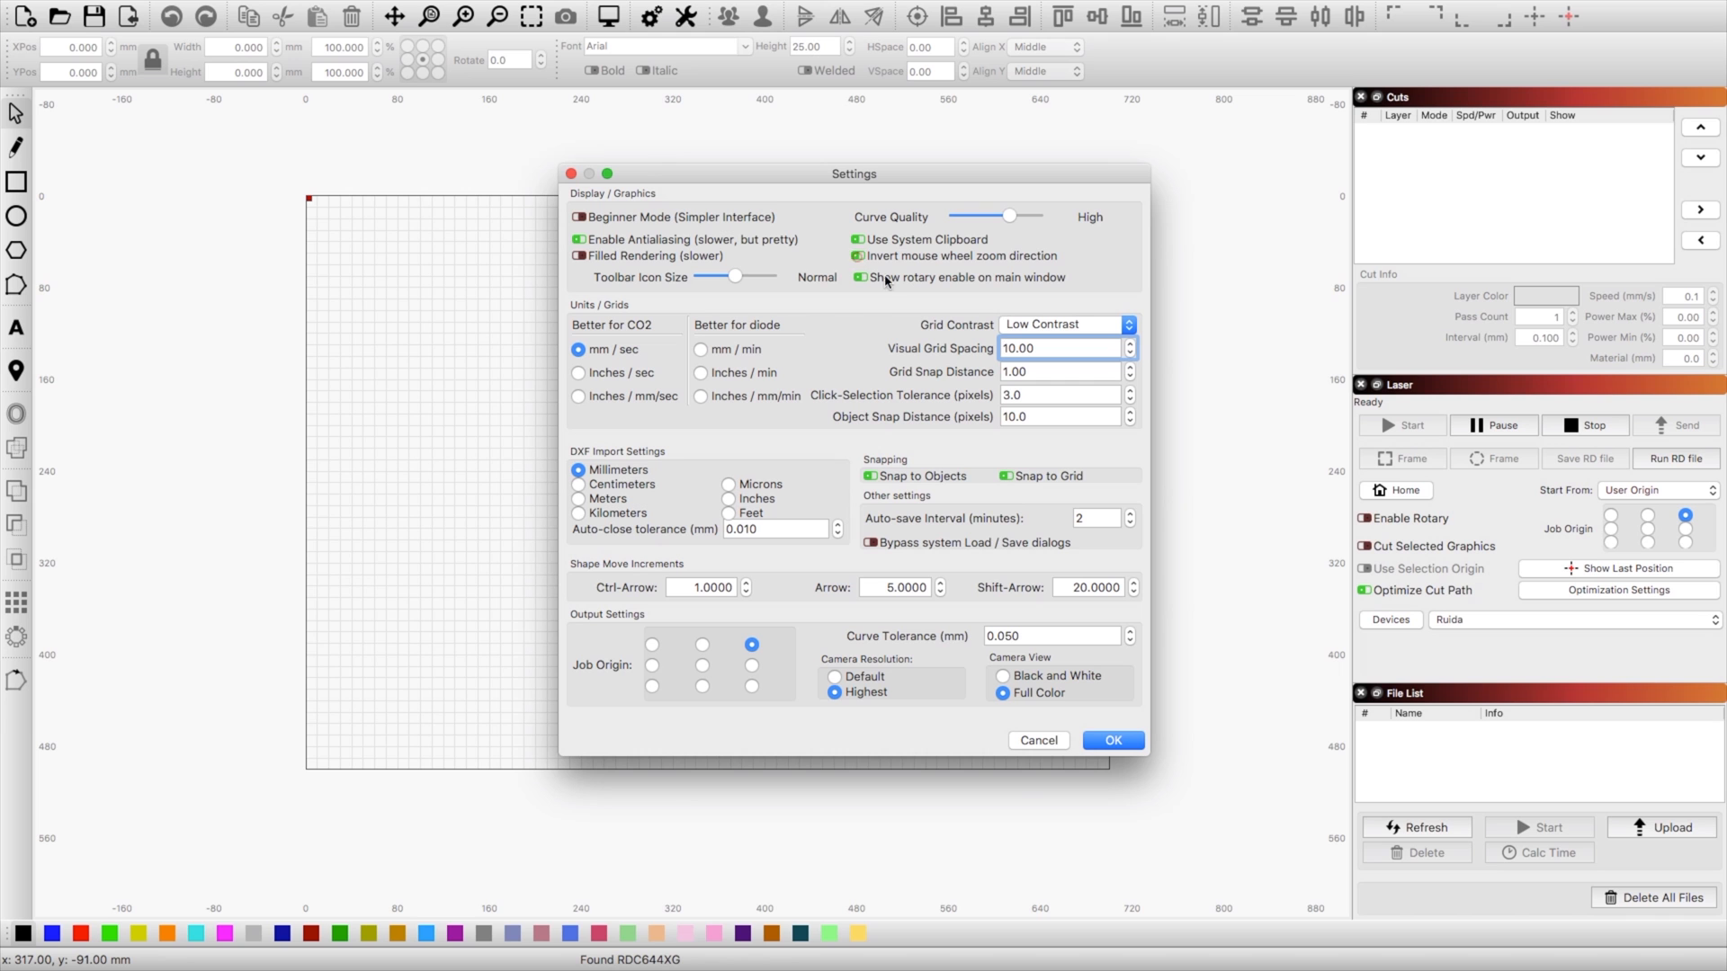
click(1111, 741)
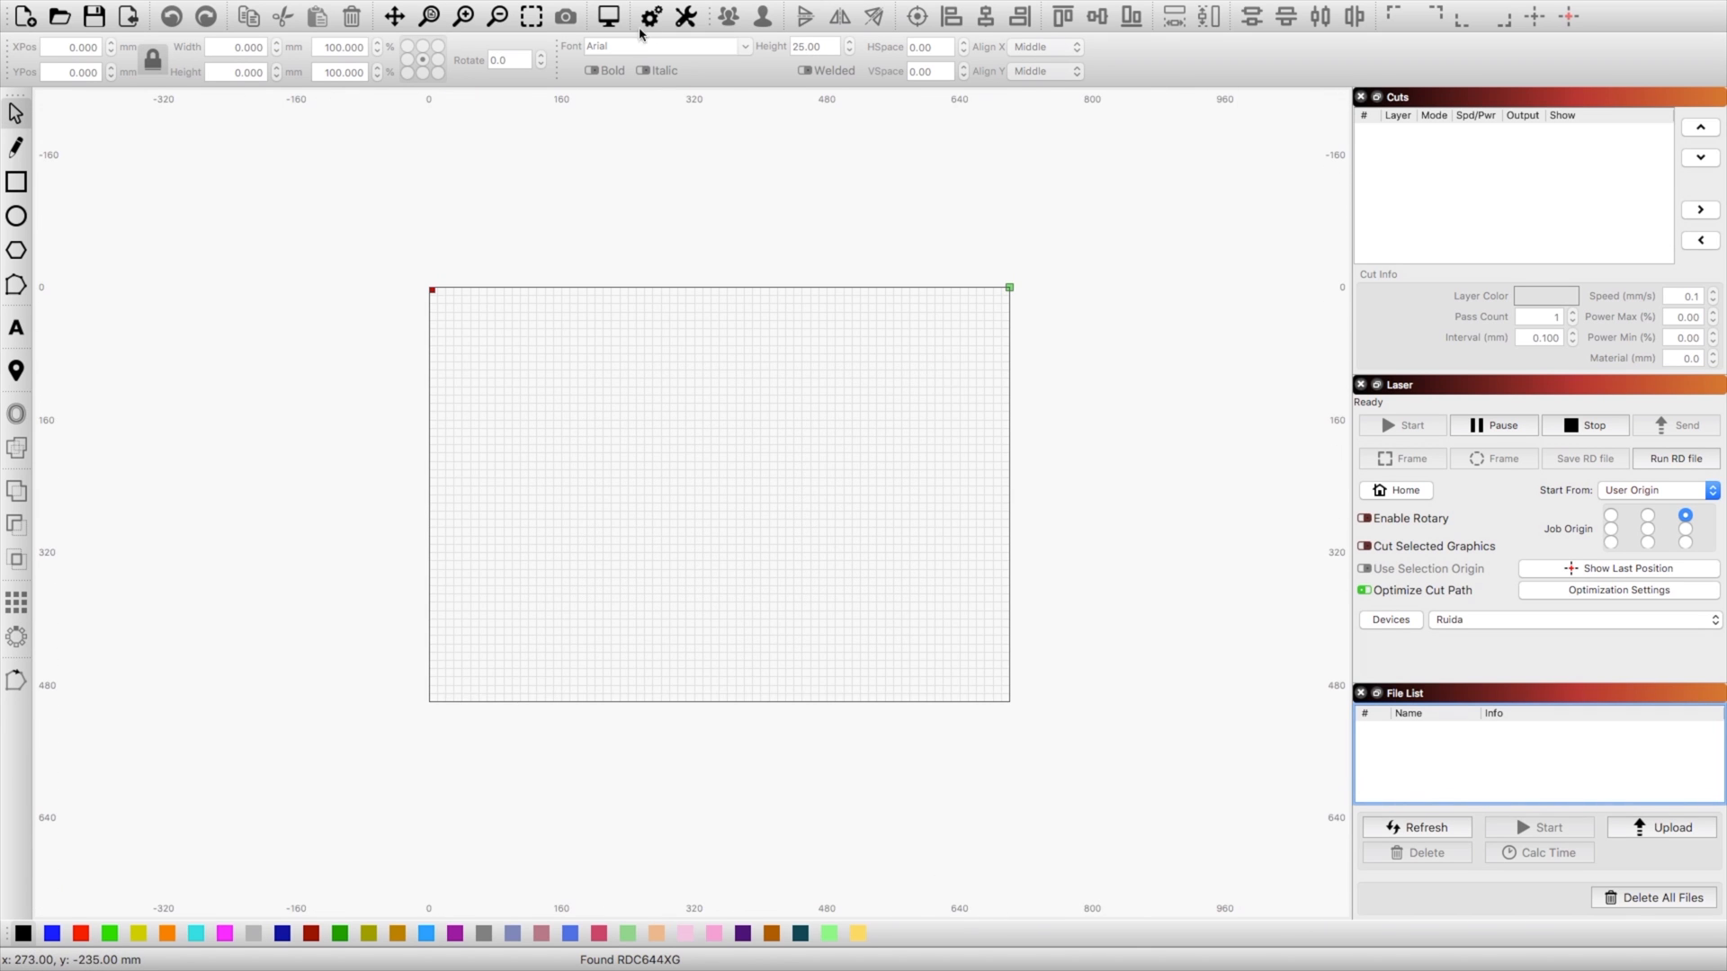
Open the superhero logo coaster .lbrn project from the Desktop Lightburn folder
click(56, 14)
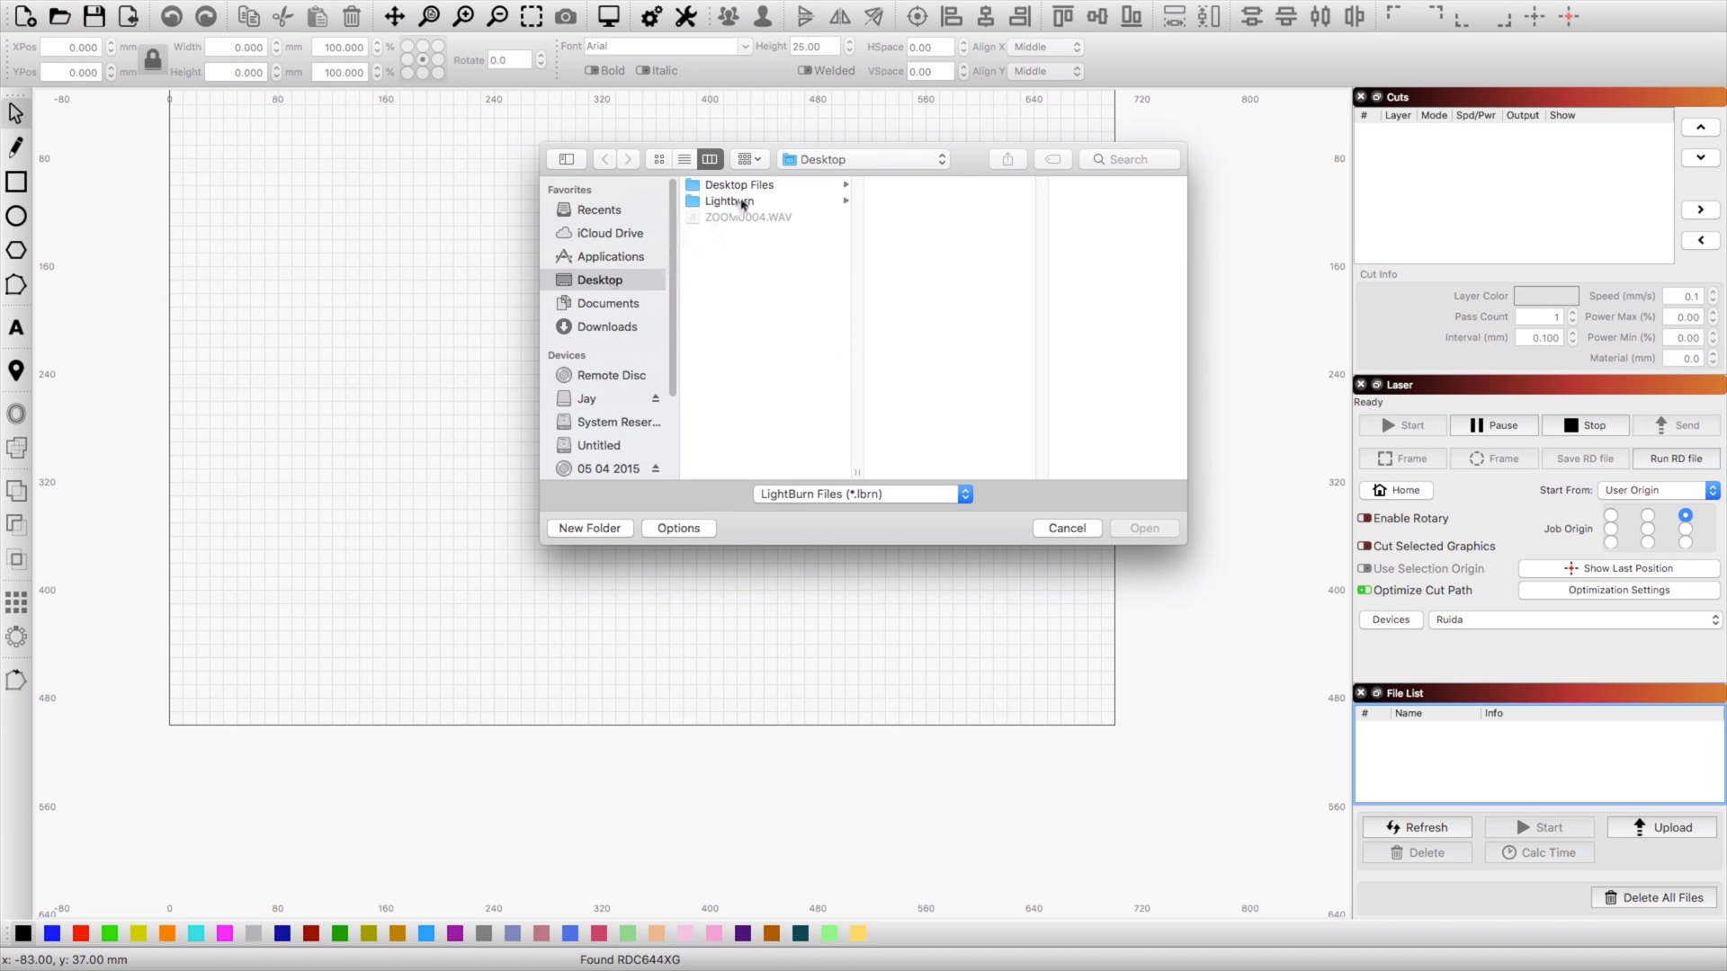
click(728, 201)
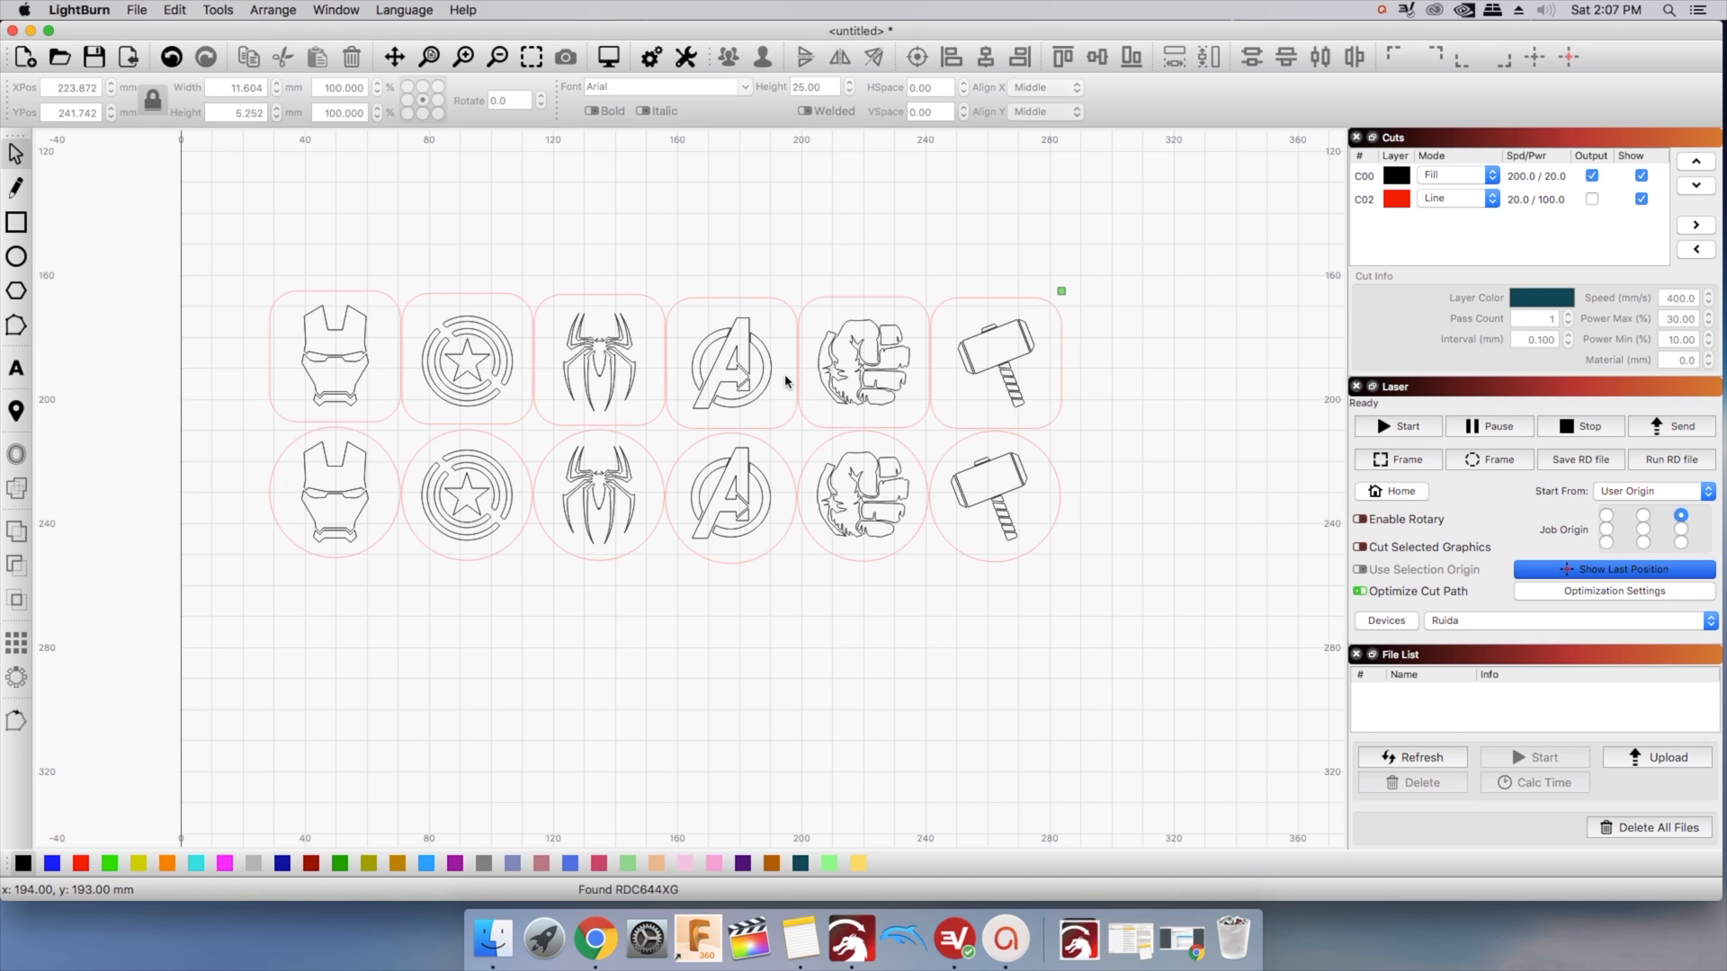
Select the logo artwork and set the black C00 layer's mode to Fill+Line
click(863, 363)
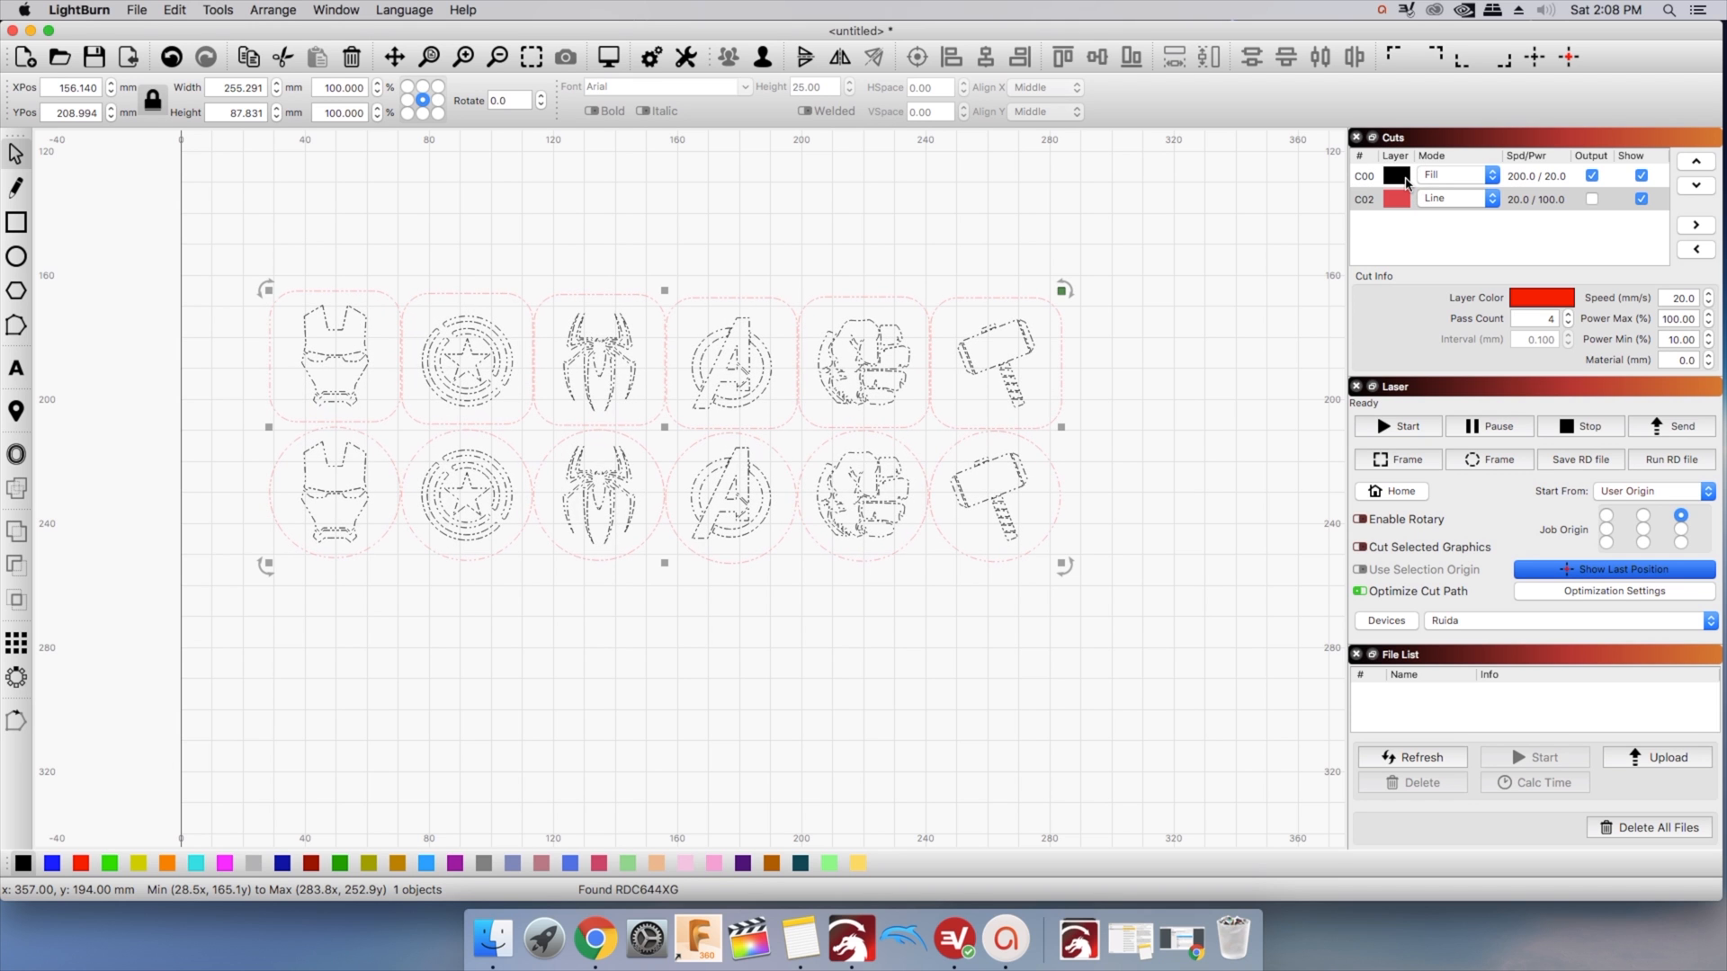
click(1364, 177)
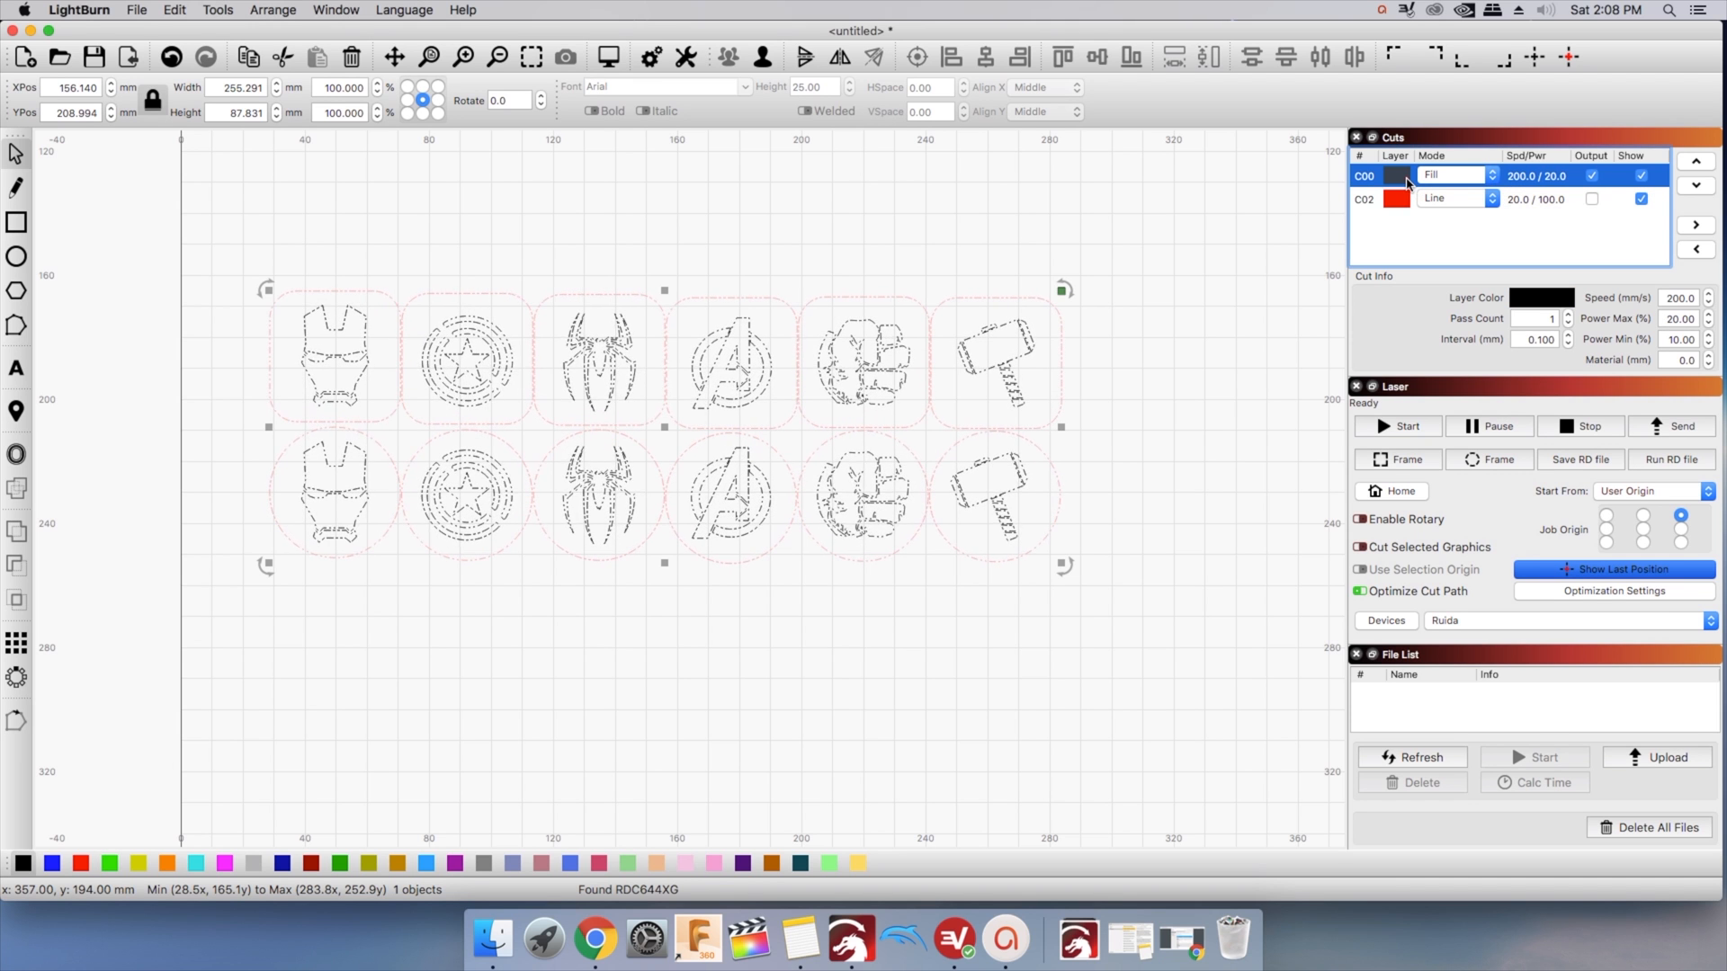
click(1493, 175)
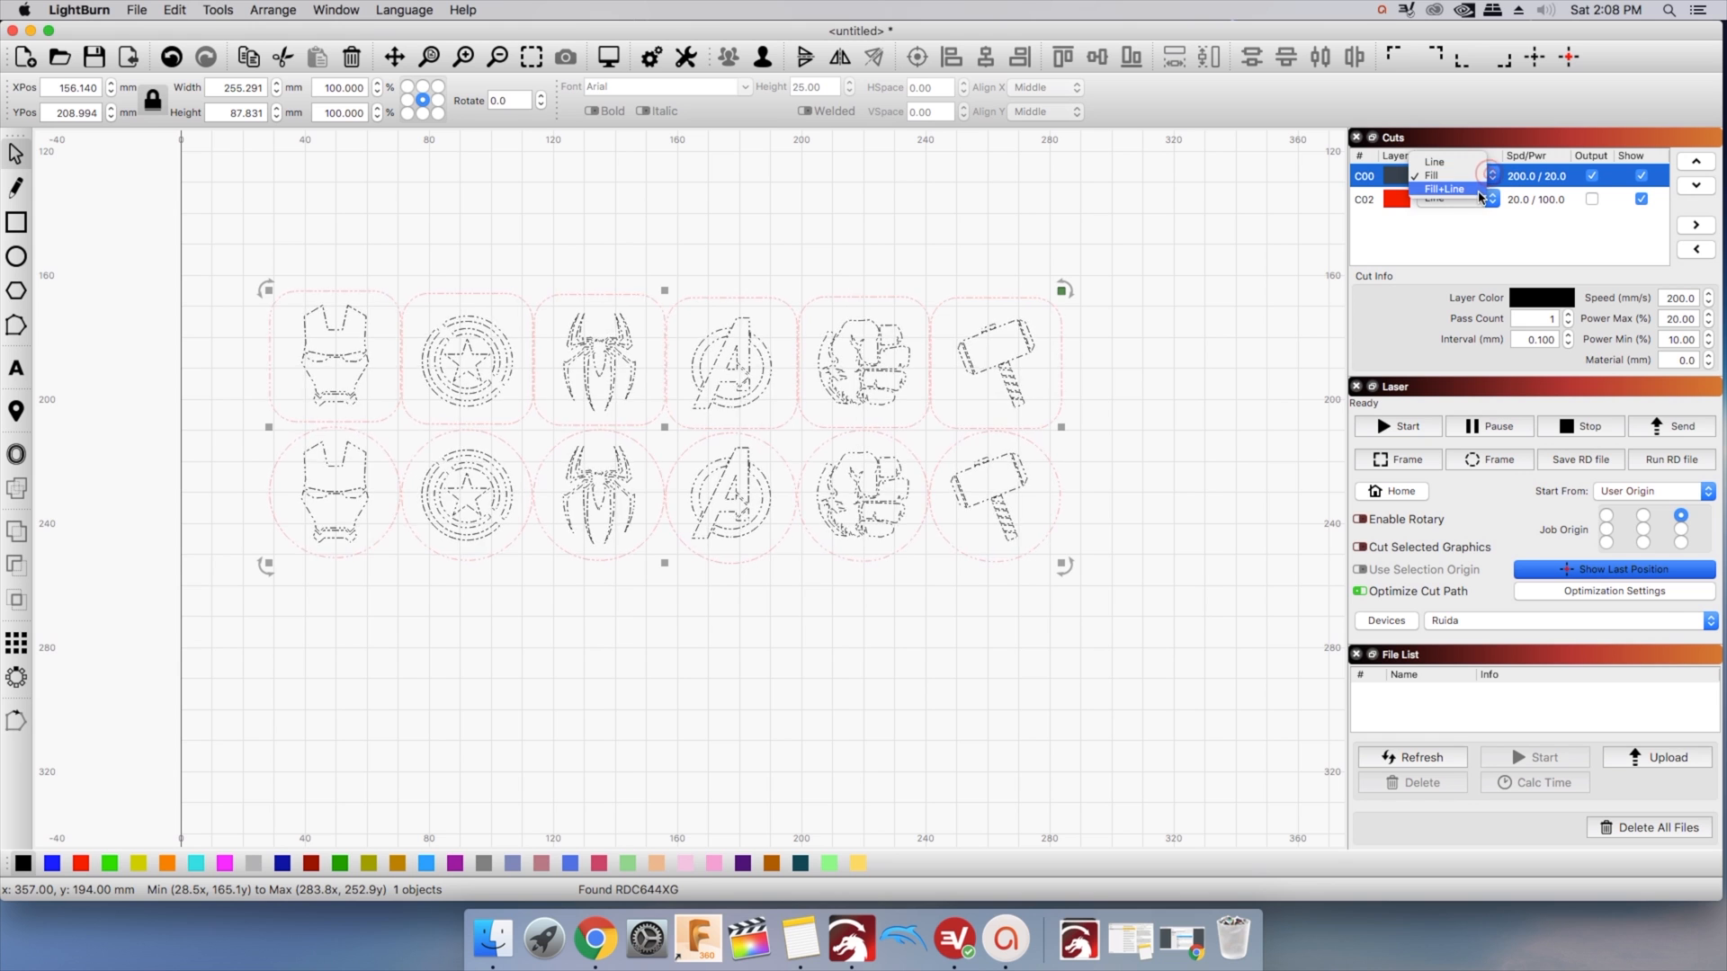
click(1446, 189)
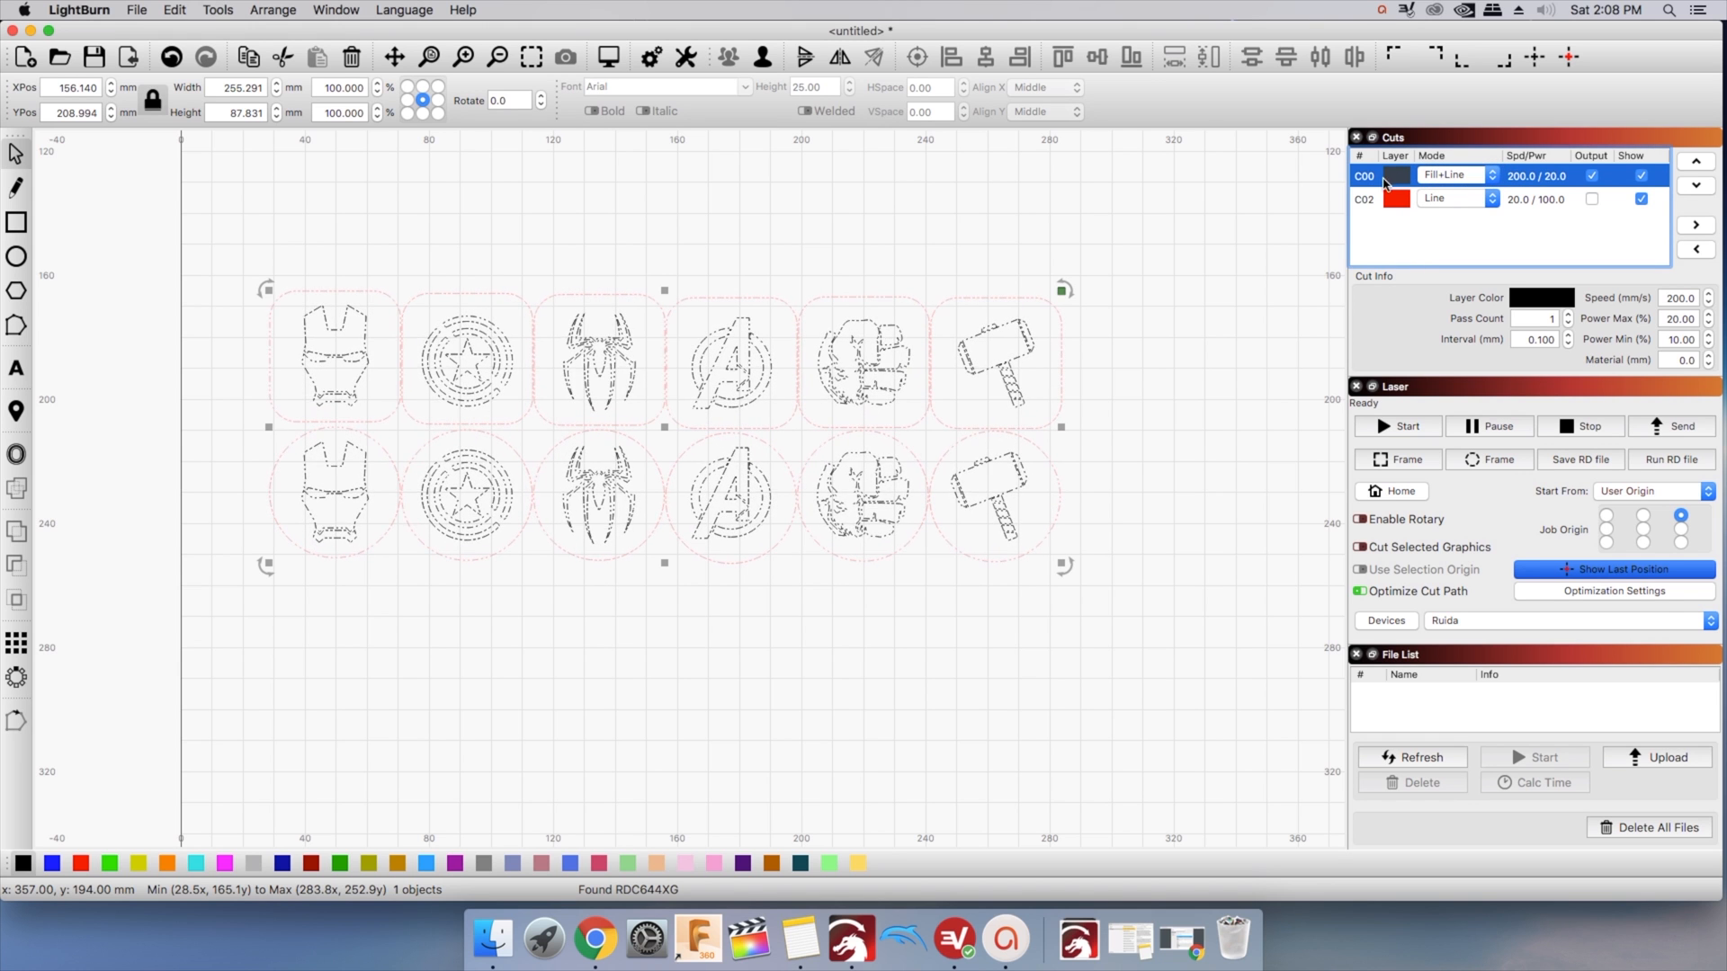
In Cut Settings Editor set C00 to 300 mm/s, cross-hatch on, 1 mm line interval, 45° scan angle
double_click(1395, 174)
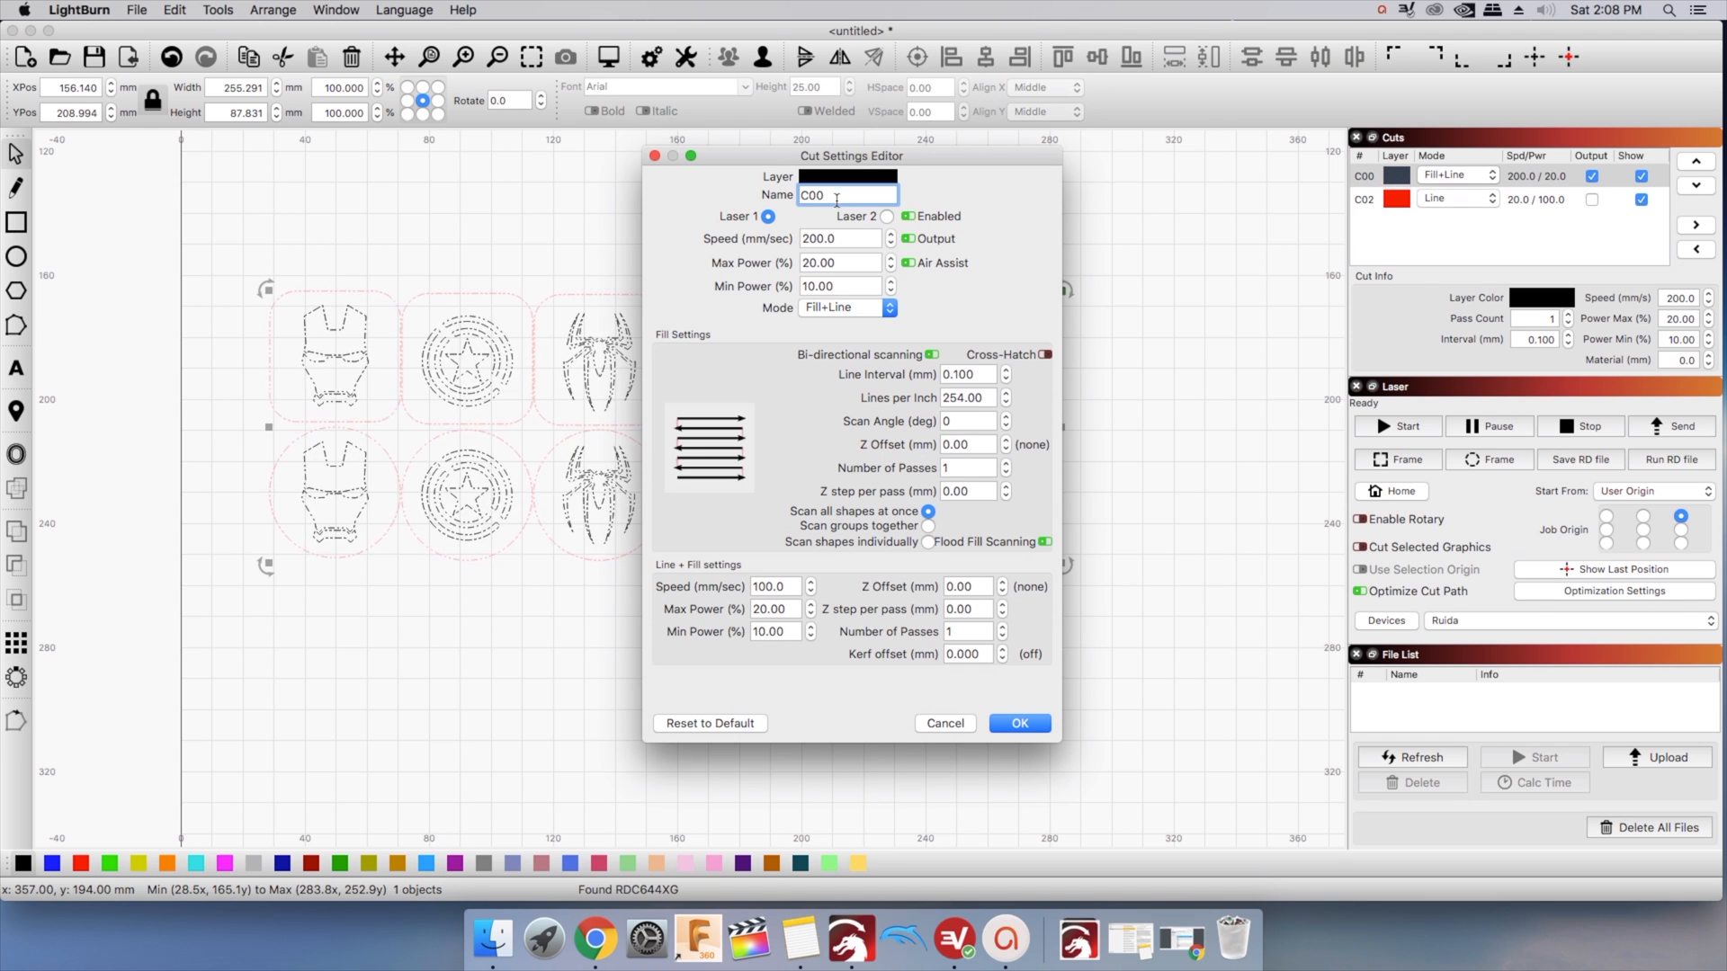
click(838, 238)
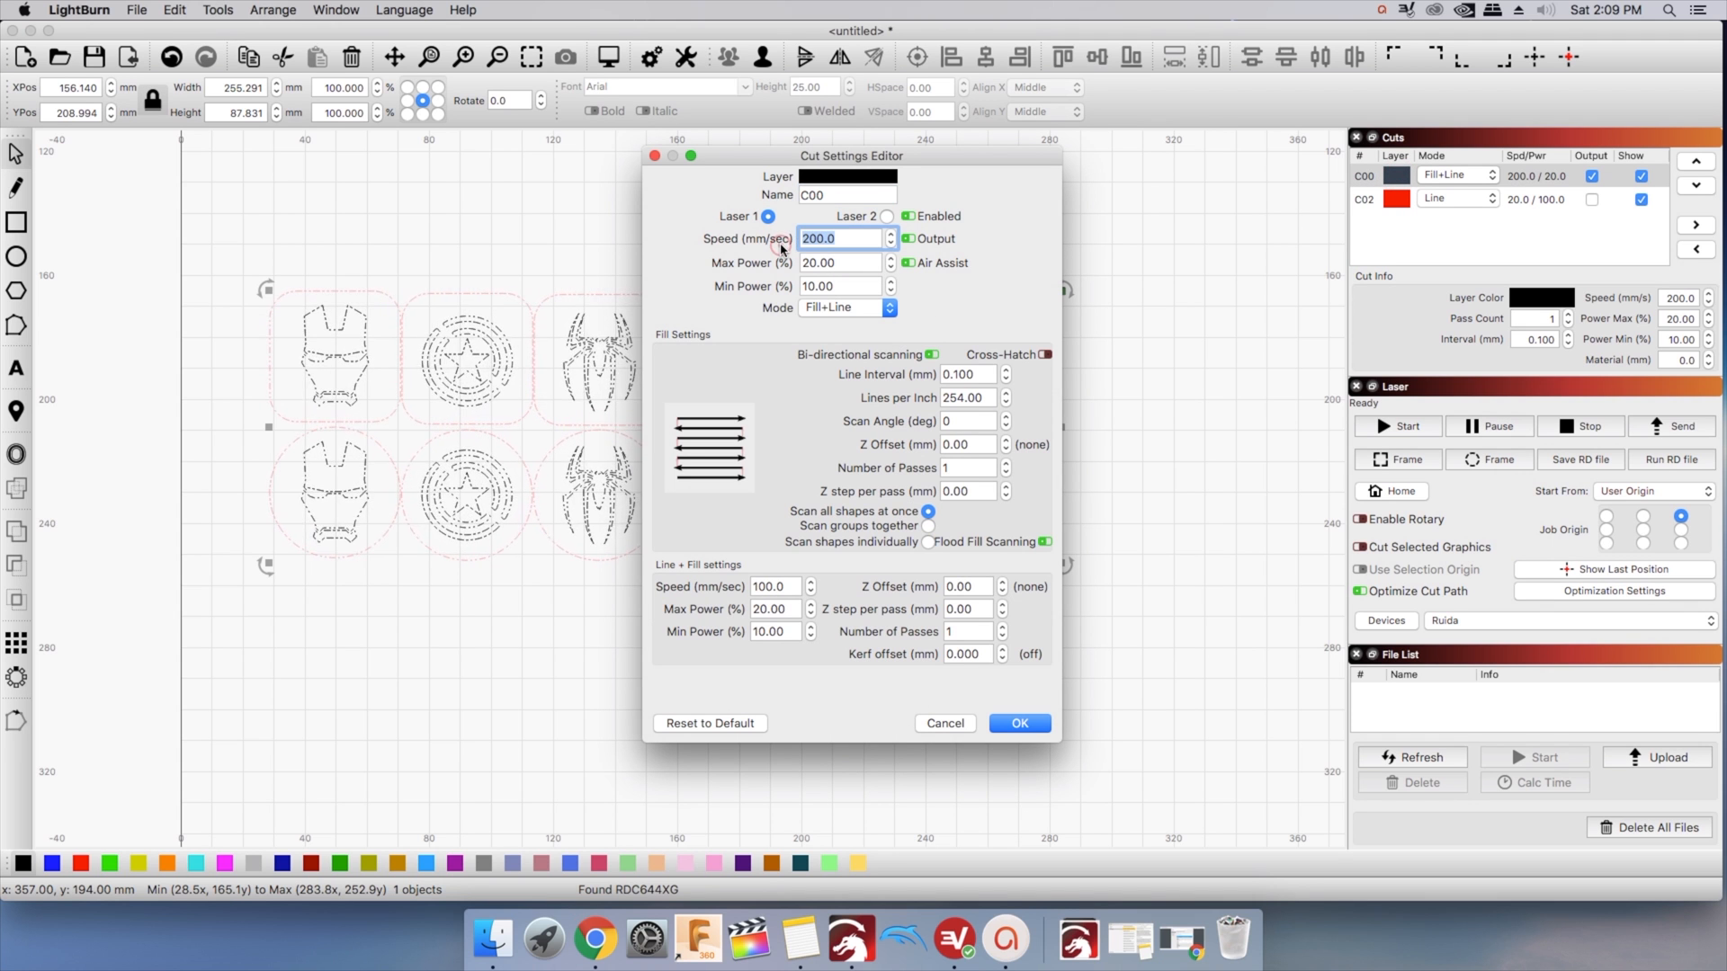
text(300)
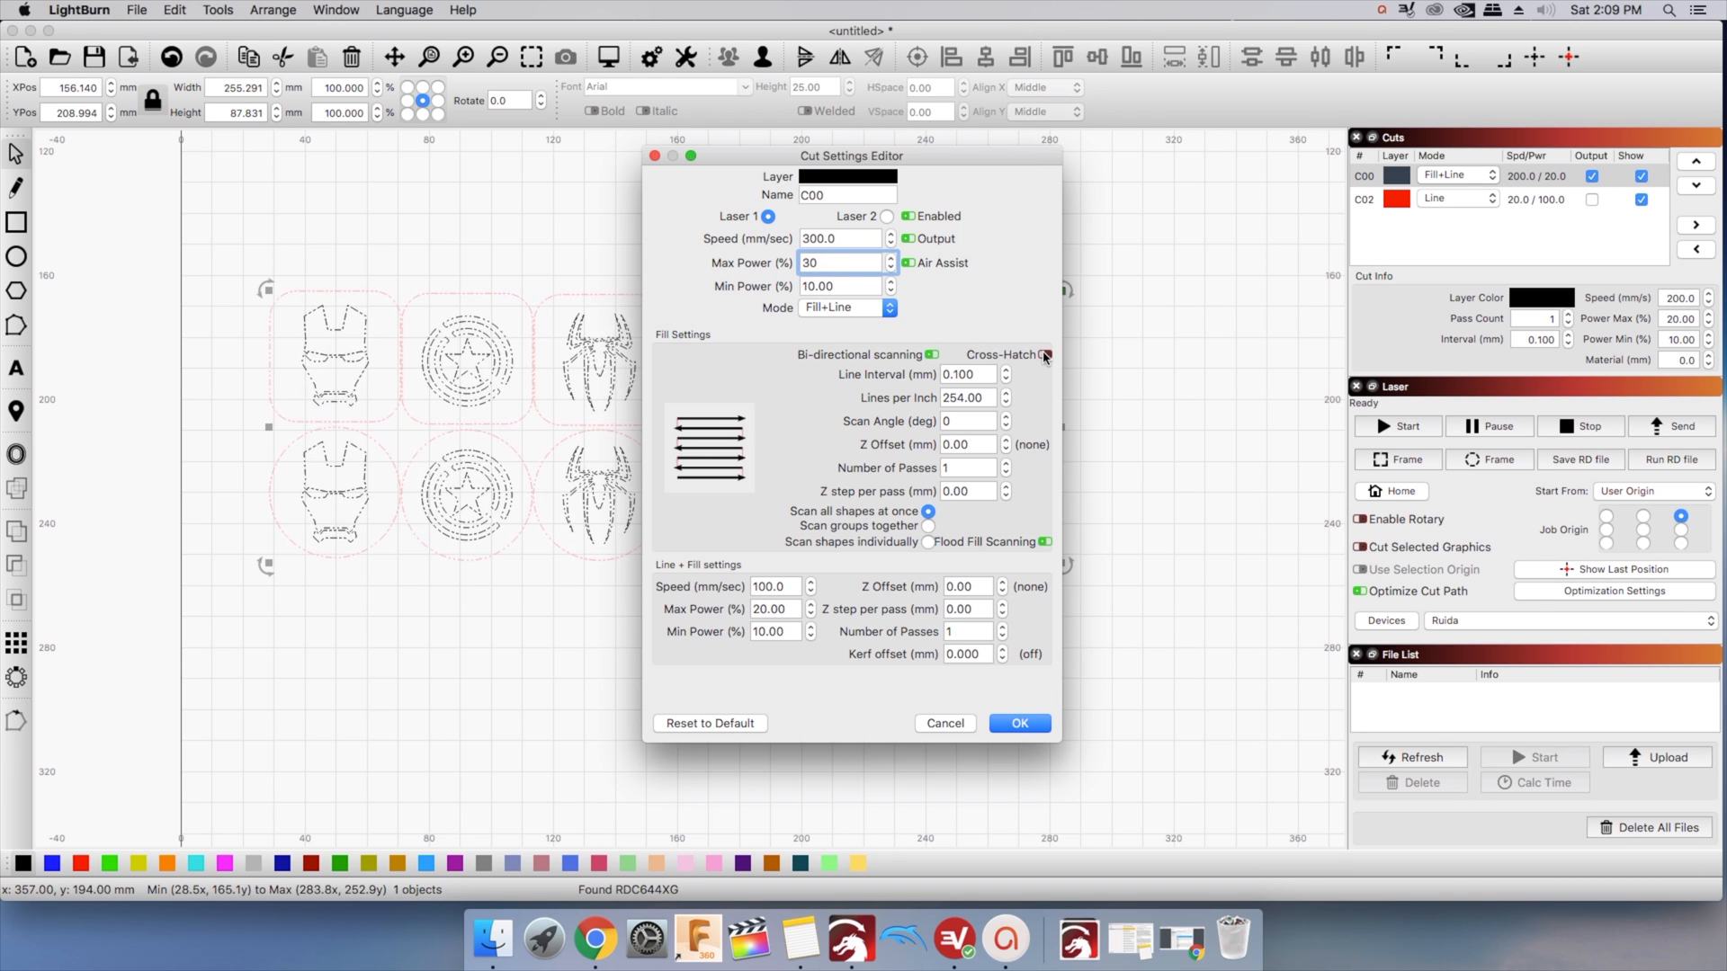
click(1047, 355)
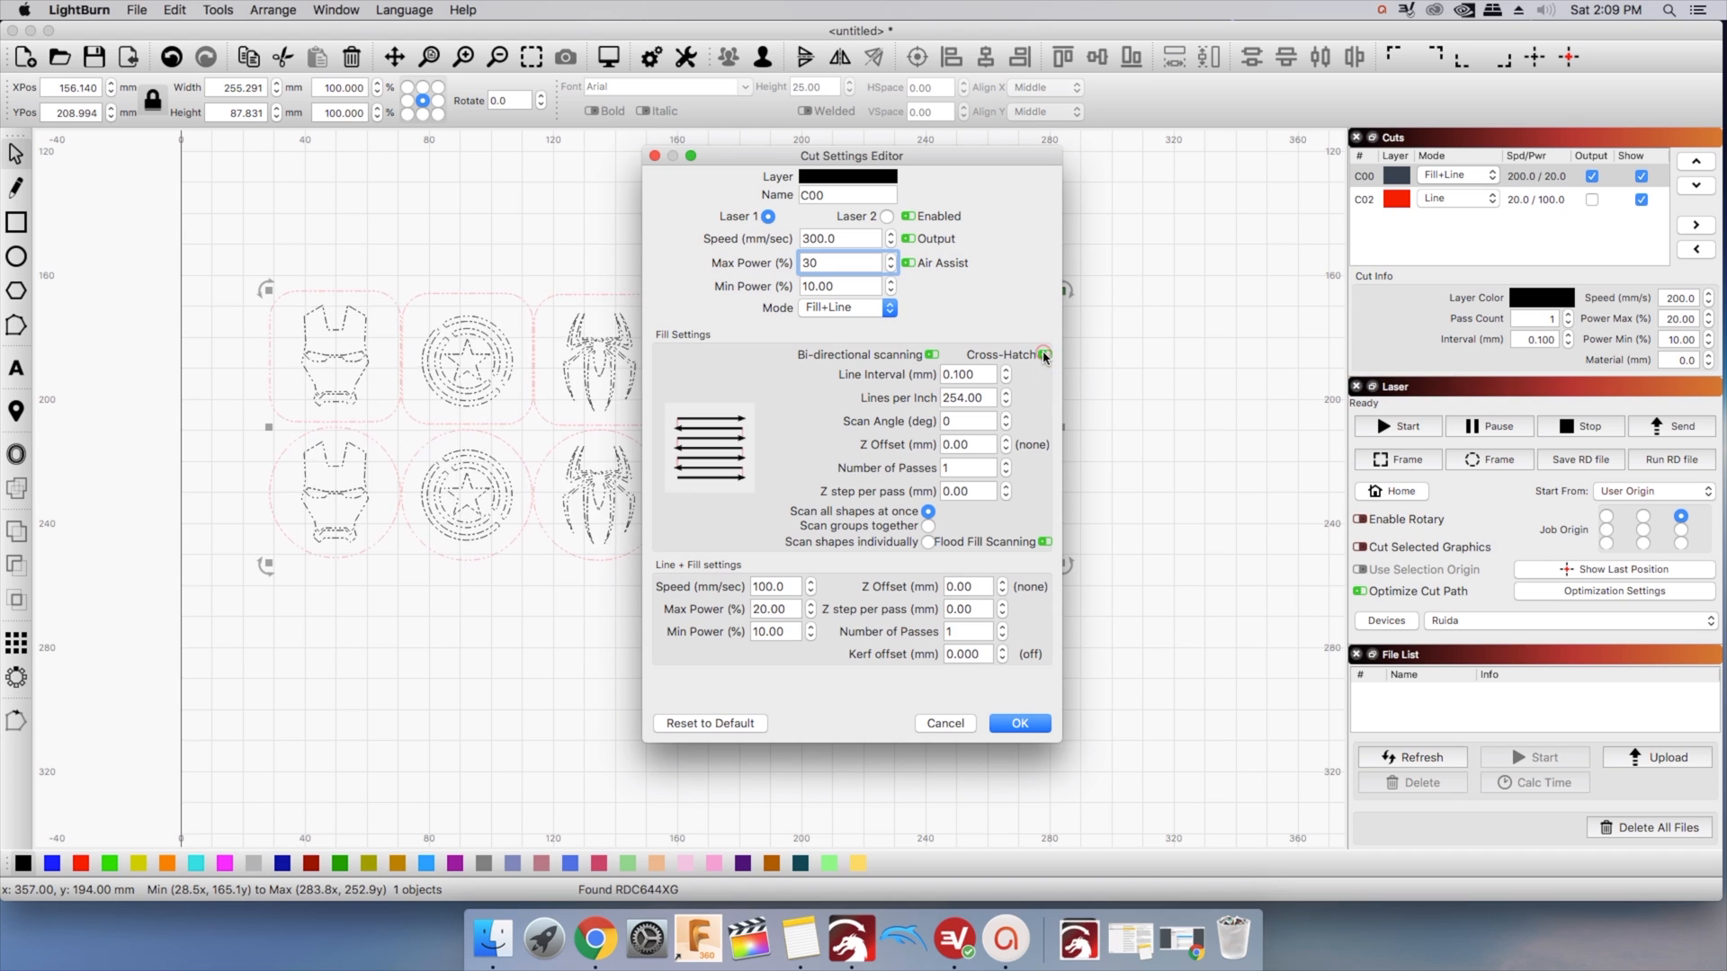
click(1043, 354)
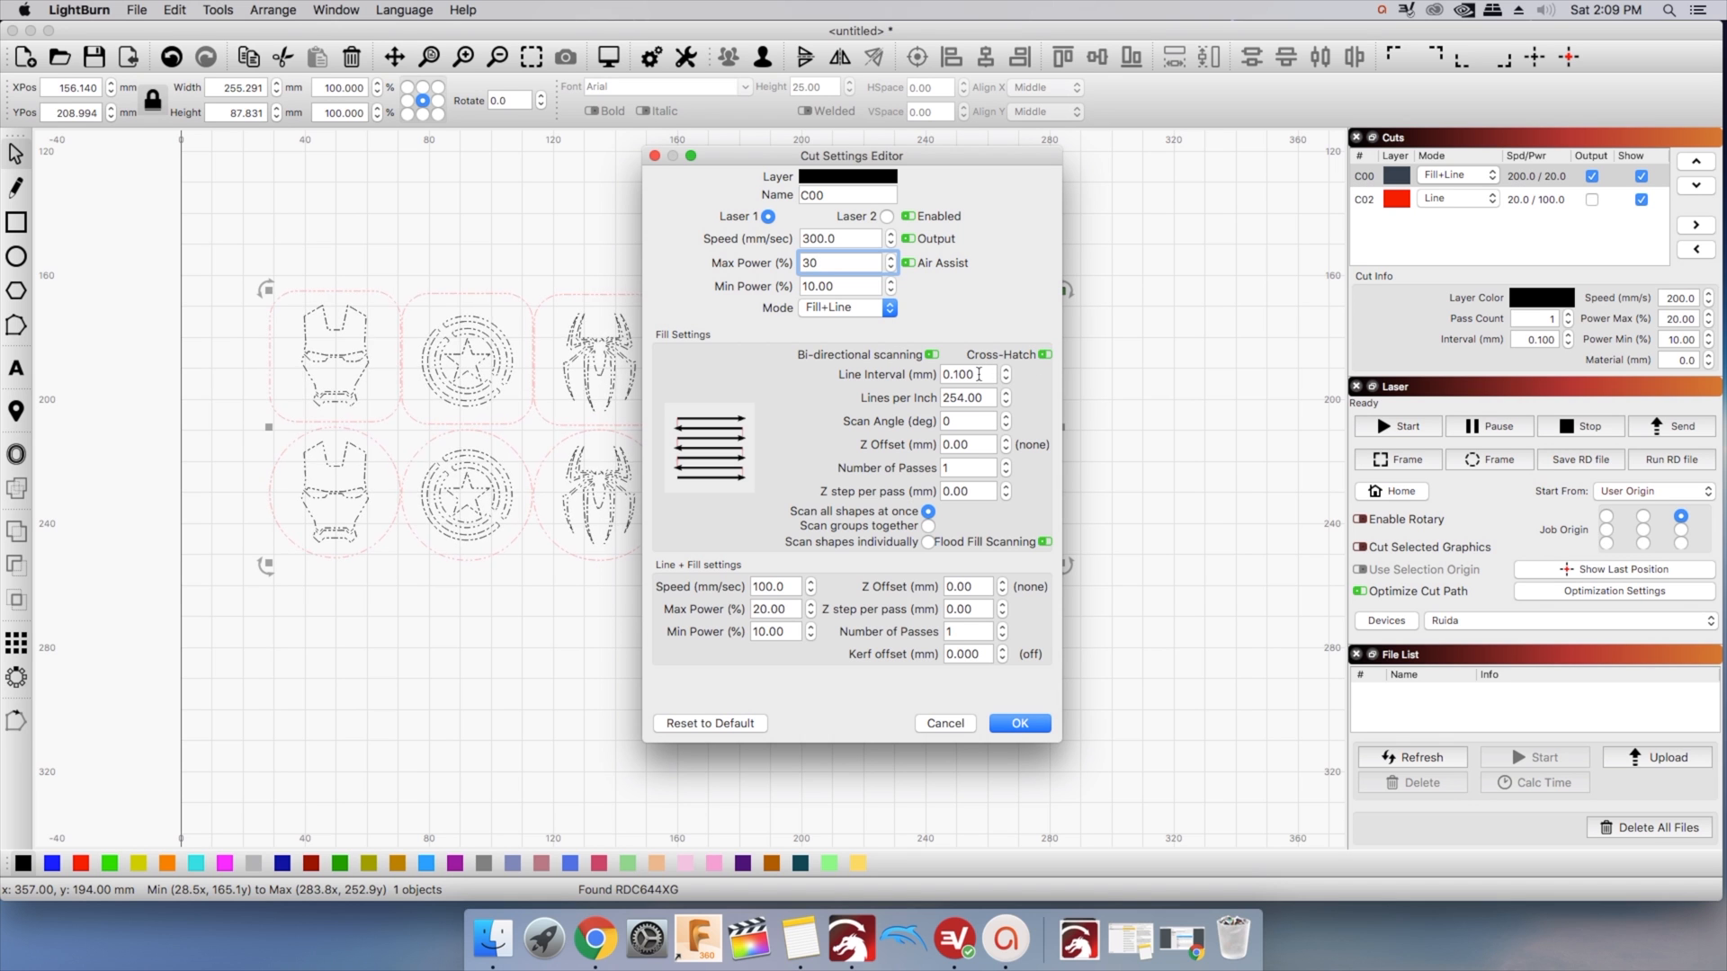
click(968, 375)
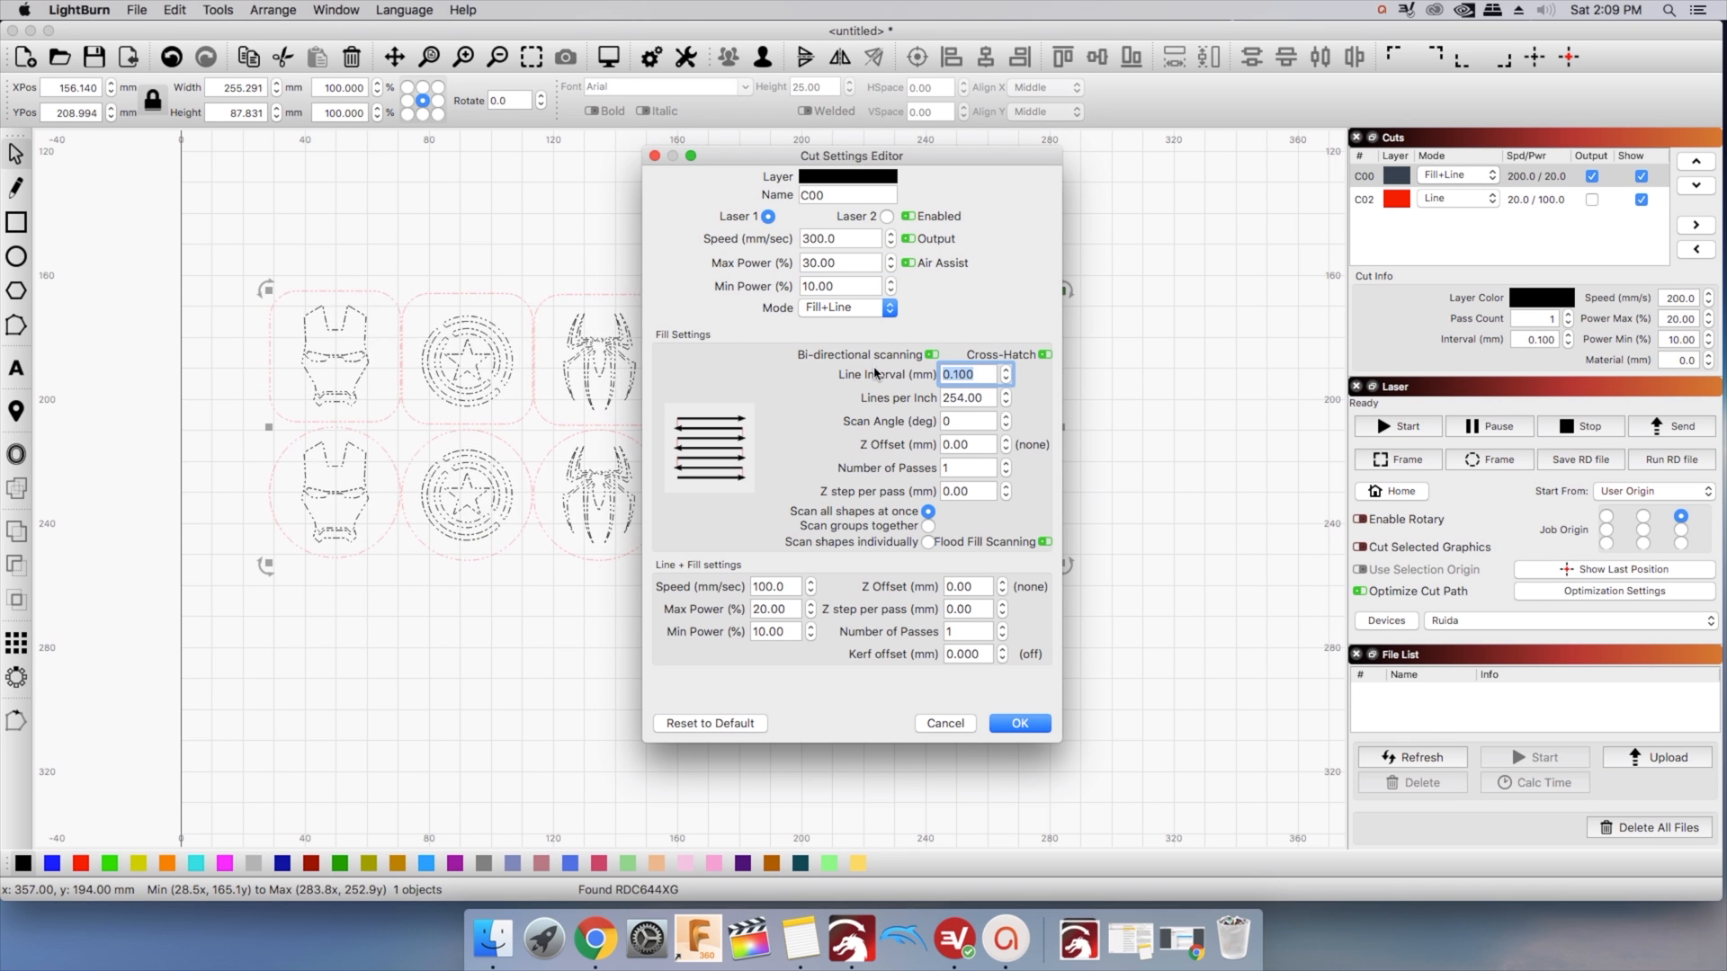
text(1)
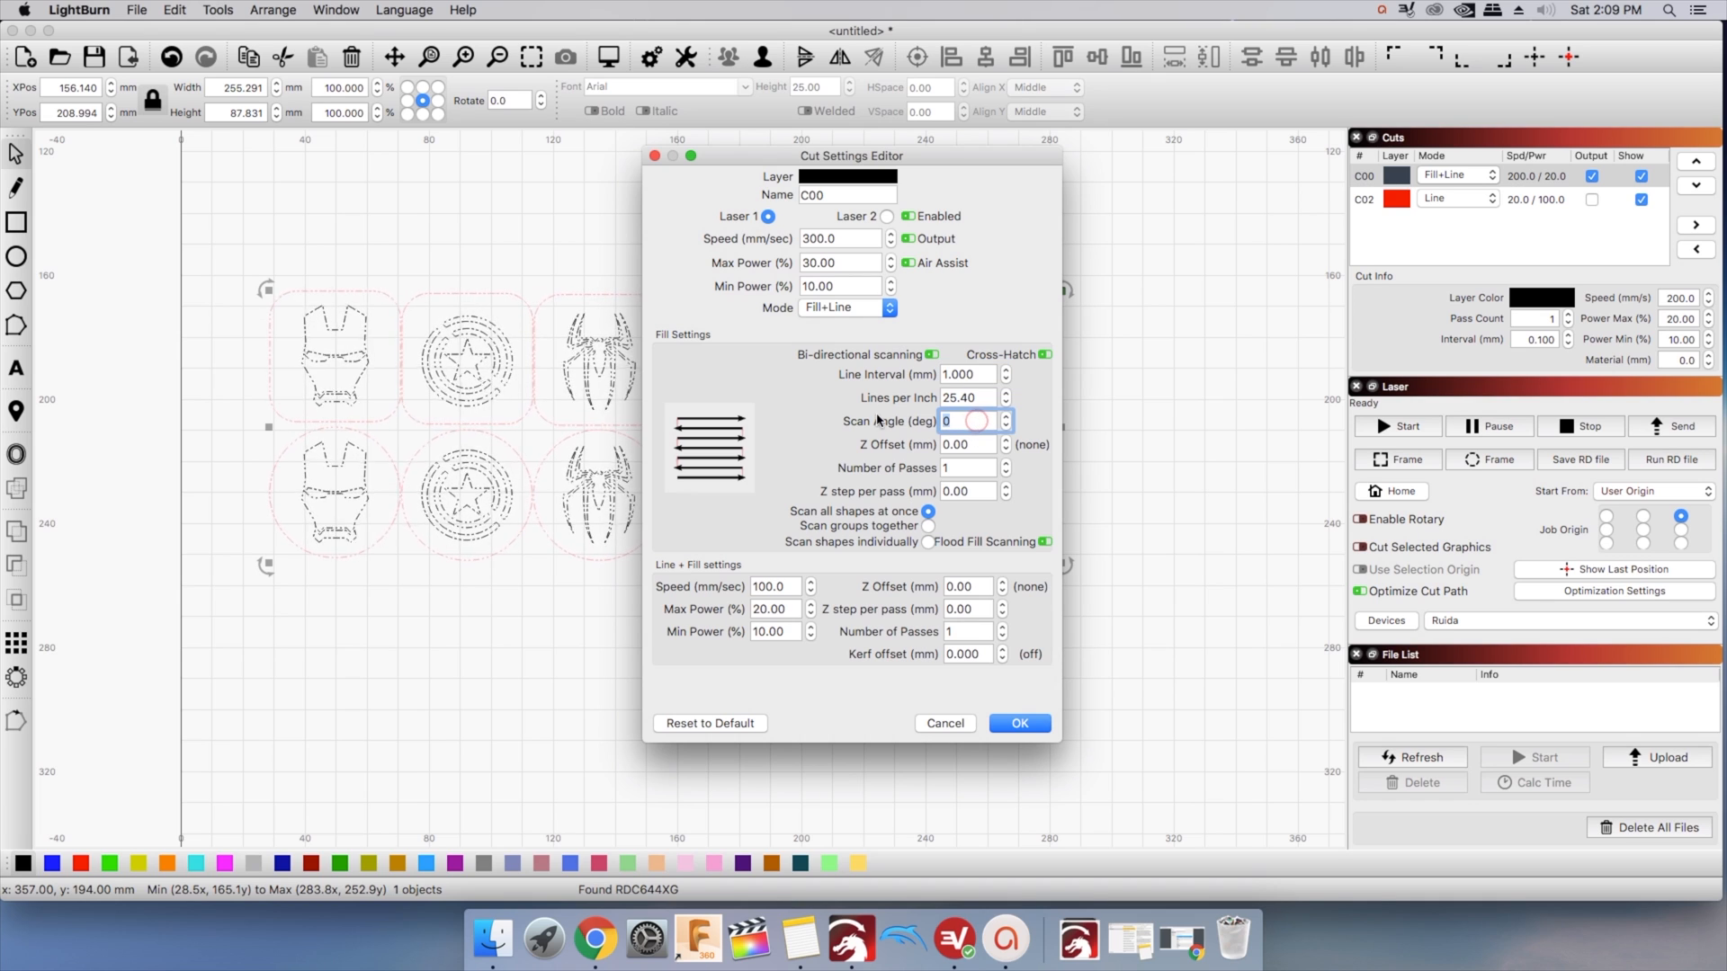
text(45)
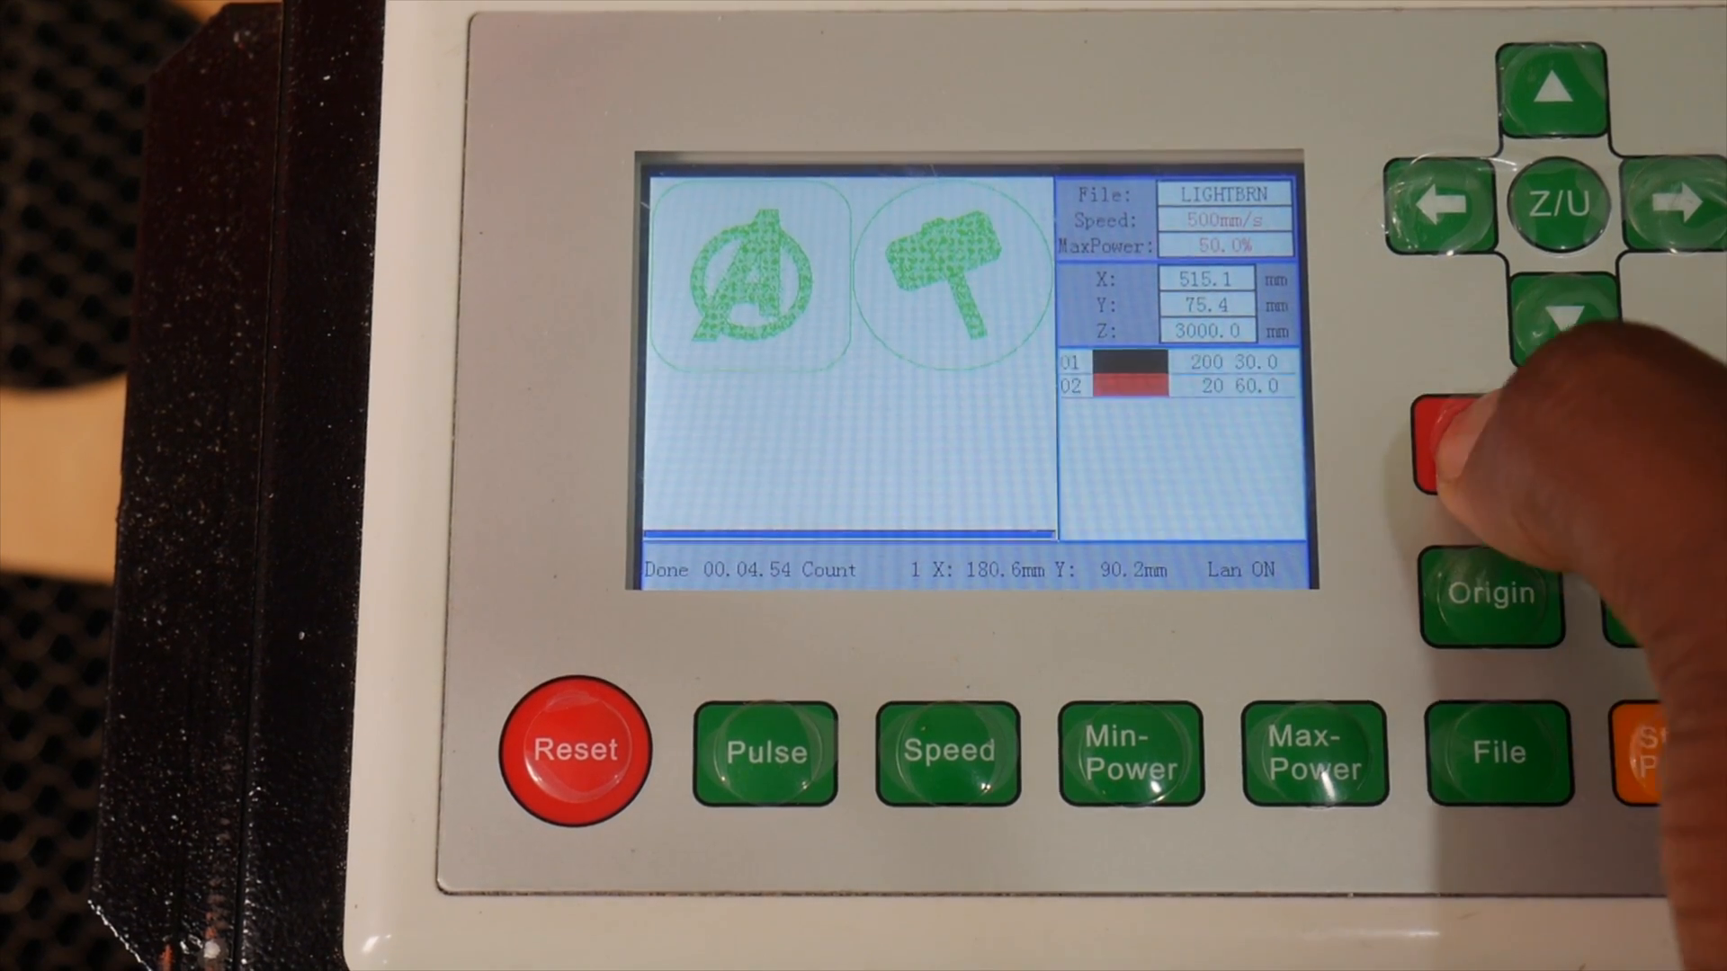
Send the logo job to the Ruida laser as the LIGHTBRN file
click(1313, 754)
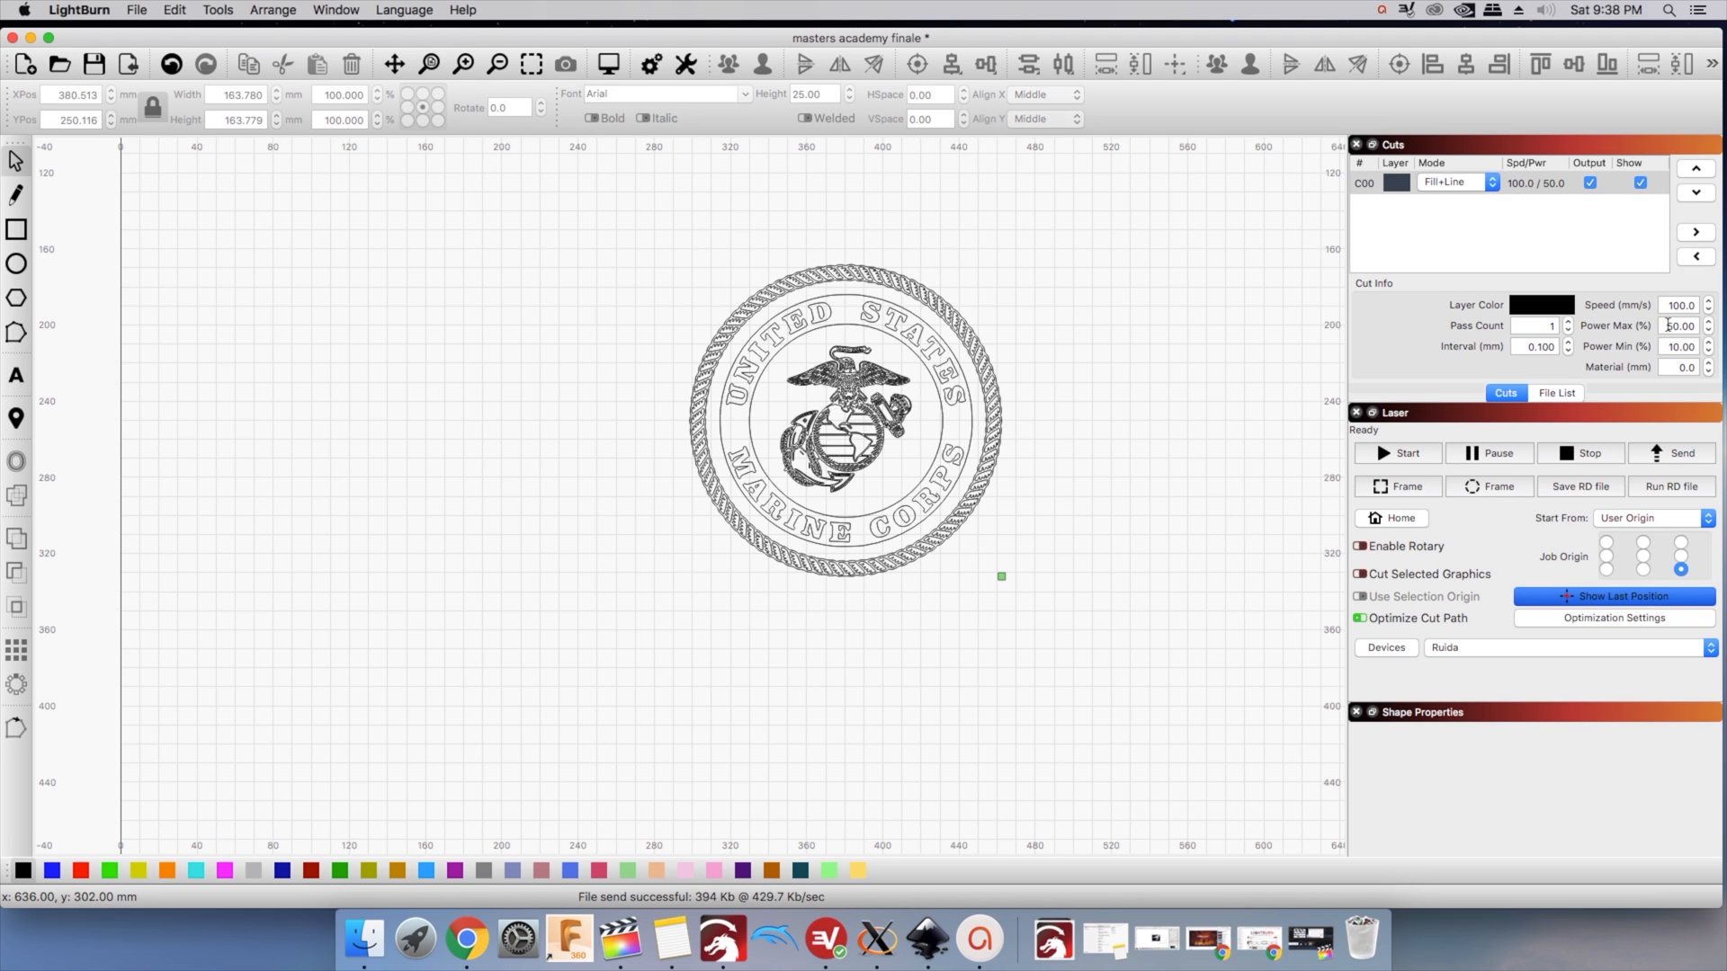
Raise the seal's C00 layer maximum power from 50% to 100%
click(1677, 326)
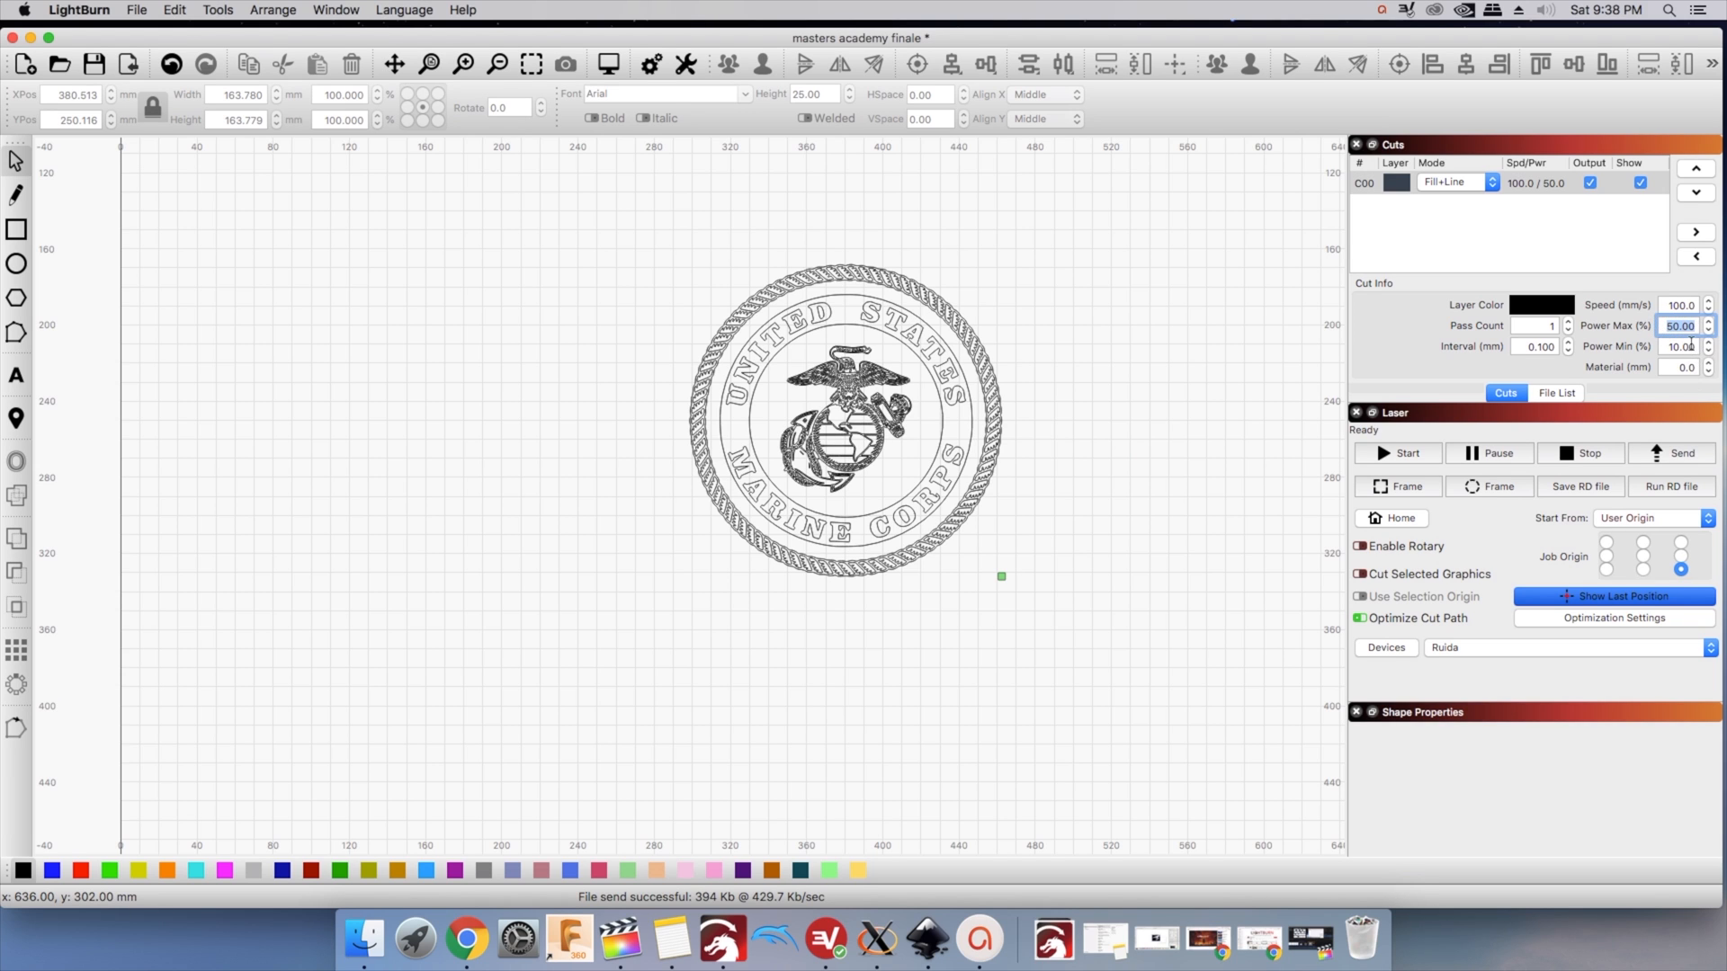
click(1678, 347)
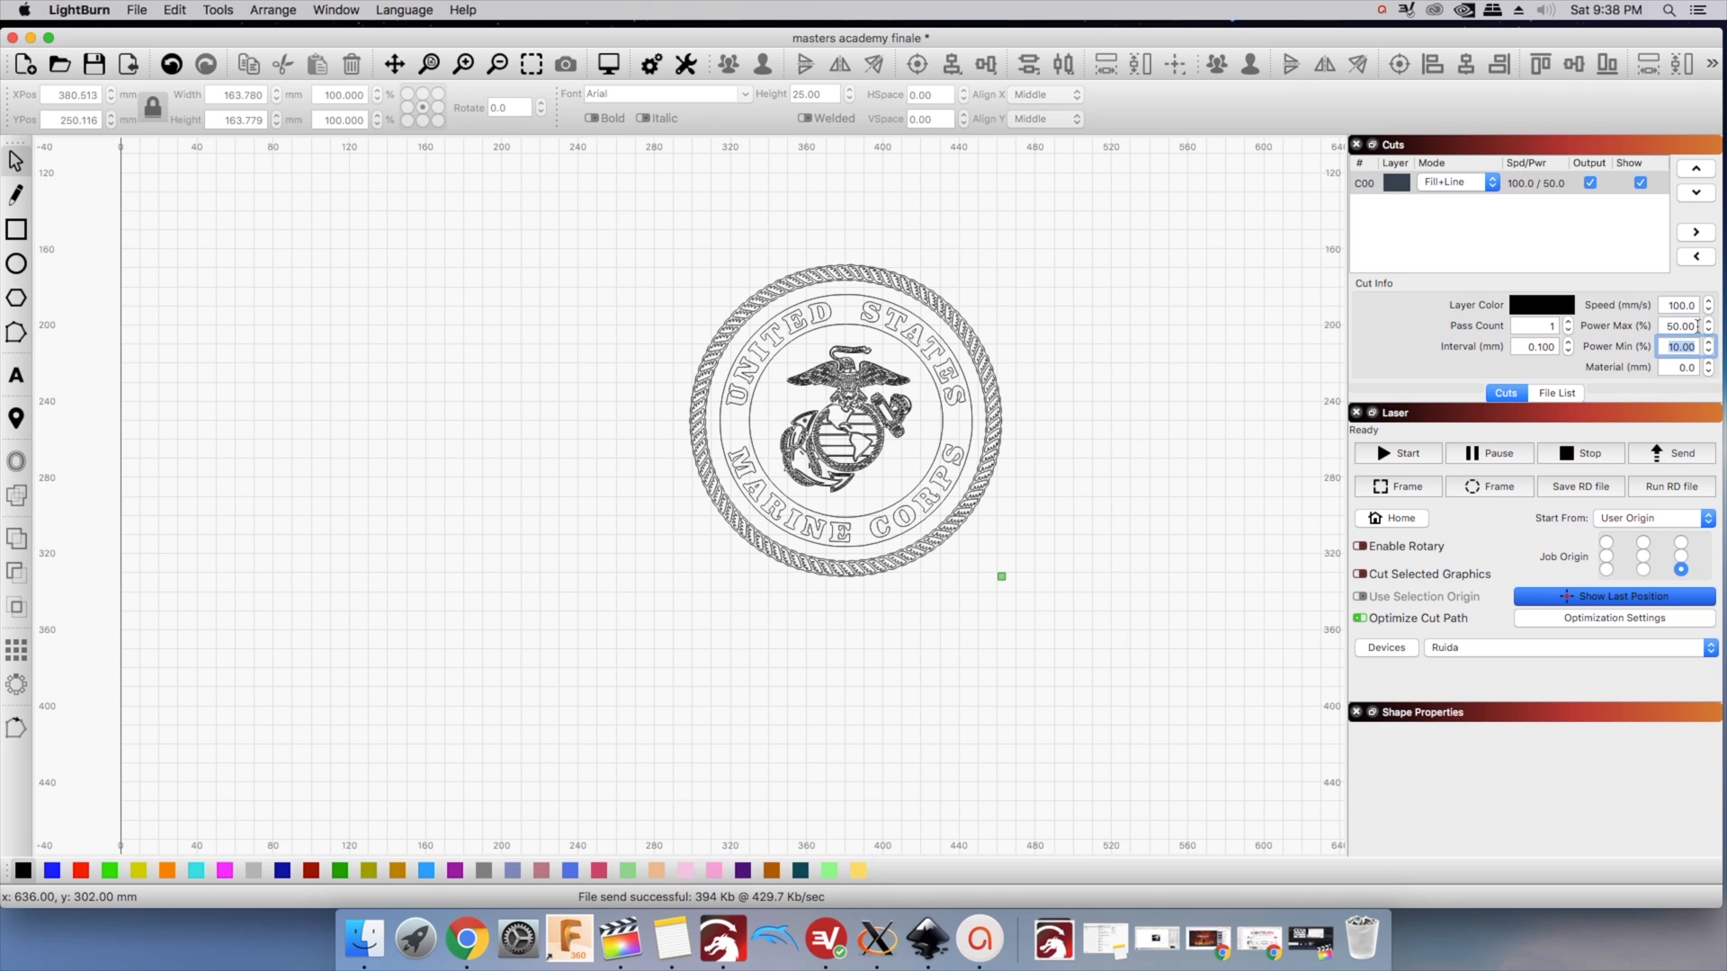
click(1676, 326)
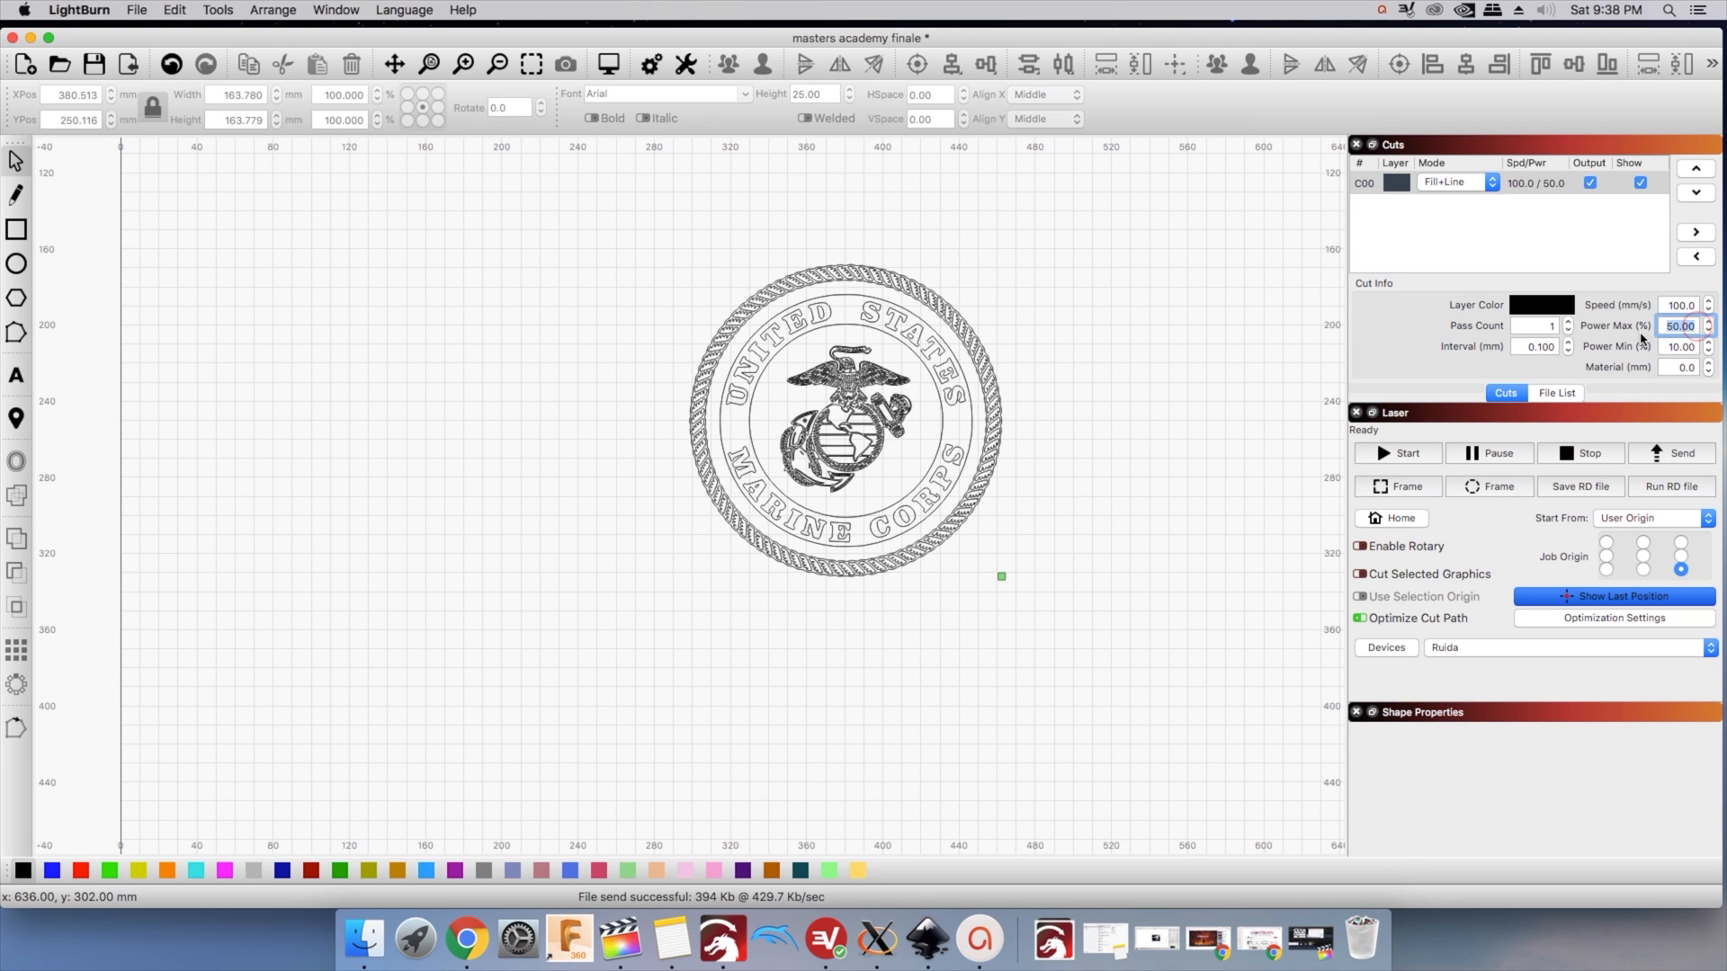
text(100)
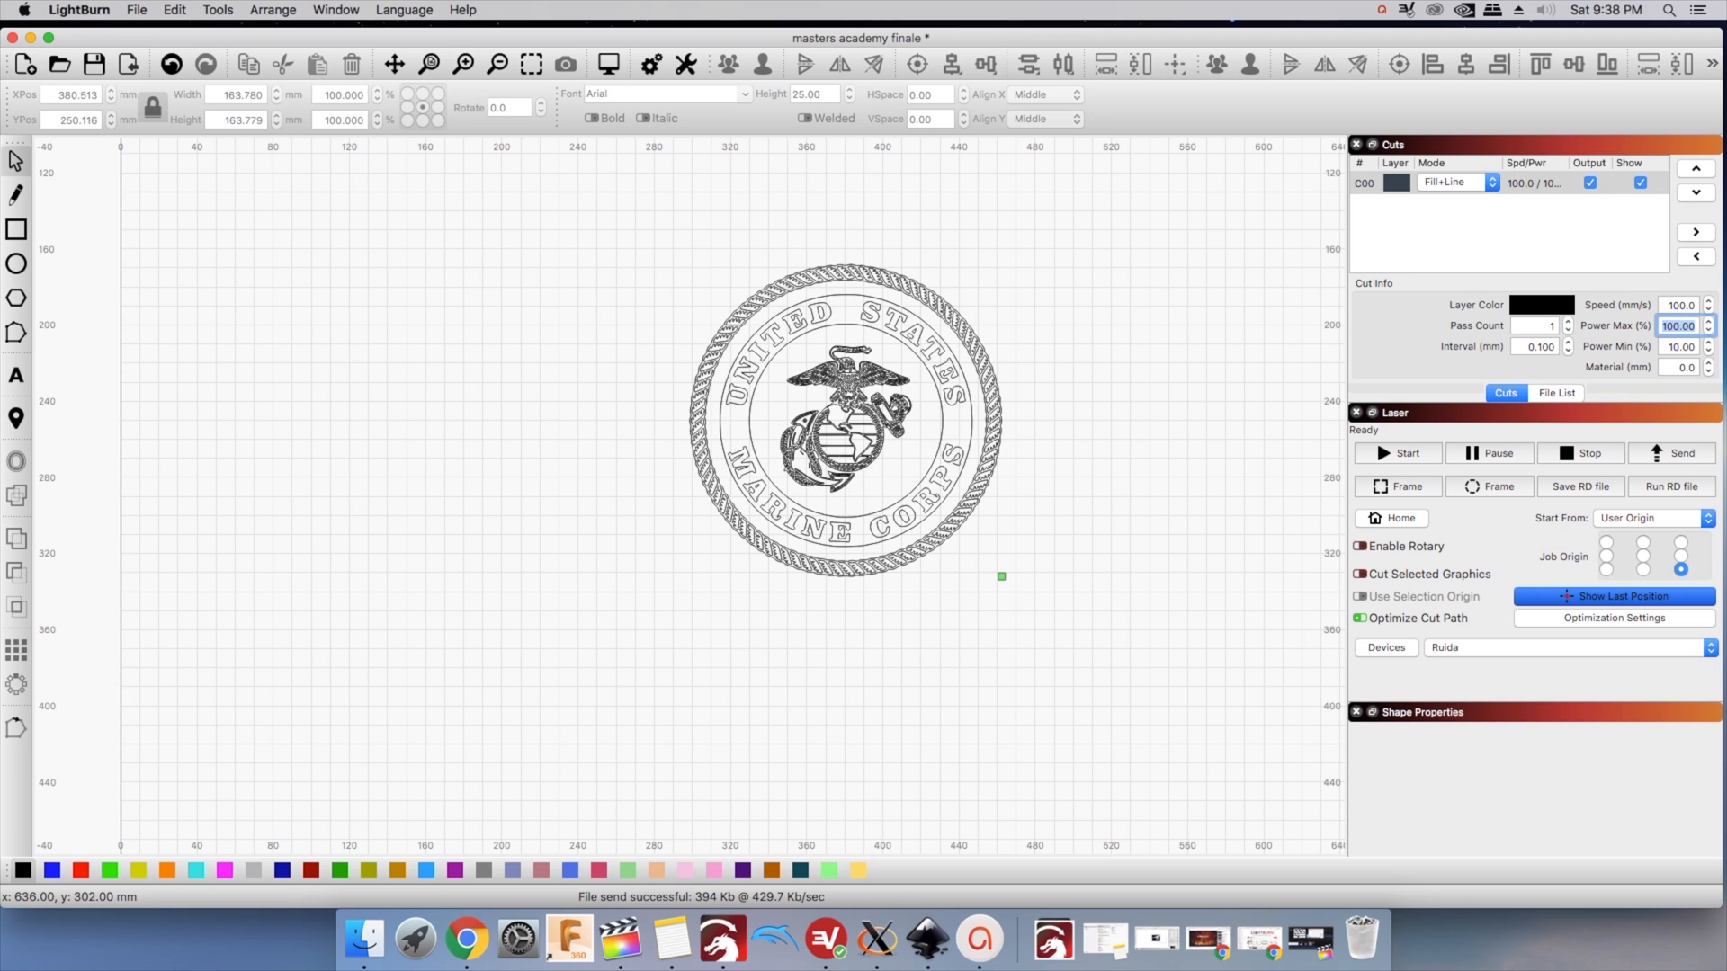
mouse_move(1619, 369)
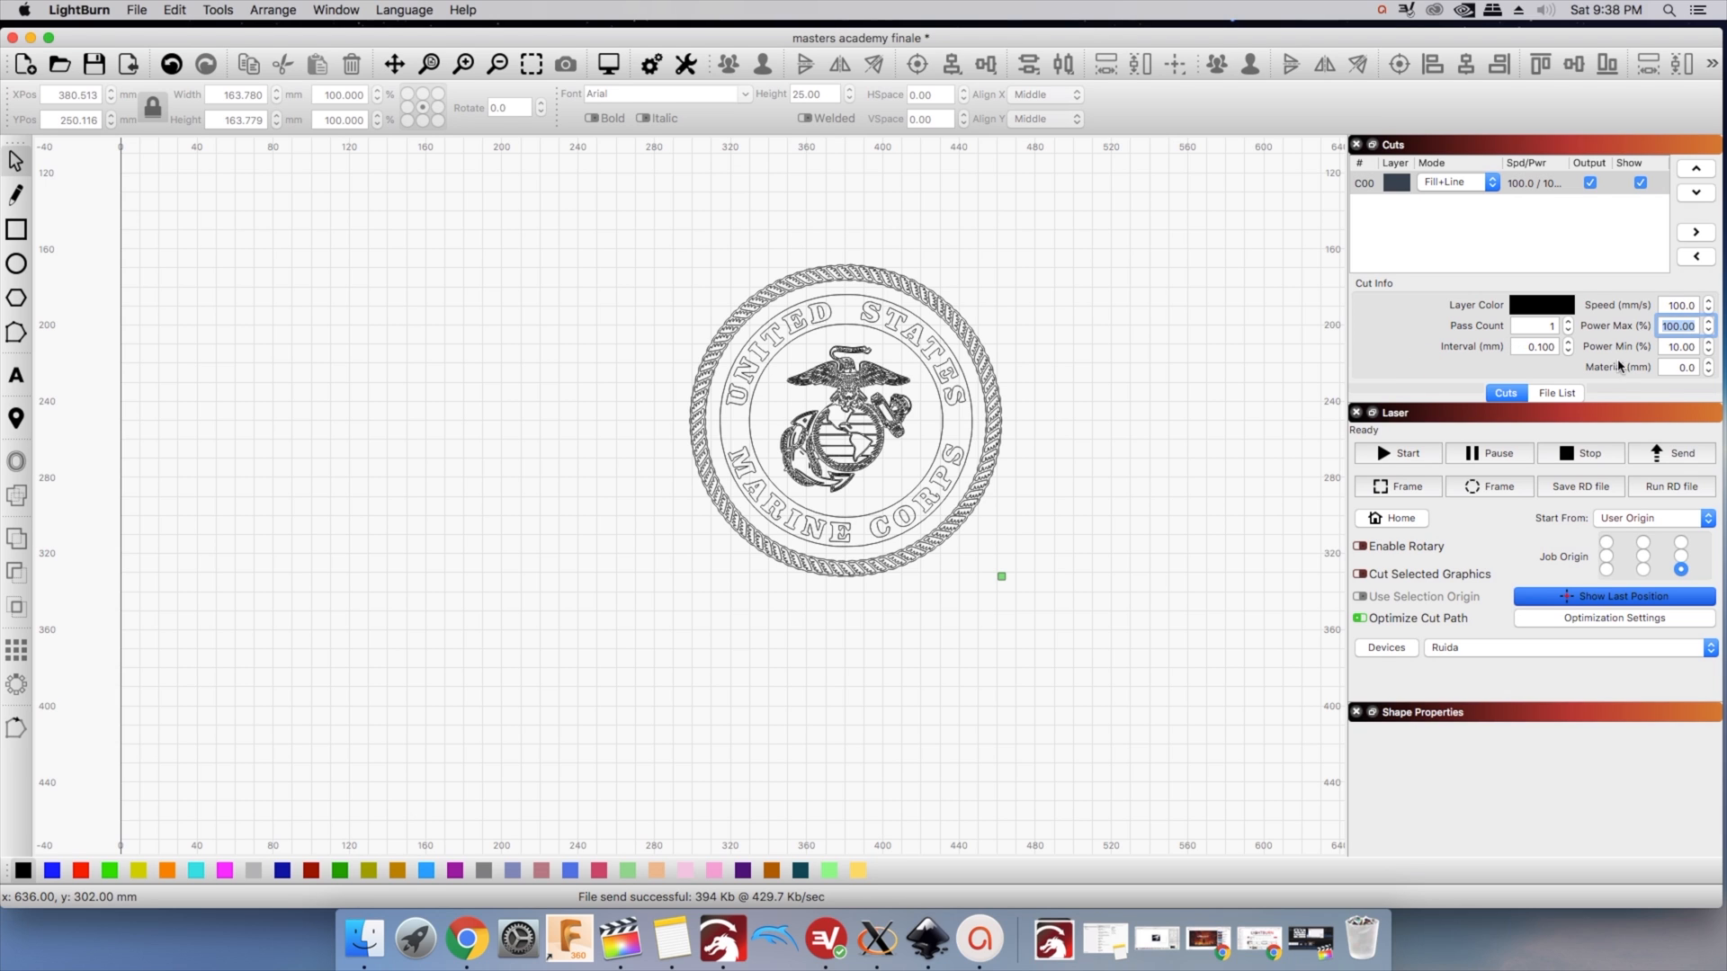
mouse_move(946, 417)
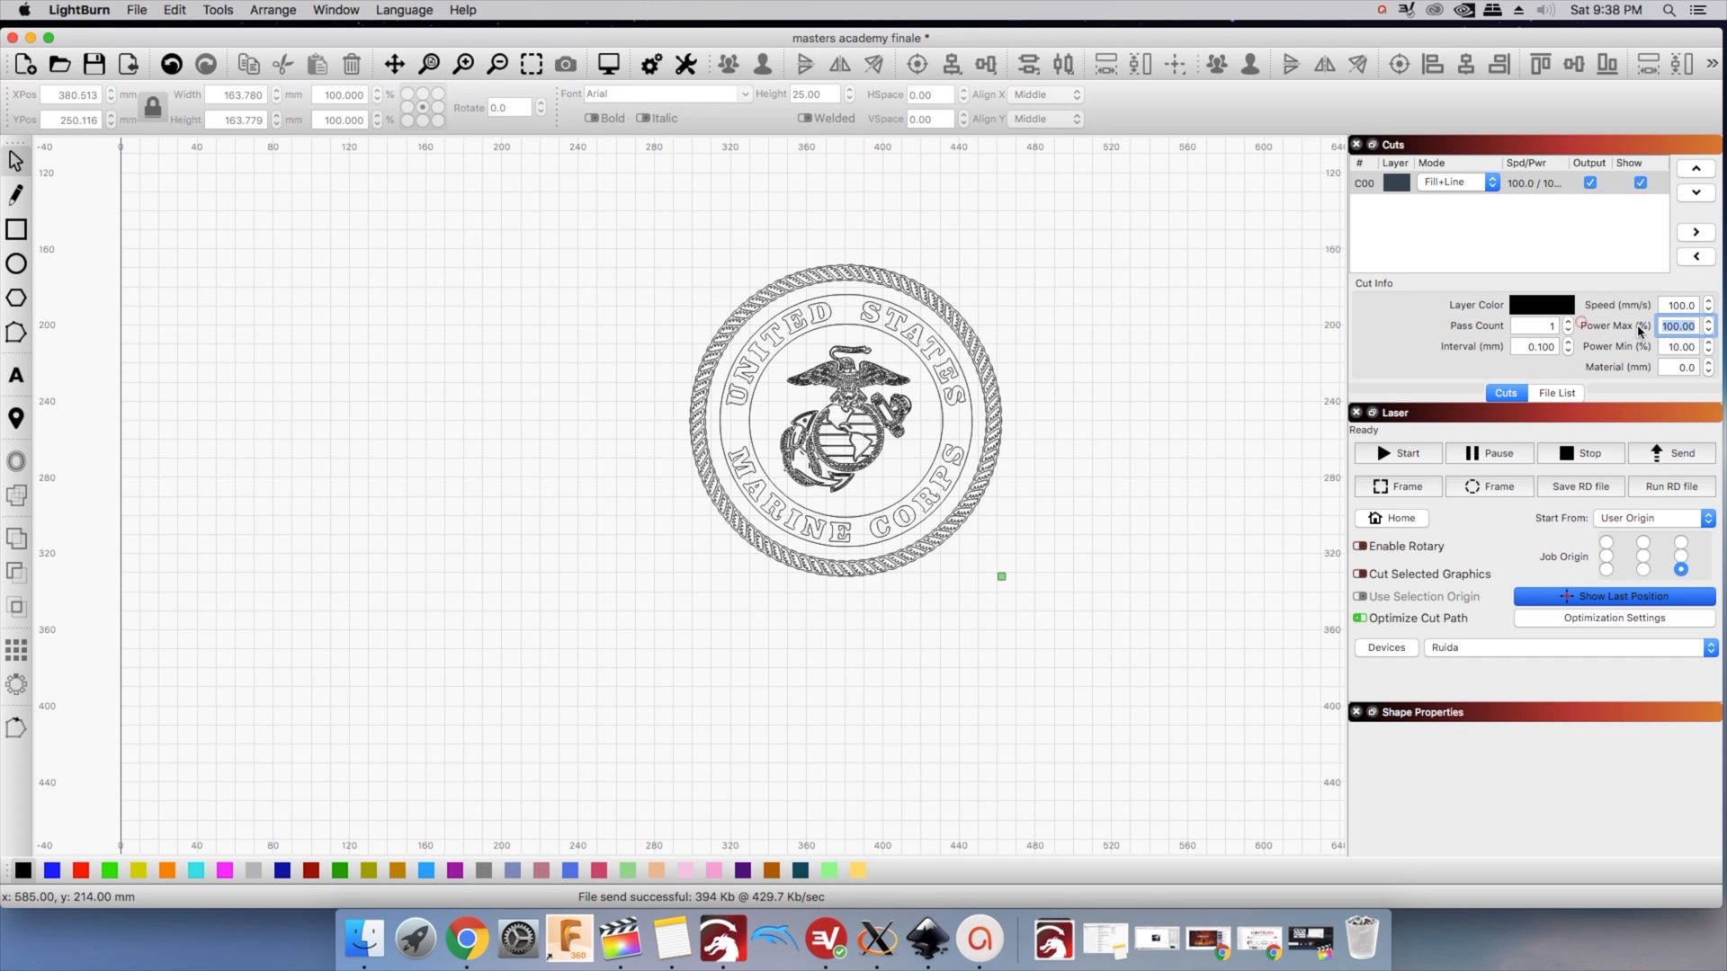
mouse_move(1634, 353)
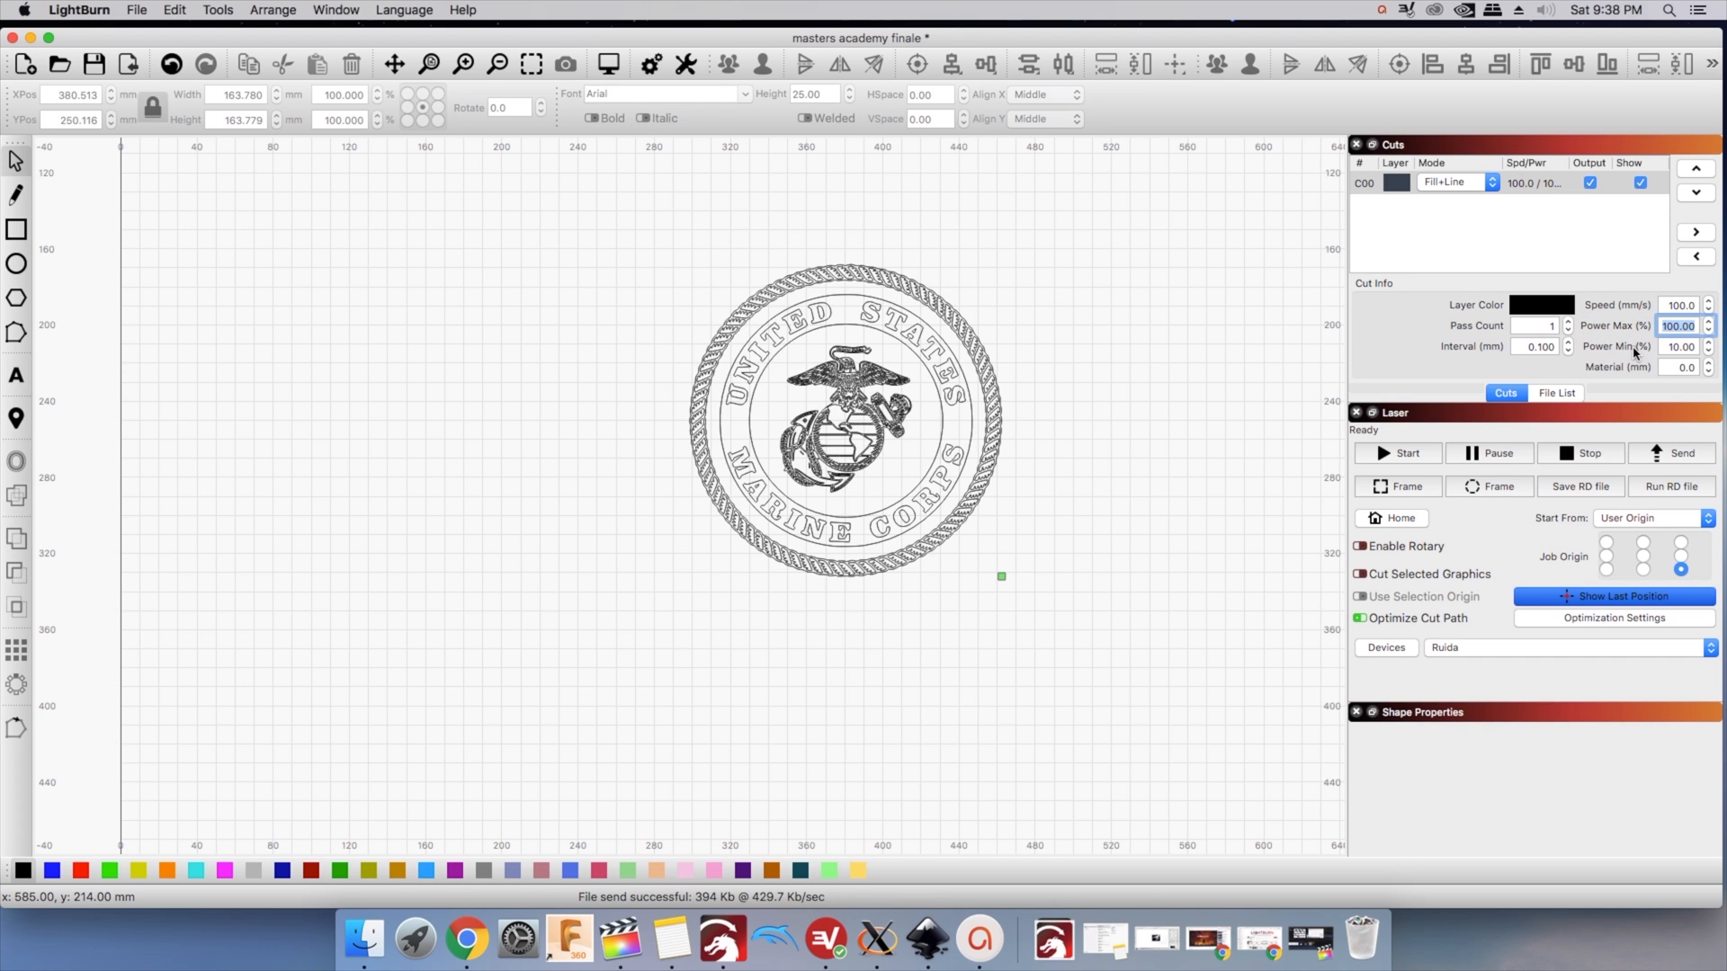
double_click(1381, 183)
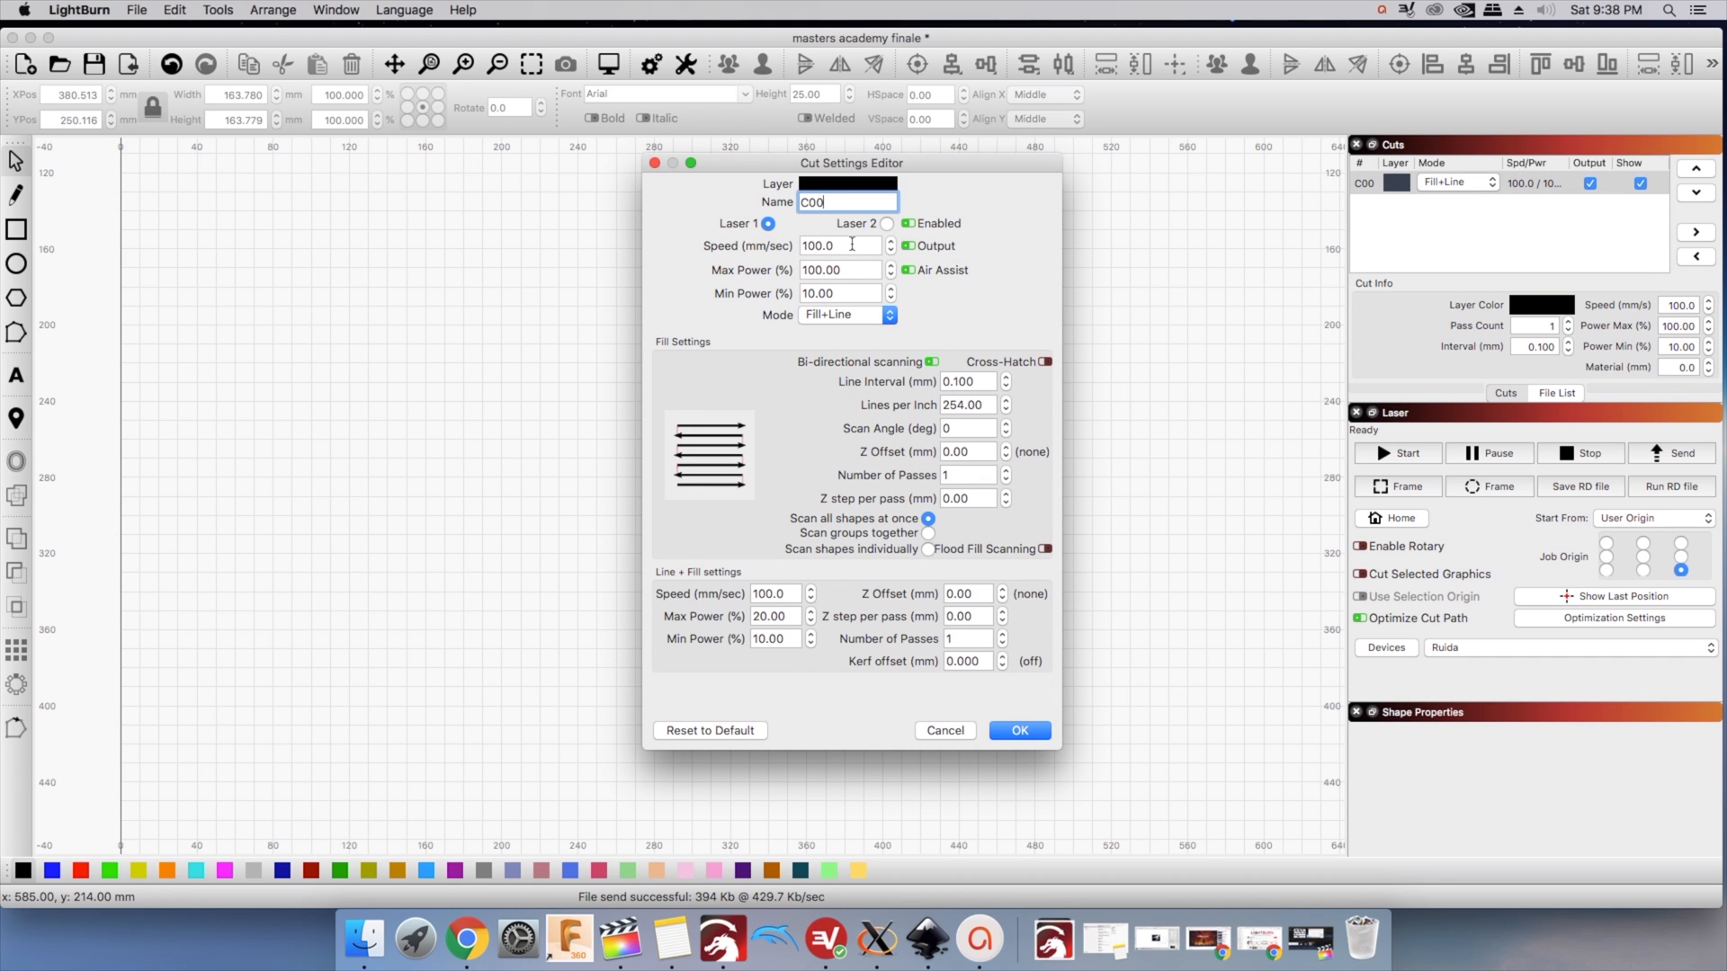
click(834, 245)
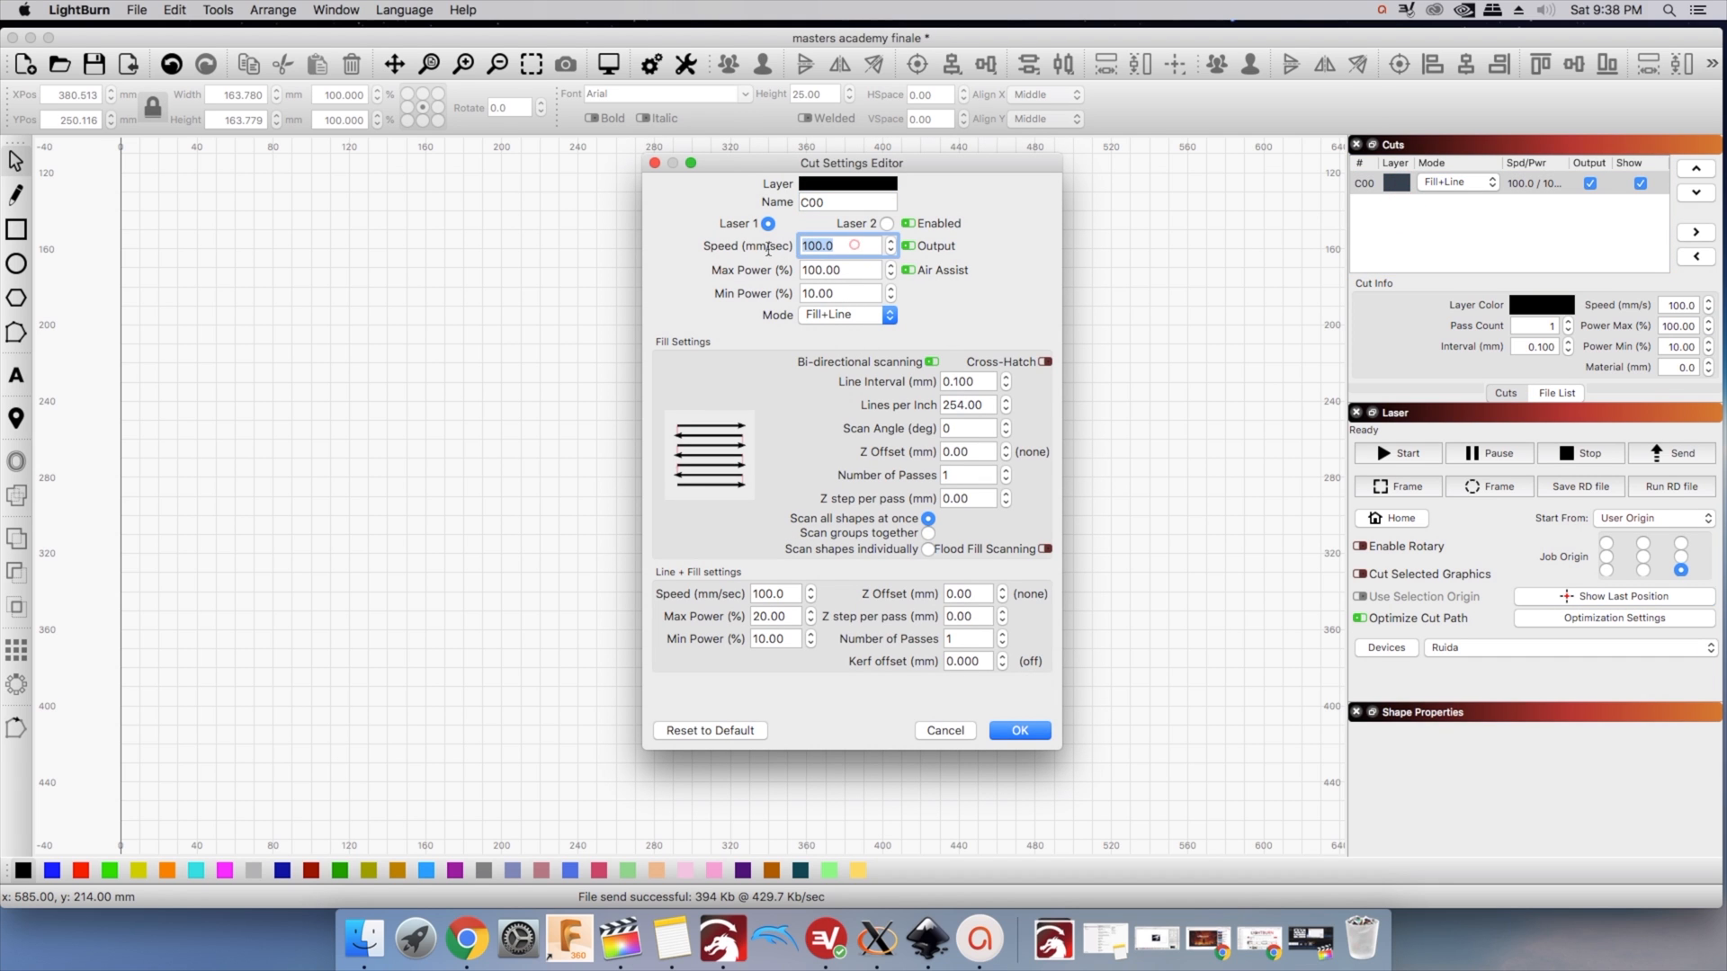
click(840, 270)
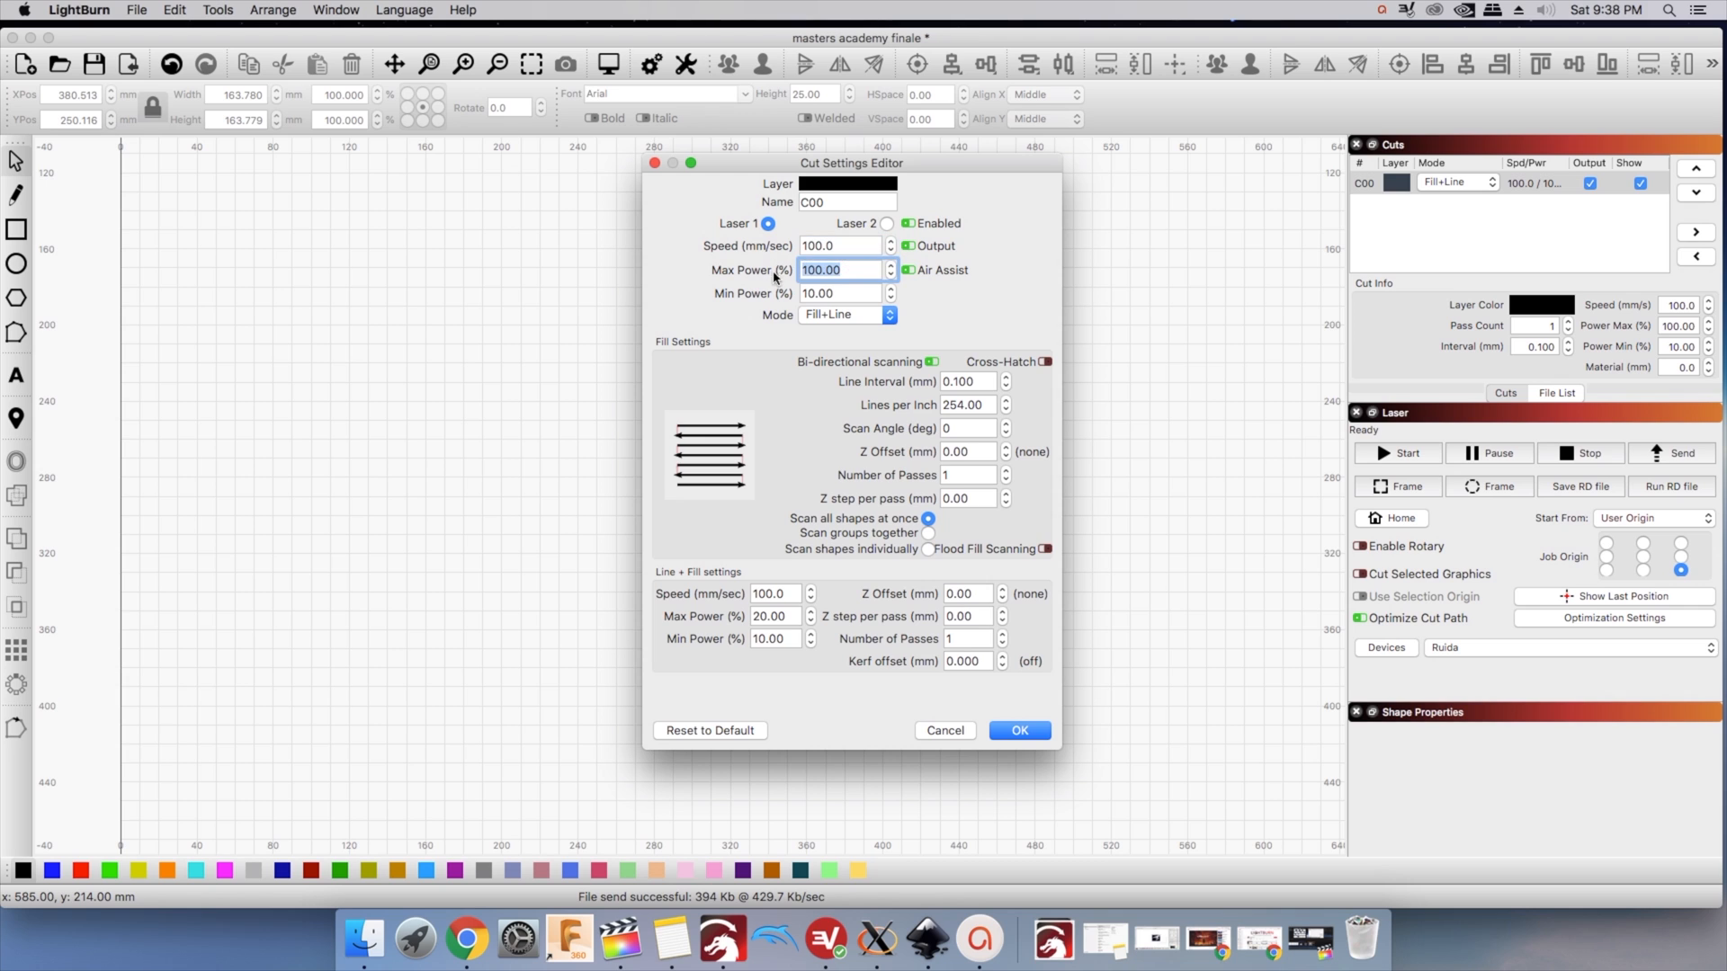
click(839, 293)
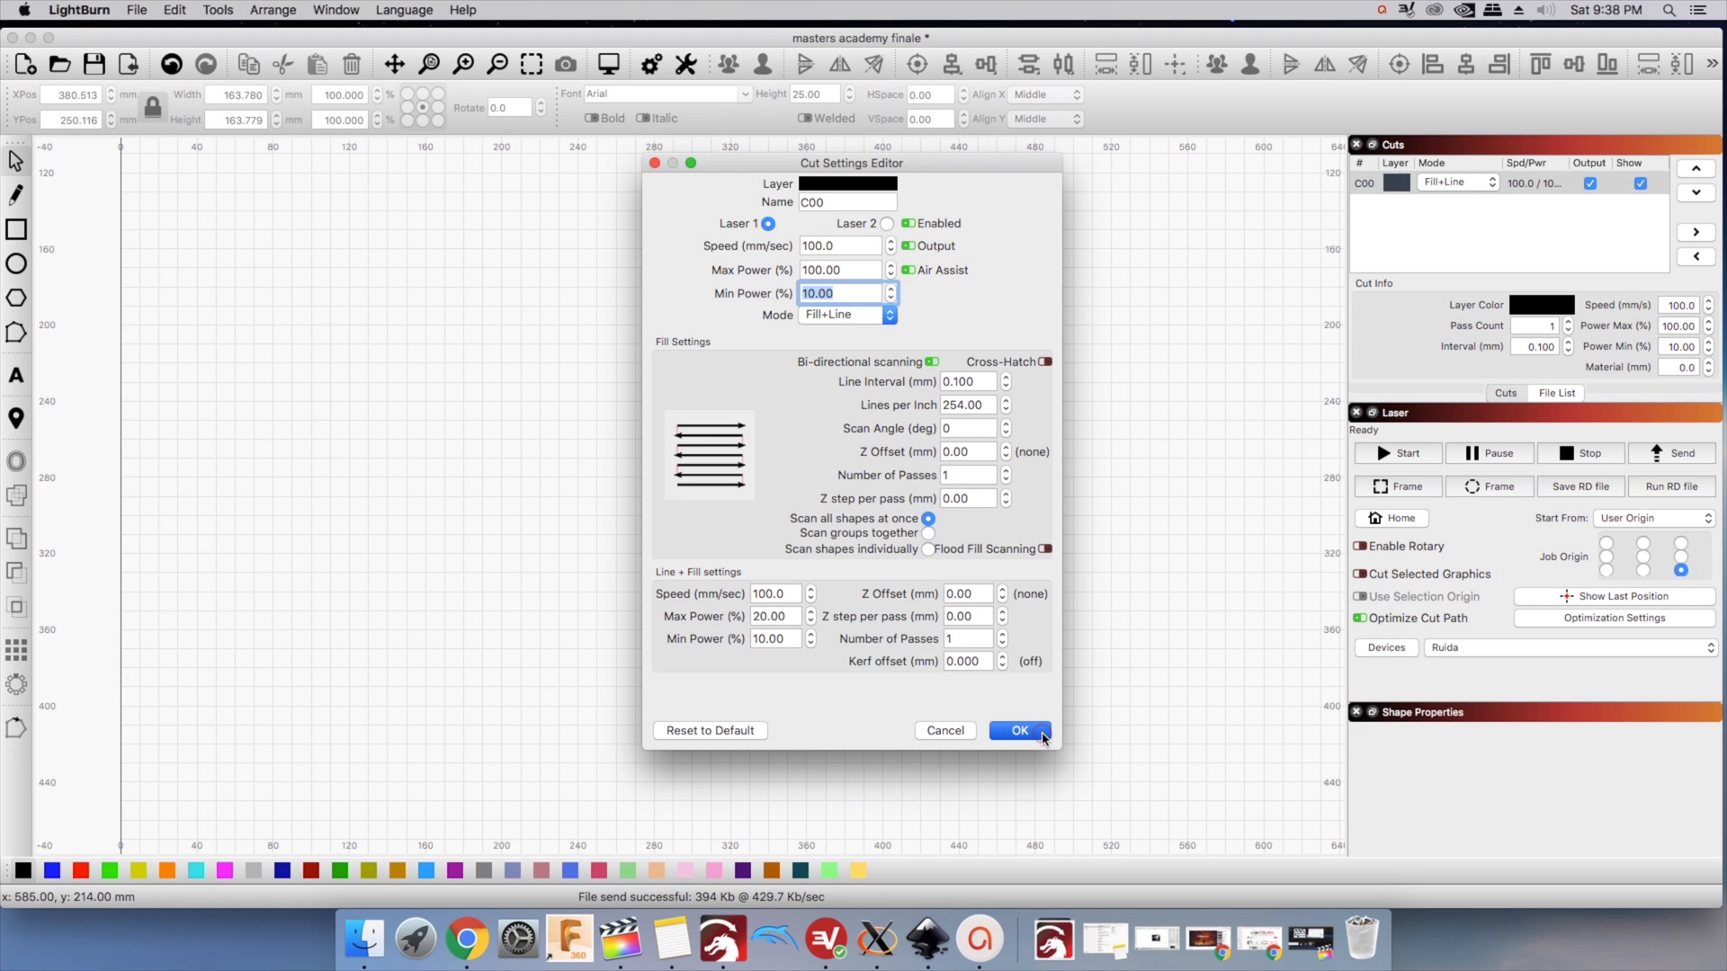
mouse_move(1035, 735)
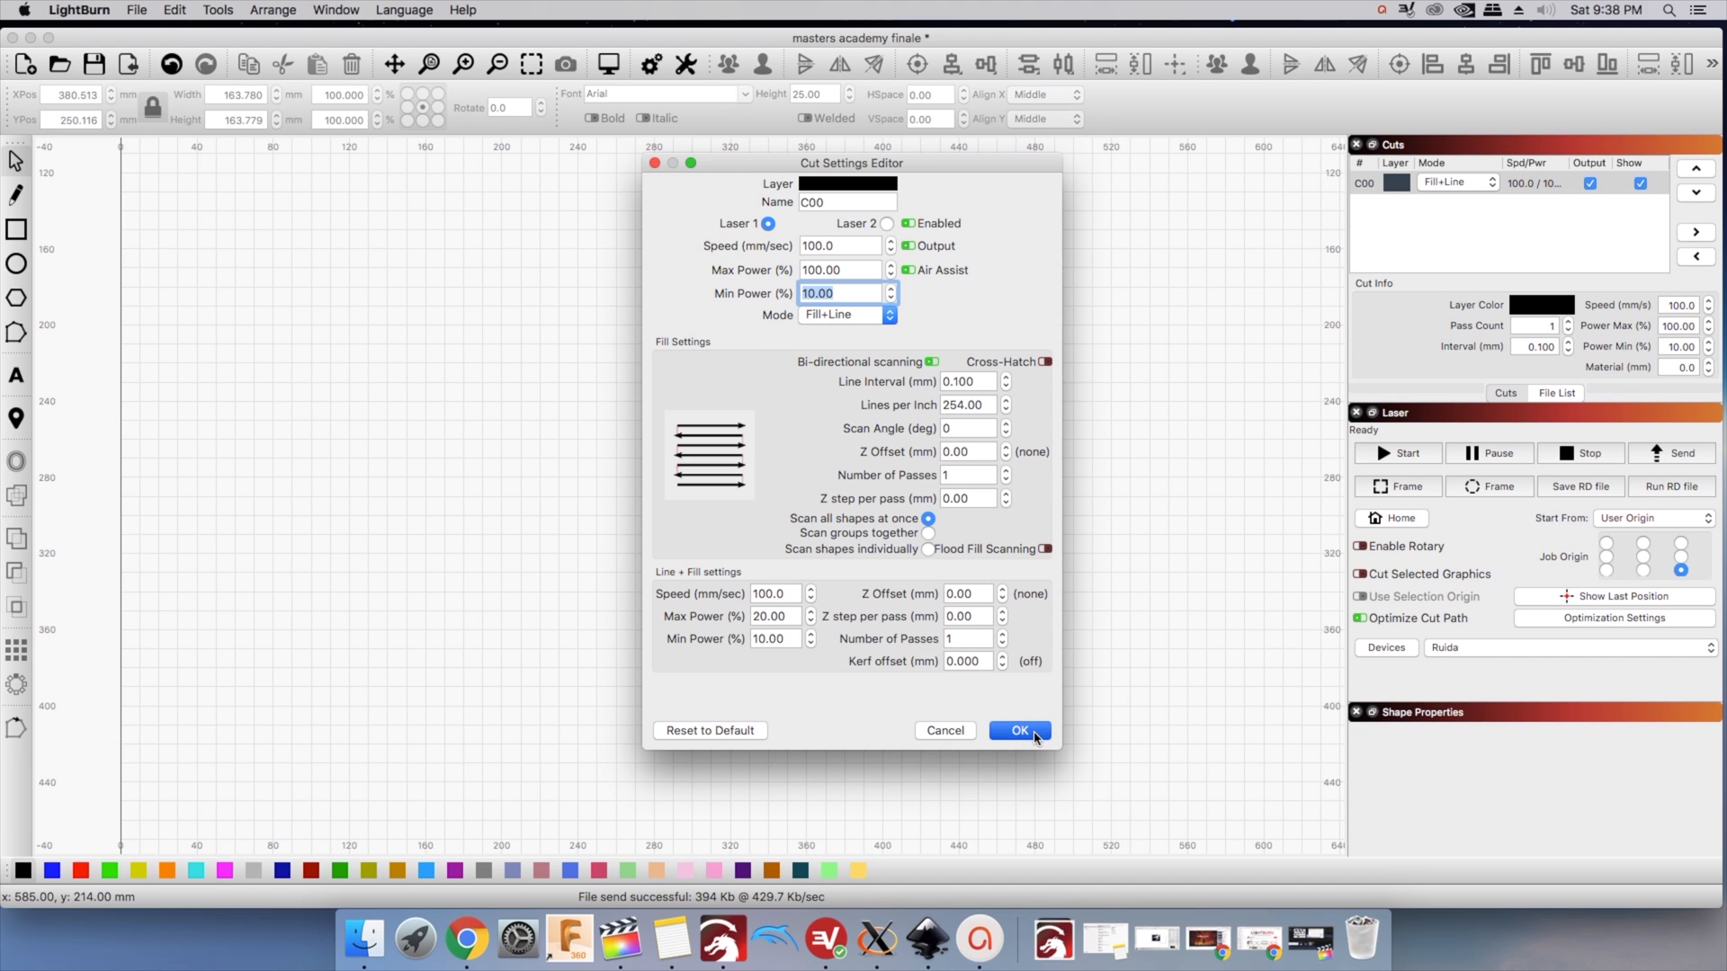
click(1018, 730)
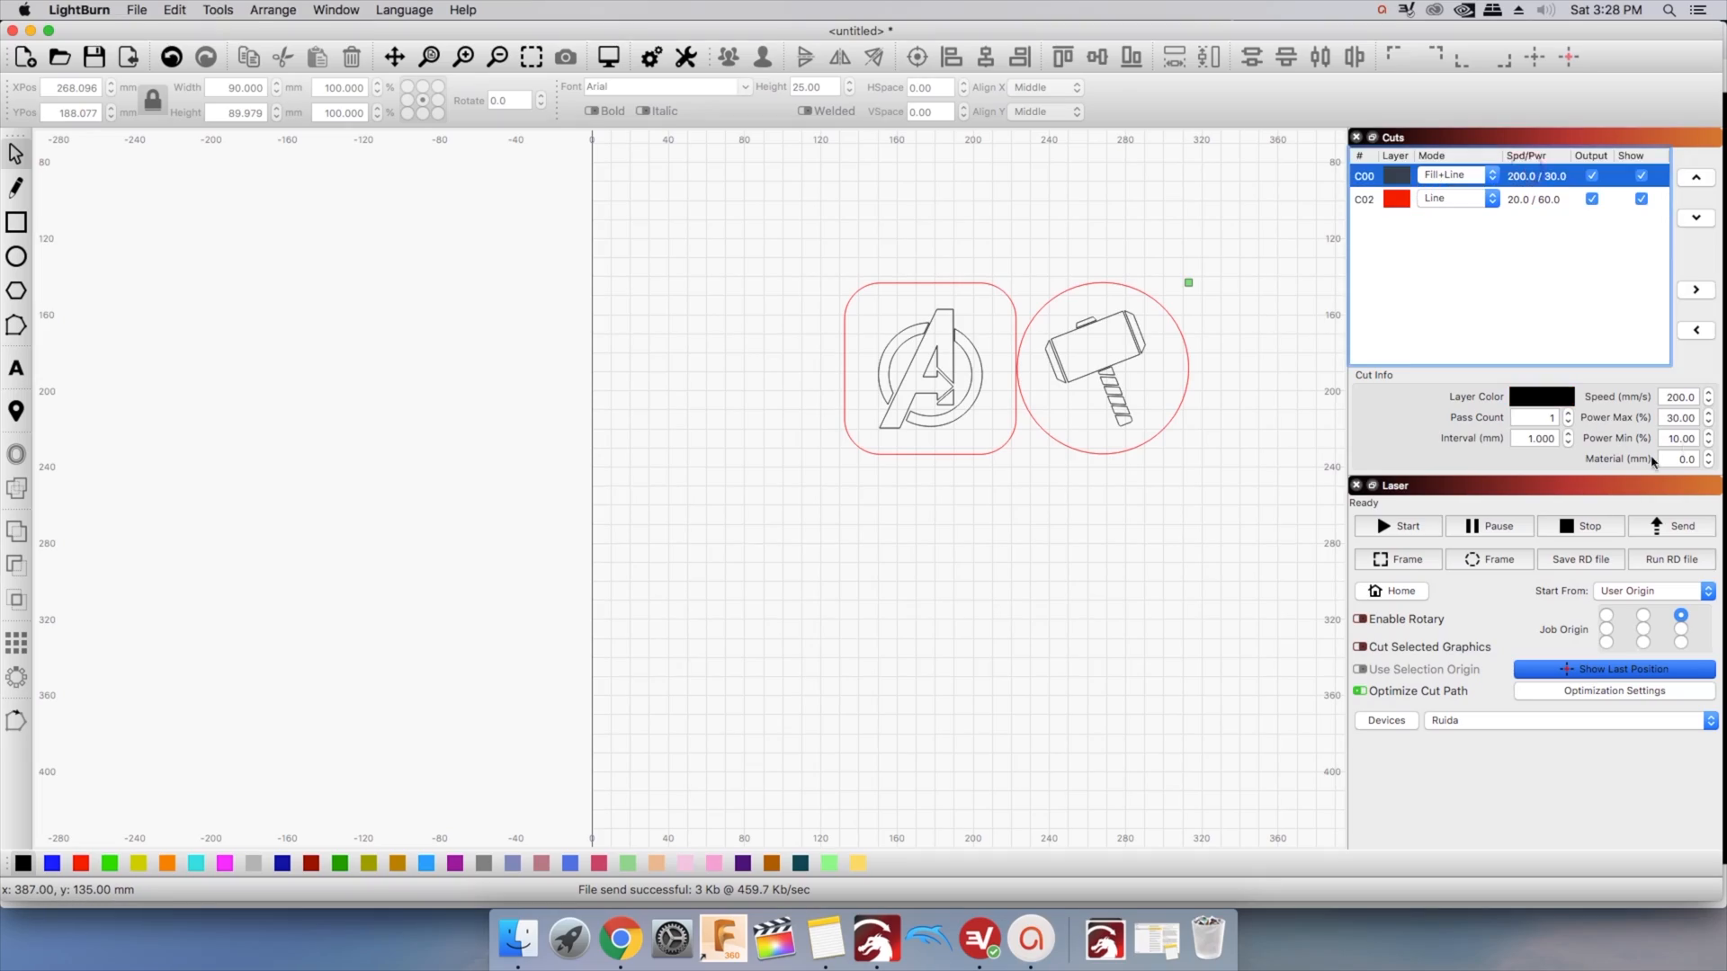
Set C00 minimum power to 6.60% and send the job to the laser as LIGHTBRN
click(1676, 437)
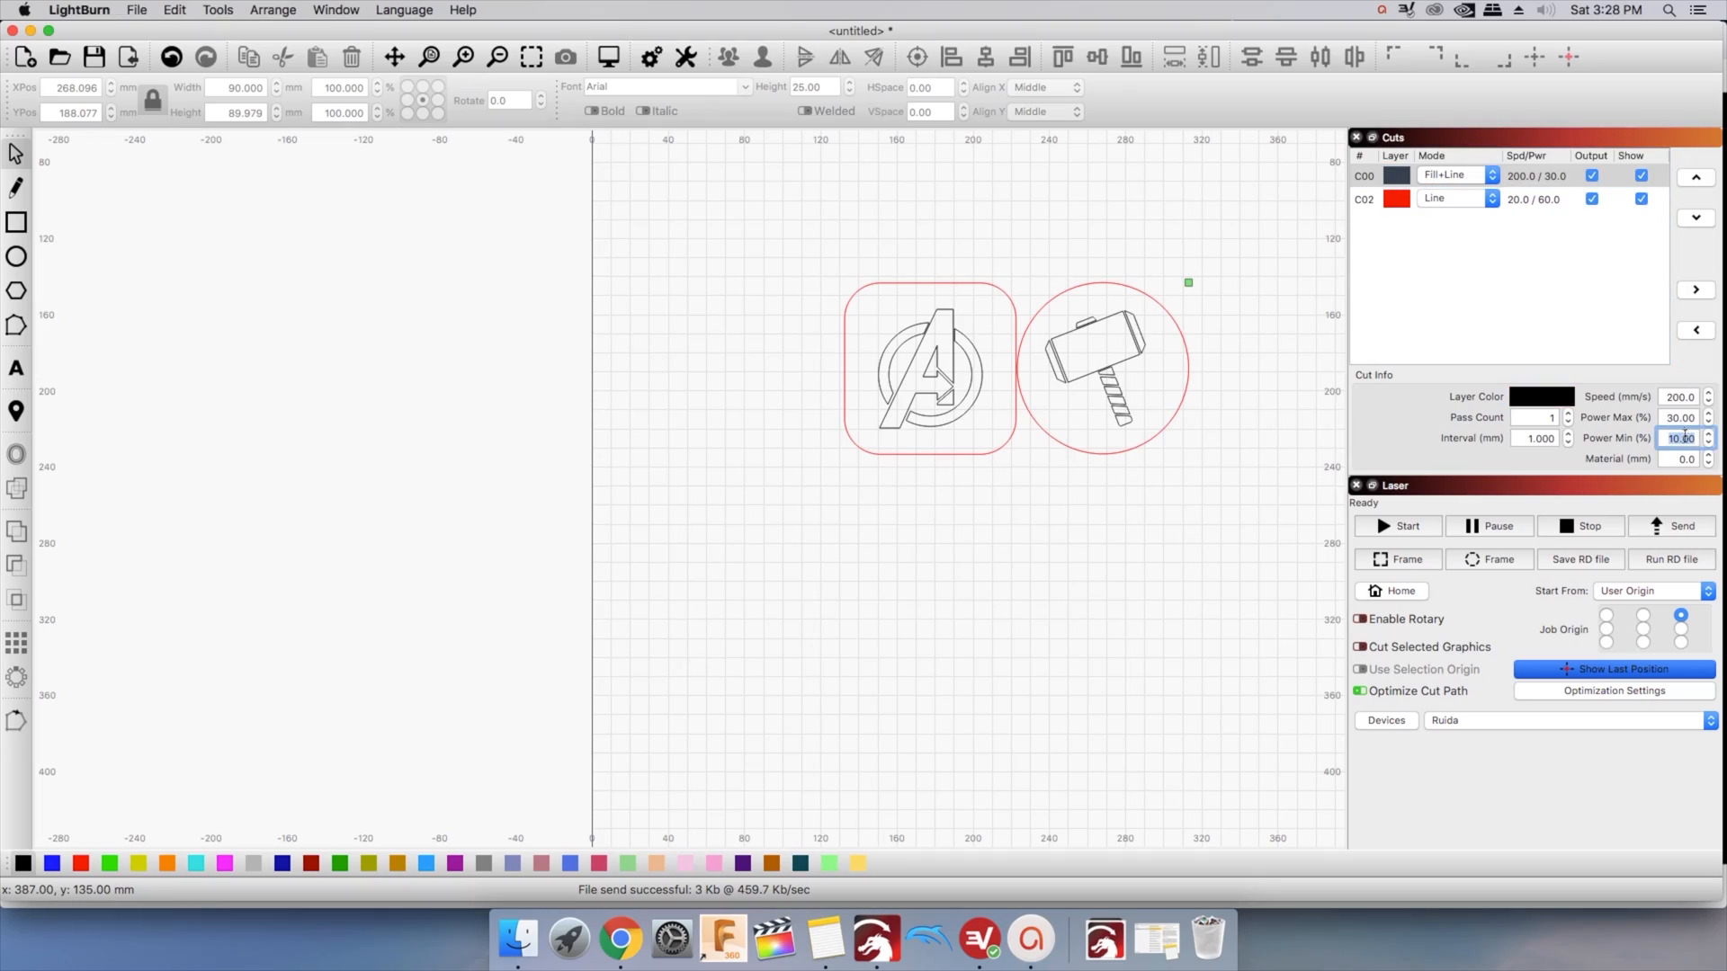
click(1580, 559)
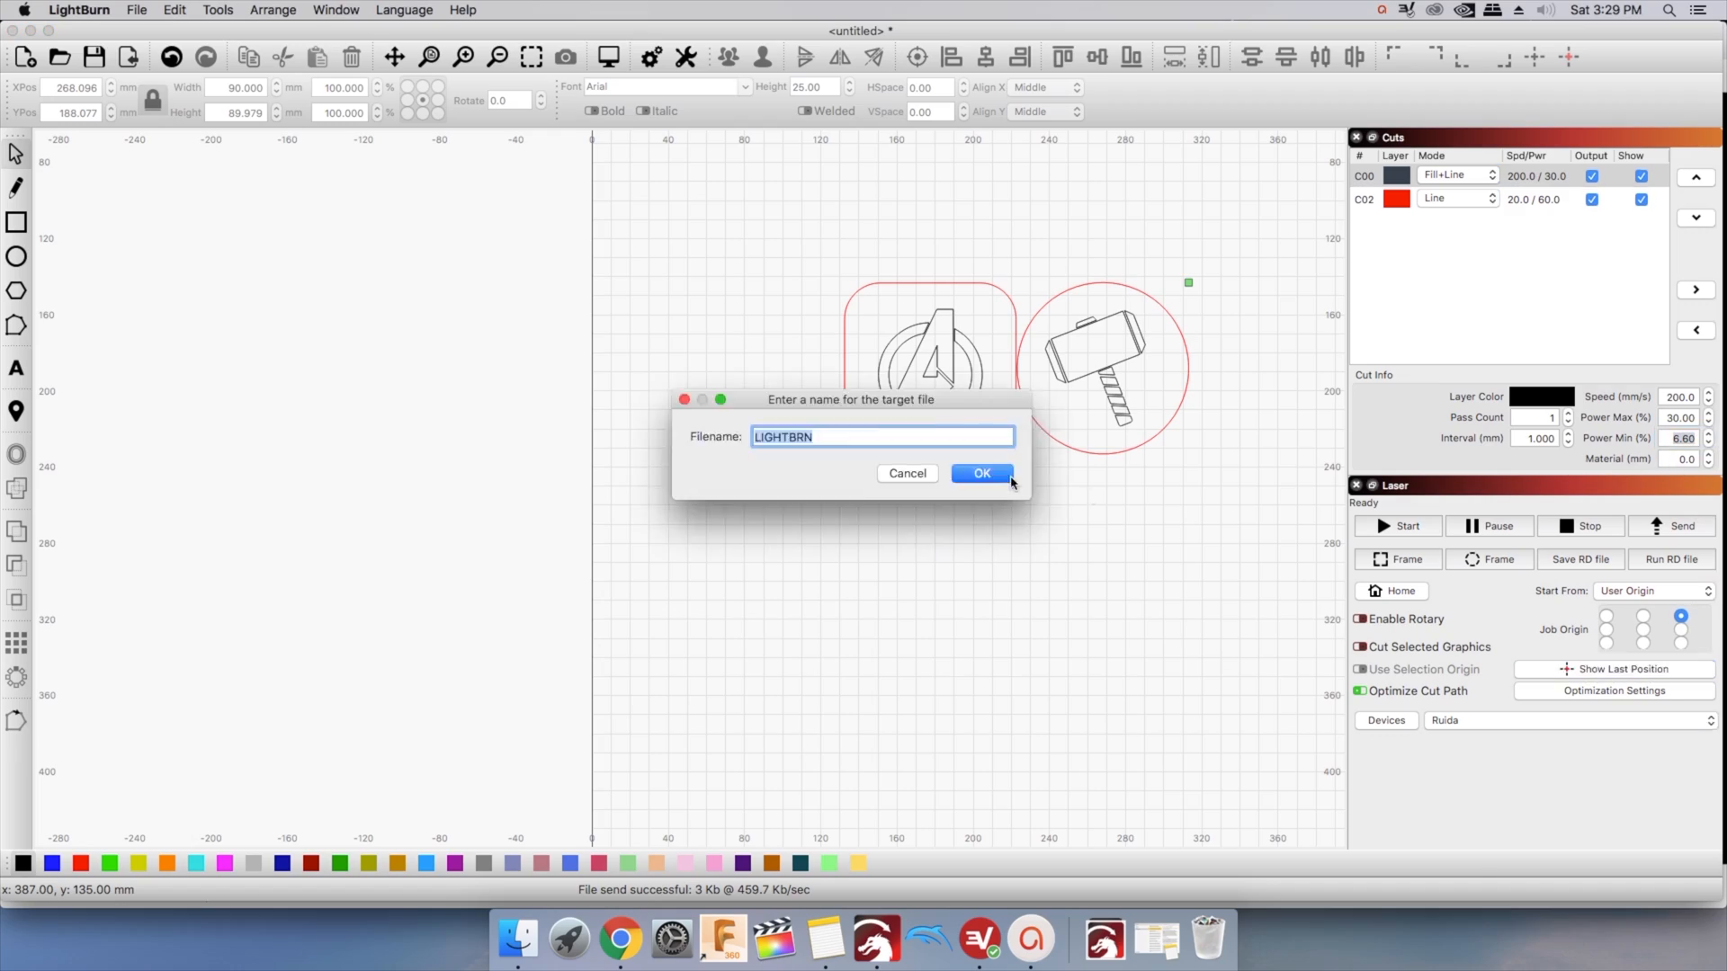
click(982, 473)
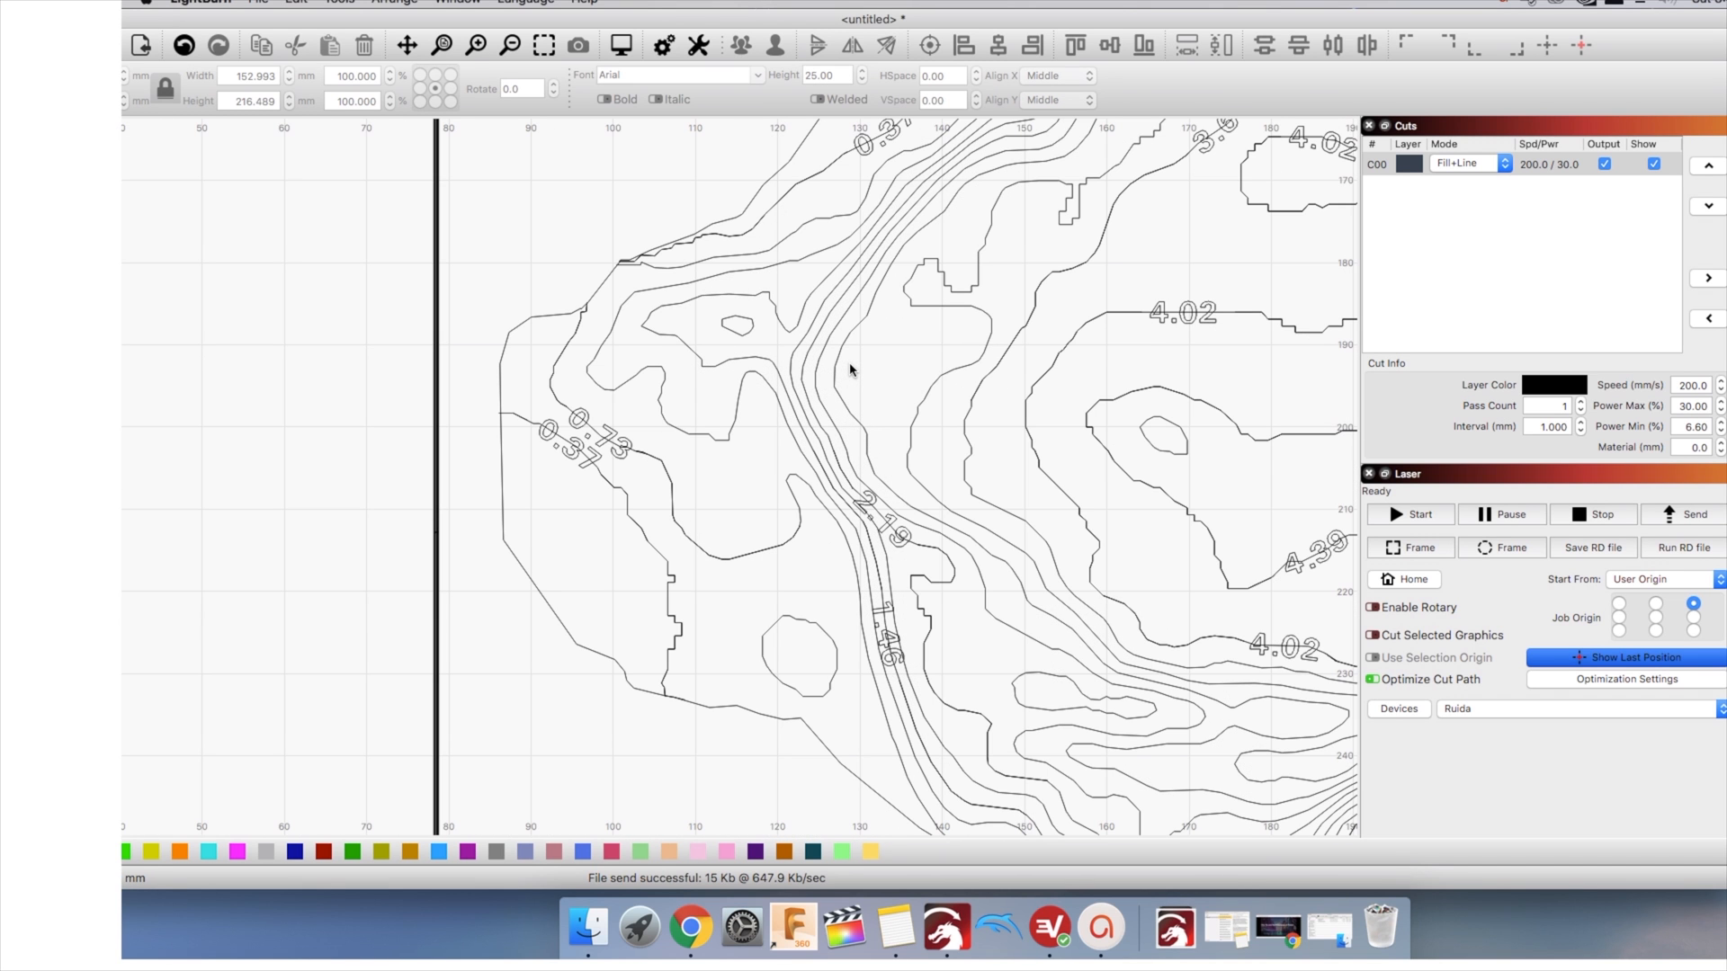
mouse_move(1019, 574)
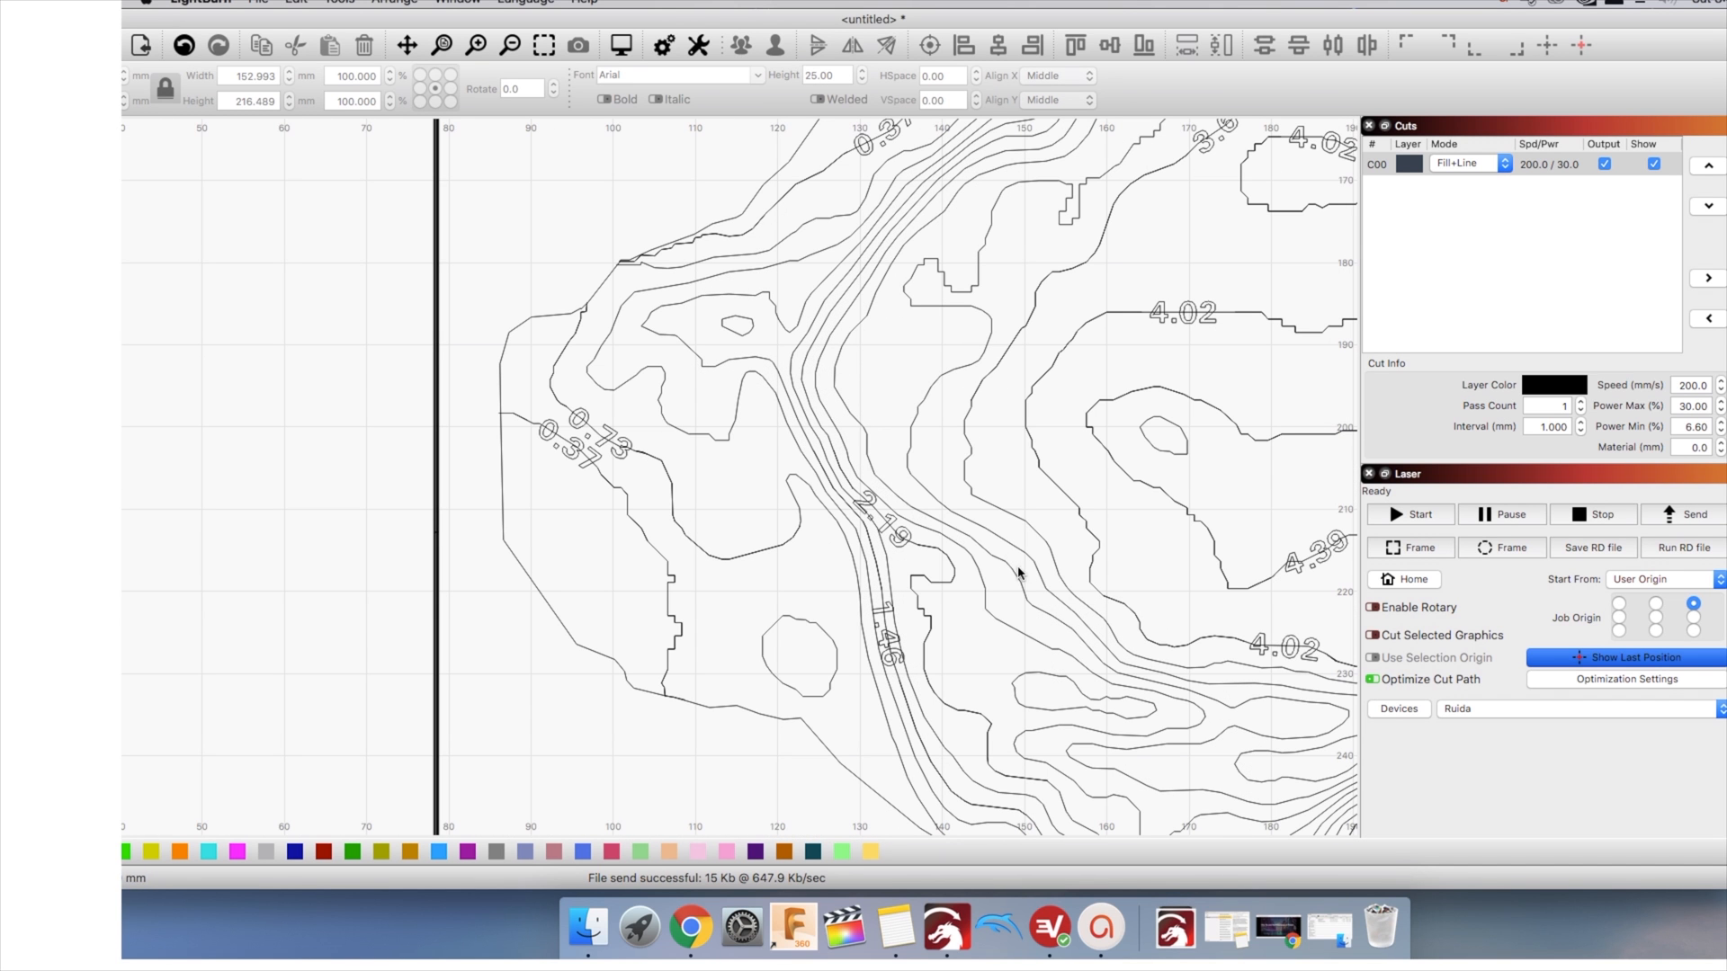
mouse_move(1180, 507)
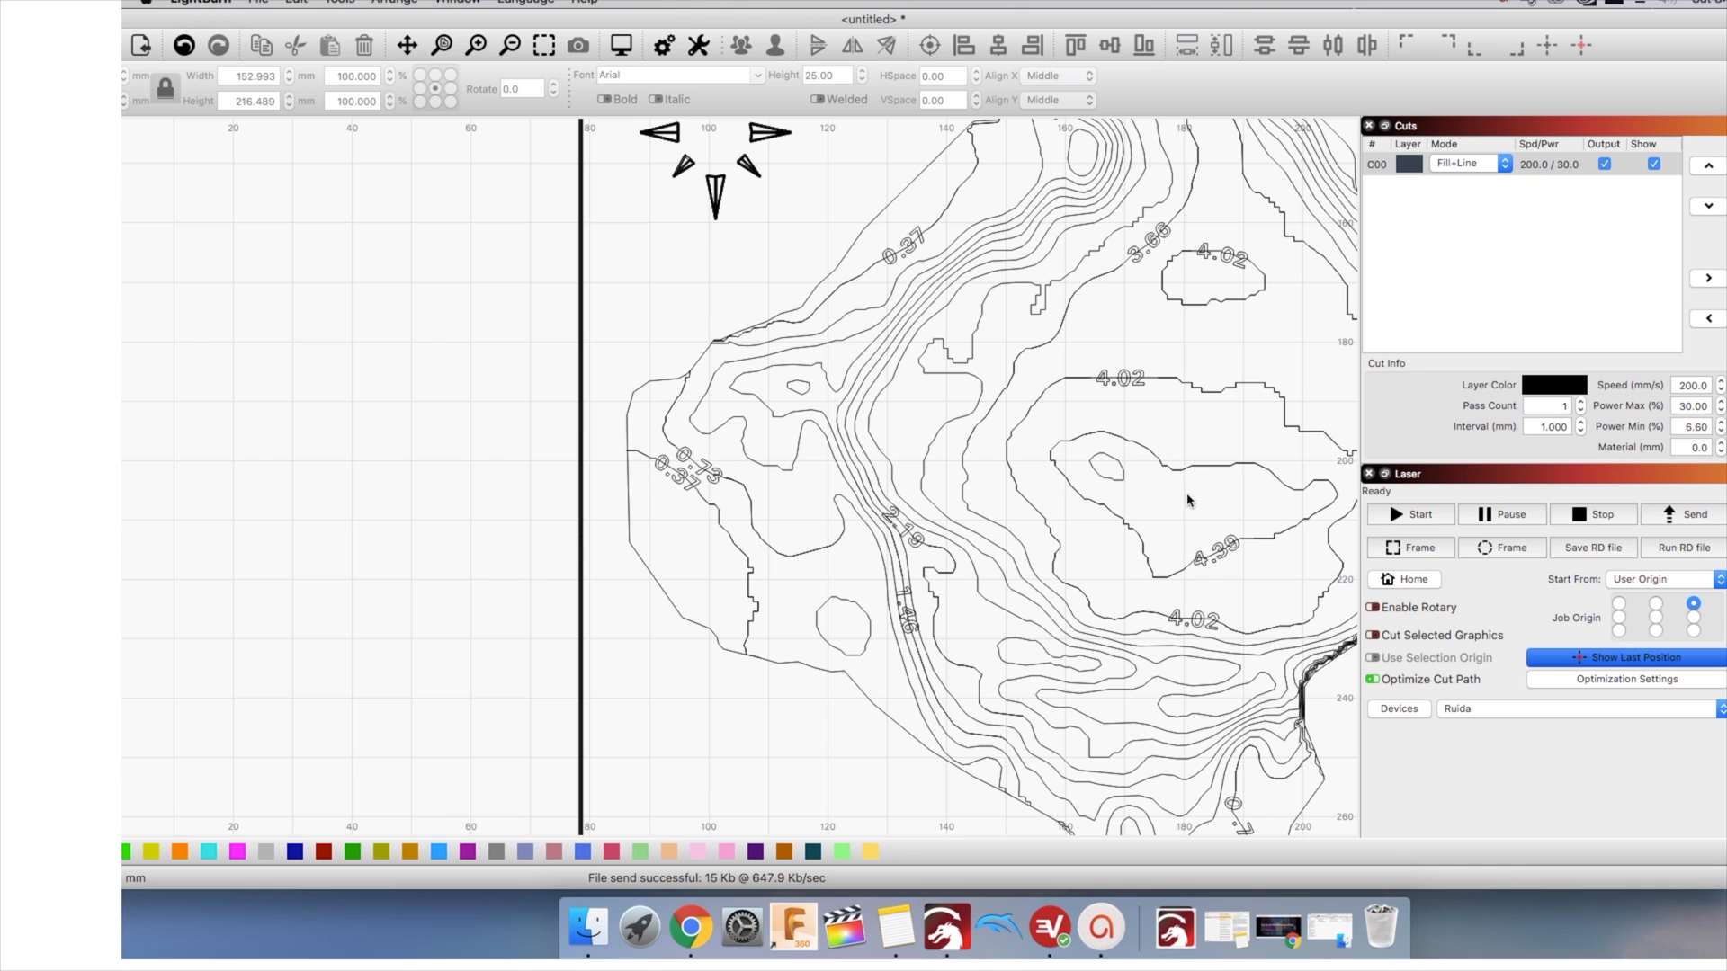
mouse_move(320, 19)
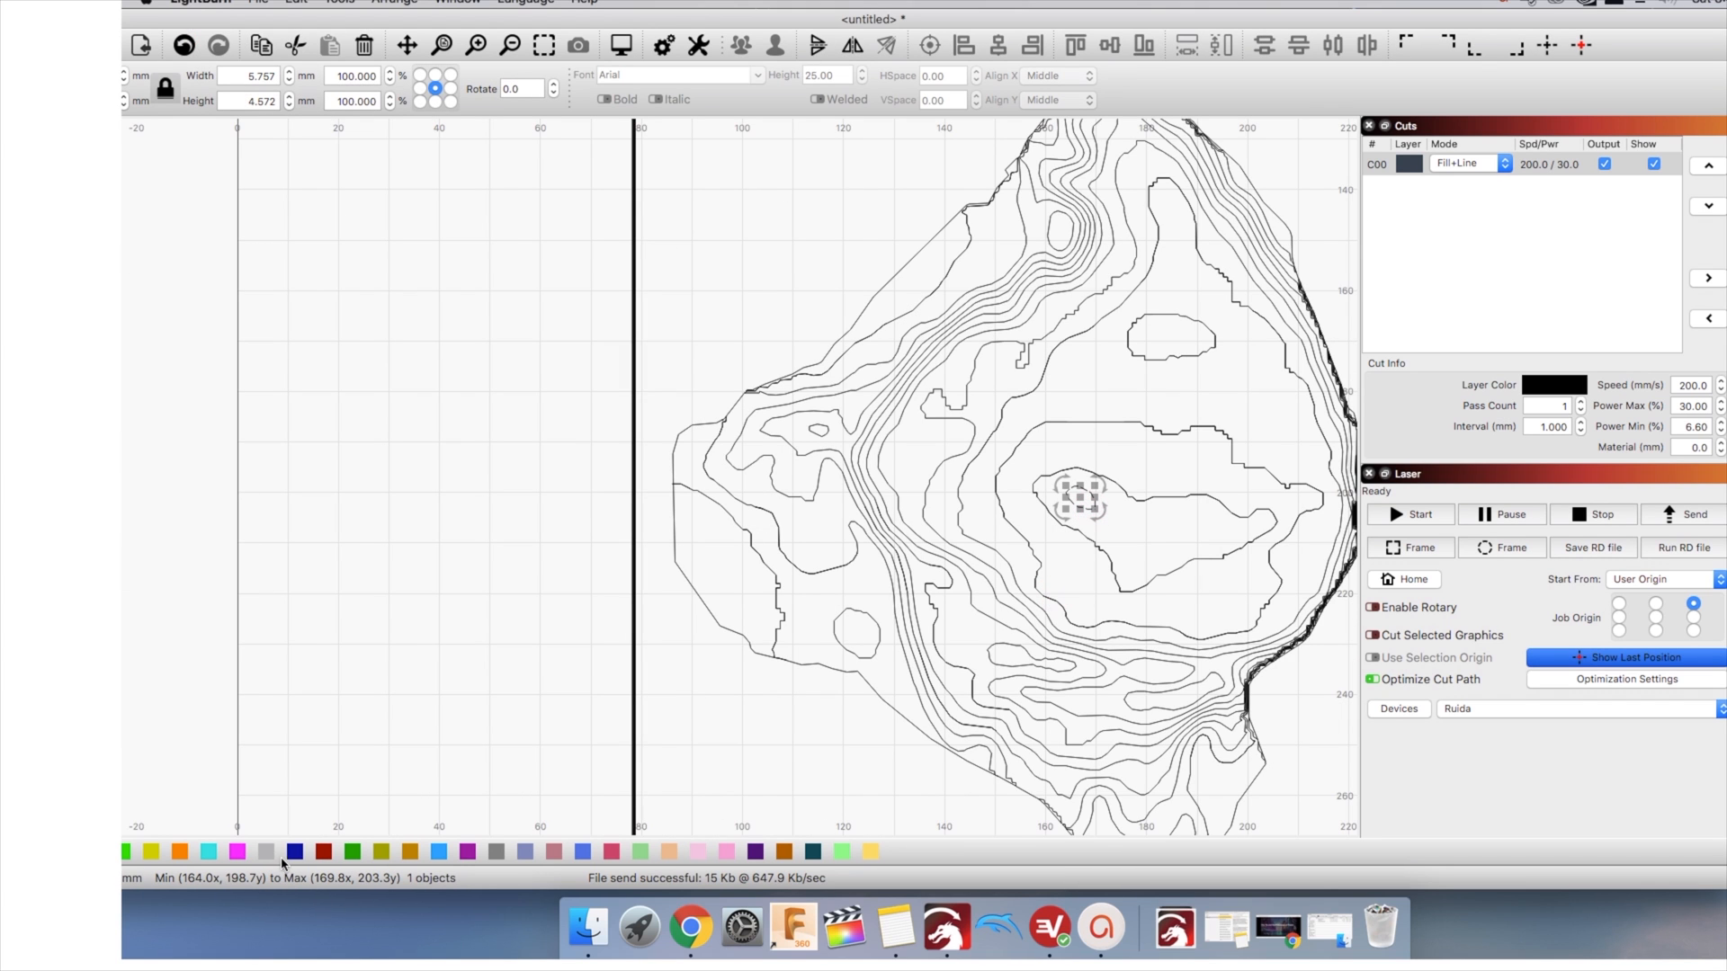
Move the centre shape and two inner lake contours onto new blue, red and green layers and reorder the layers
click(293, 875)
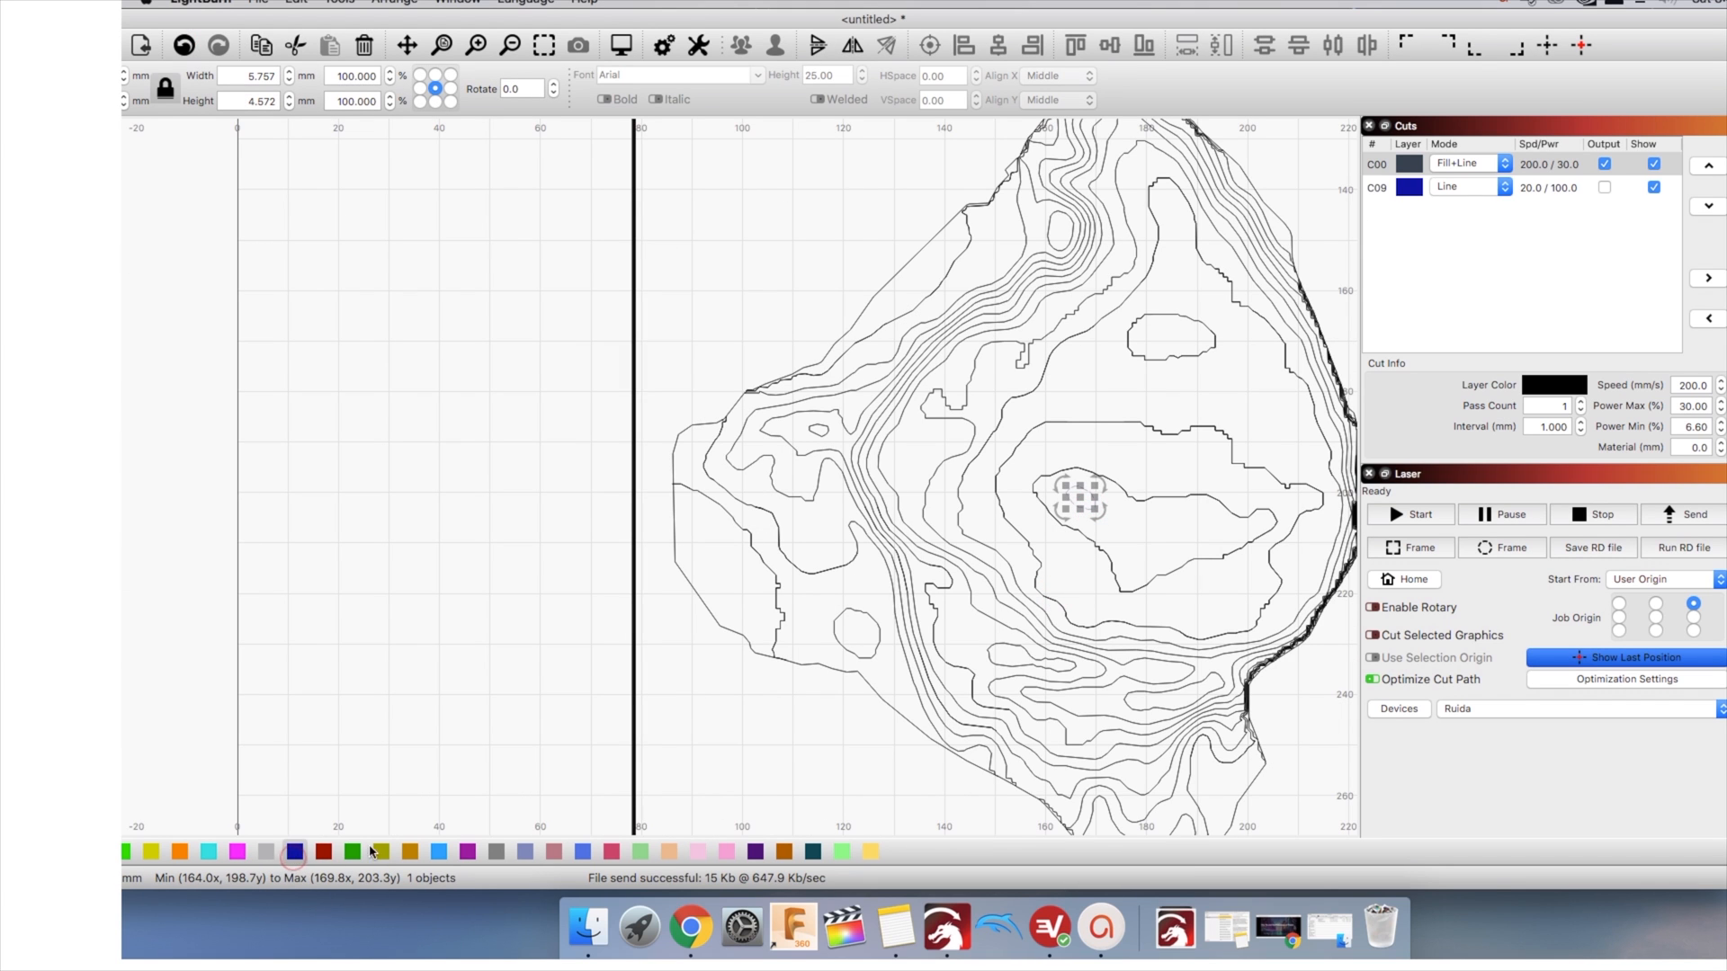
mouse_move(399, 849)
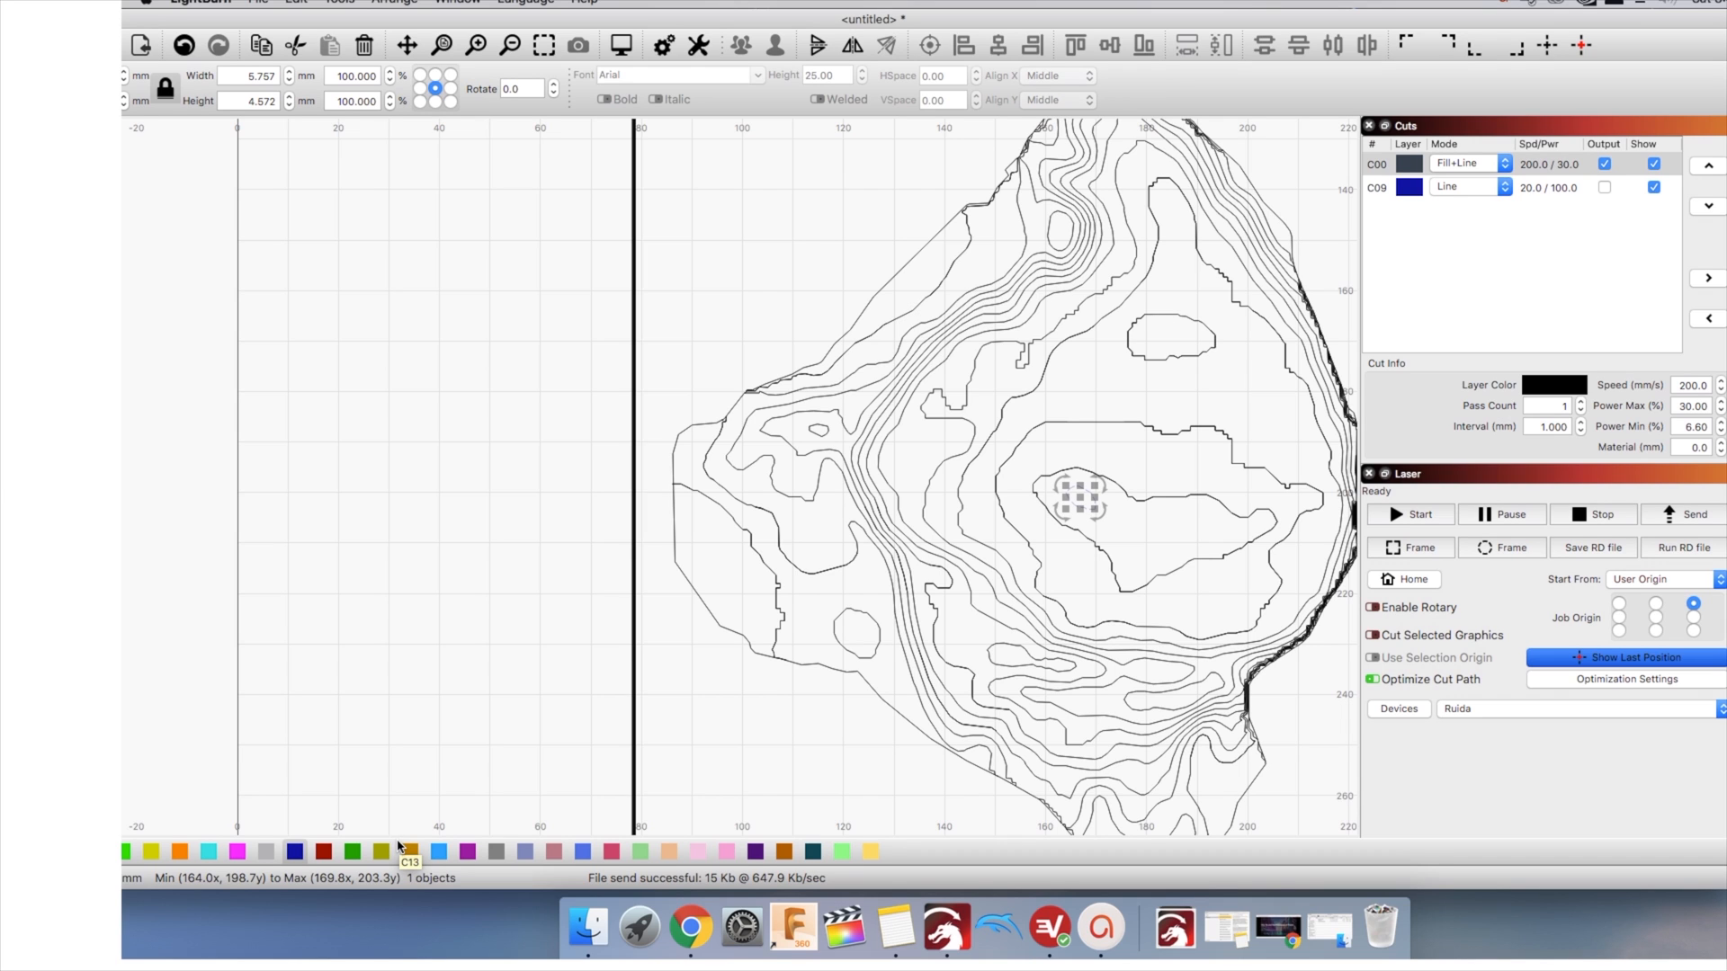
mouse_move(1171, 523)
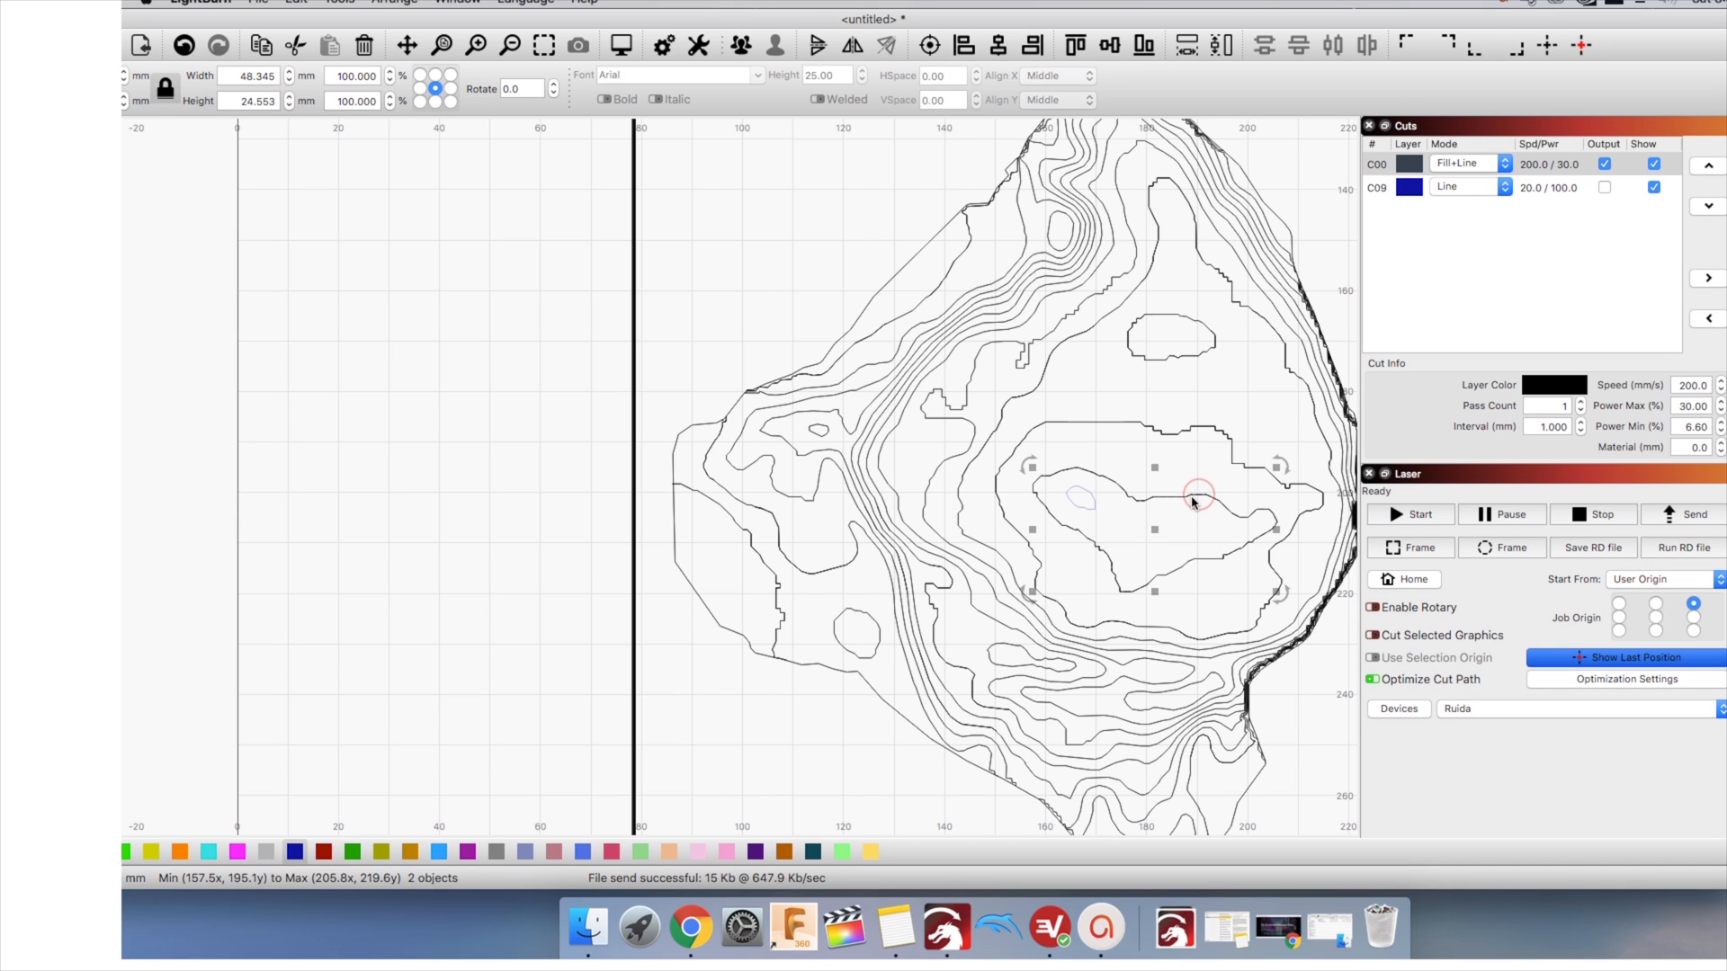
click(401, 1)
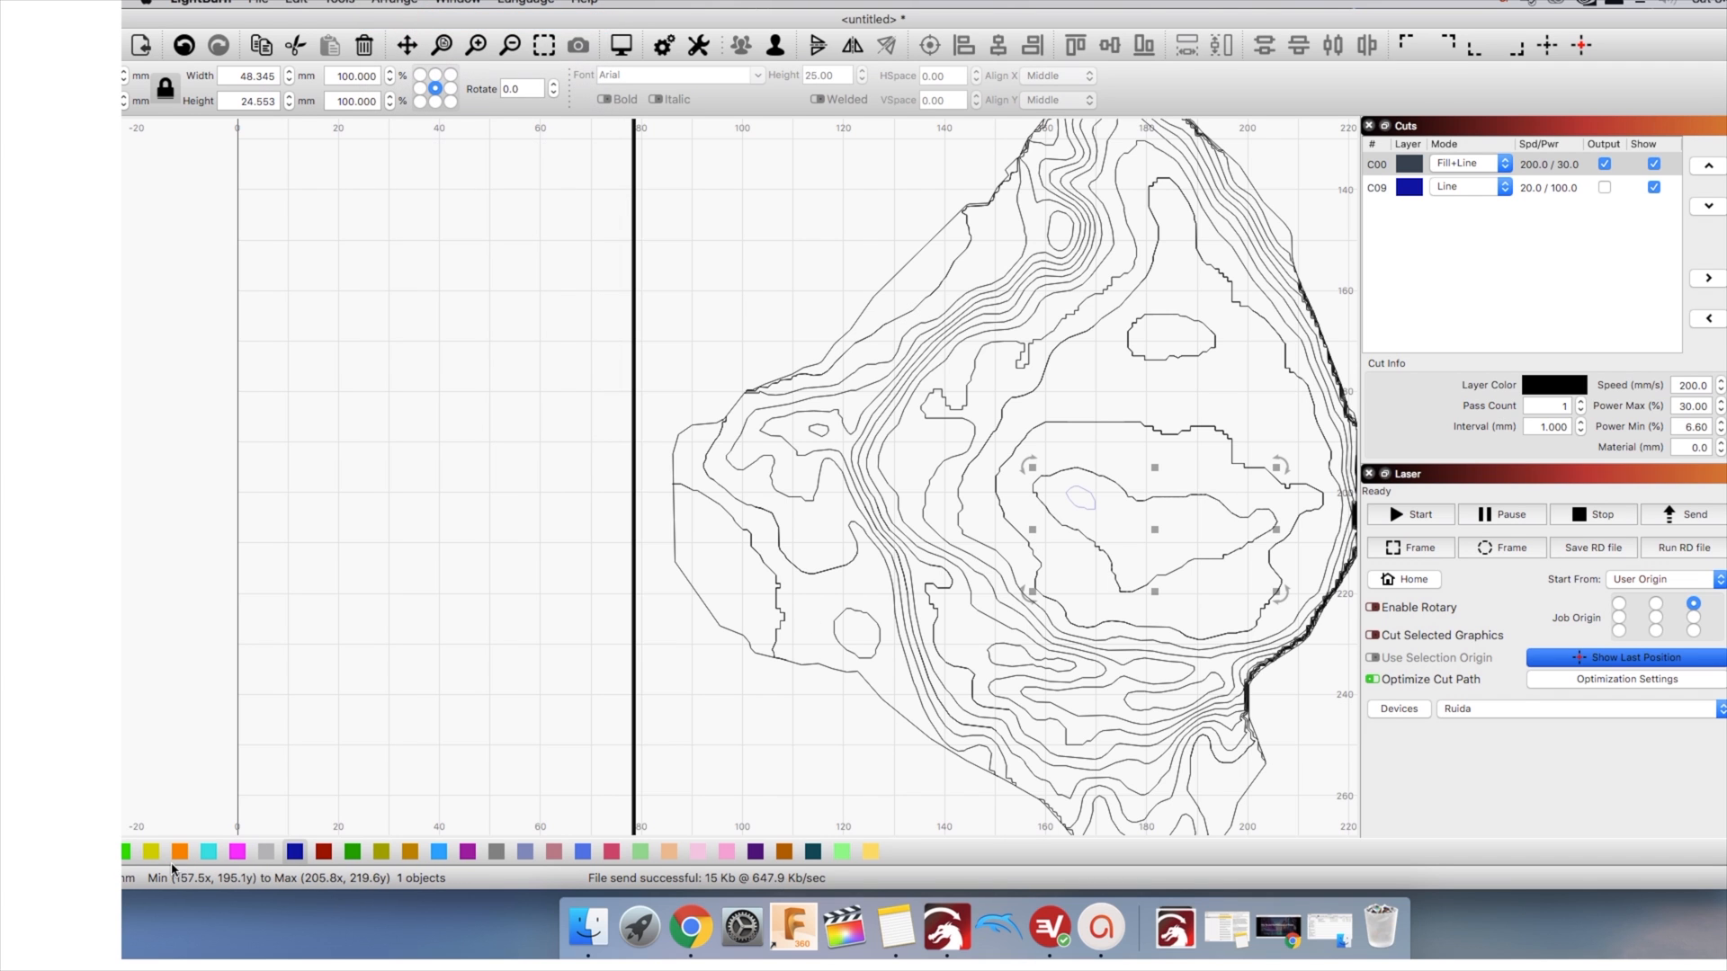
click(323, 853)
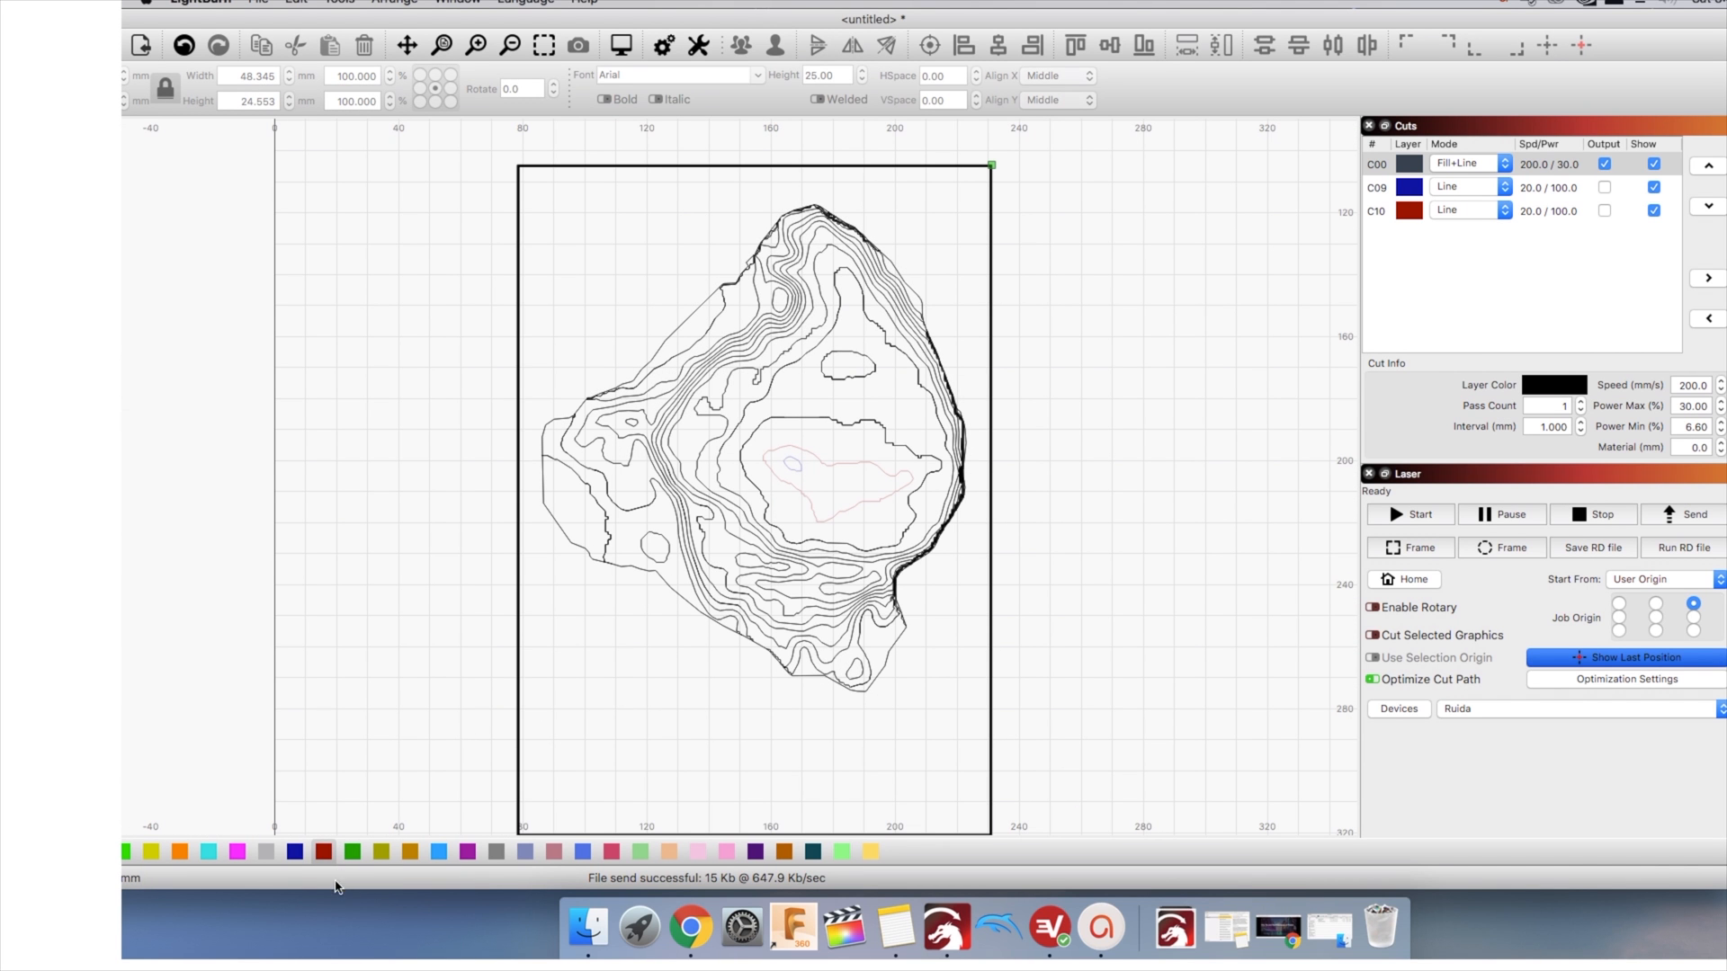
click(768, 520)
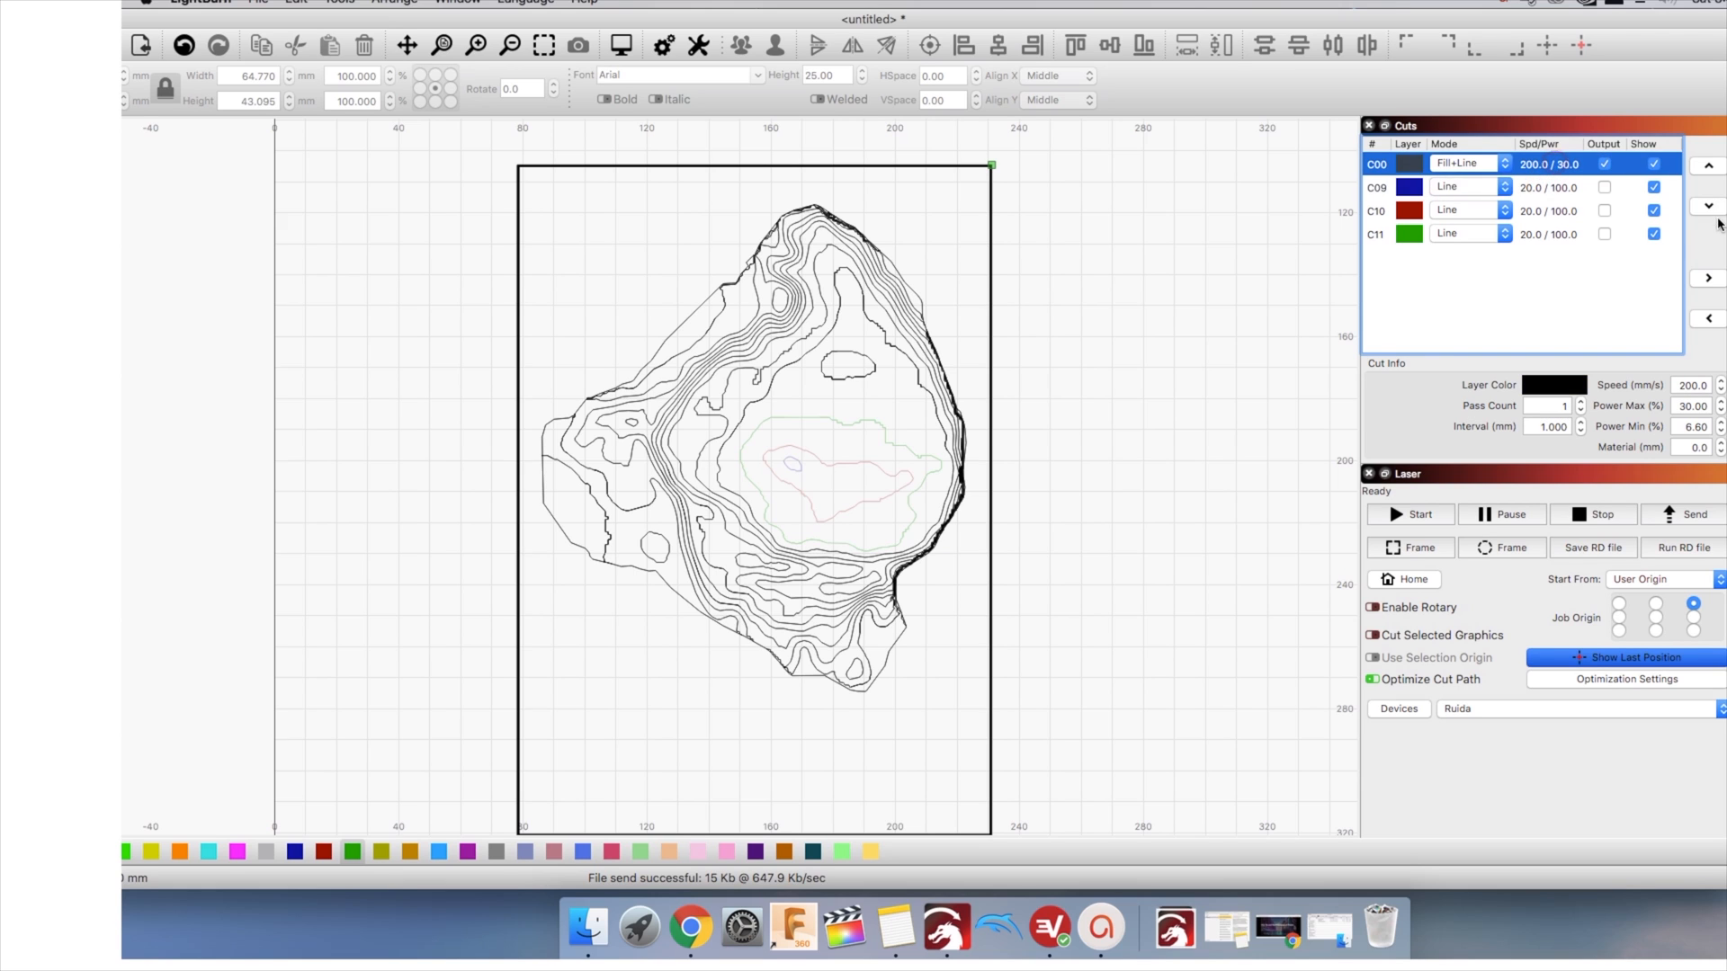
click(1708, 205)
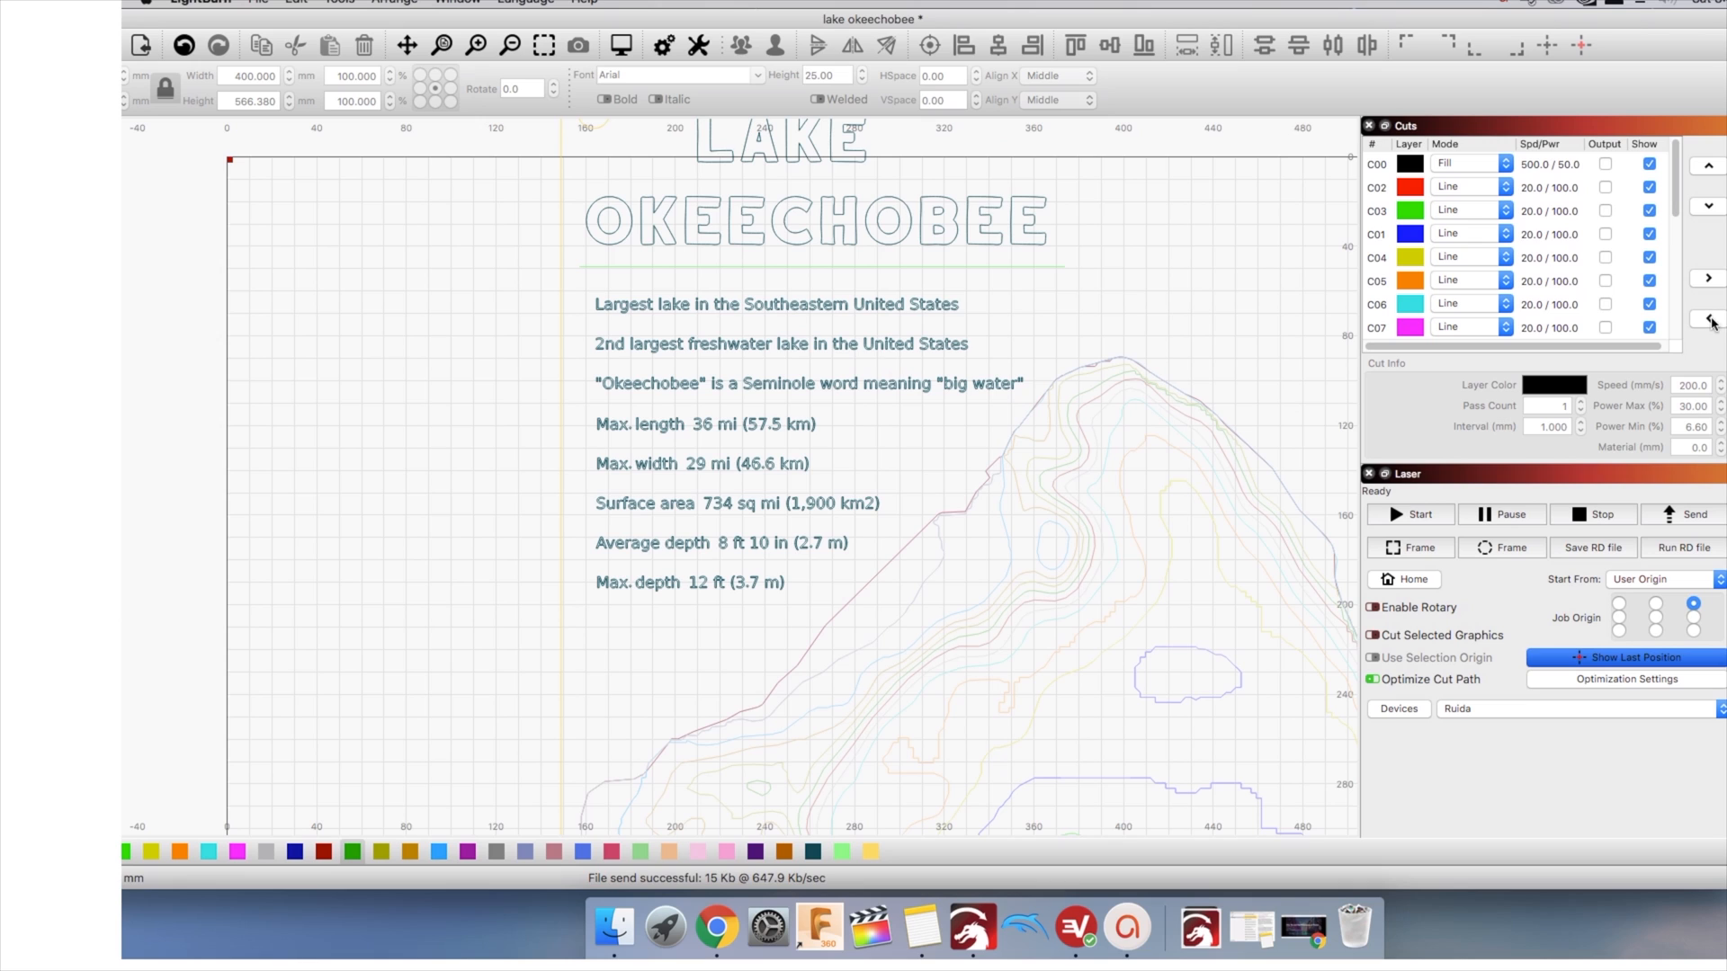
mouse_move(1719, 313)
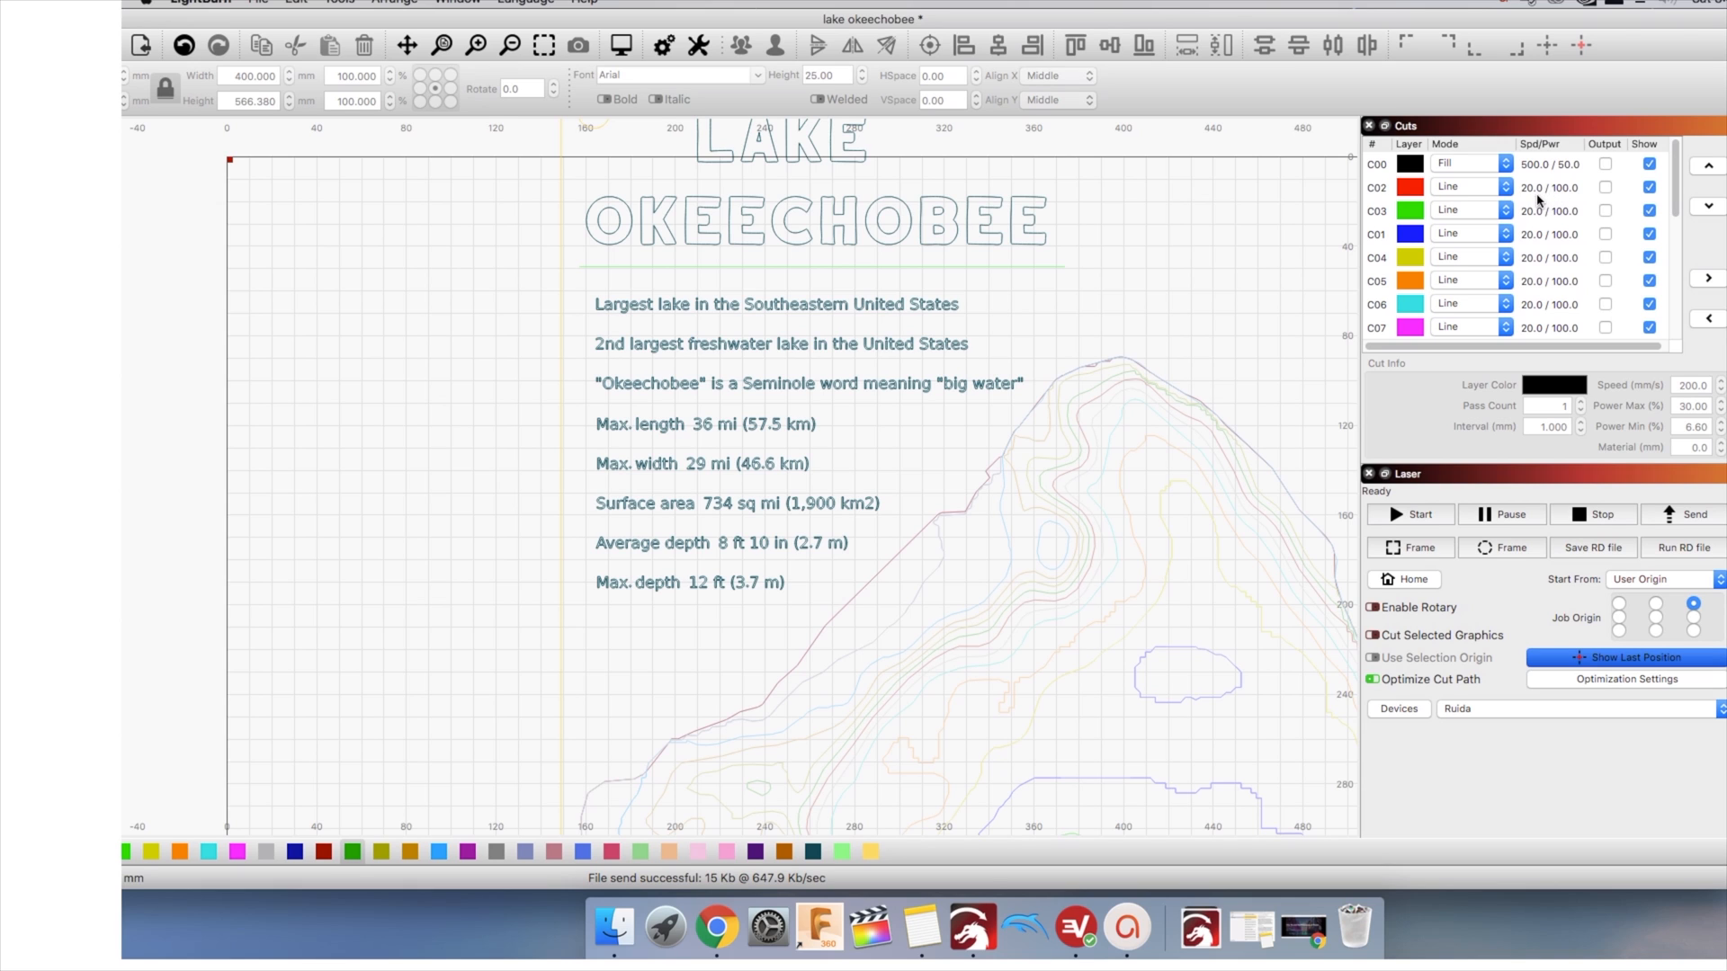
mouse_move(1571, 198)
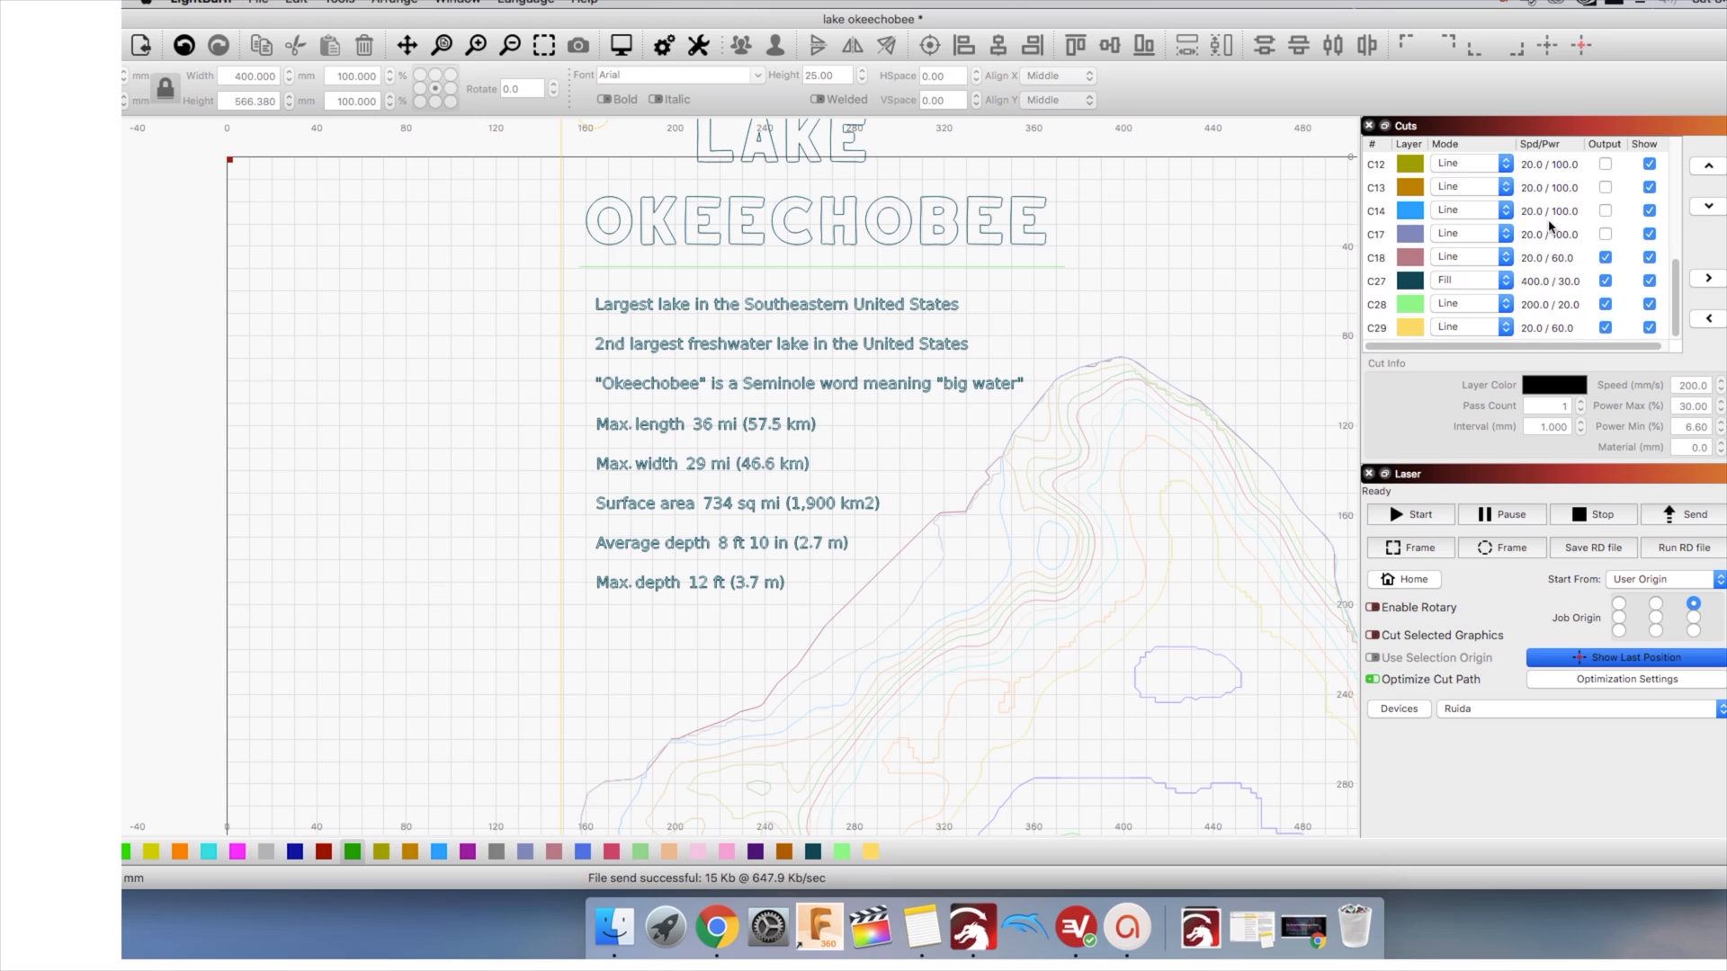
mouse_move(1565, 281)
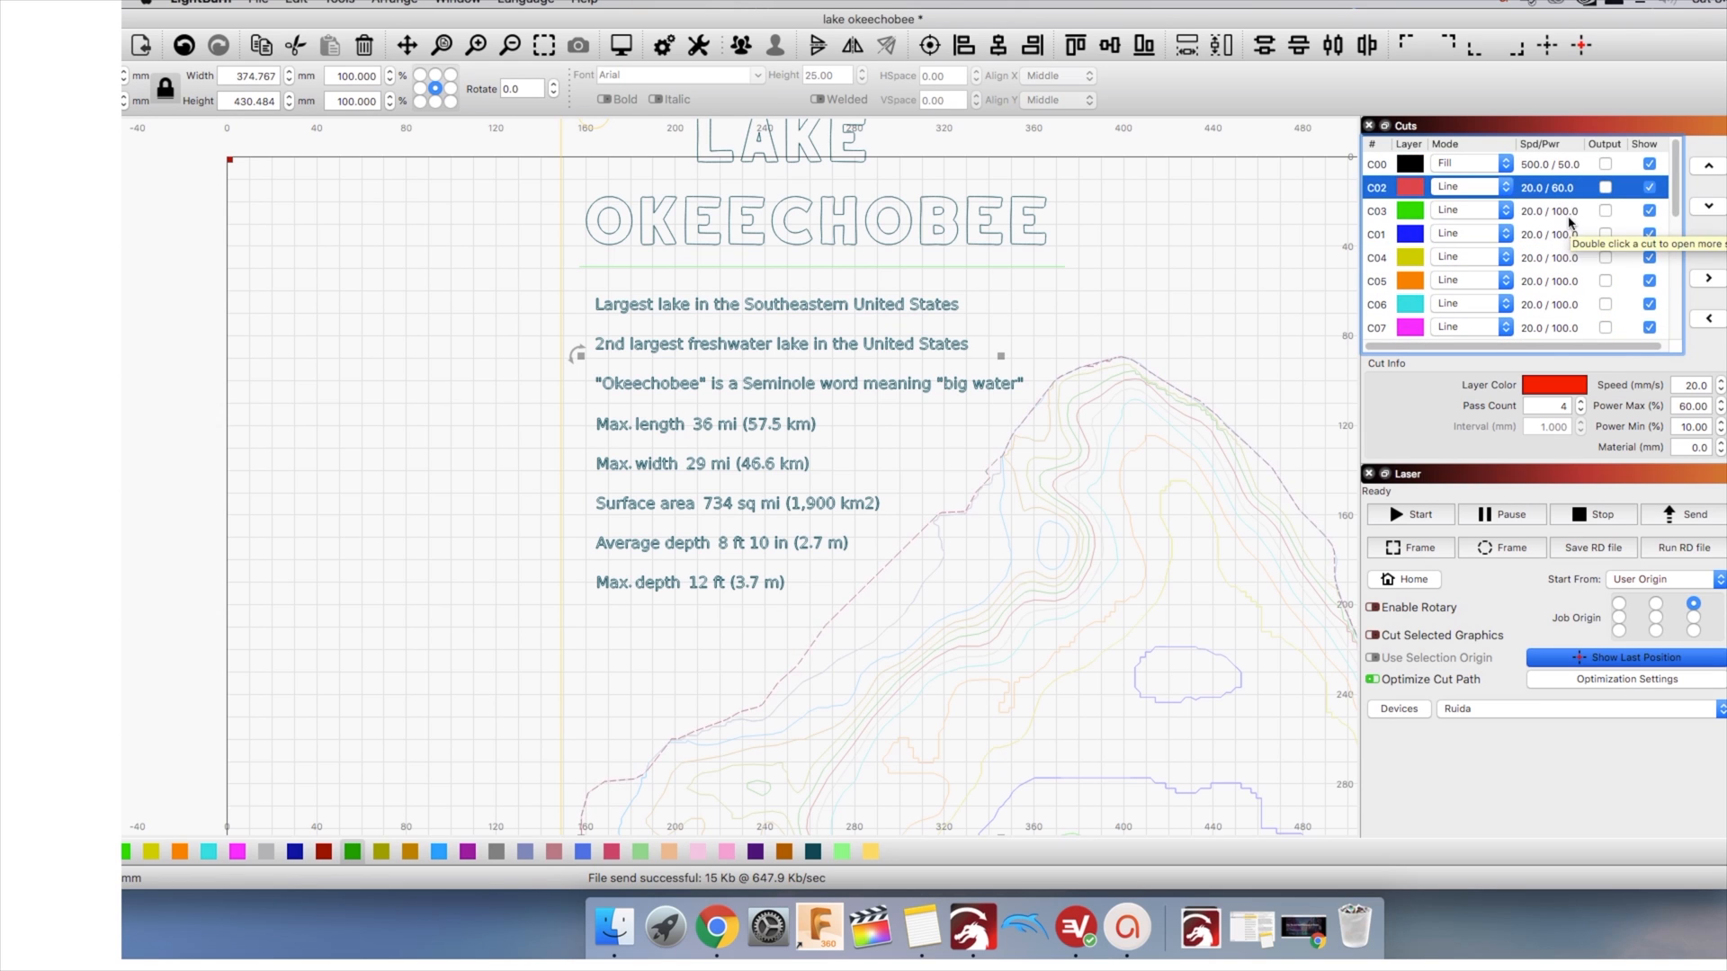
Select the further depth layers in the Cuts list for the 60% power, four-pass change
click(1378, 209)
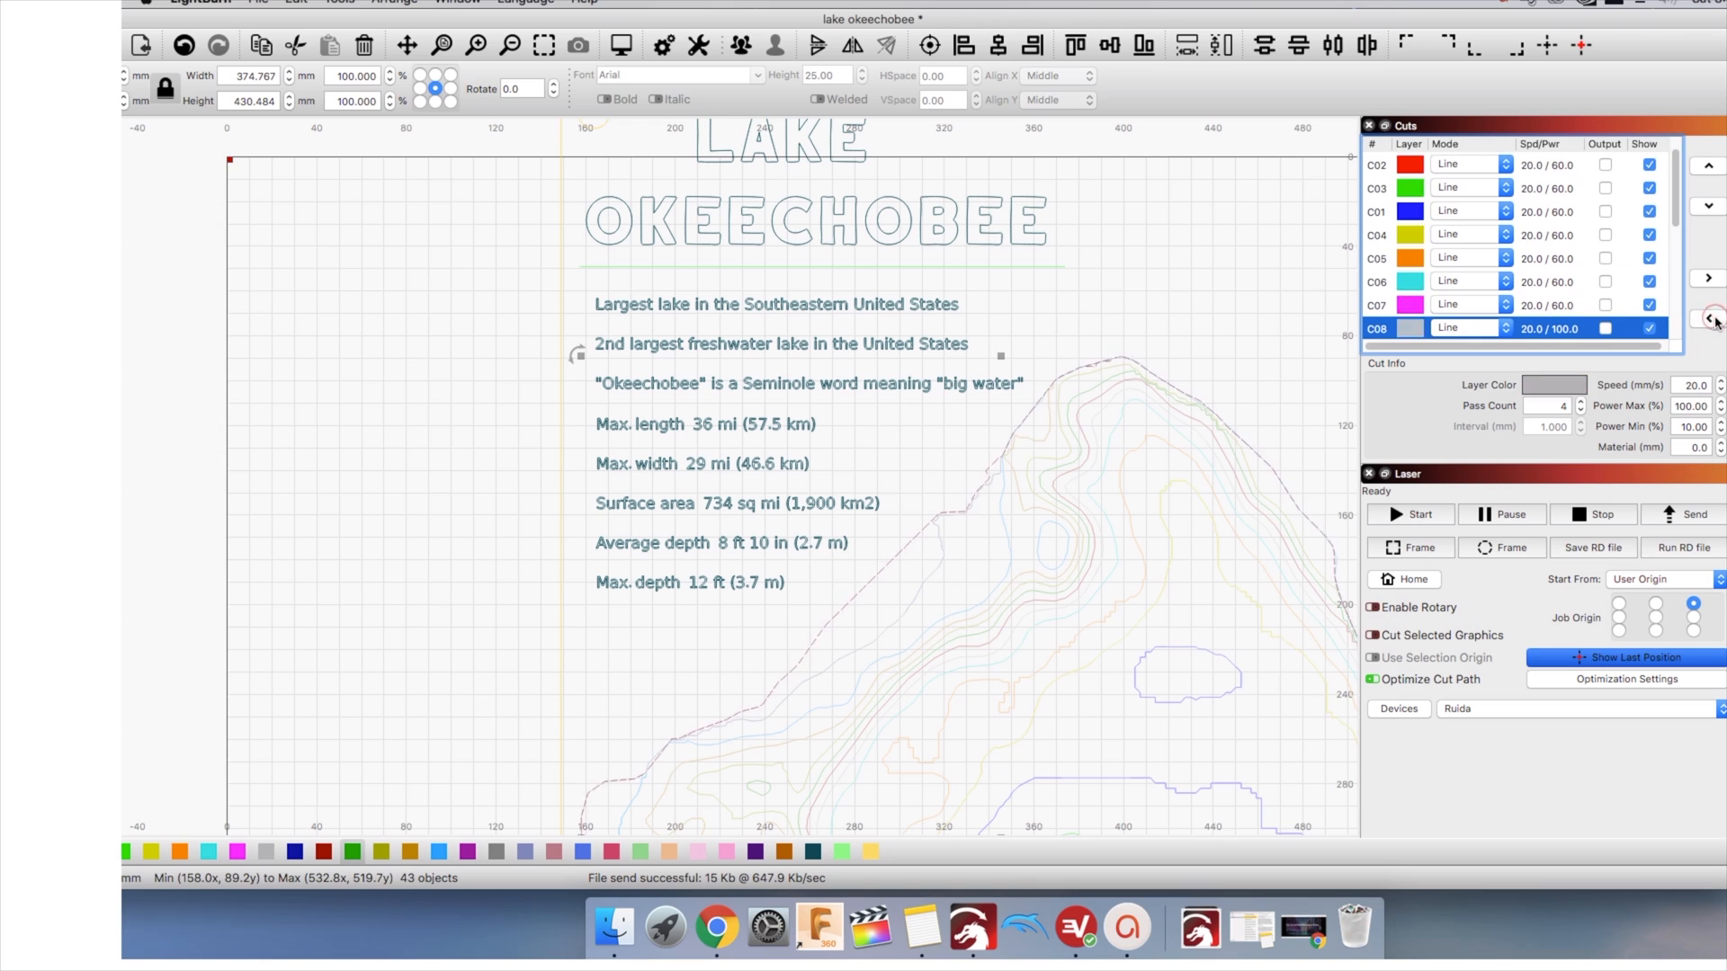
scroll(down, 3)
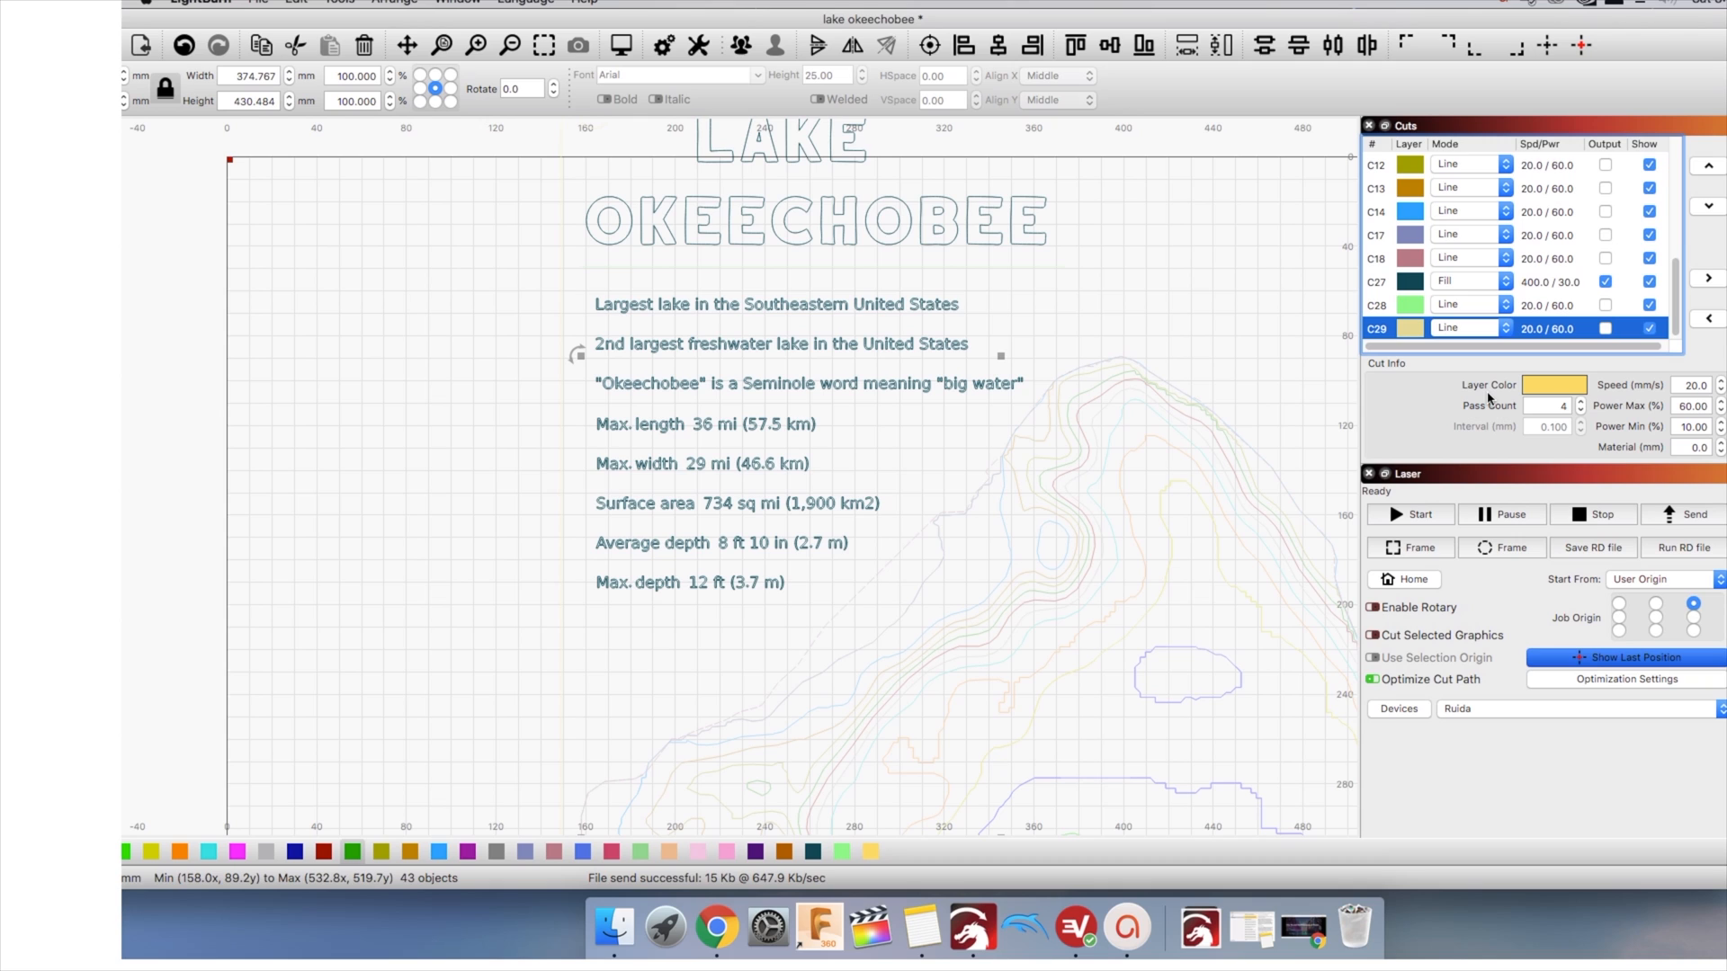
mouse_move(1580, 580)
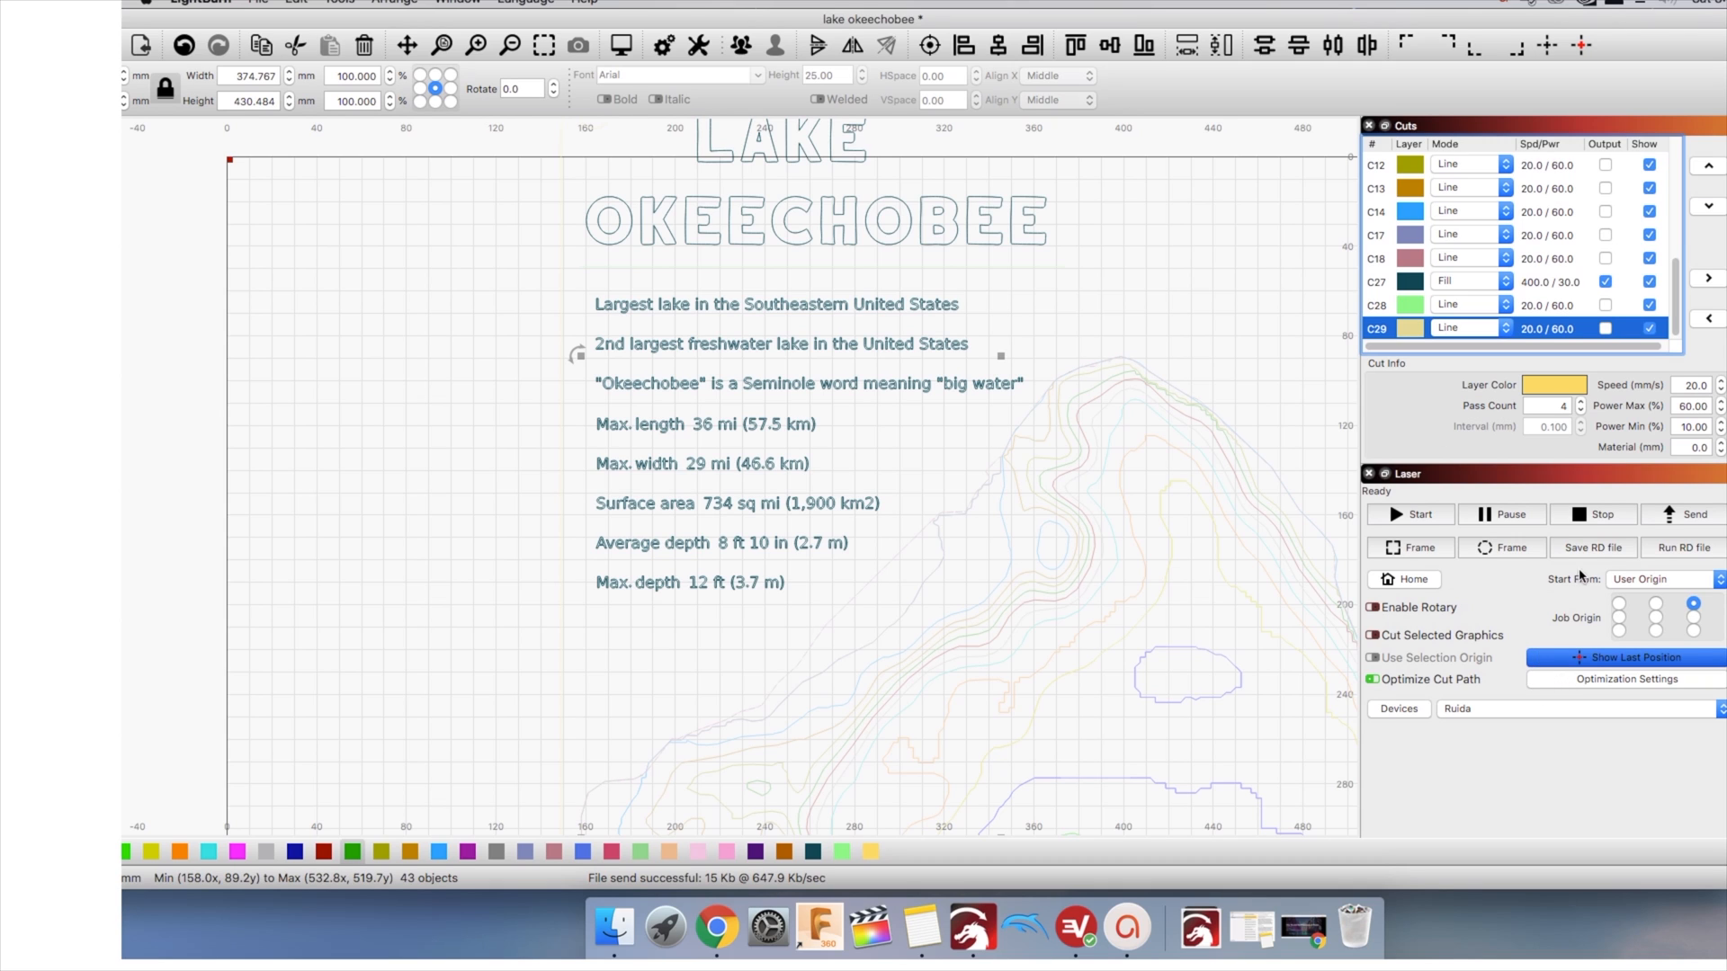
mouse_move(1582, 619)
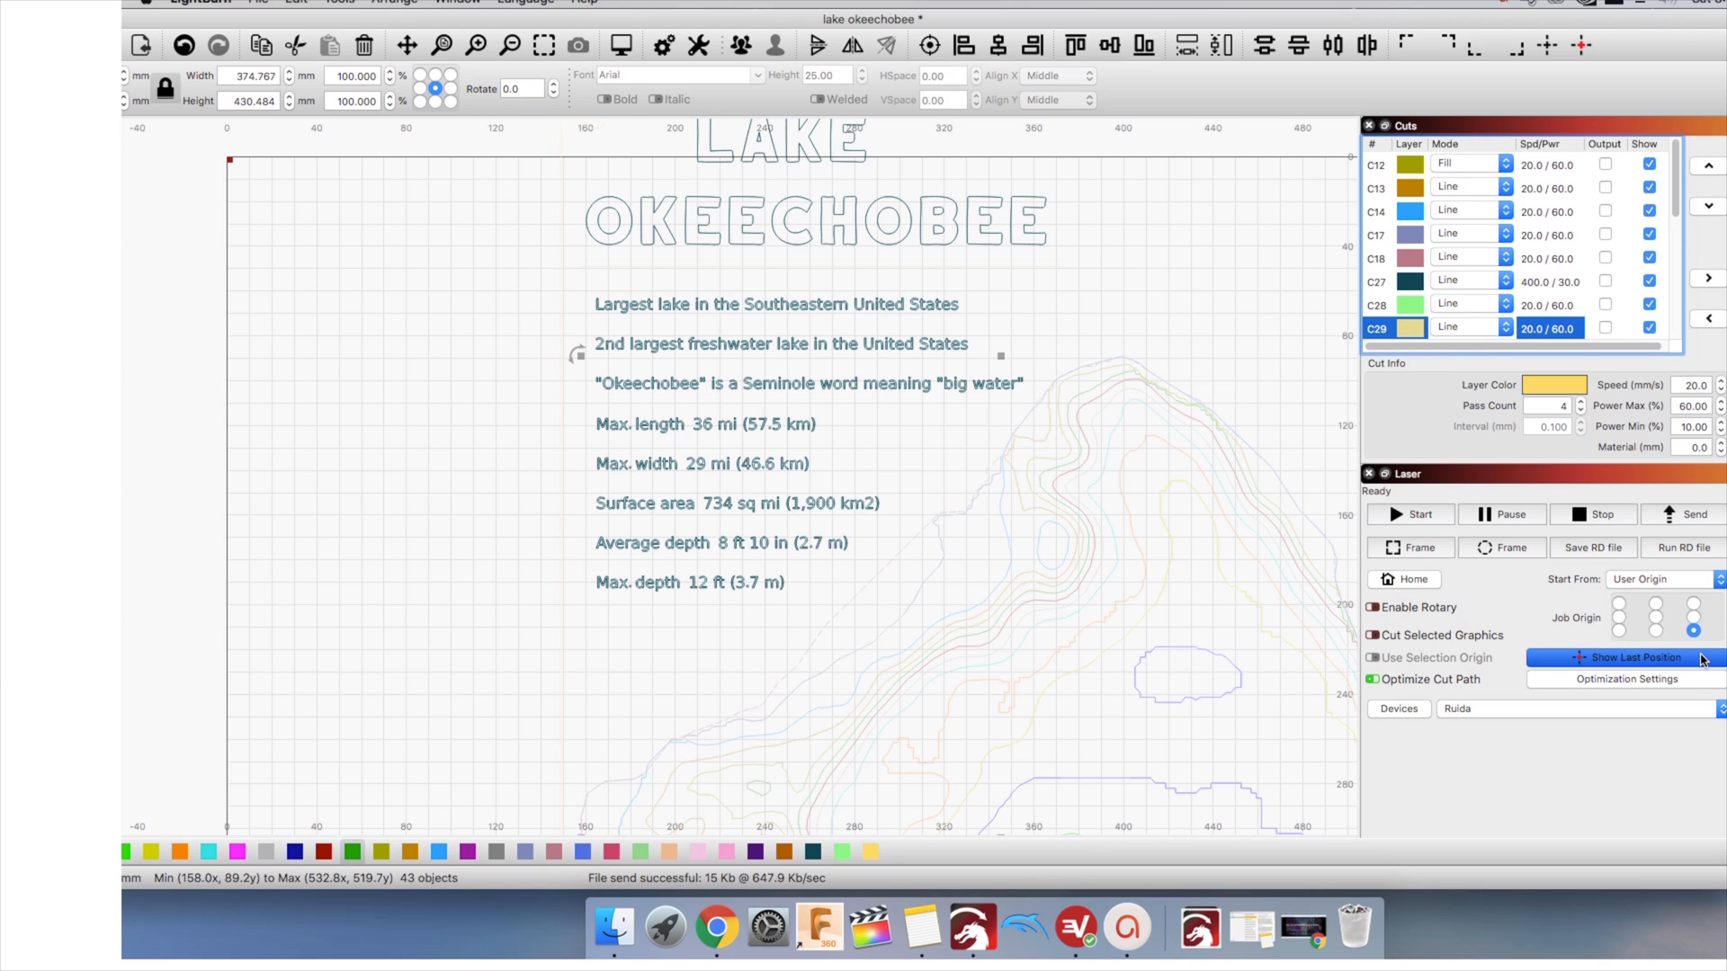
Keep the Start From setting at User Origin
click(1666, 580)
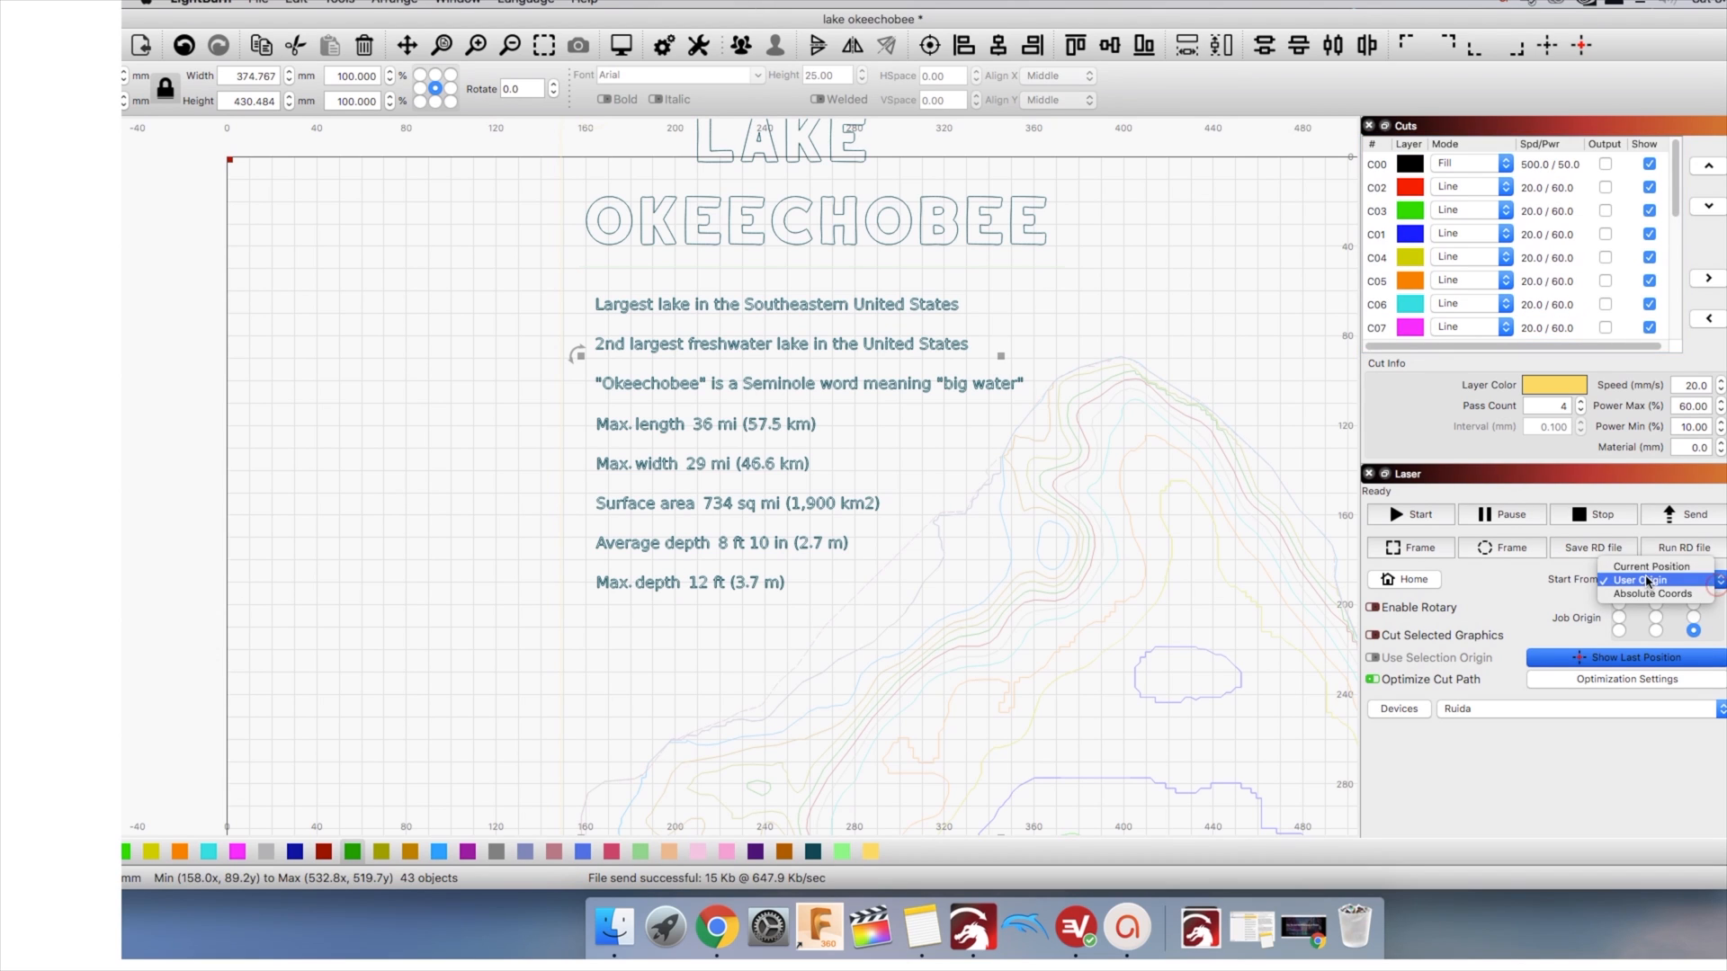
click(1647, 579)
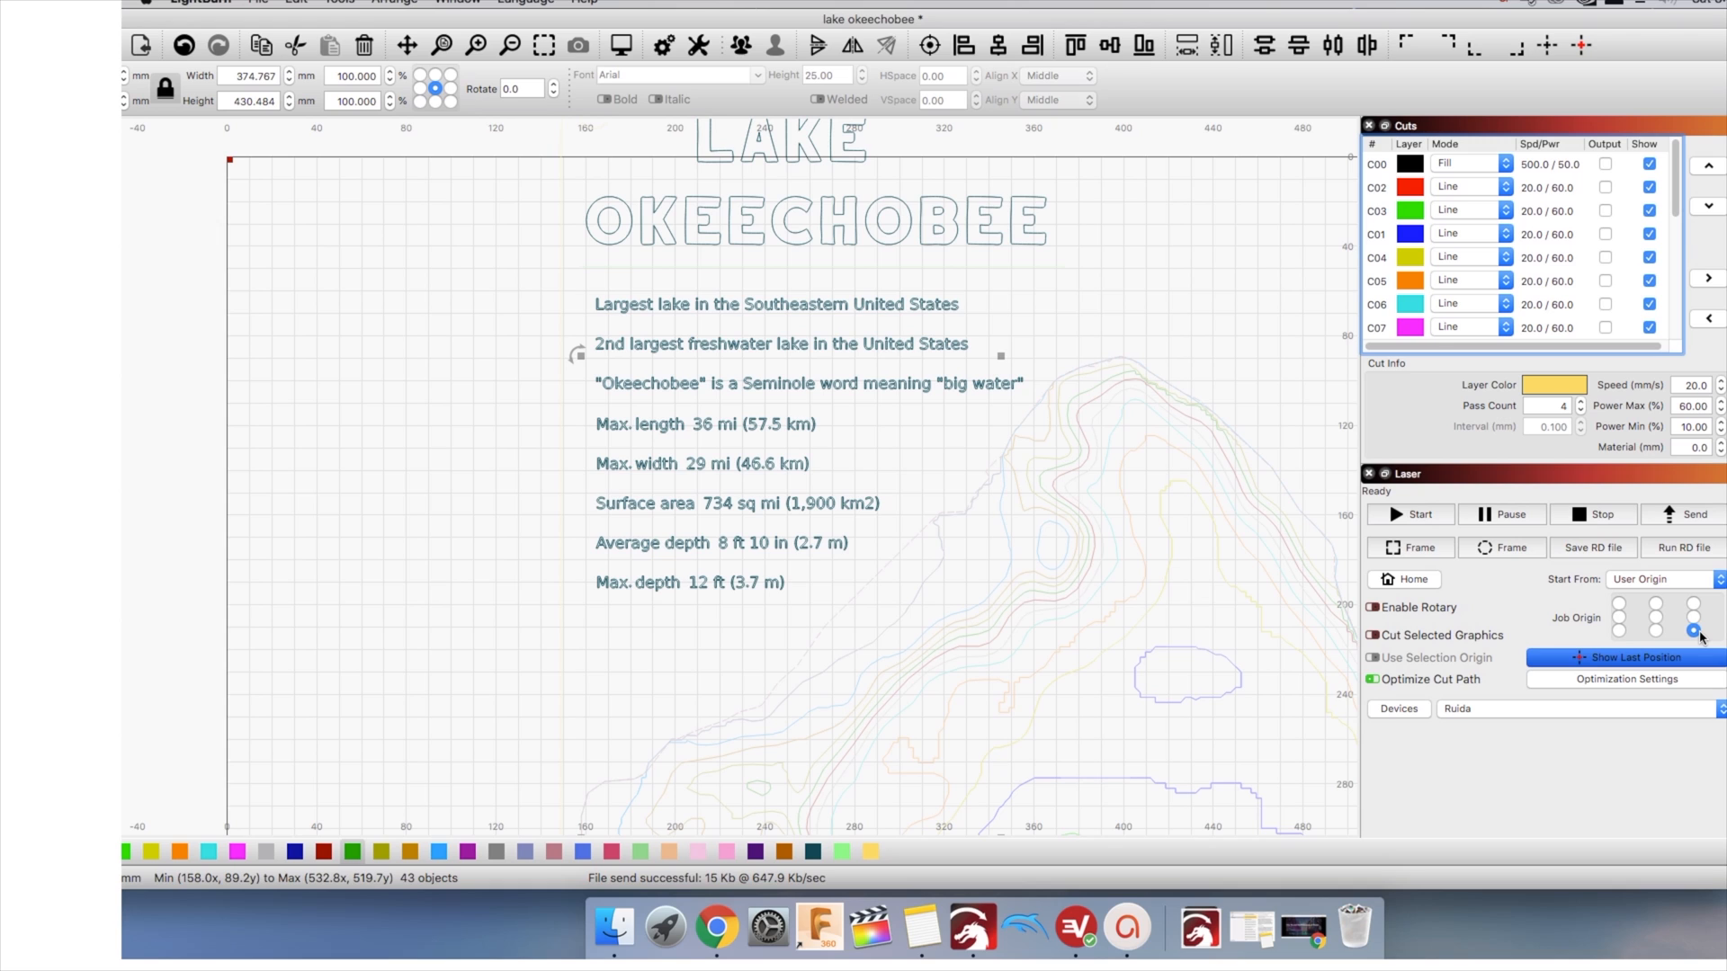
mouse_move(1518, 663)
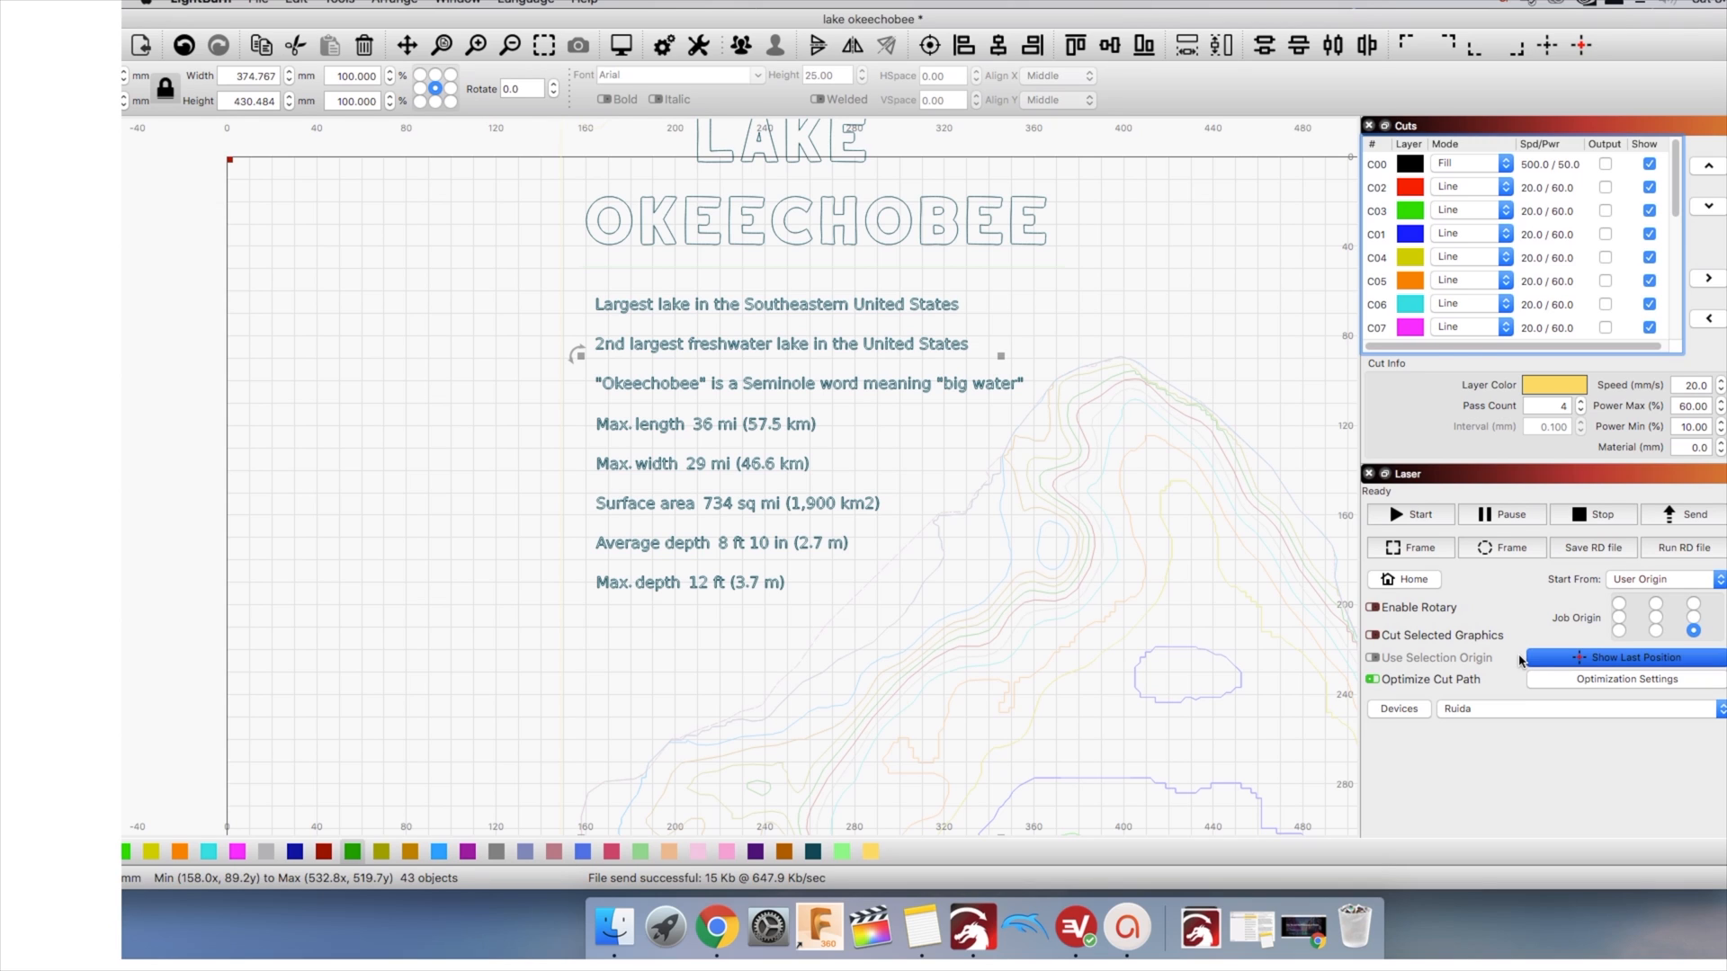
mouse_move(1619, 619)
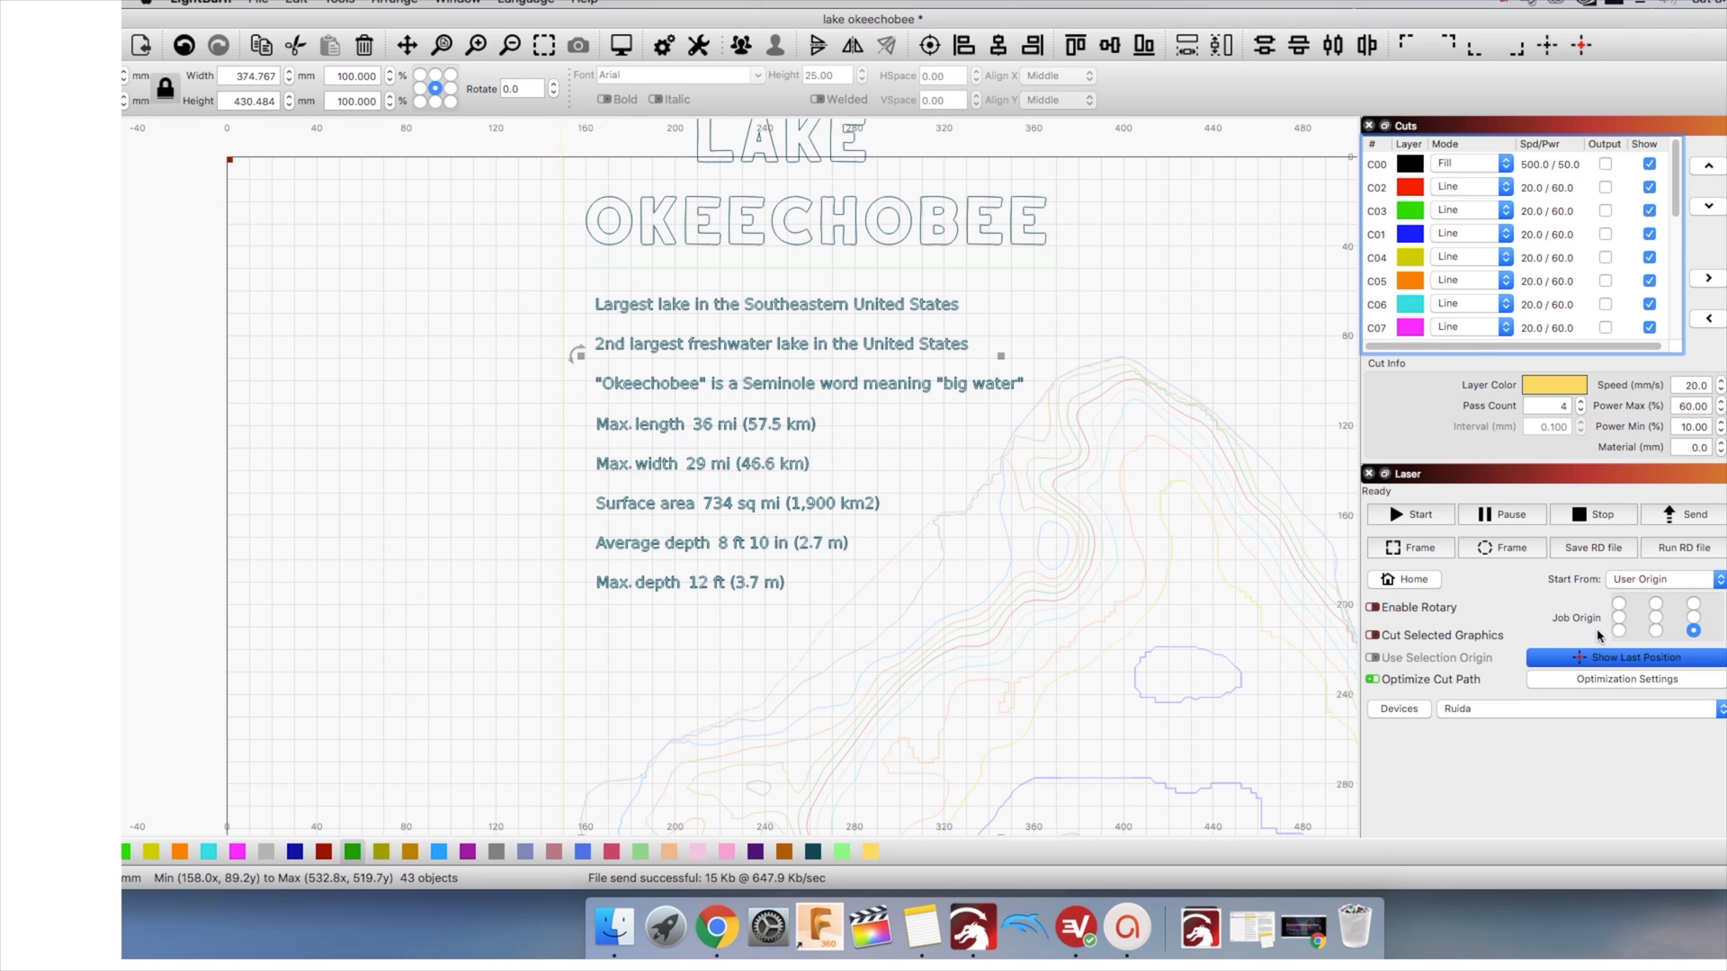
mouse_move(1687, 601)
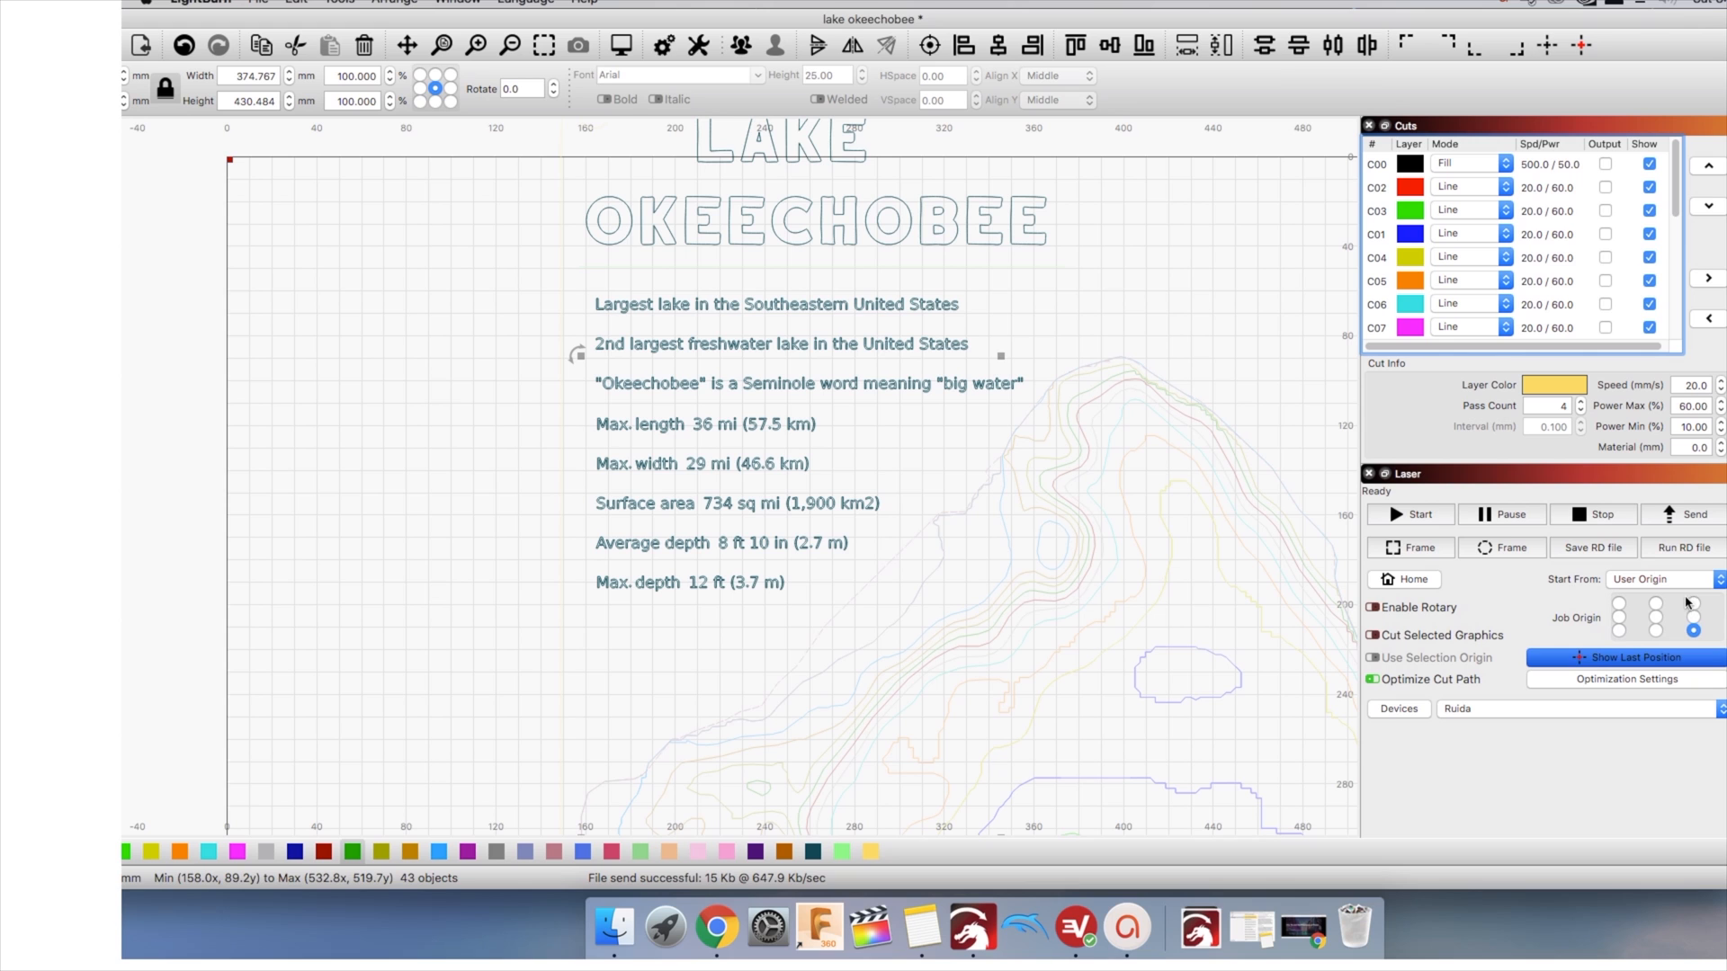
mouse_move(1714, 608)
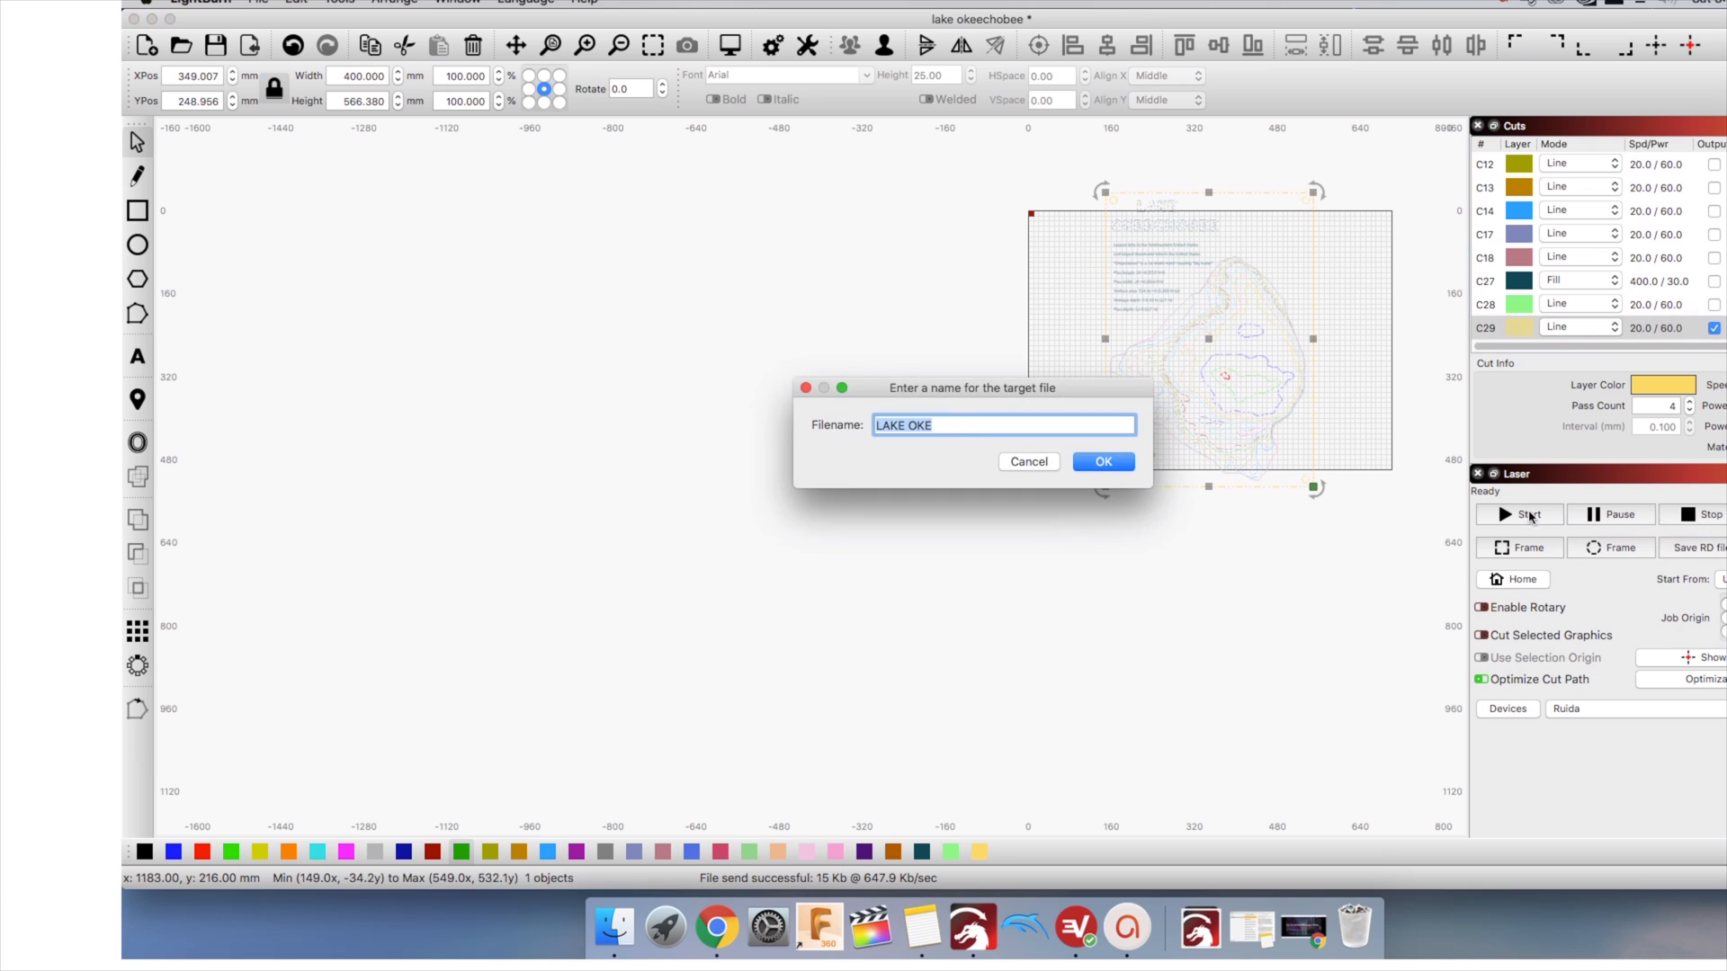
Send the lake job as LAKE OKE, overwriting the existing file on the laser
click(1103, 460)
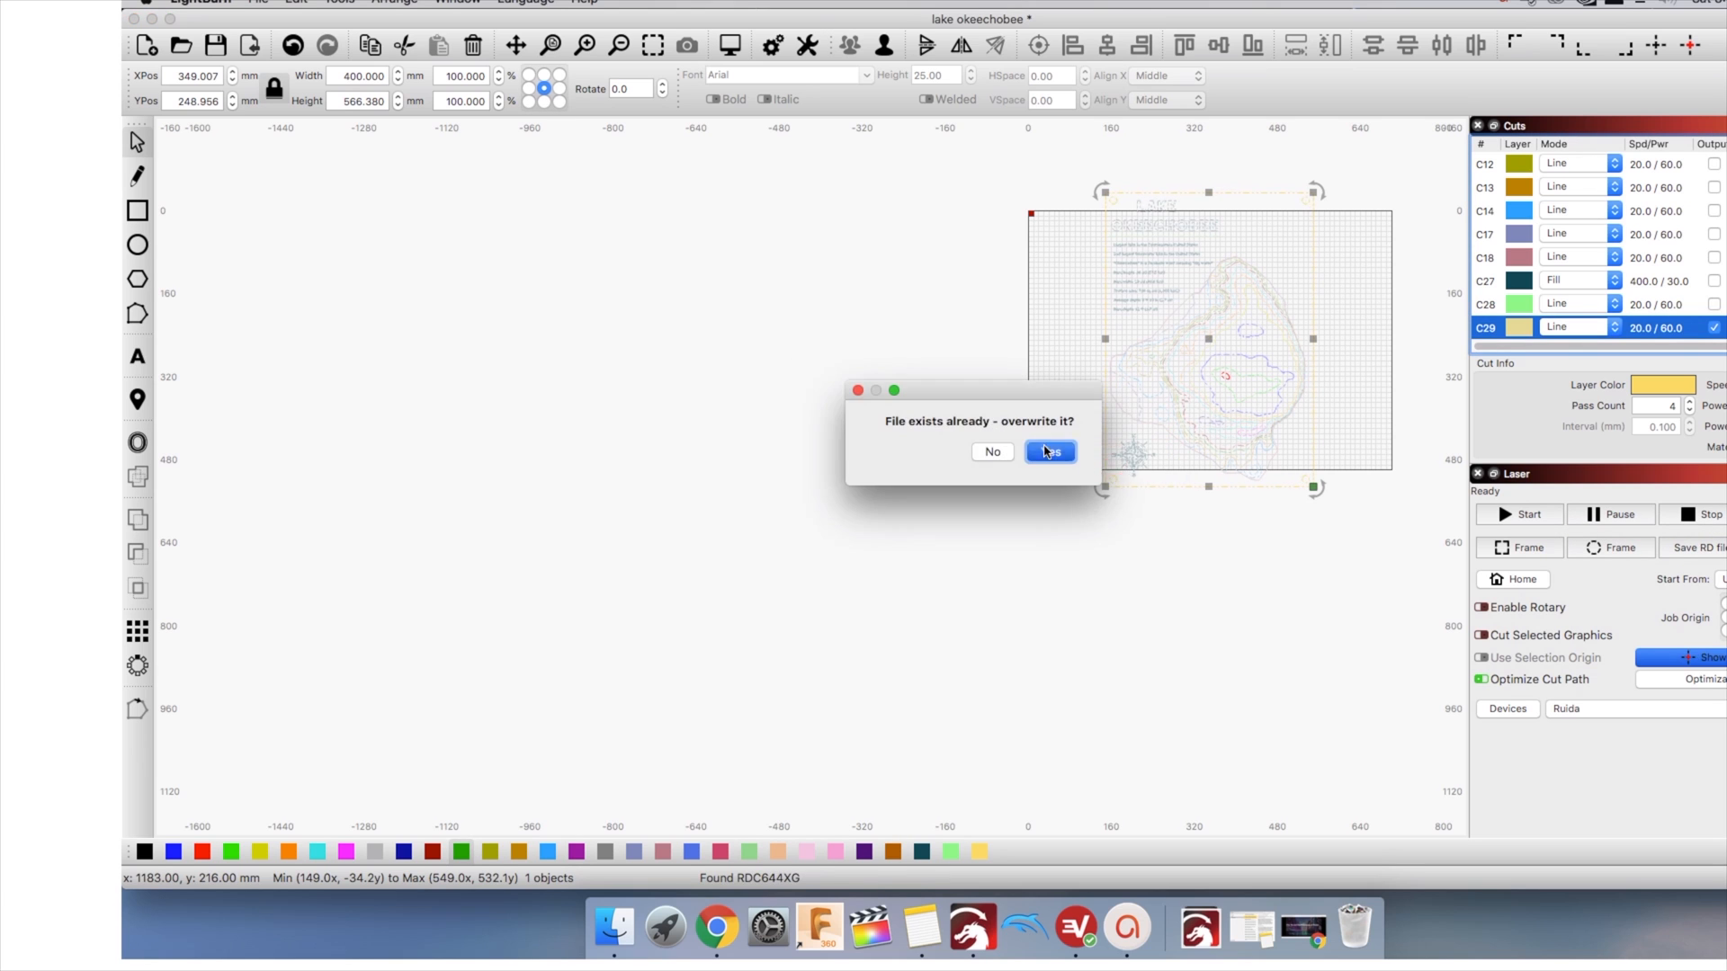
click(1048, 452)
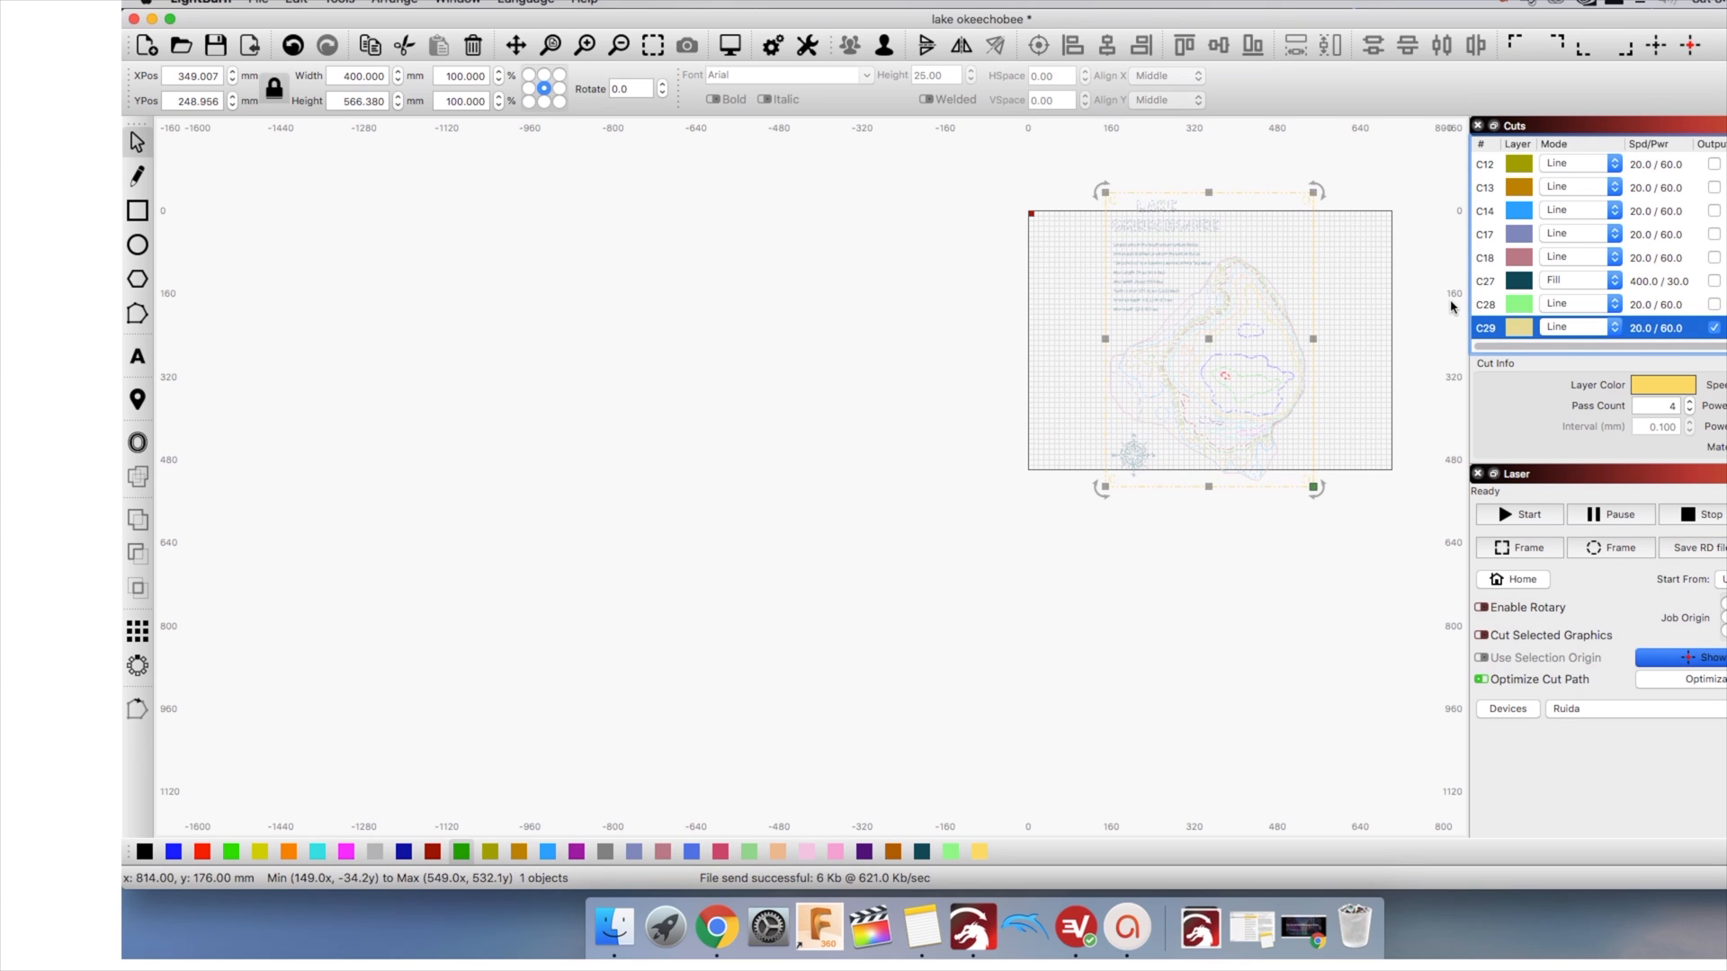
mouse_move(1083, 270)
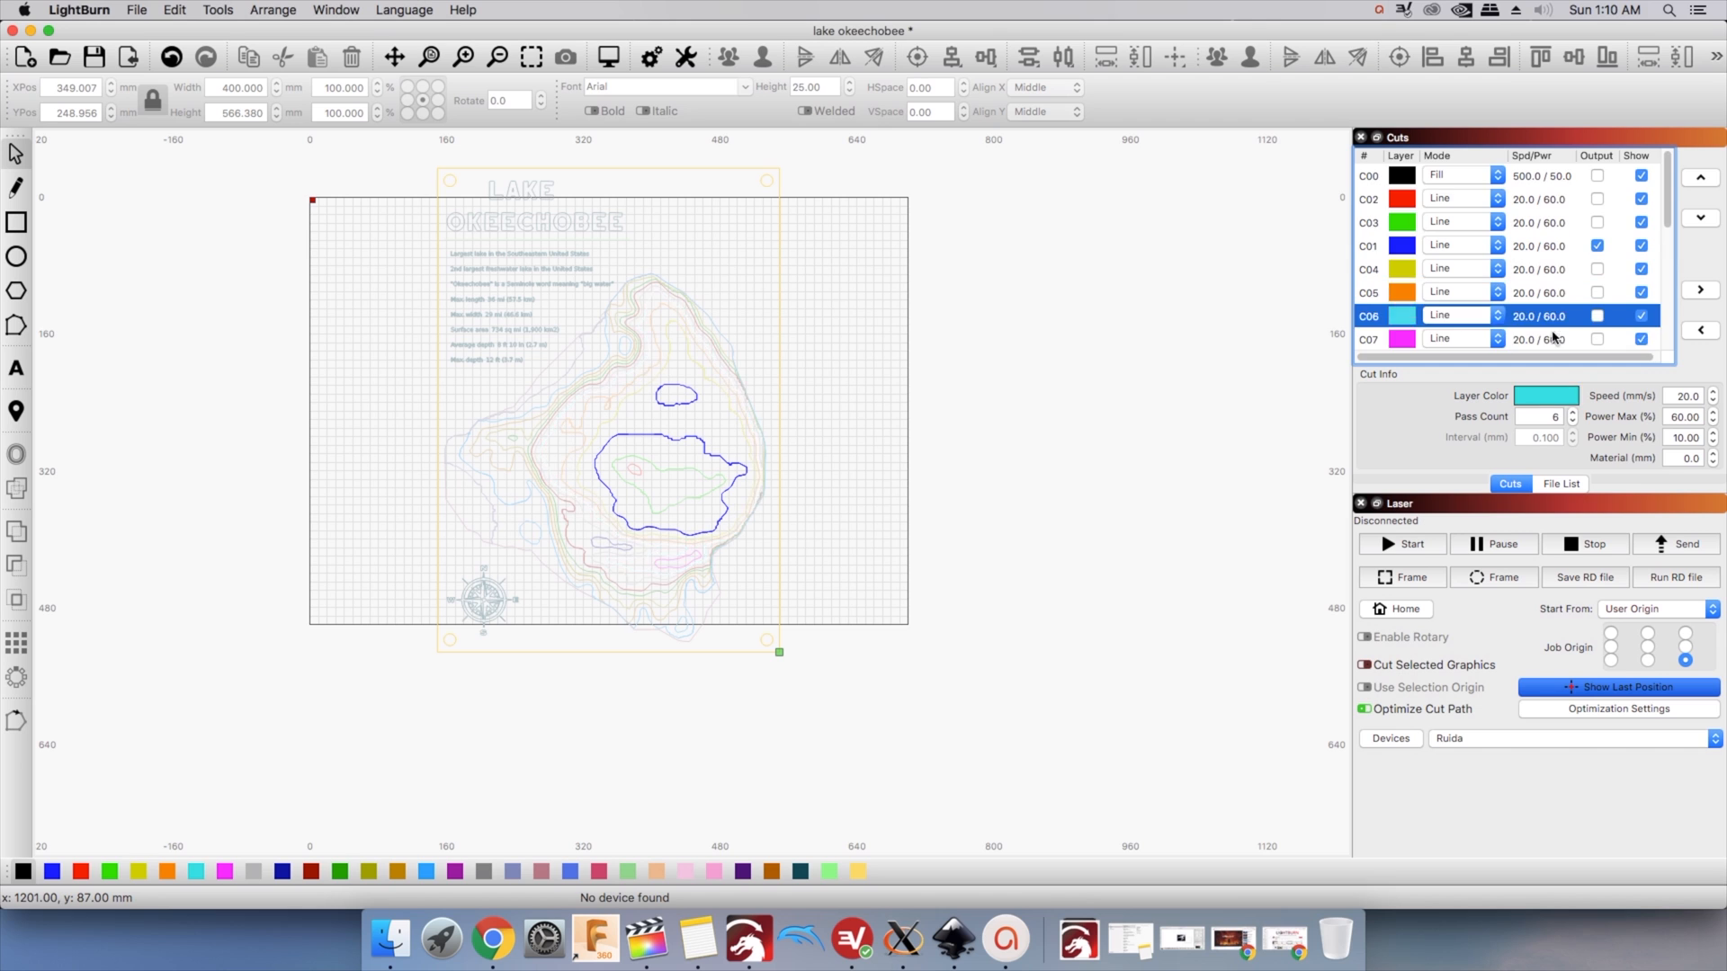
Enable Output for layers C01 and C29, then go to the File menu
scroll(down, 3)
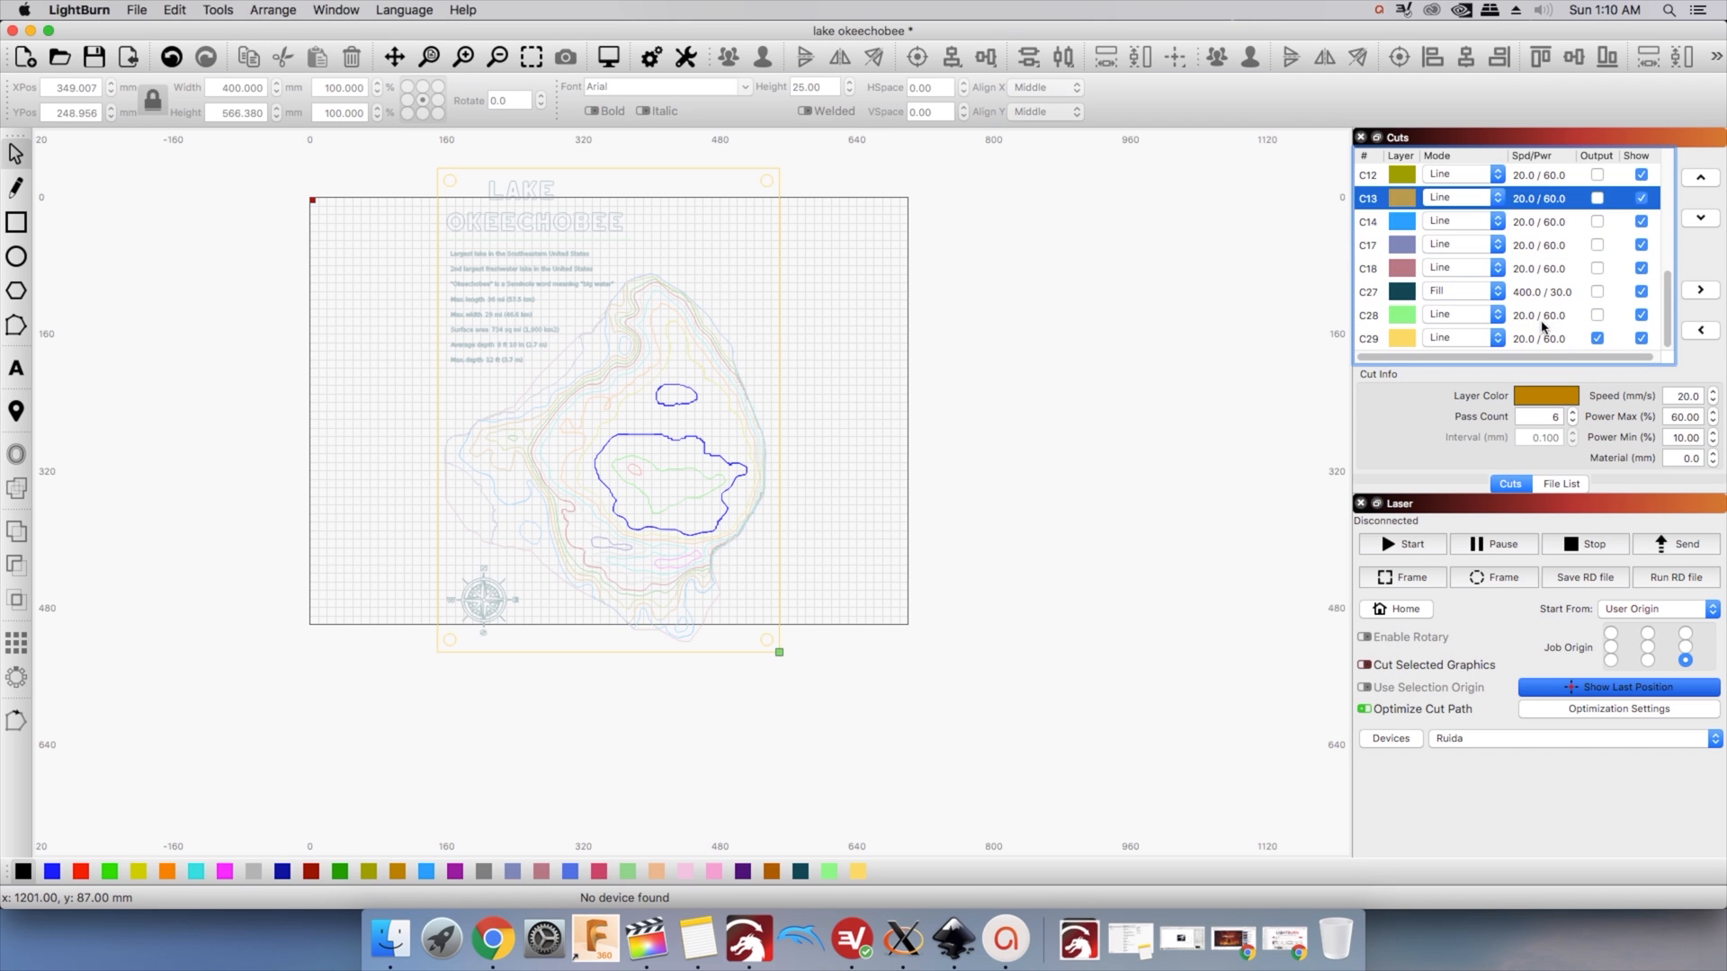
click(1367, 266)
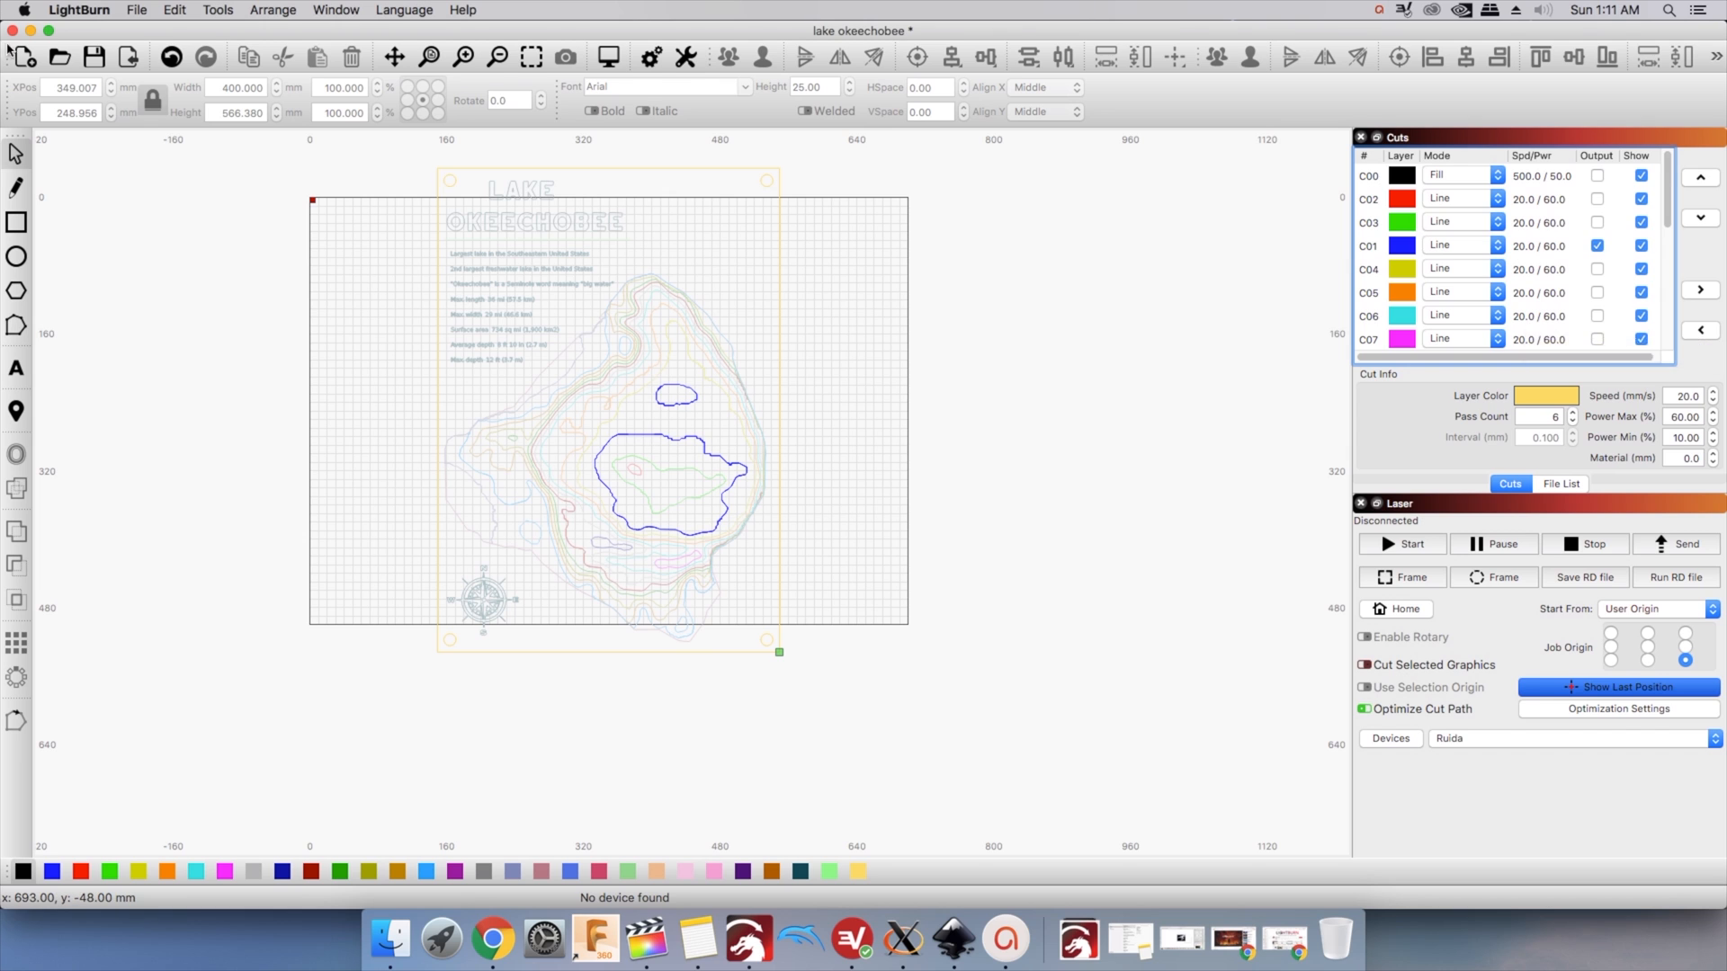
click(139, 9)
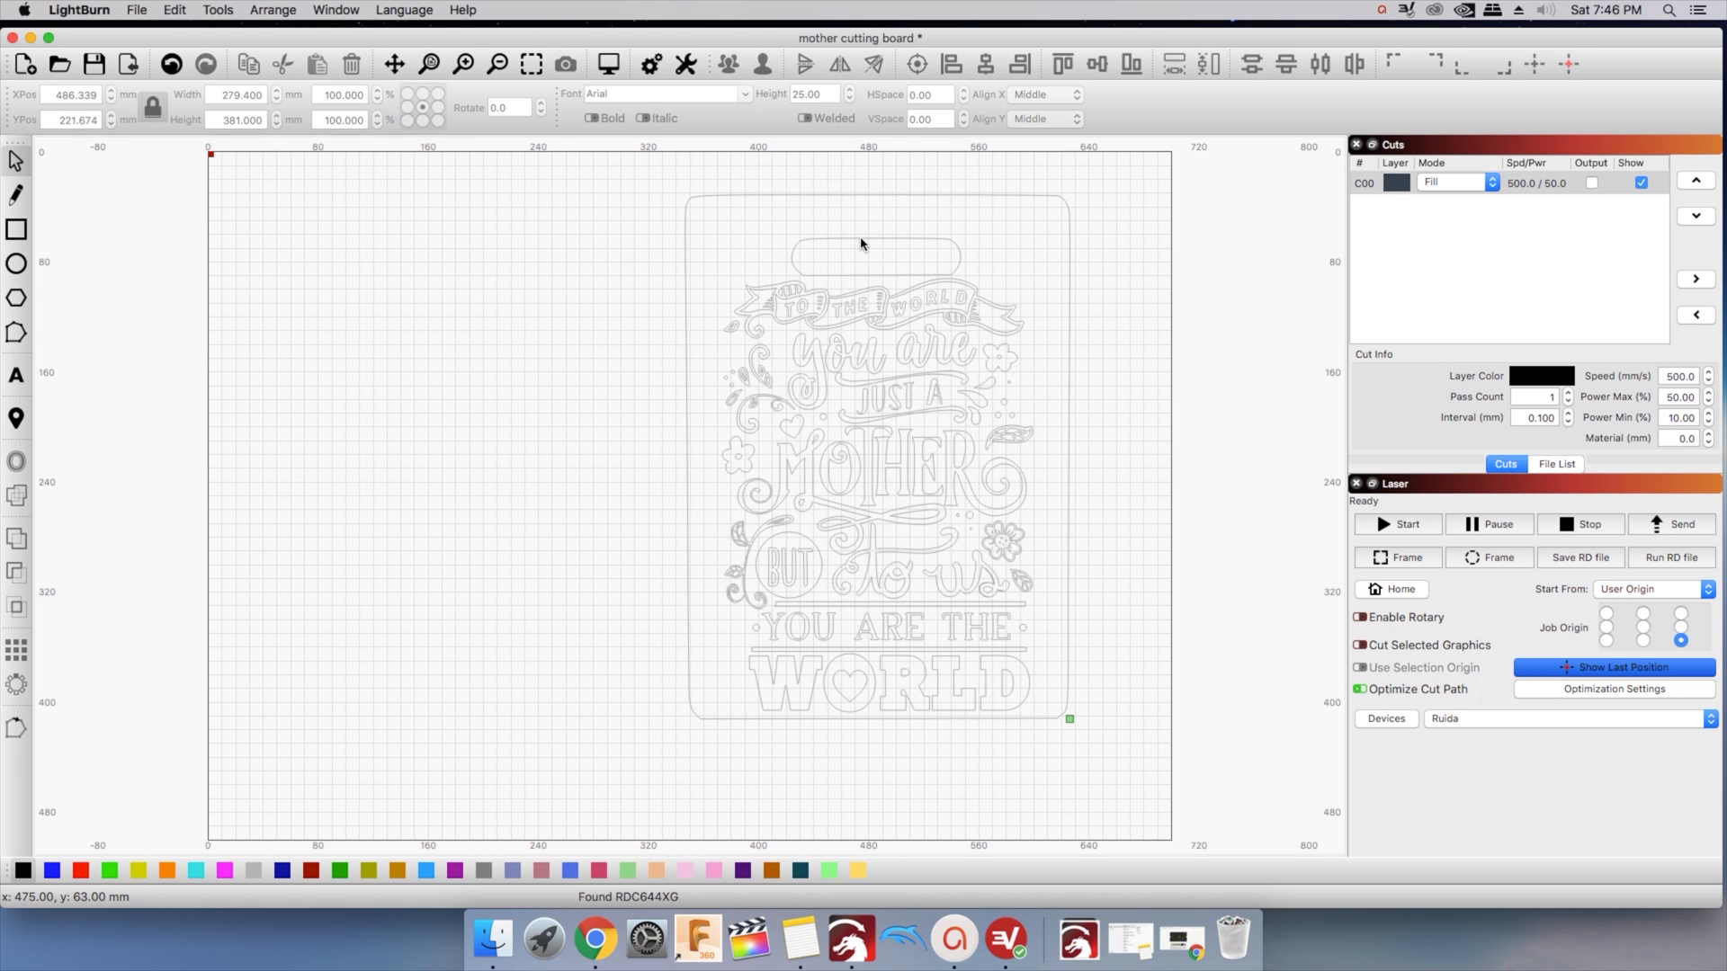
Open the mother cutting board.lbrn project
click(874, 256)
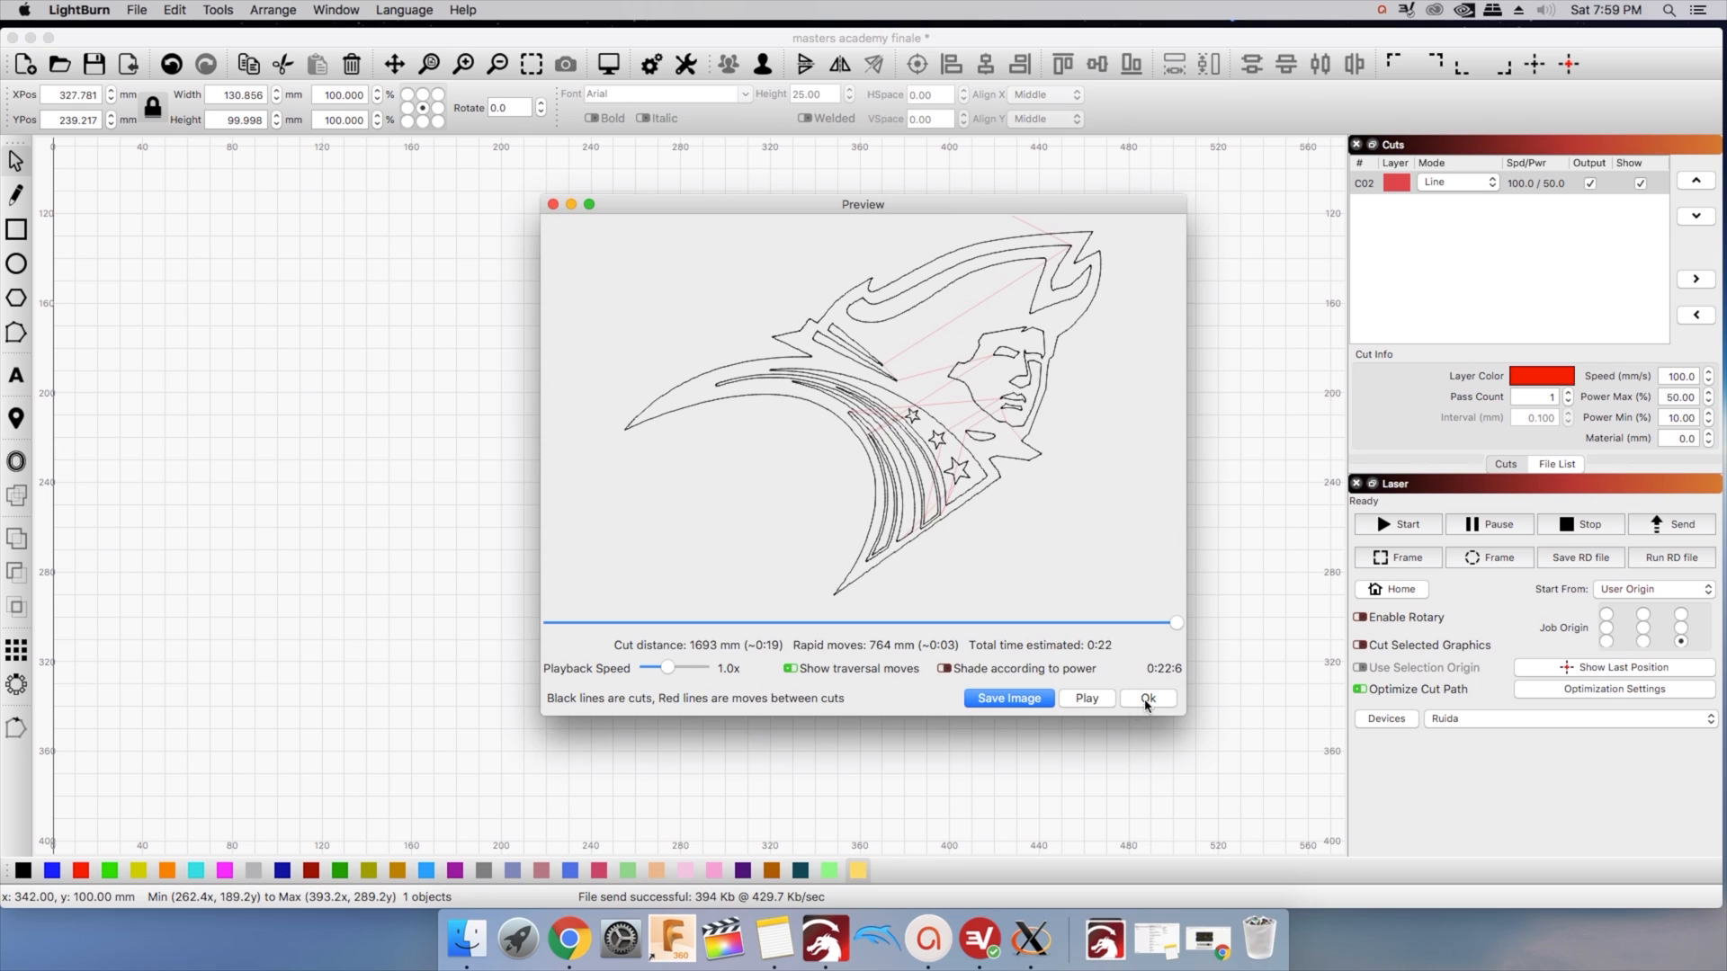
Close the cut preview of the masters academy logo outline
click(1147, 698)
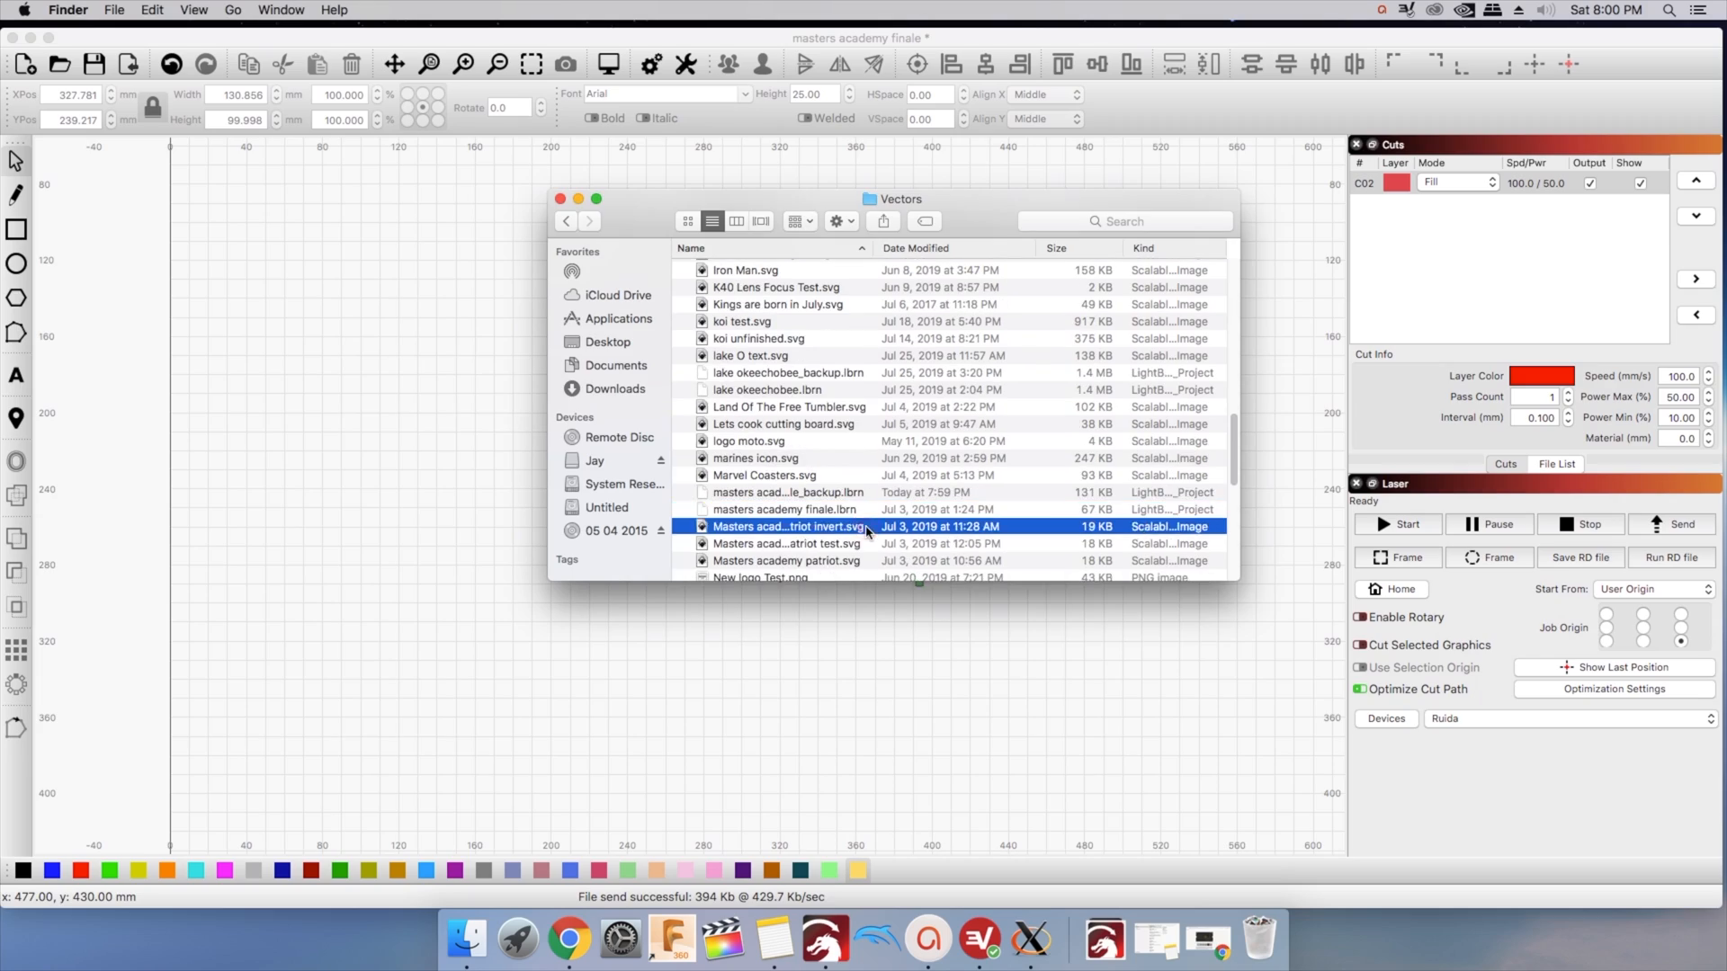
Open the Masters academy patriot invert SVG from the Vectors folder
double_click(786, 525)
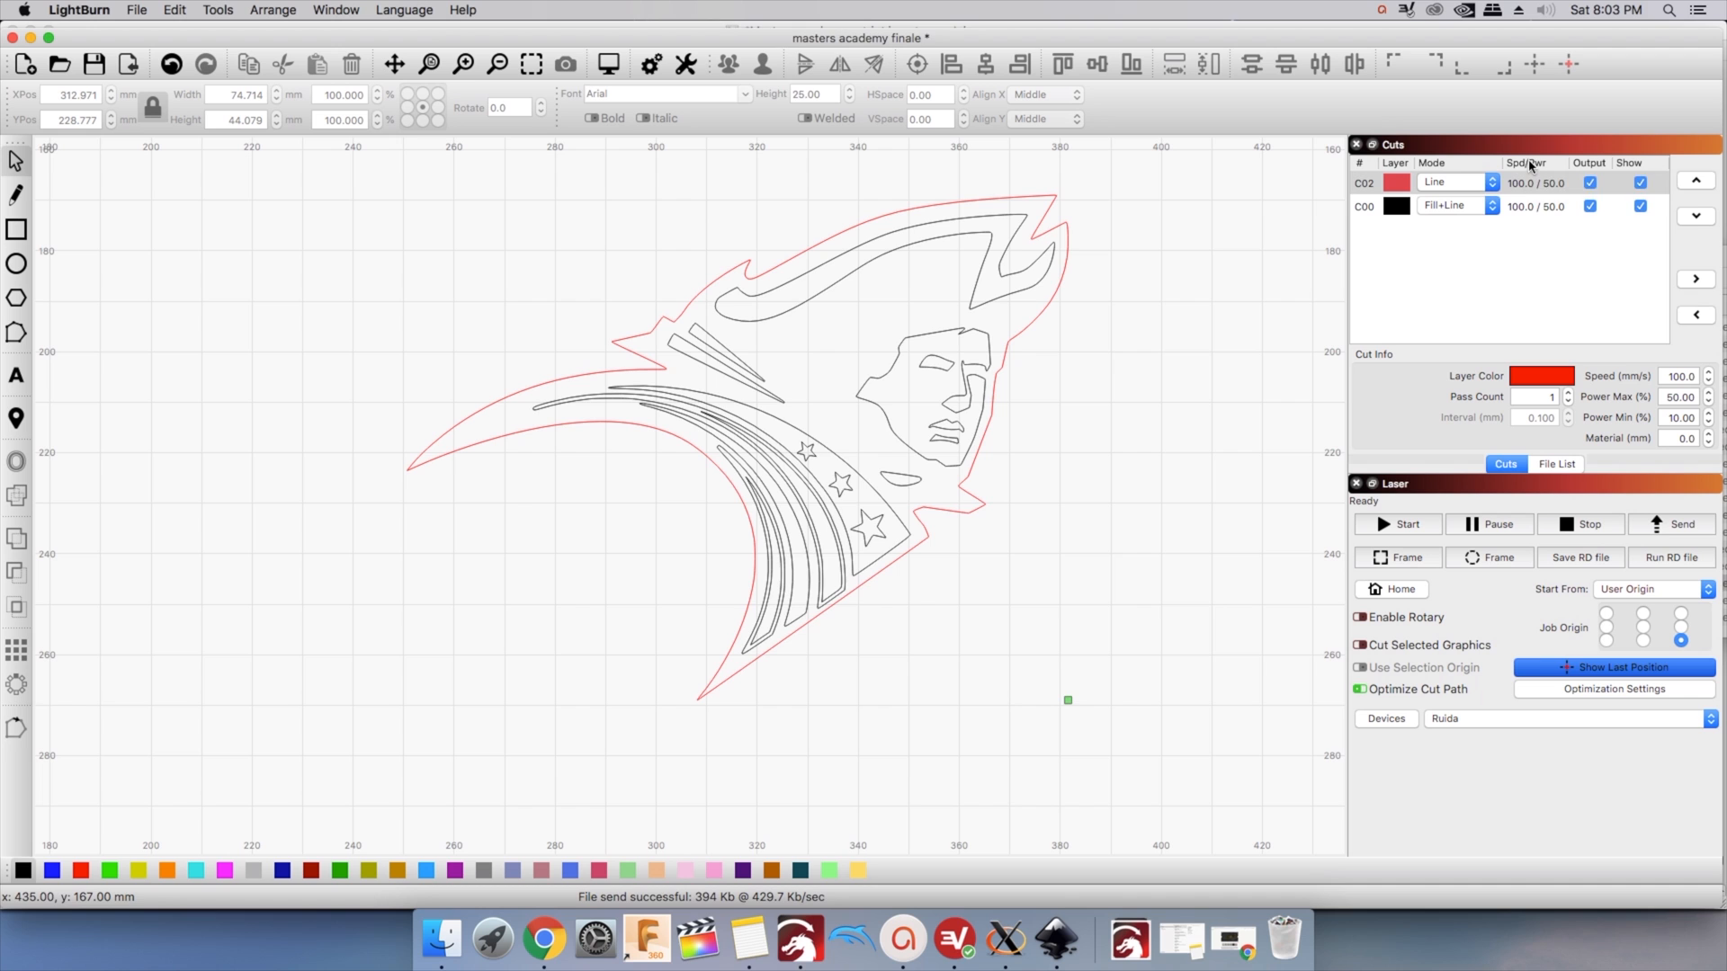
Preview the inverted logo engraving at about six minutes, then close it
click(608, 63)
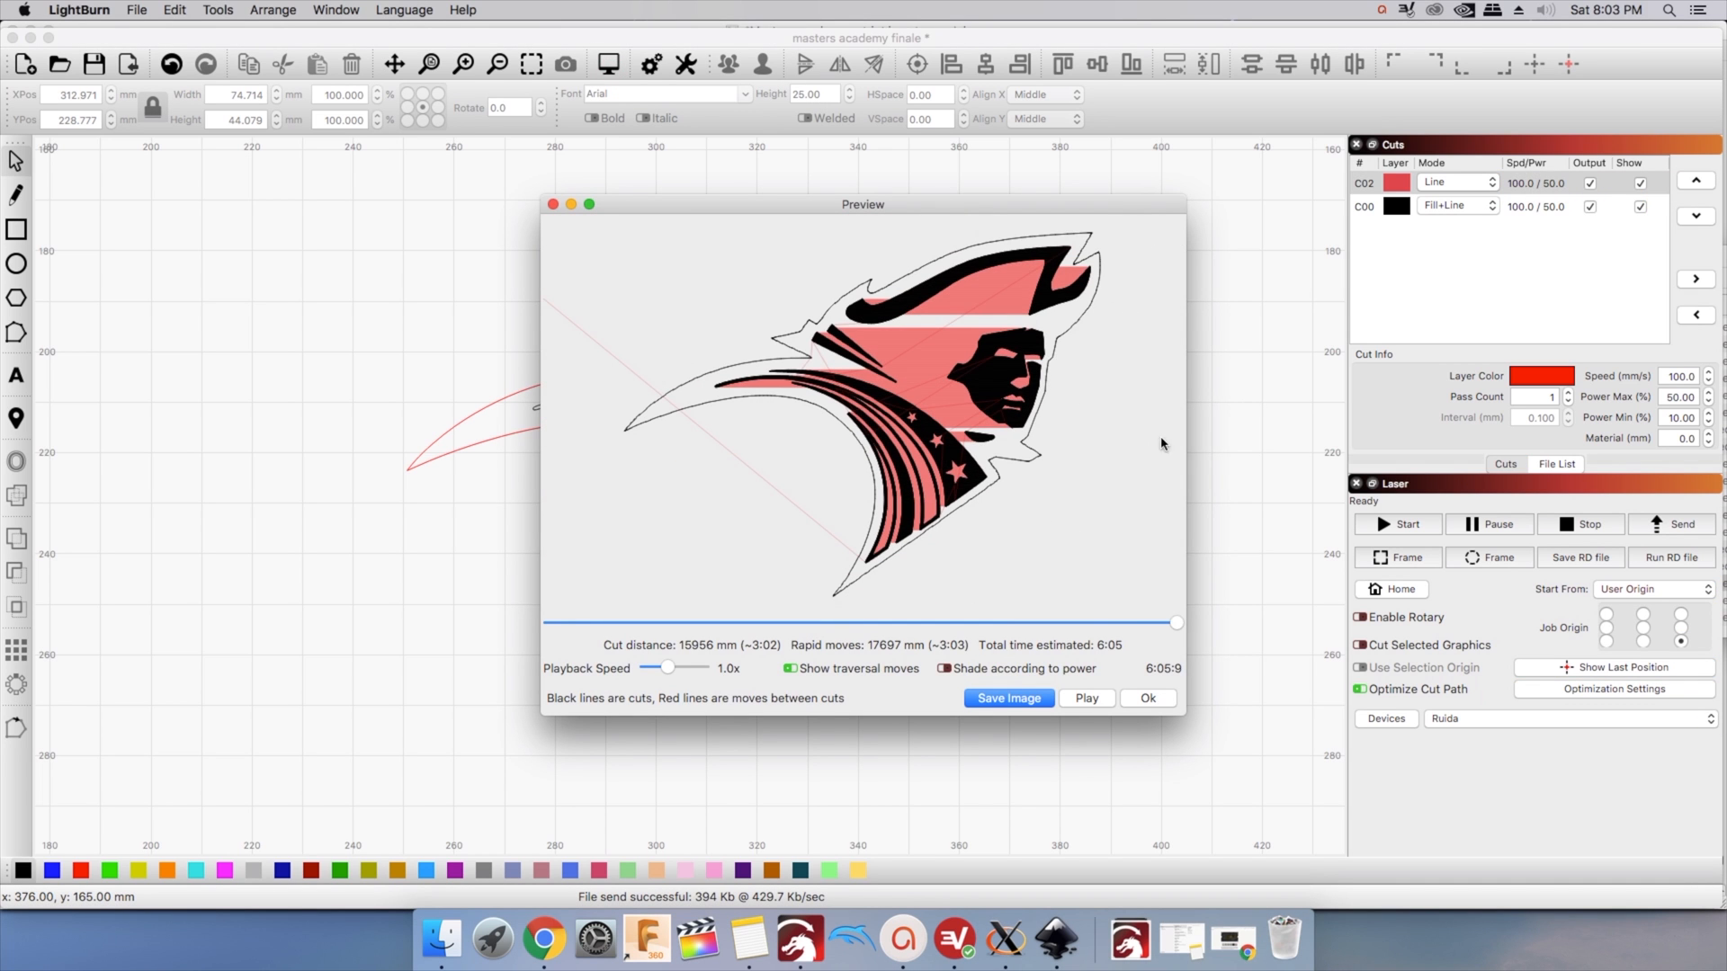
click(1147, 698)
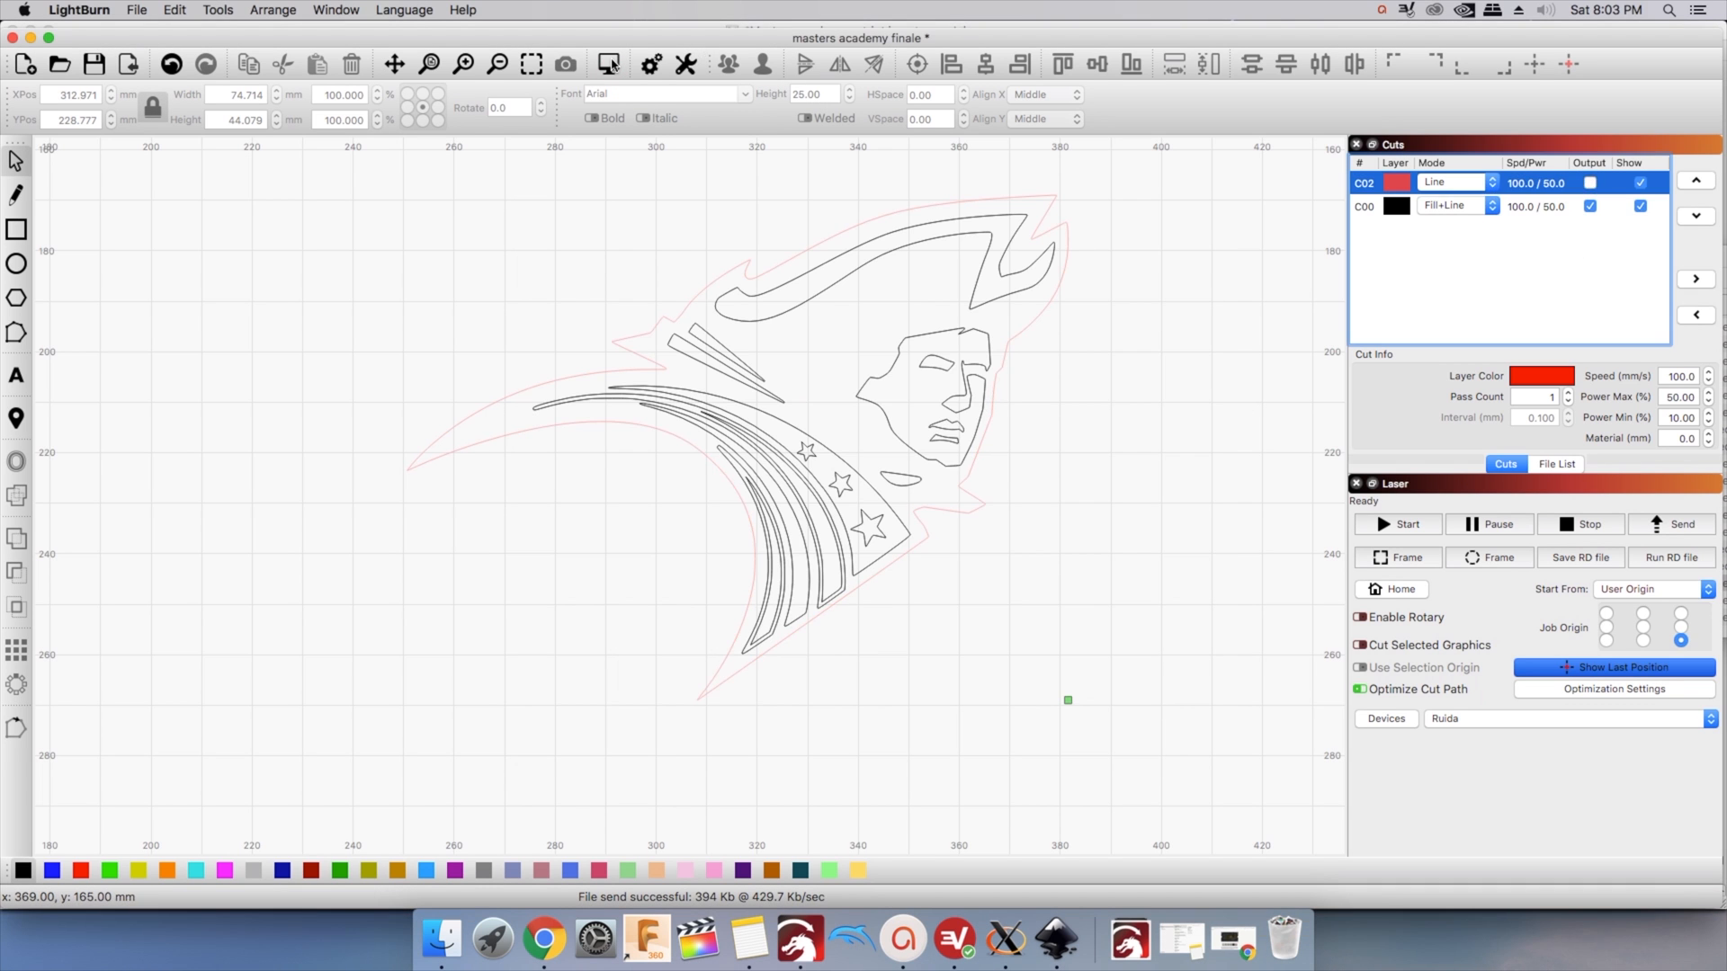